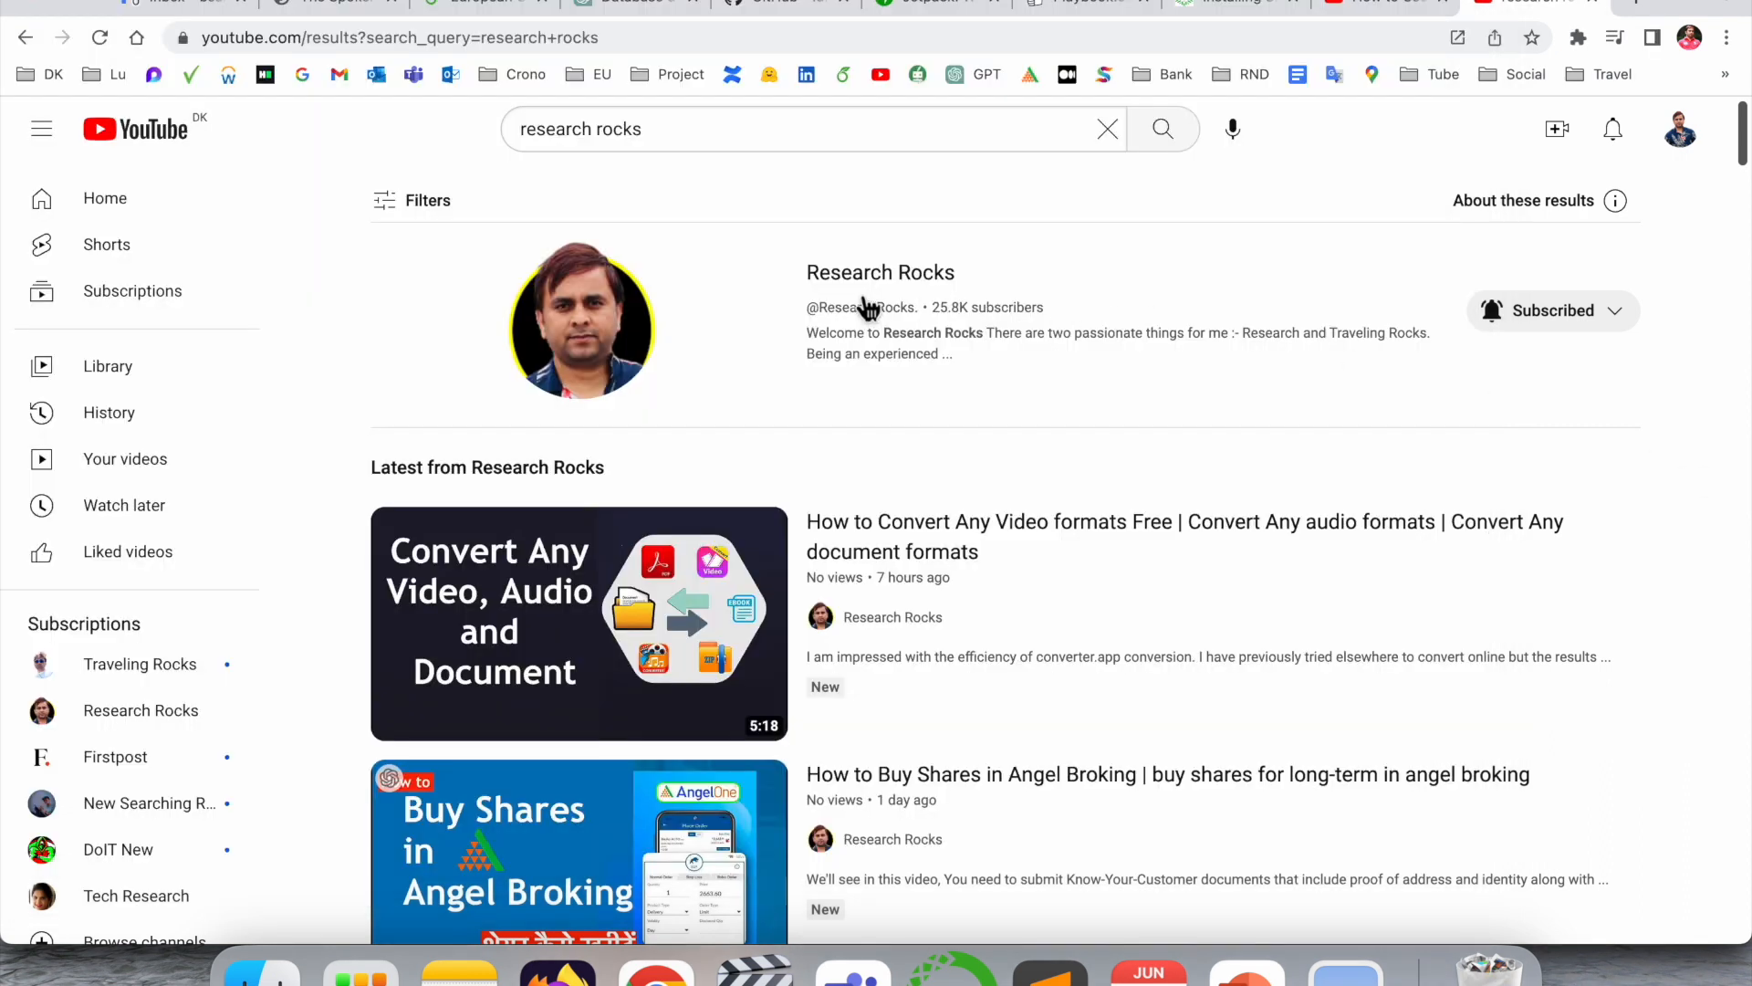
Go to the Research Rocks channel page from the YouTube search results
click(880, 272)
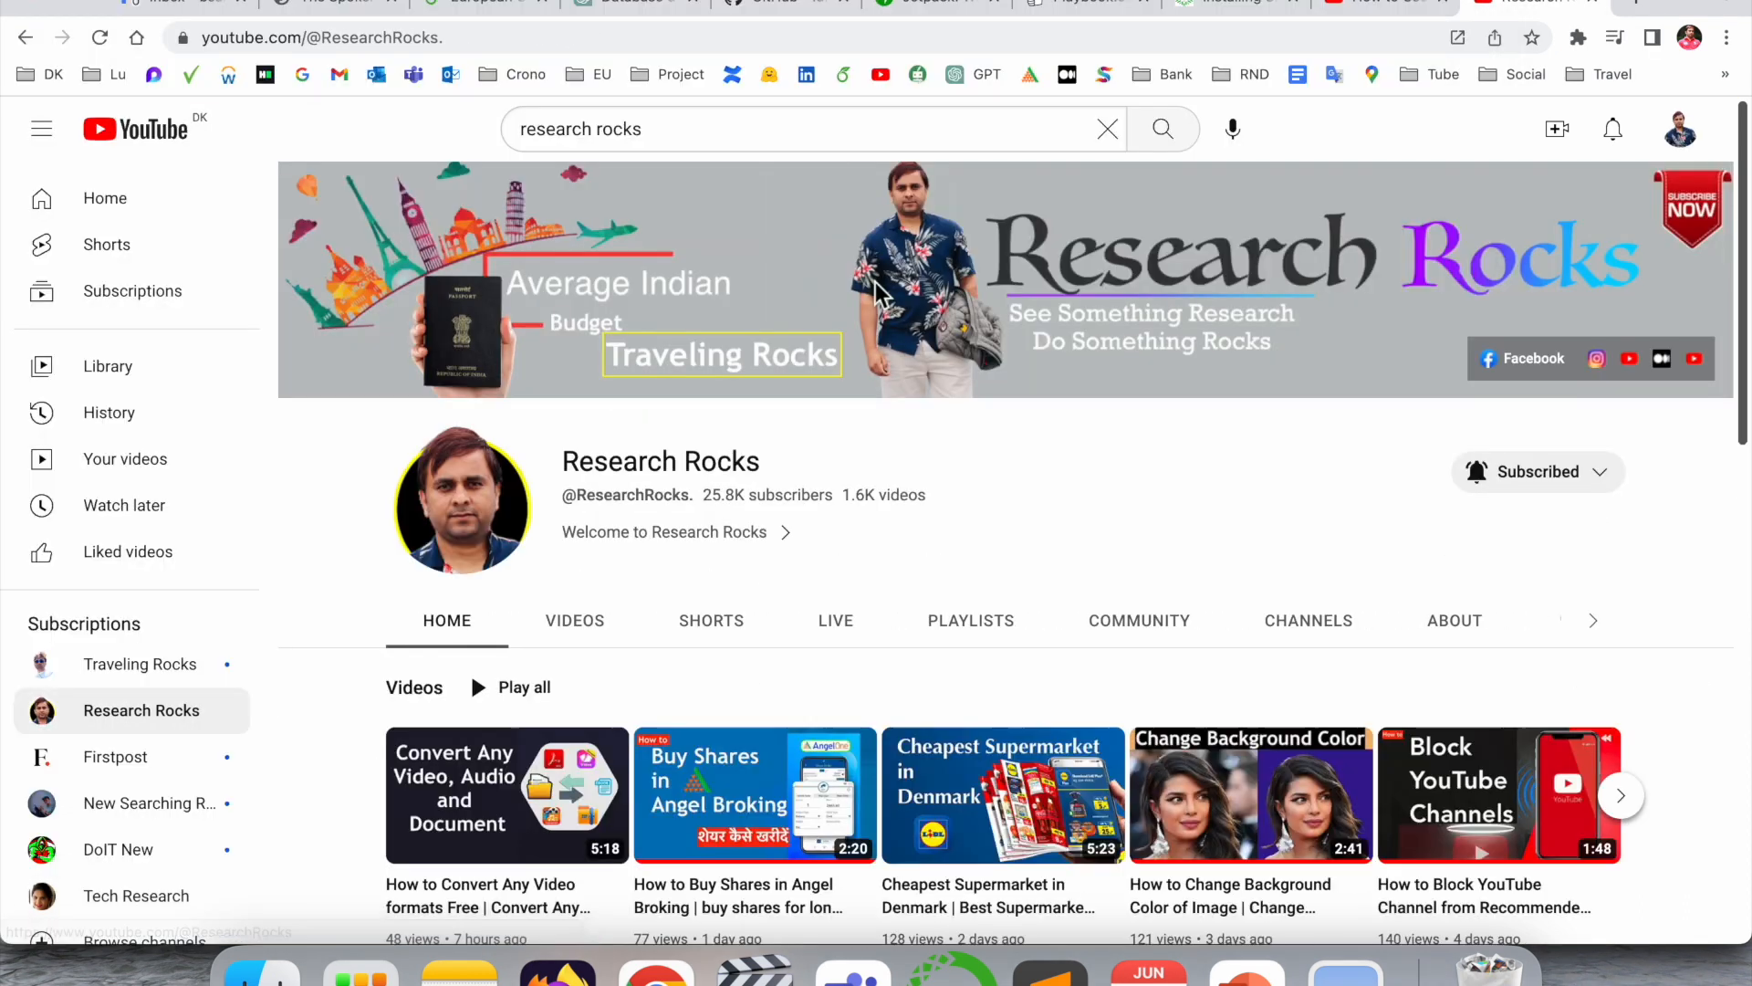
mouse_move(1643, 11)
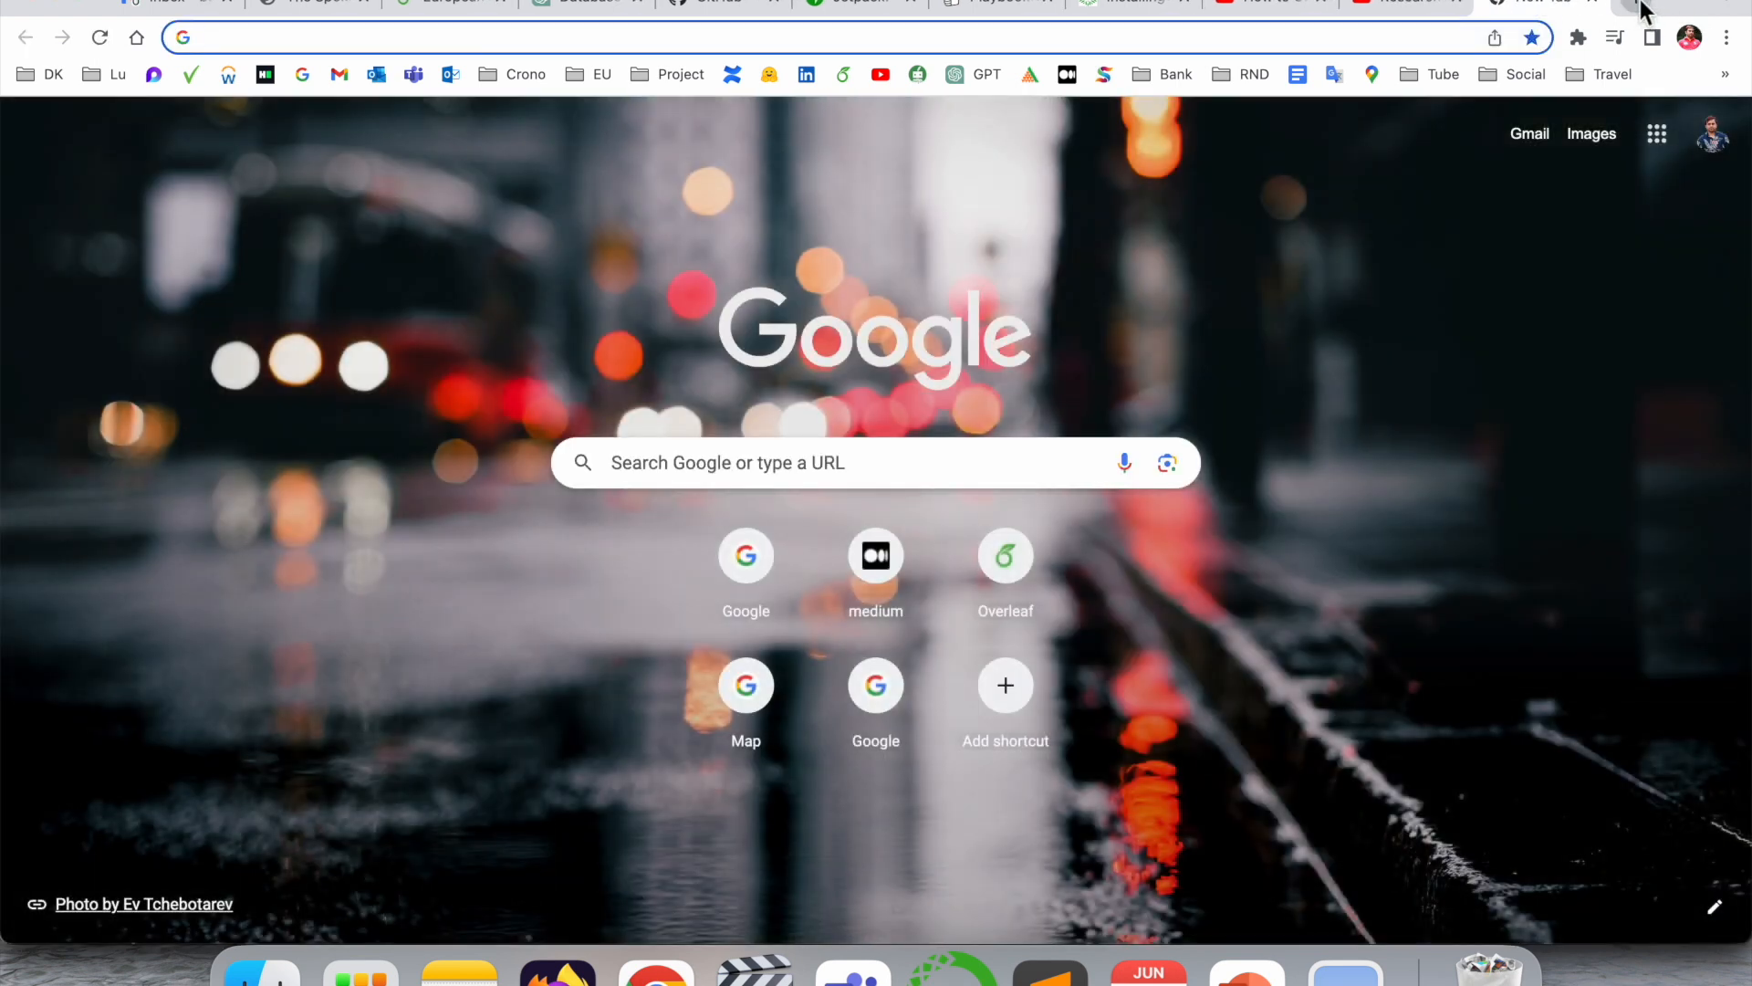
Search Google for playbook.com
text(playbook)
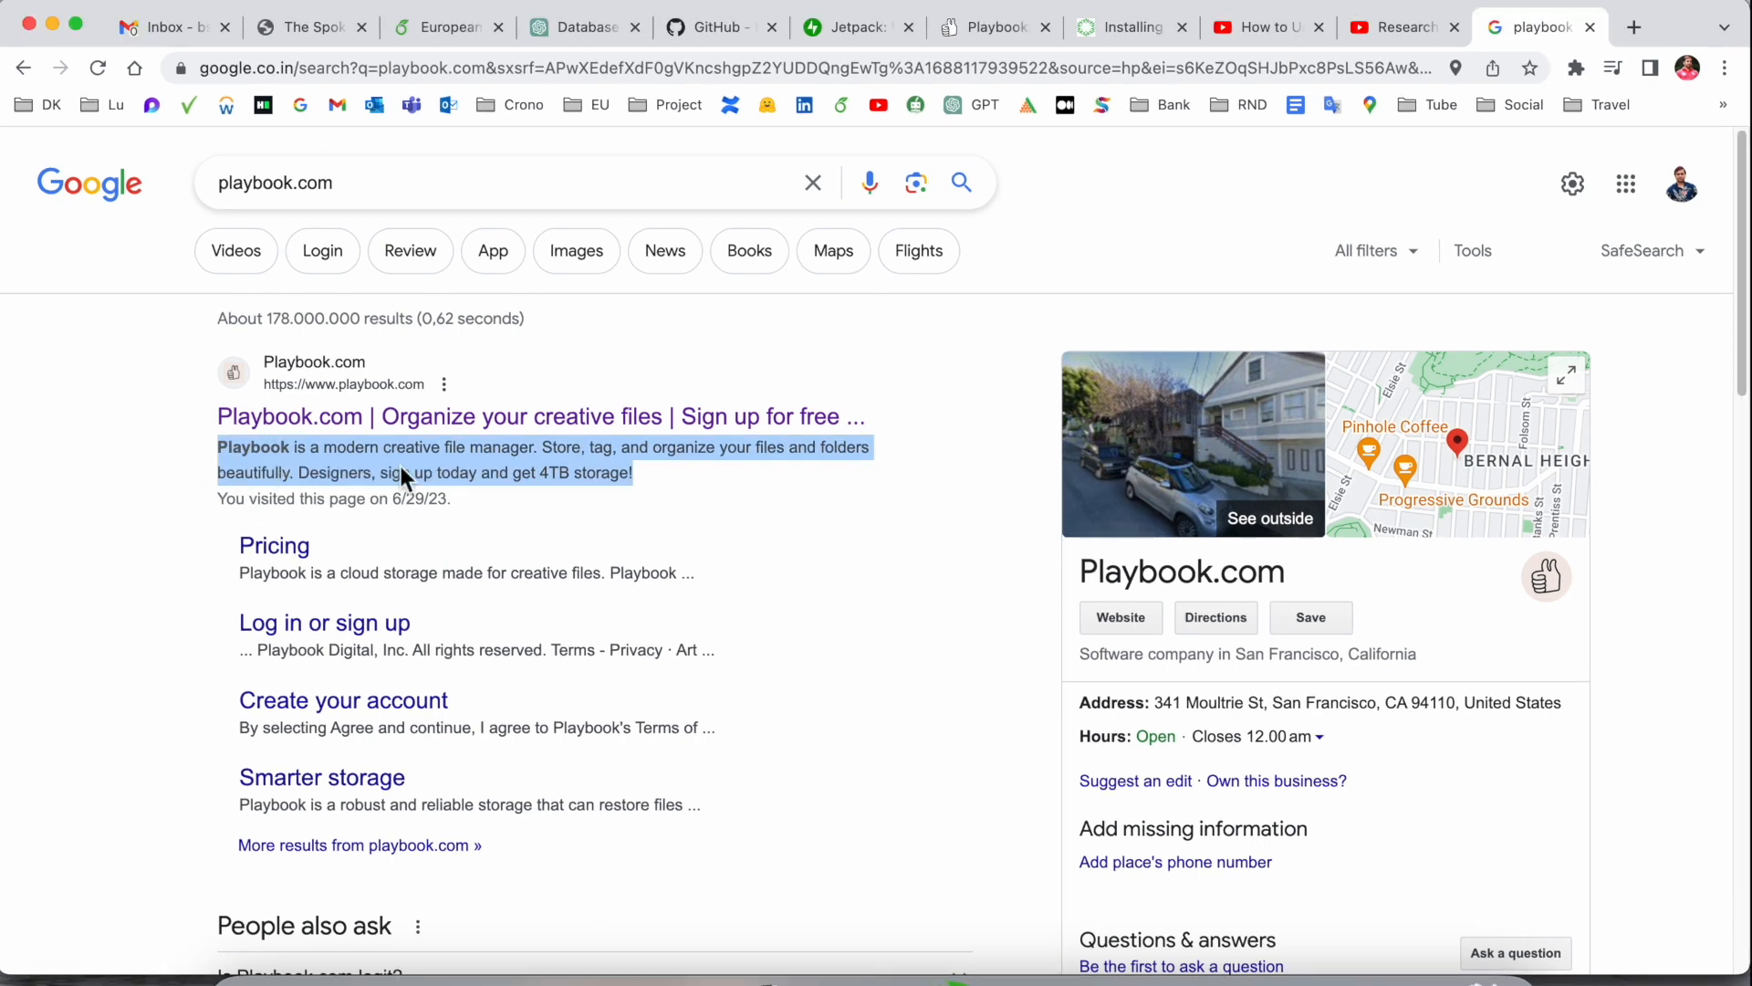
mouse_move(669, 474)
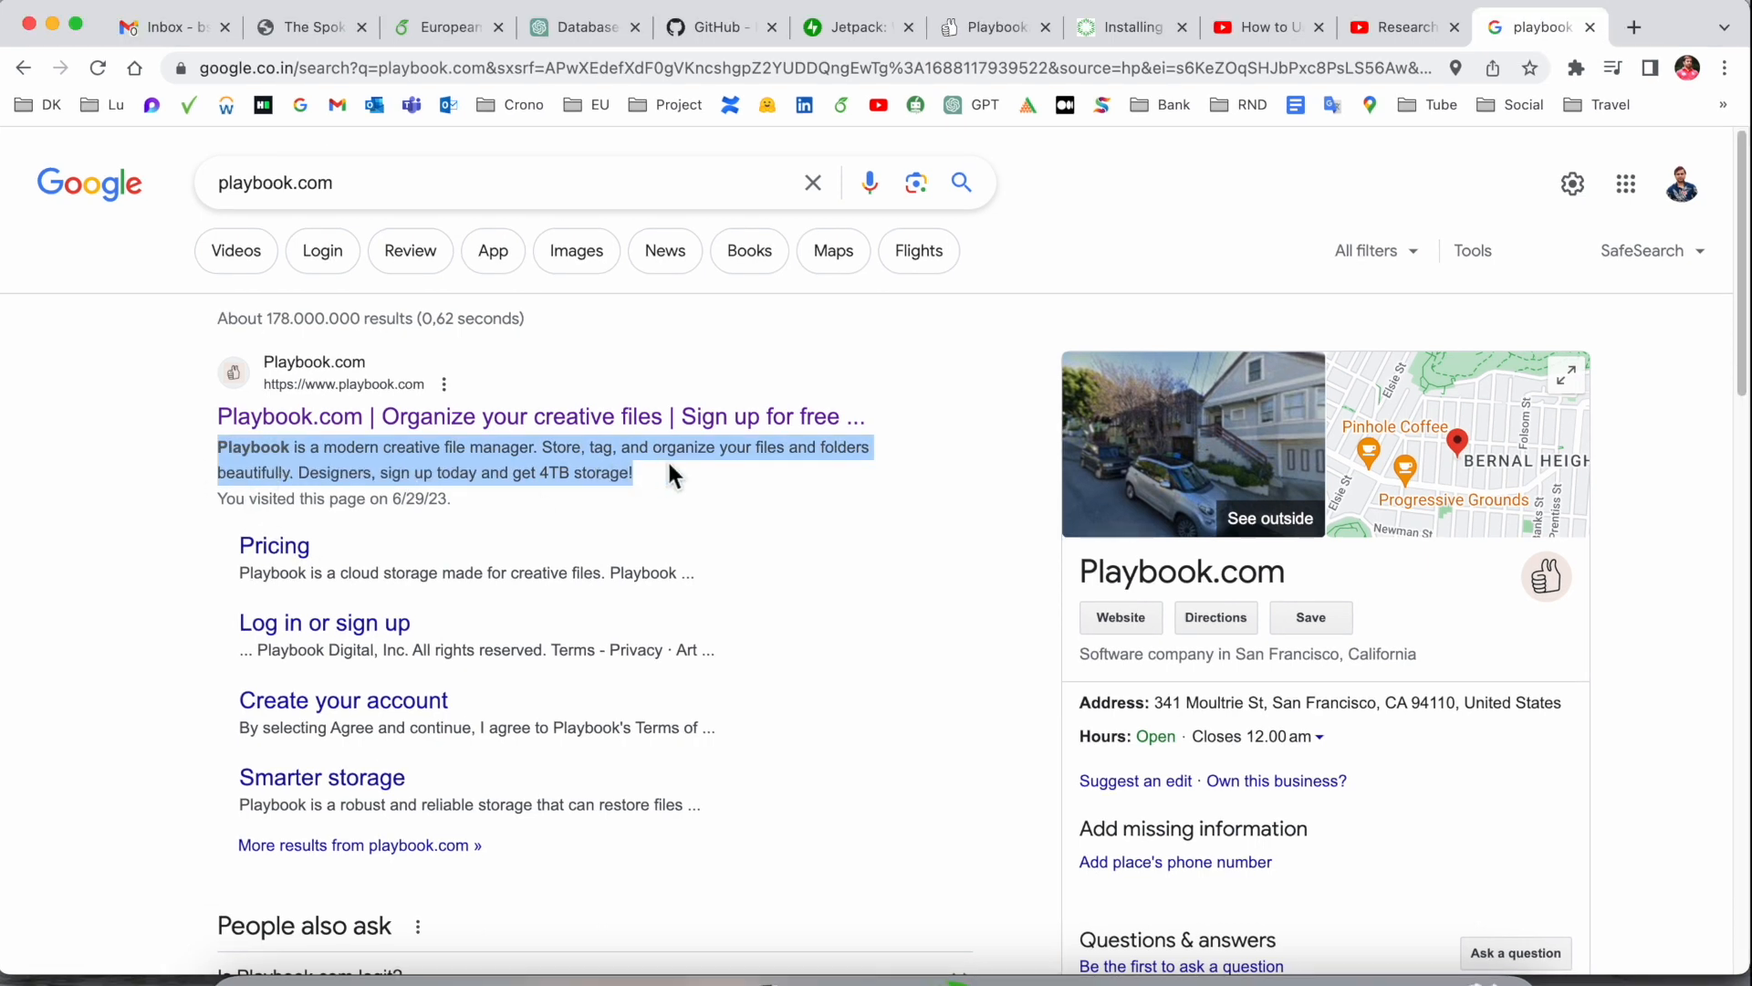
mouse_move(269, 537)
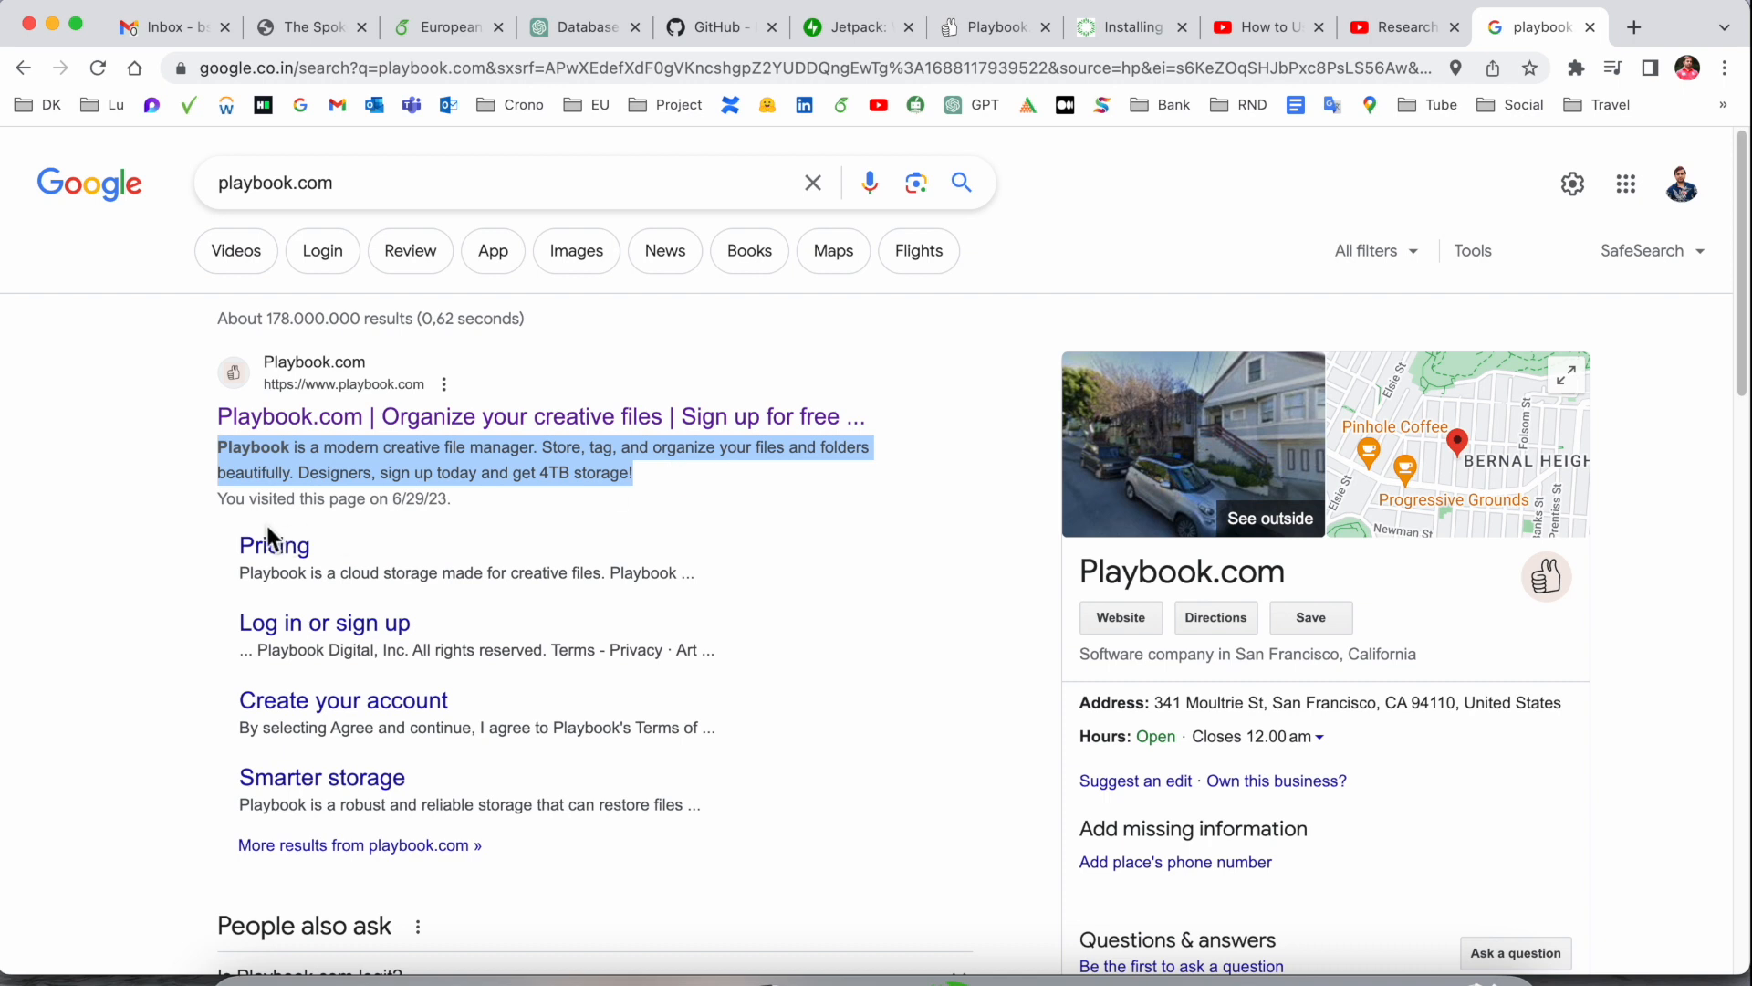
mouse_move(469, 504)
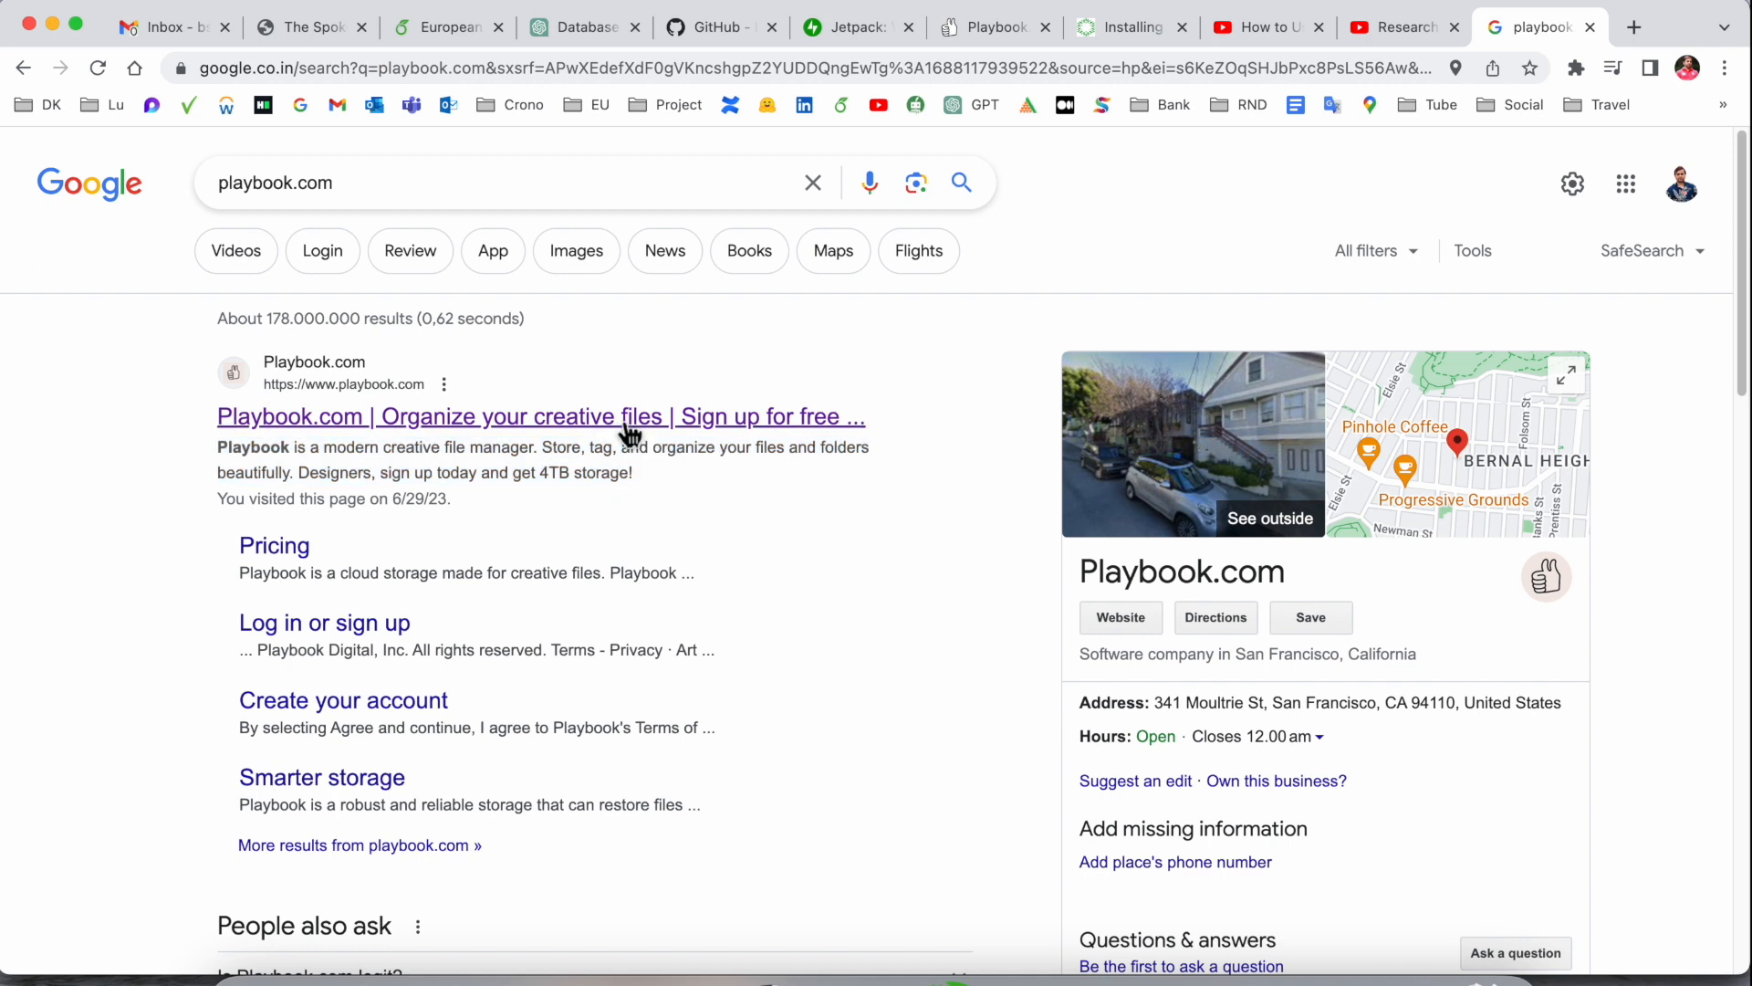
Visit the Playbook.com website from the results and look over its homepage
click(541, 416)
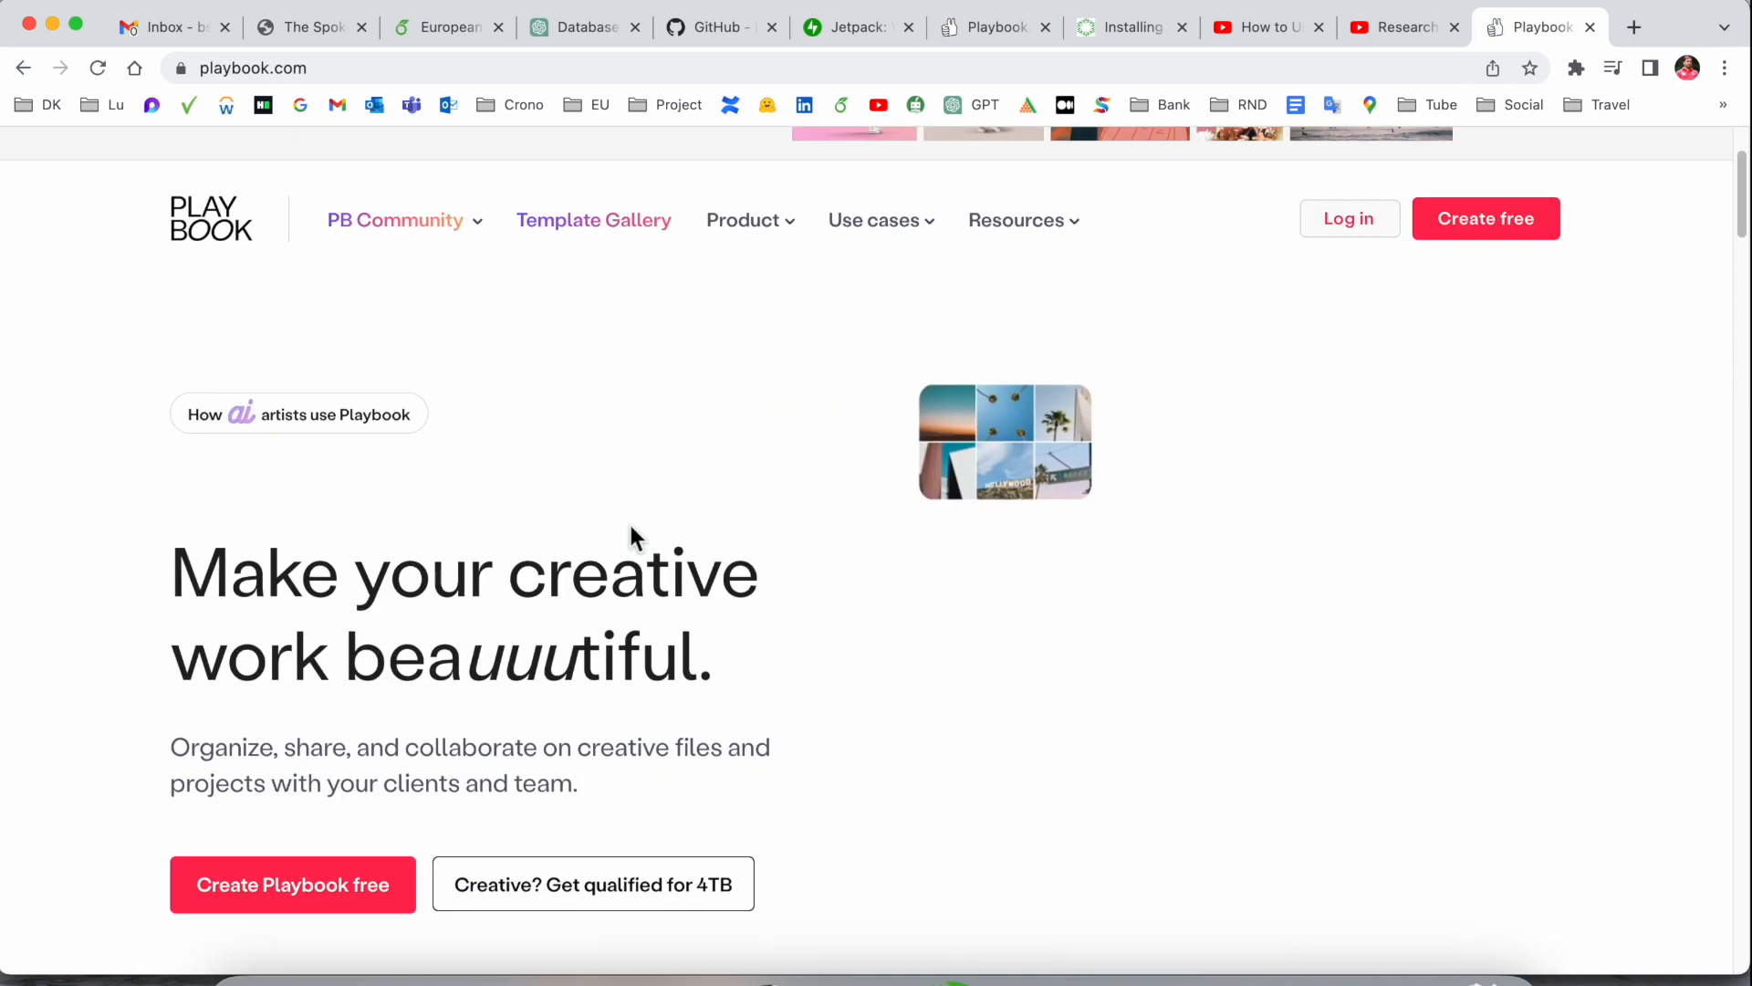
scroll(down, 3)
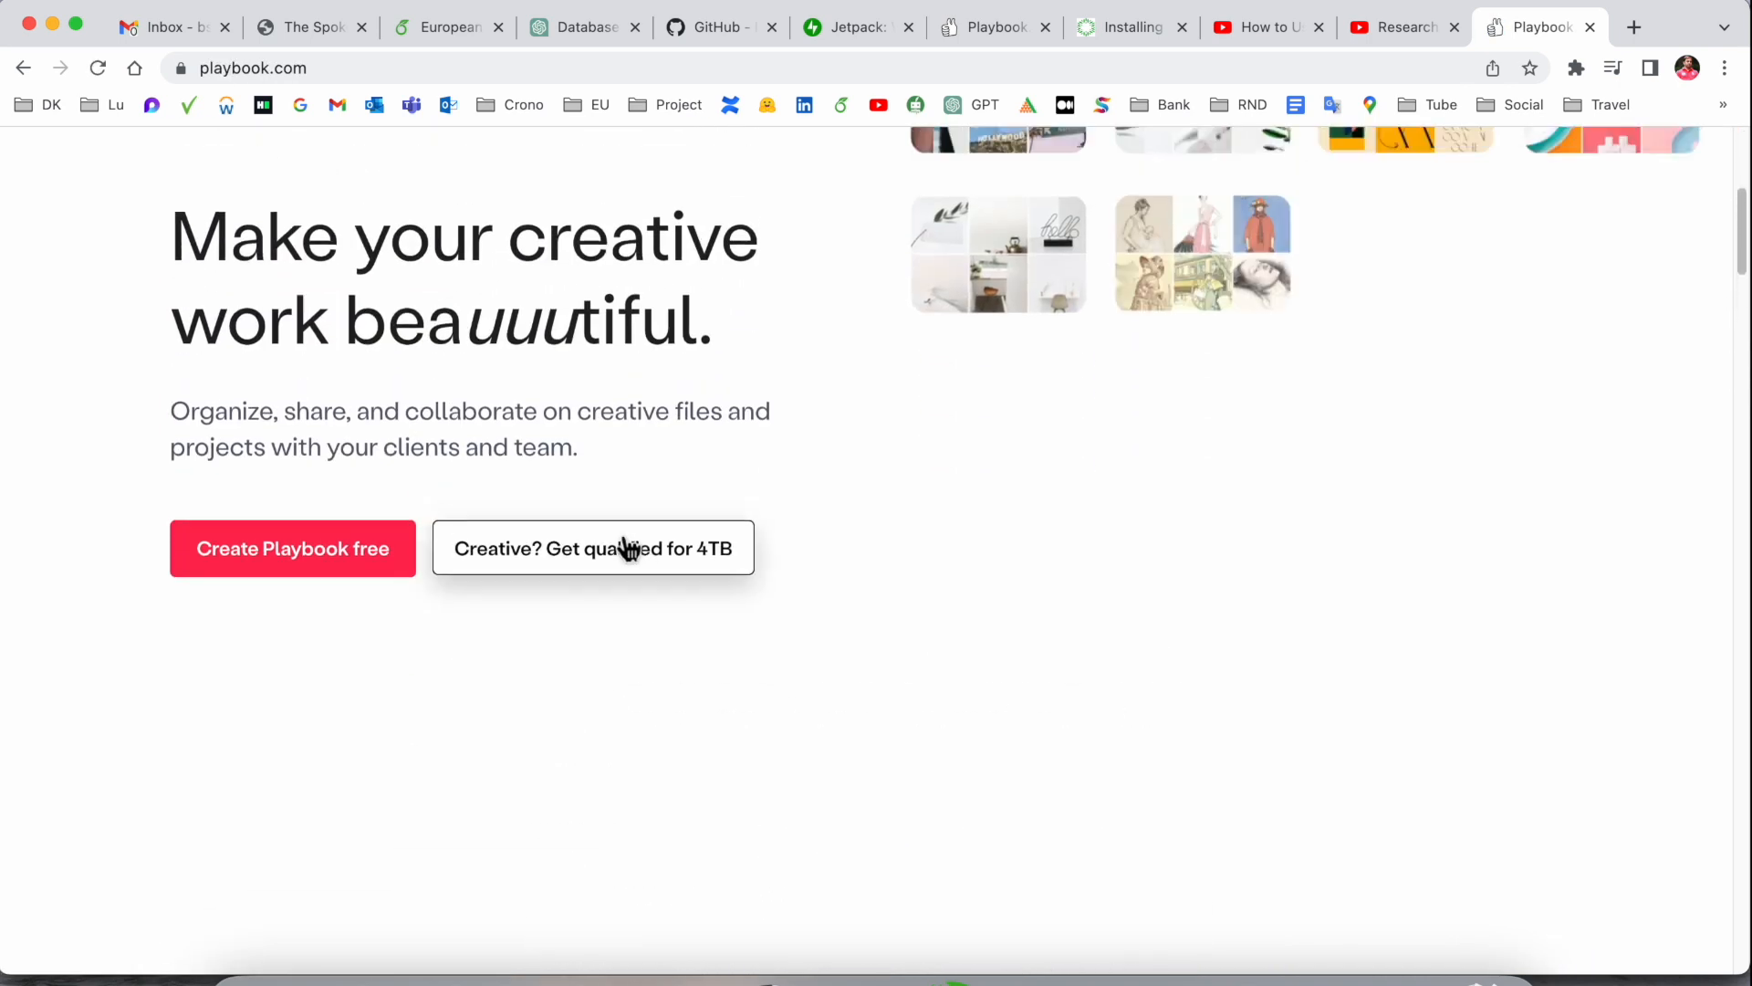
scroll(up, 3)
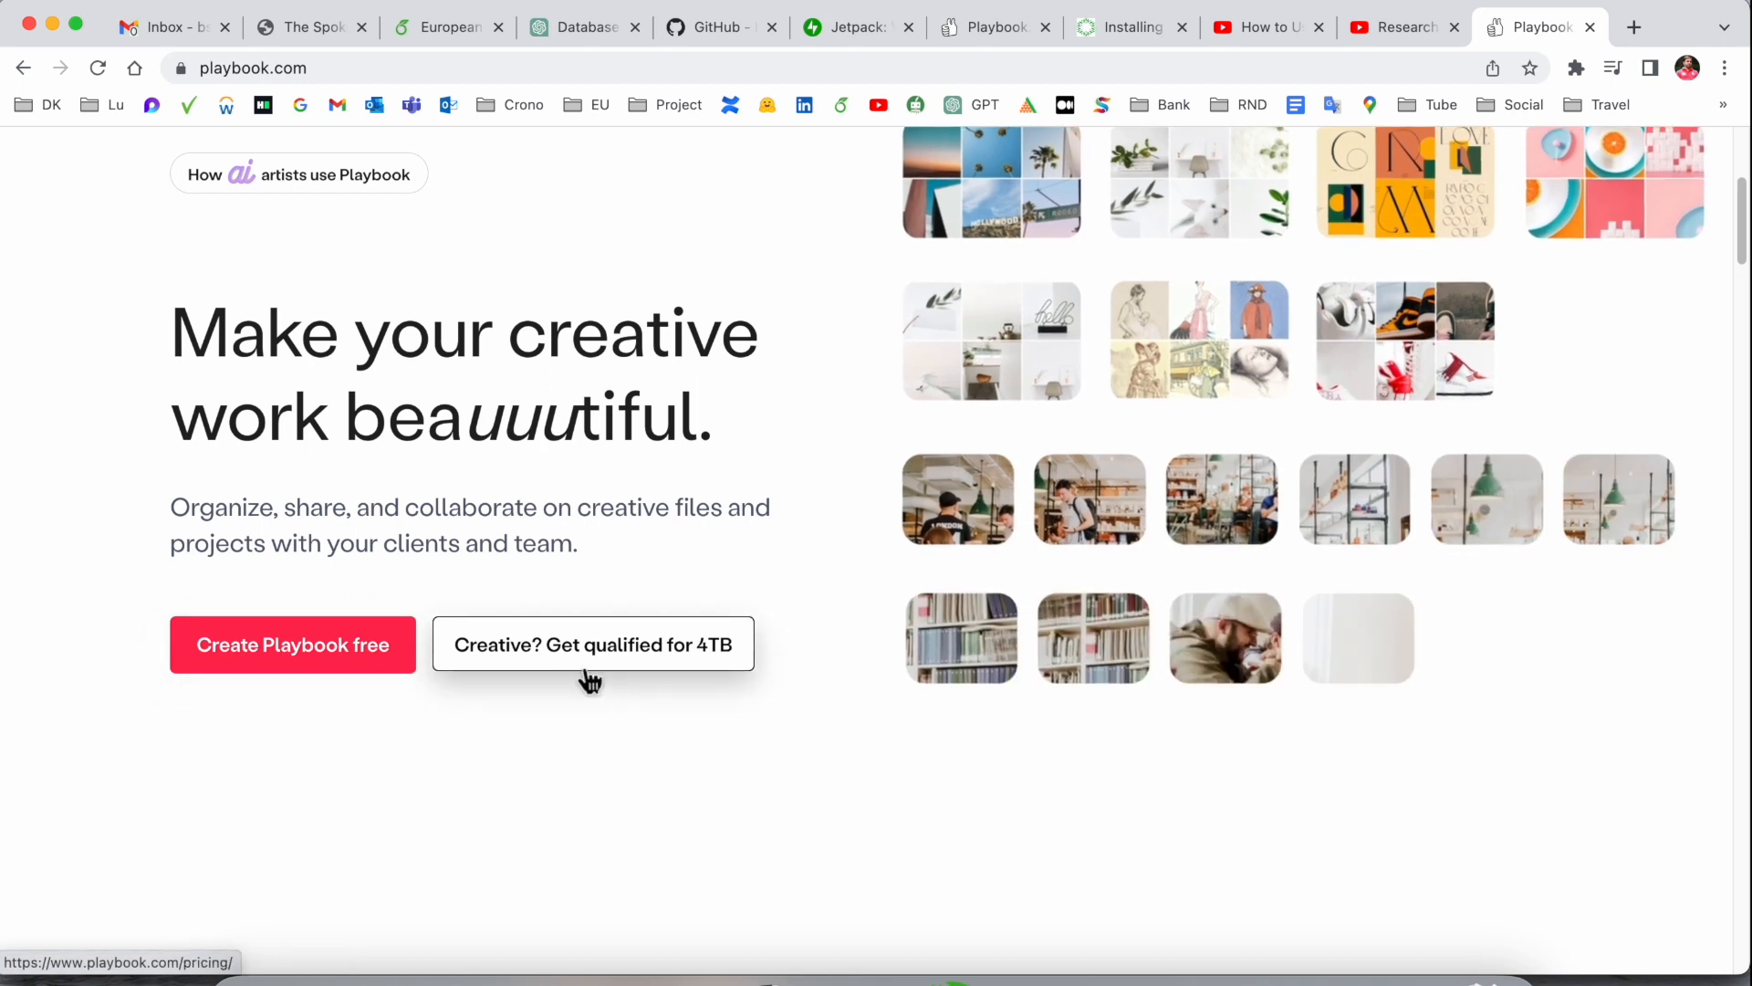
scroll(down, 3)
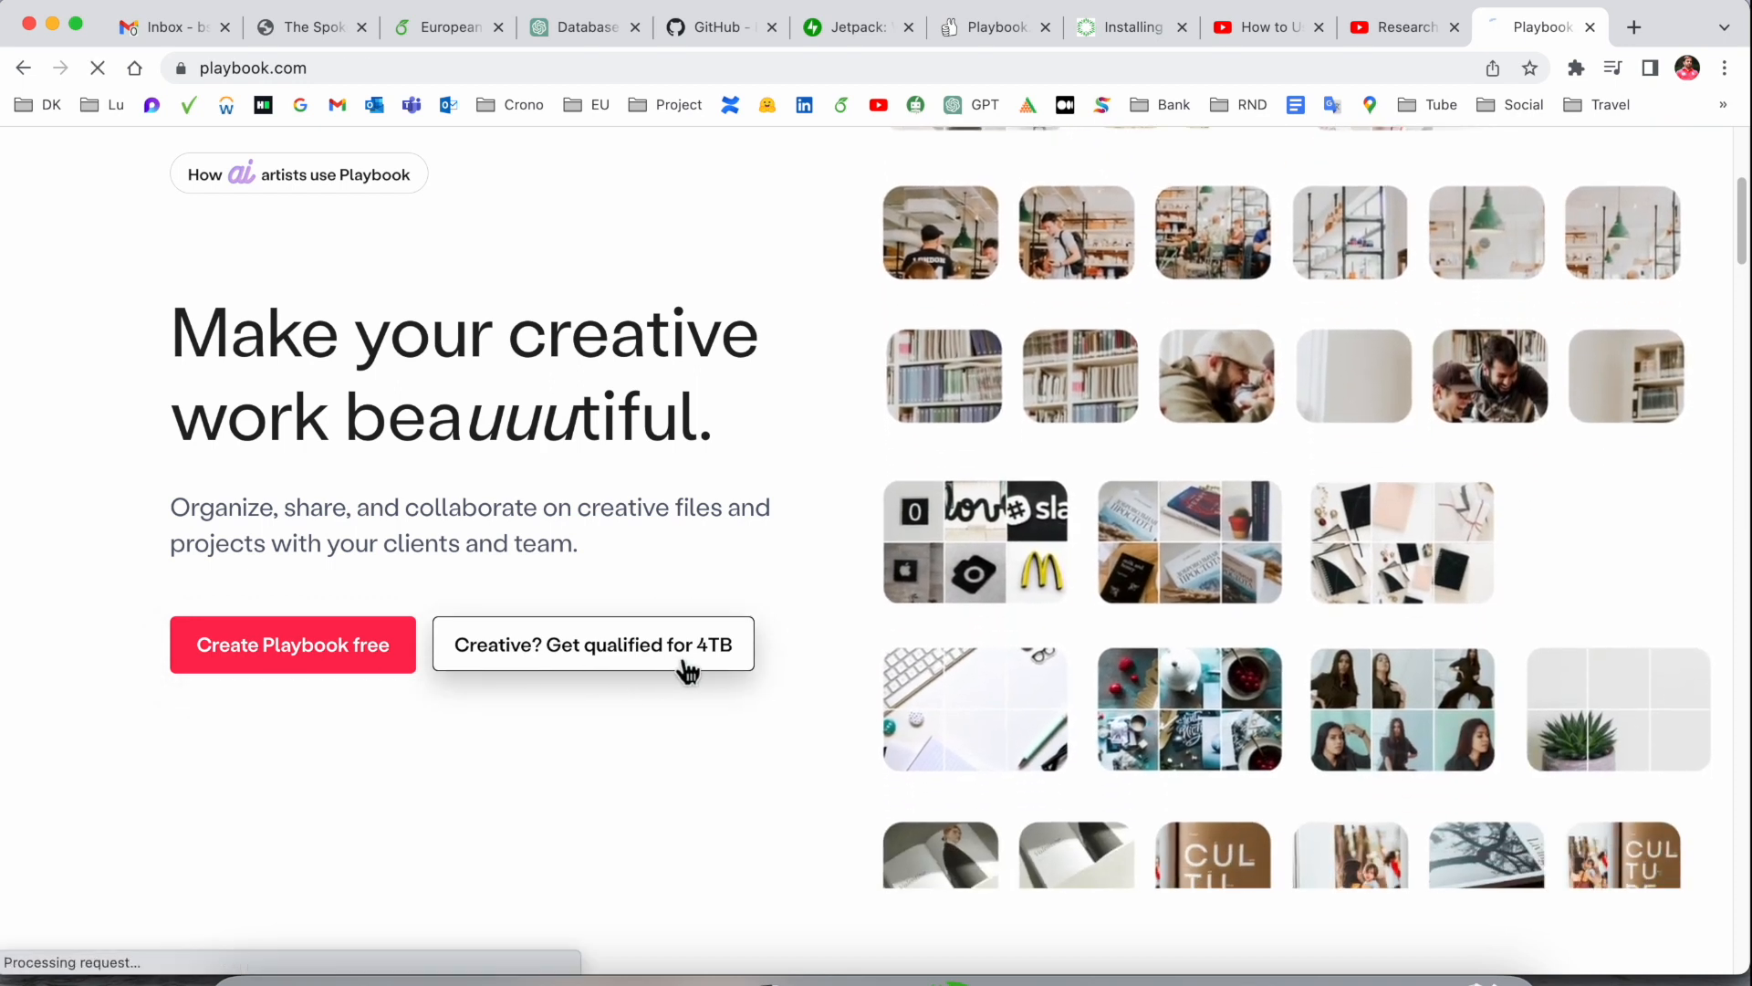
View the pricing page comparing the Free, Artist & Designer and Team plans
click(593, 645)
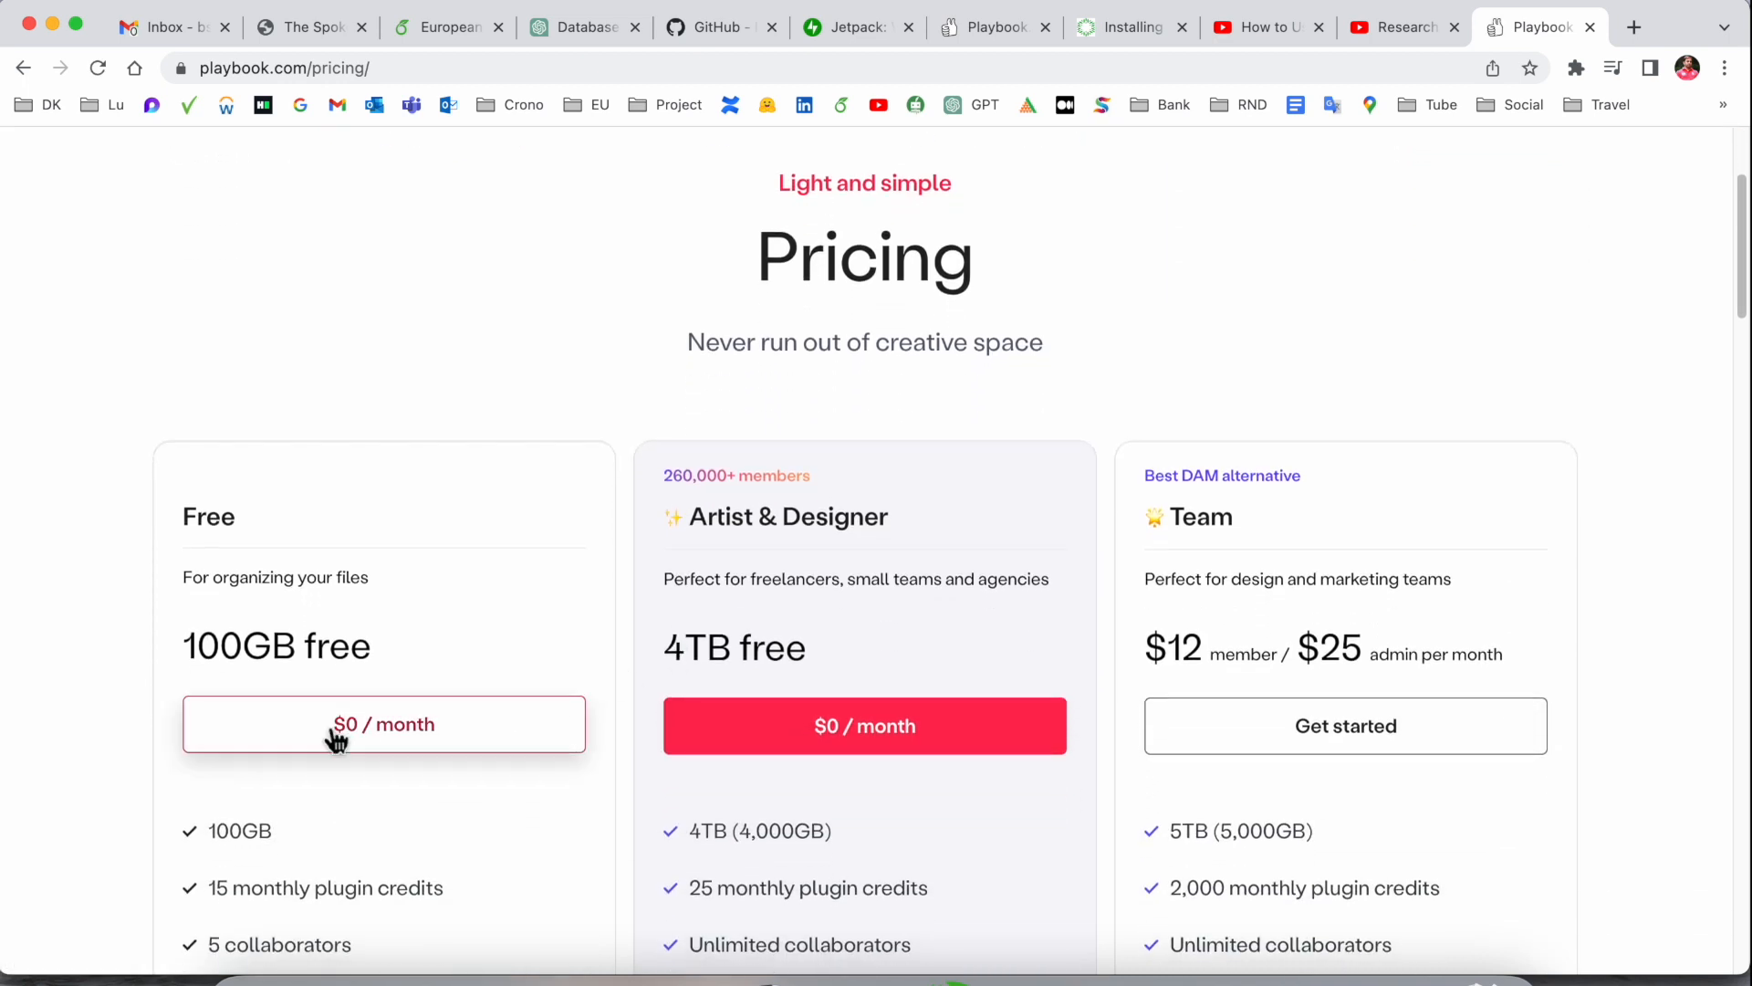
scroll(down, 3)
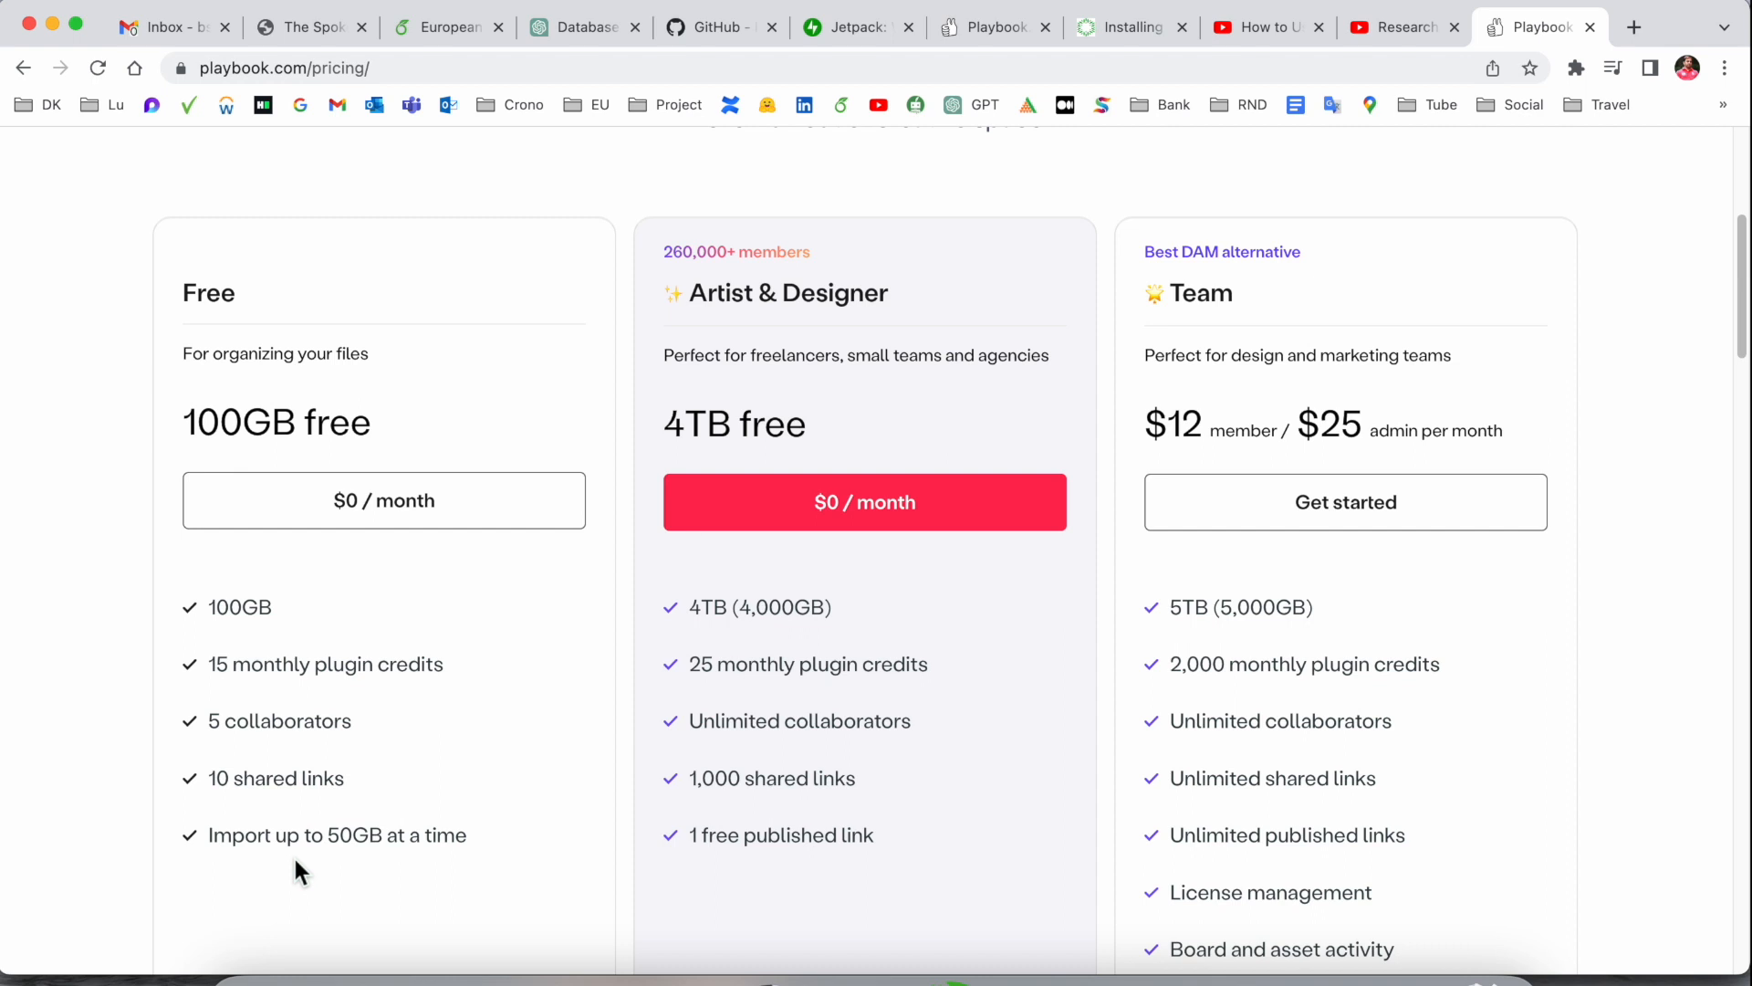
mouse_move(422, 847)
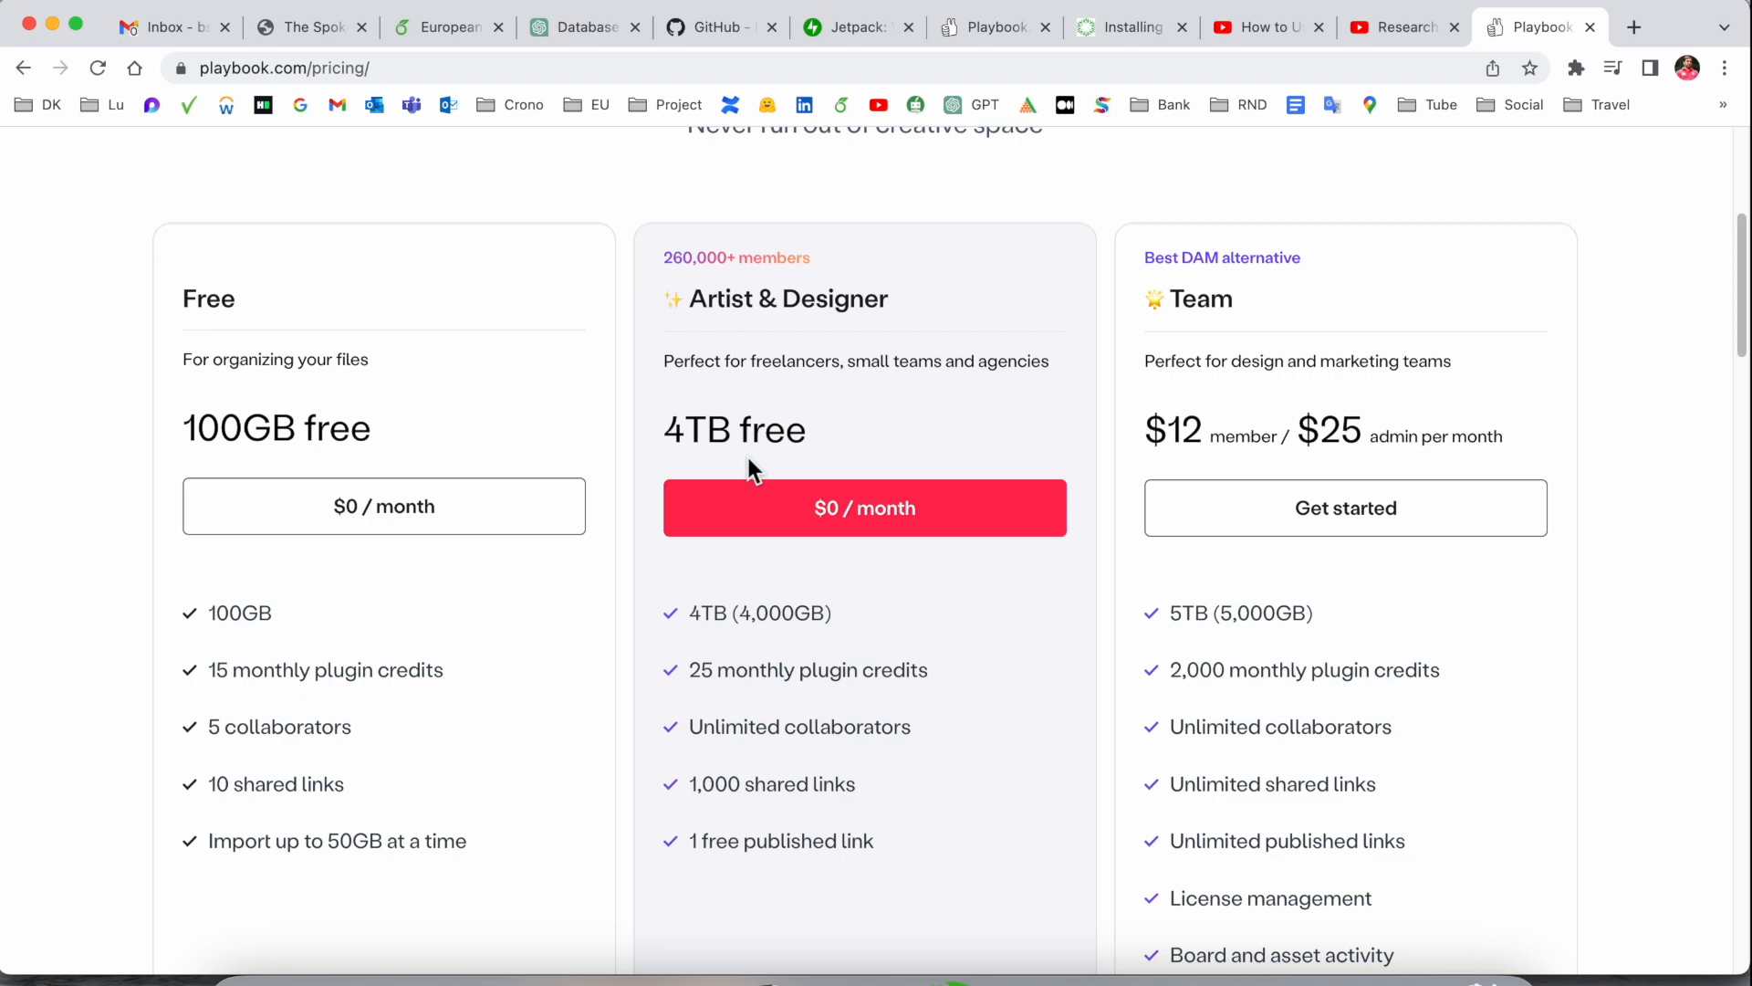
scroll(up, 3)
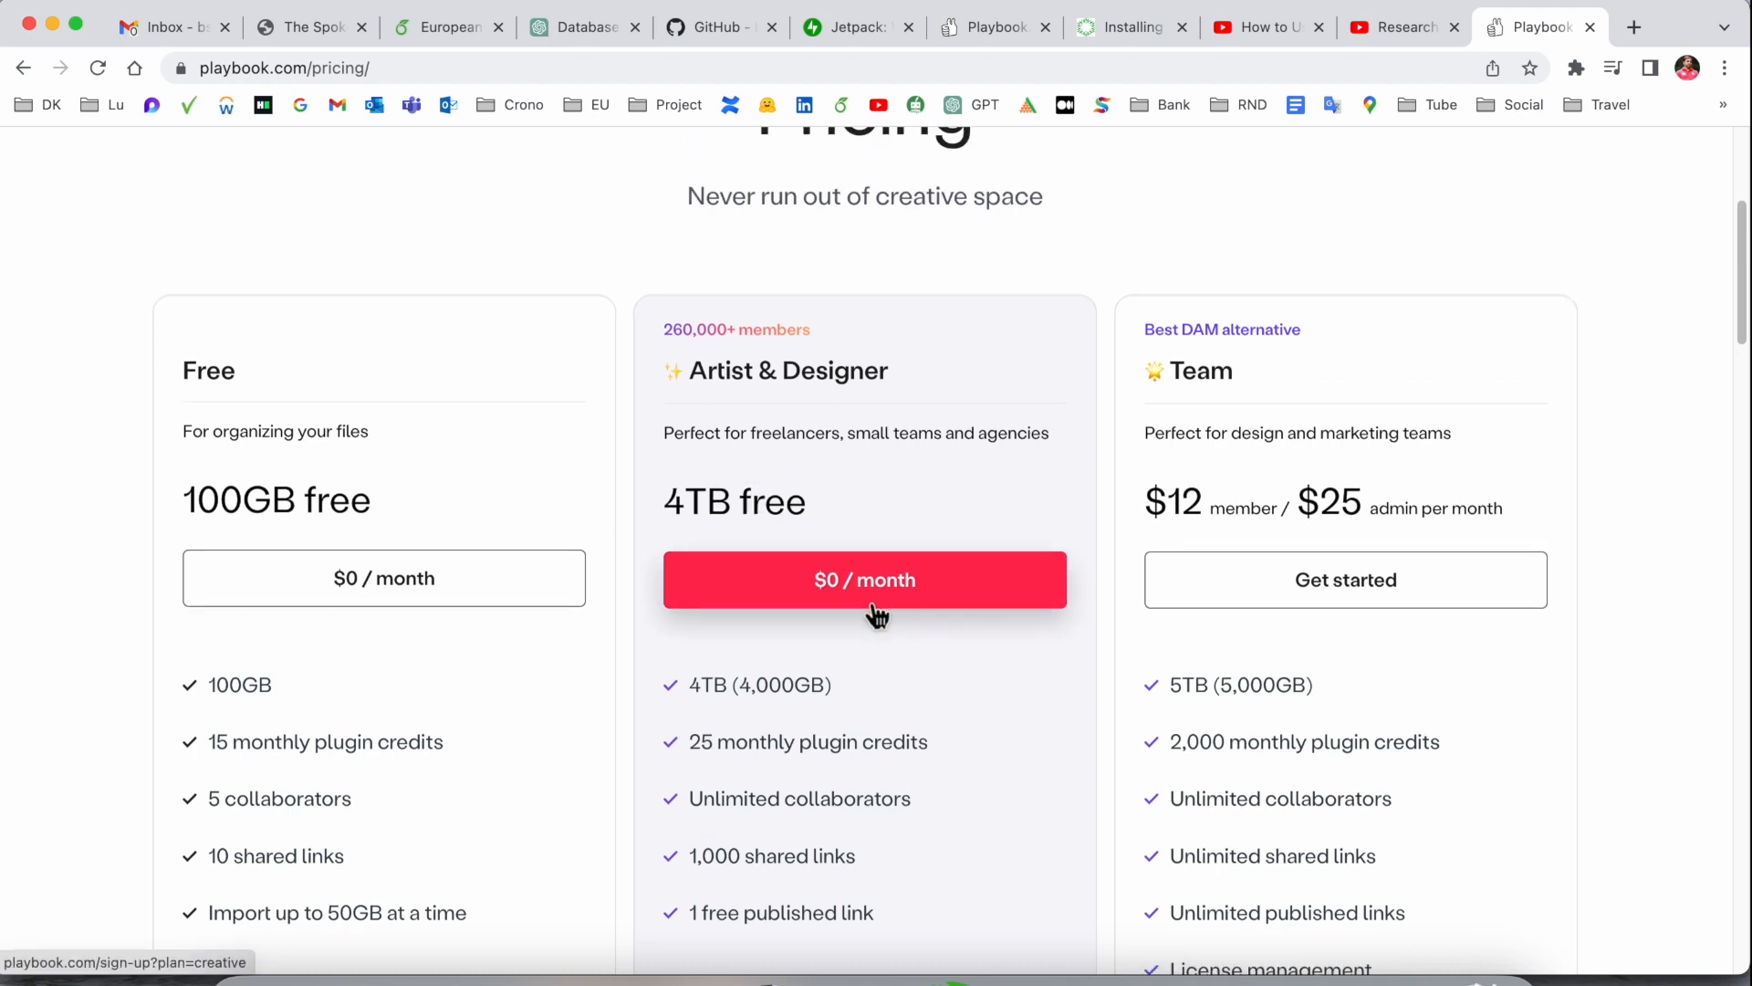
mouse_move(854, 741)
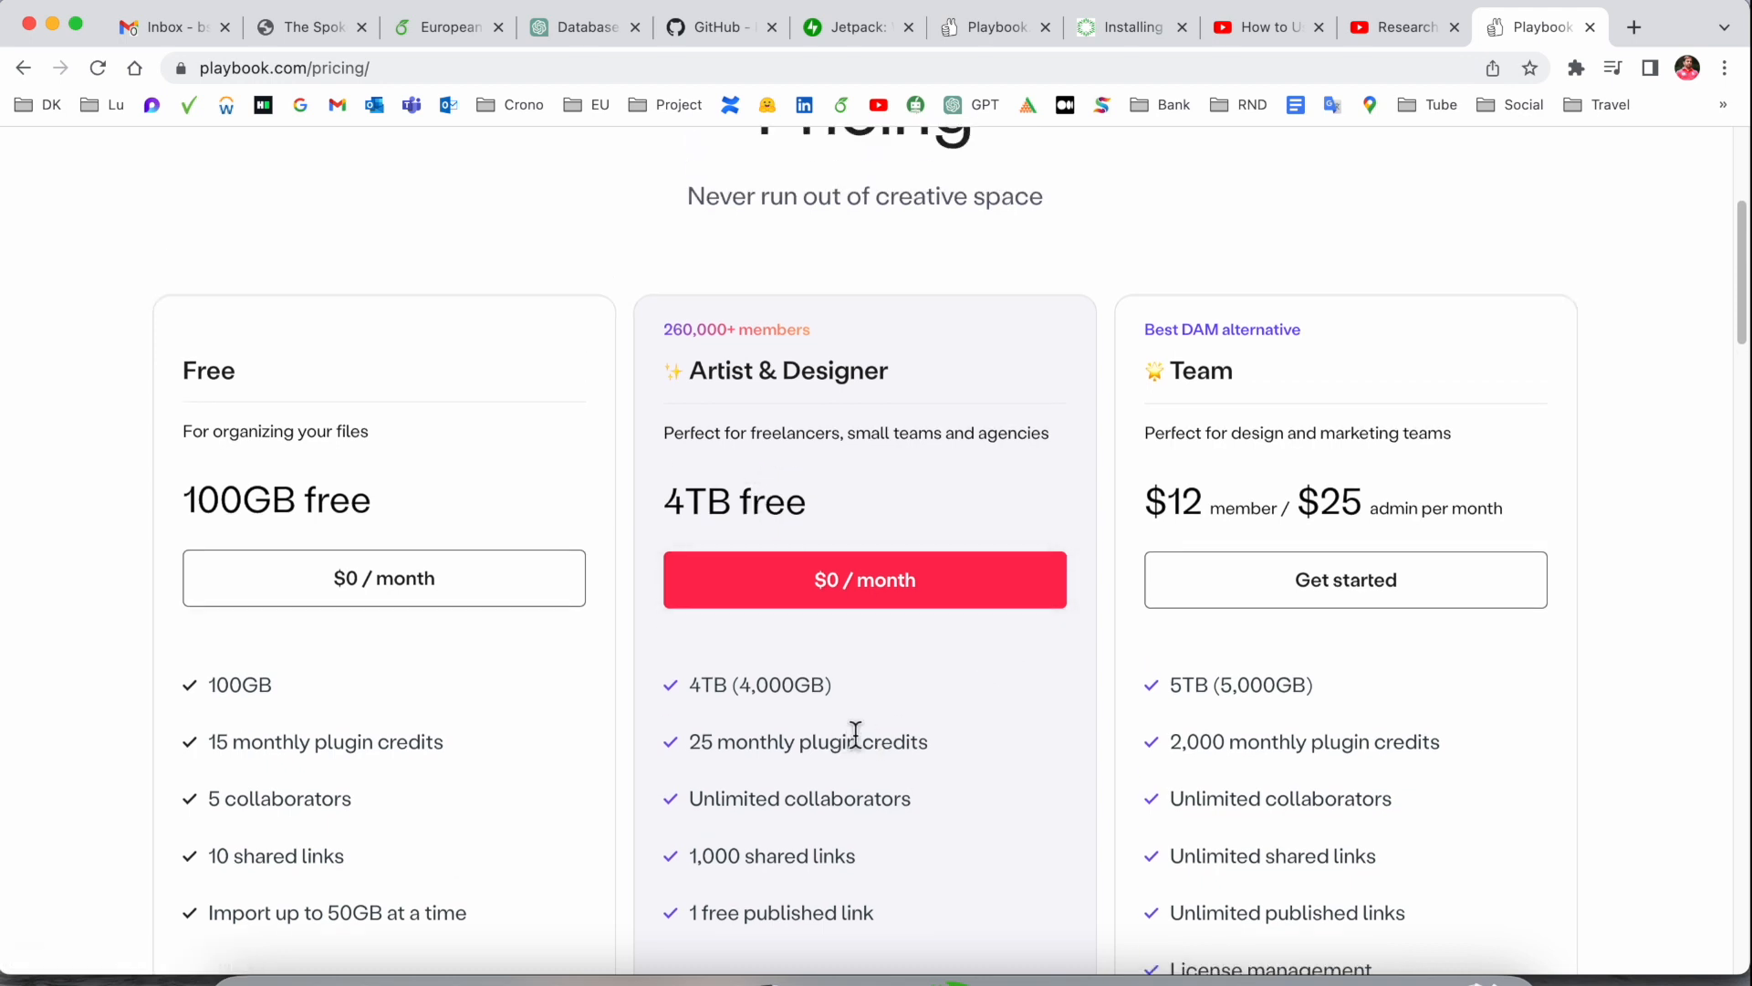
scroll(up, 3)
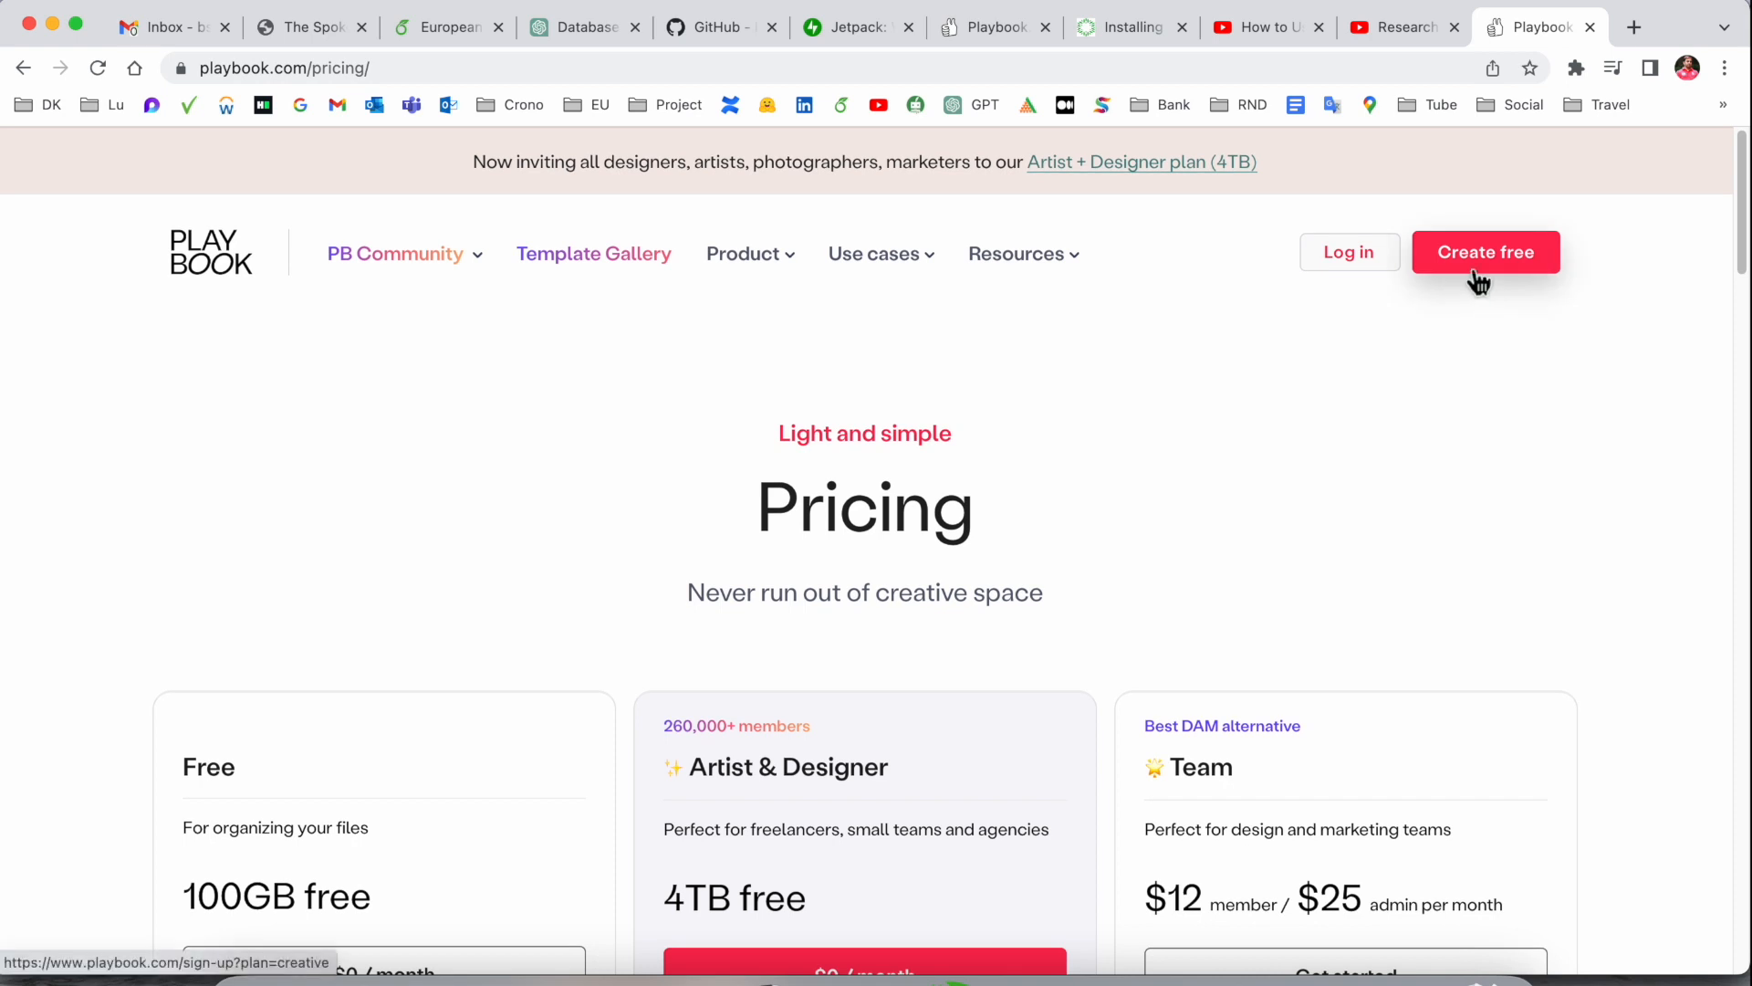
Start a free Playbook account using Continue with Google, reaching plan selection
click(1486, 251)
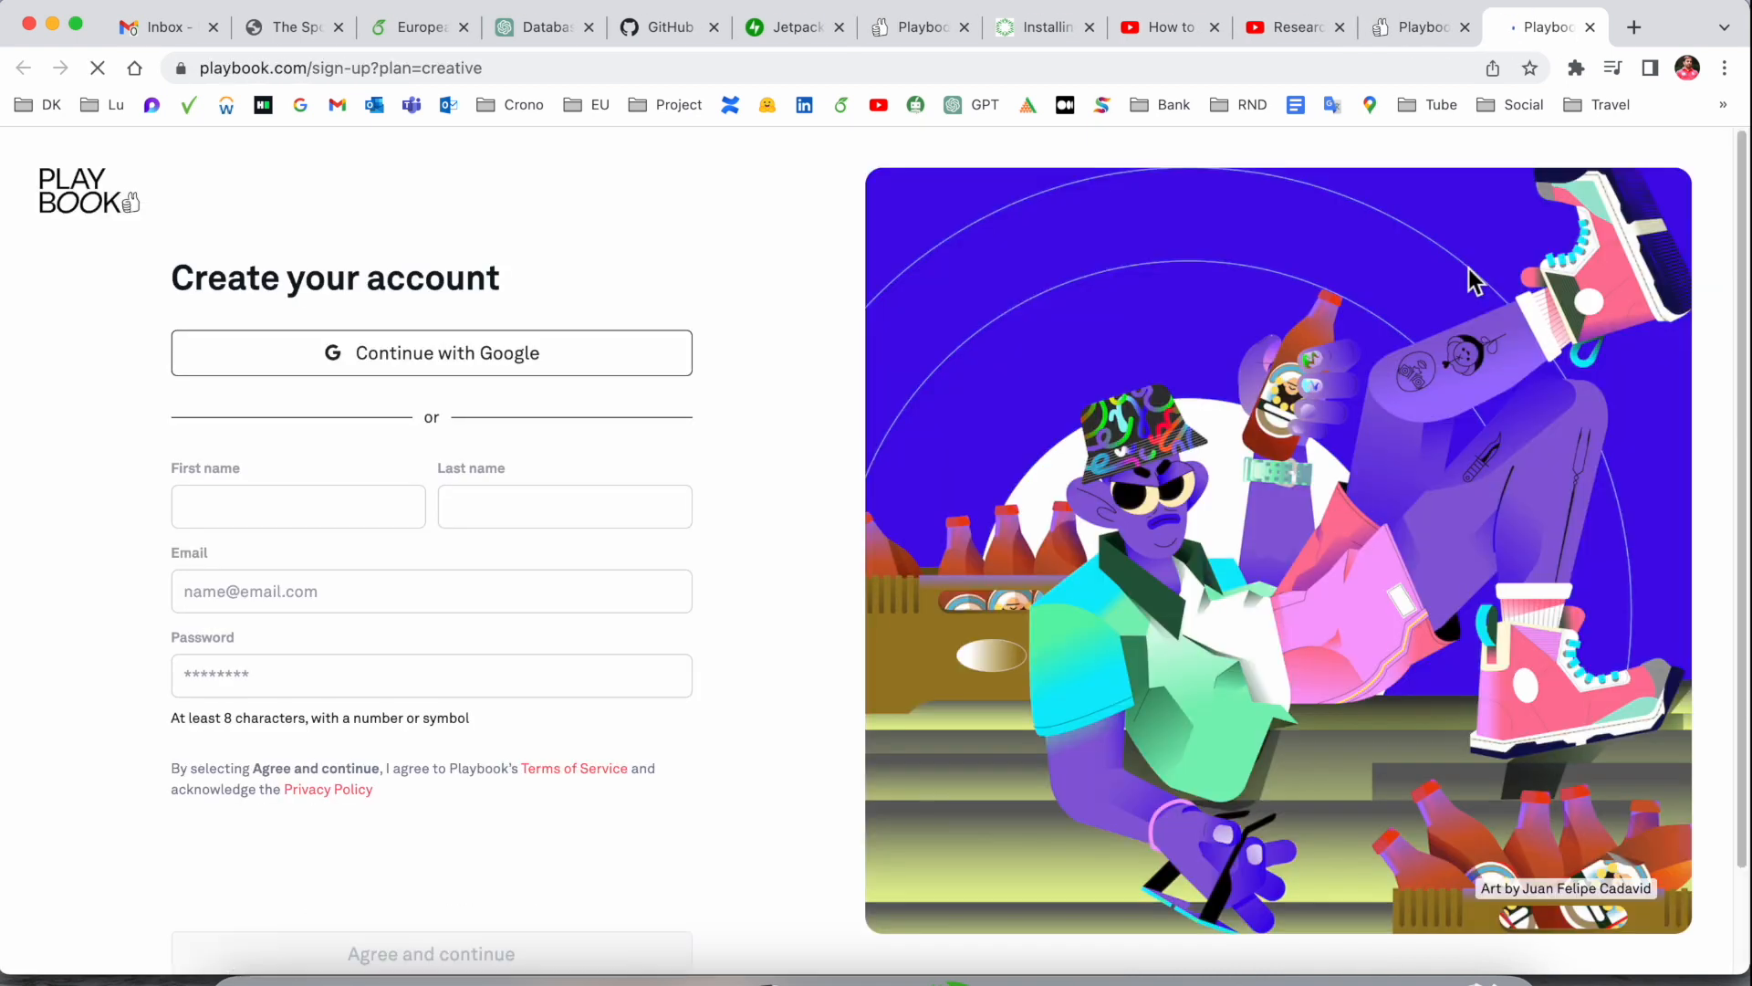
click(431, 353)
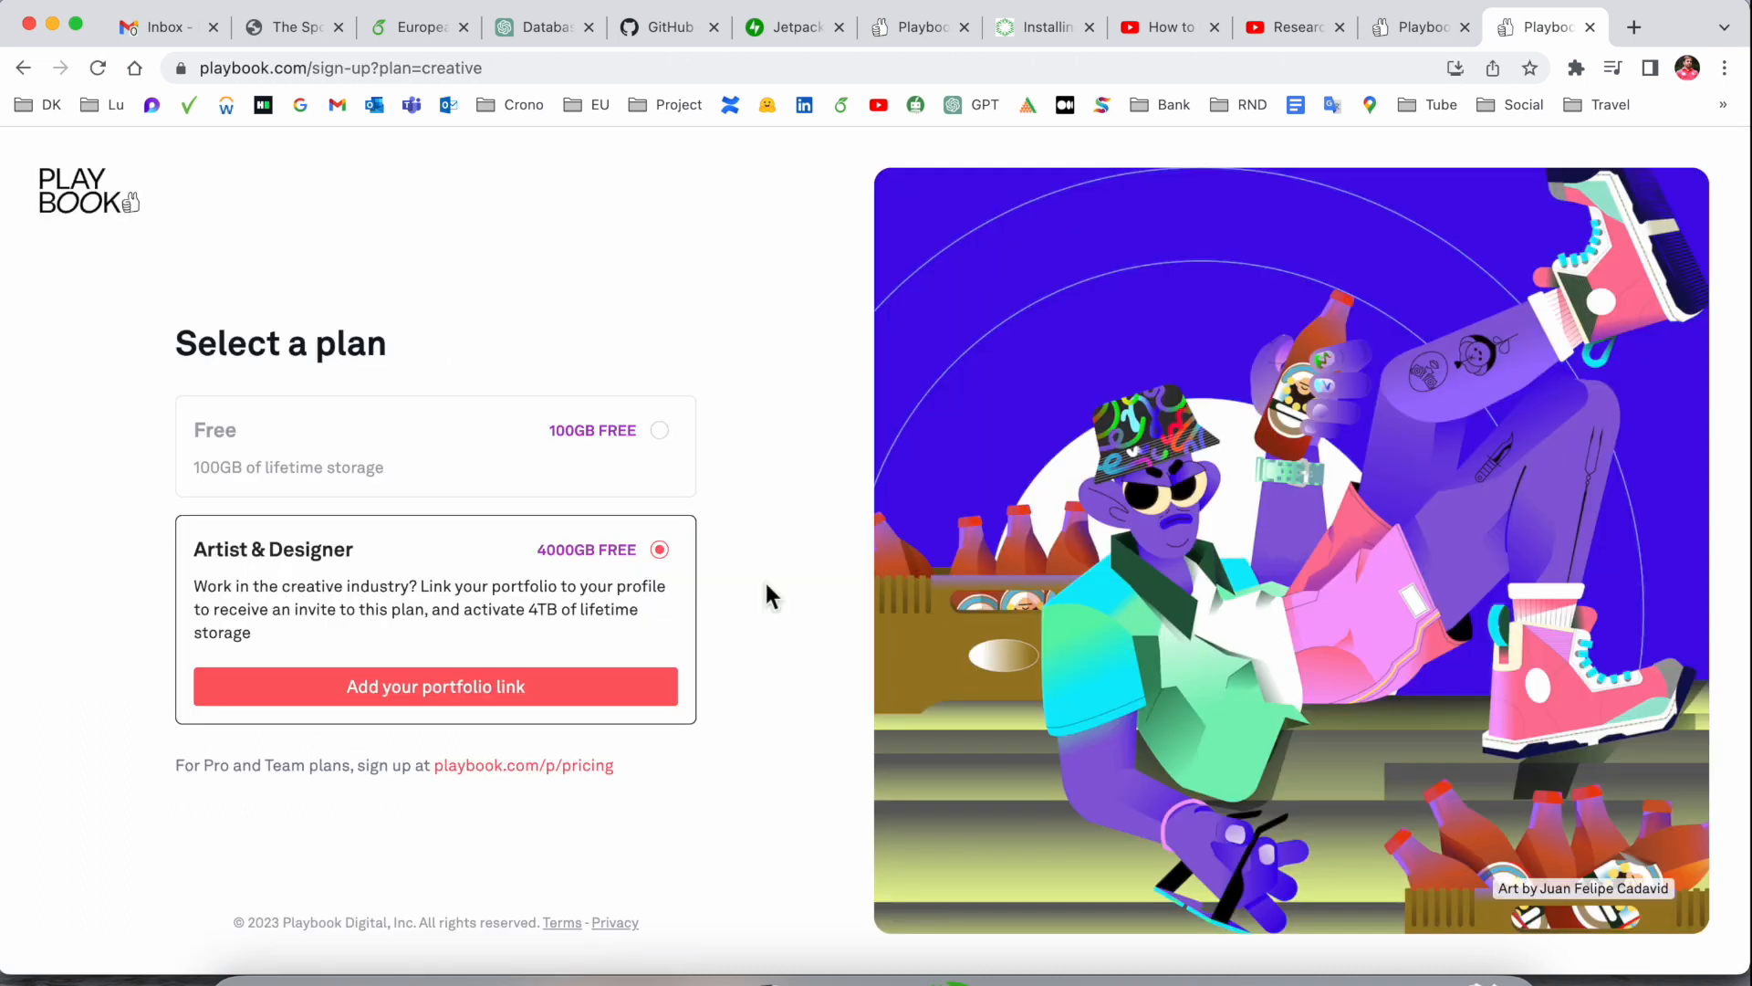
mouse_move(236, 564)
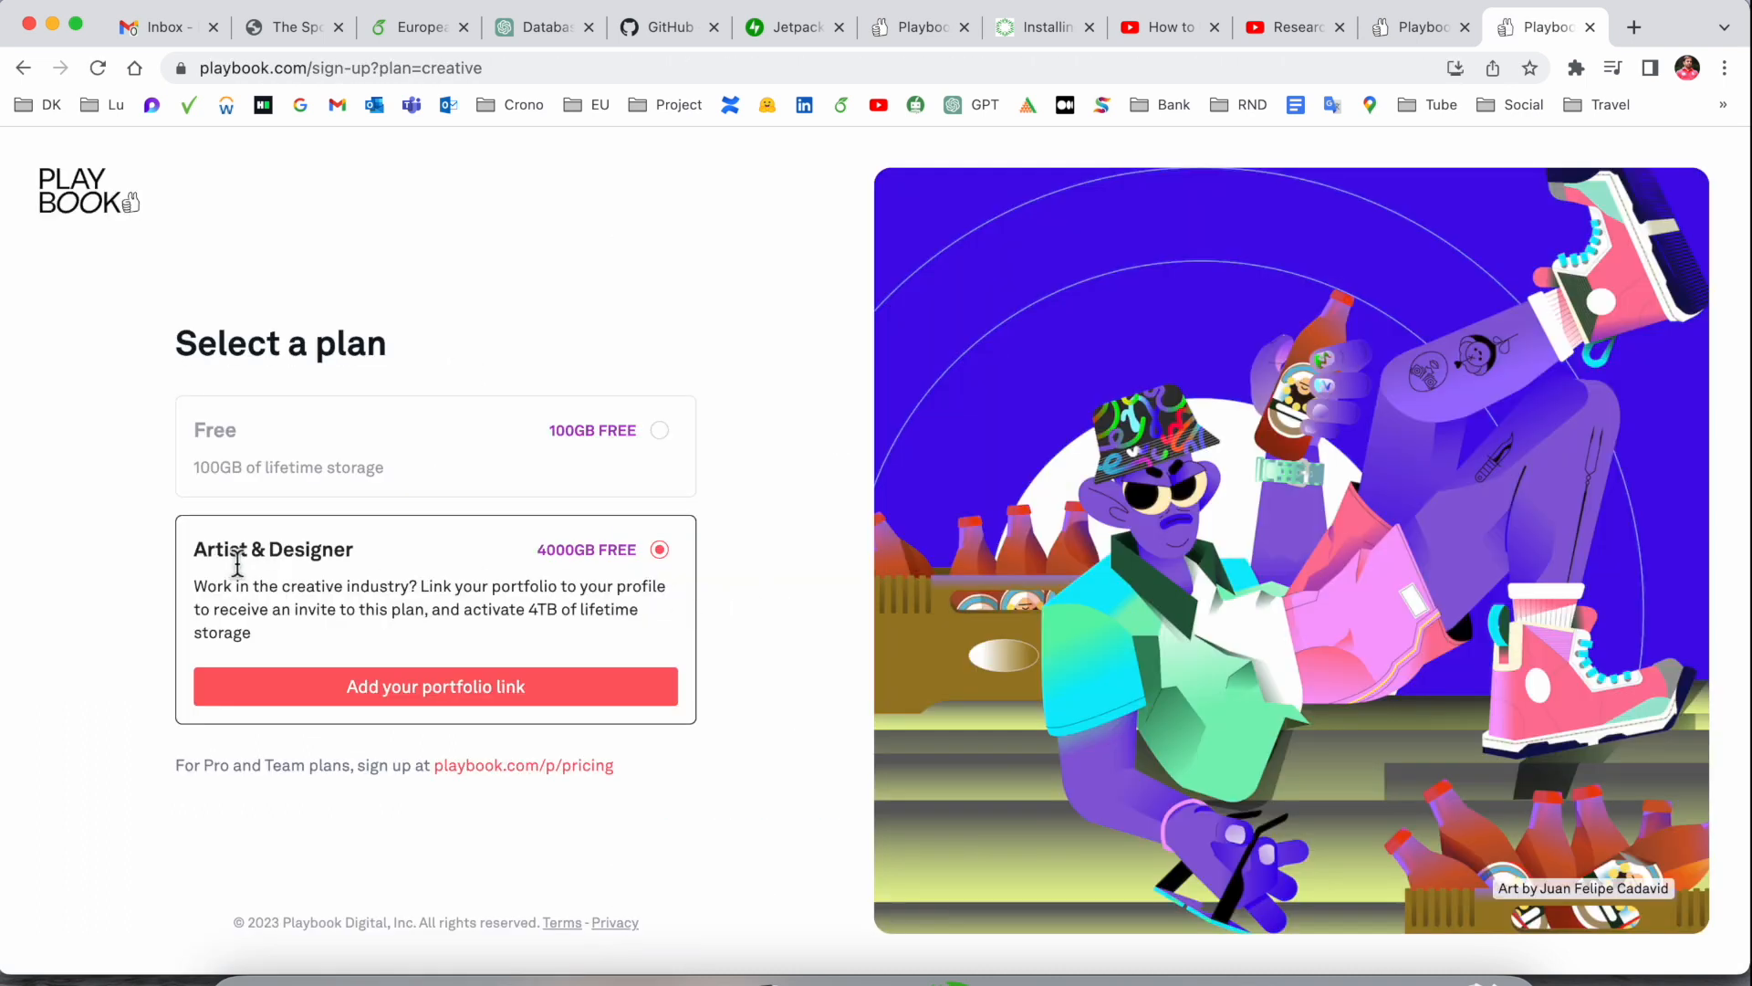
mouse_move(415, 615)
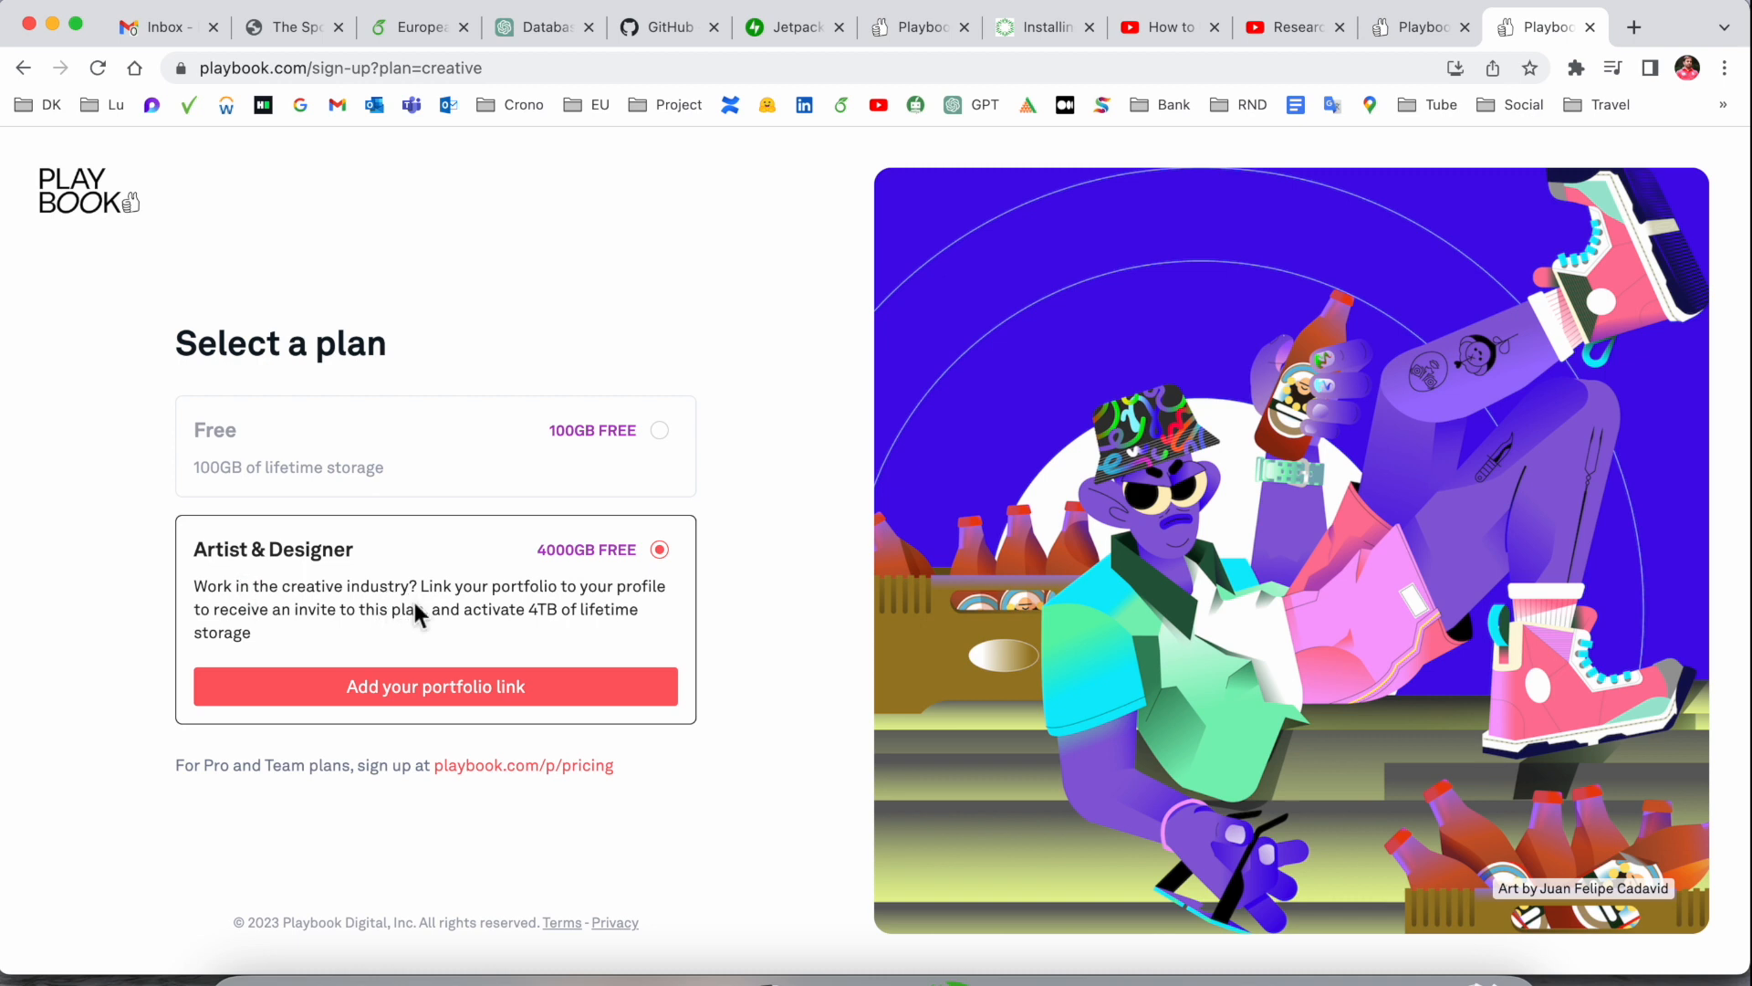
mouse_move(595, 604)
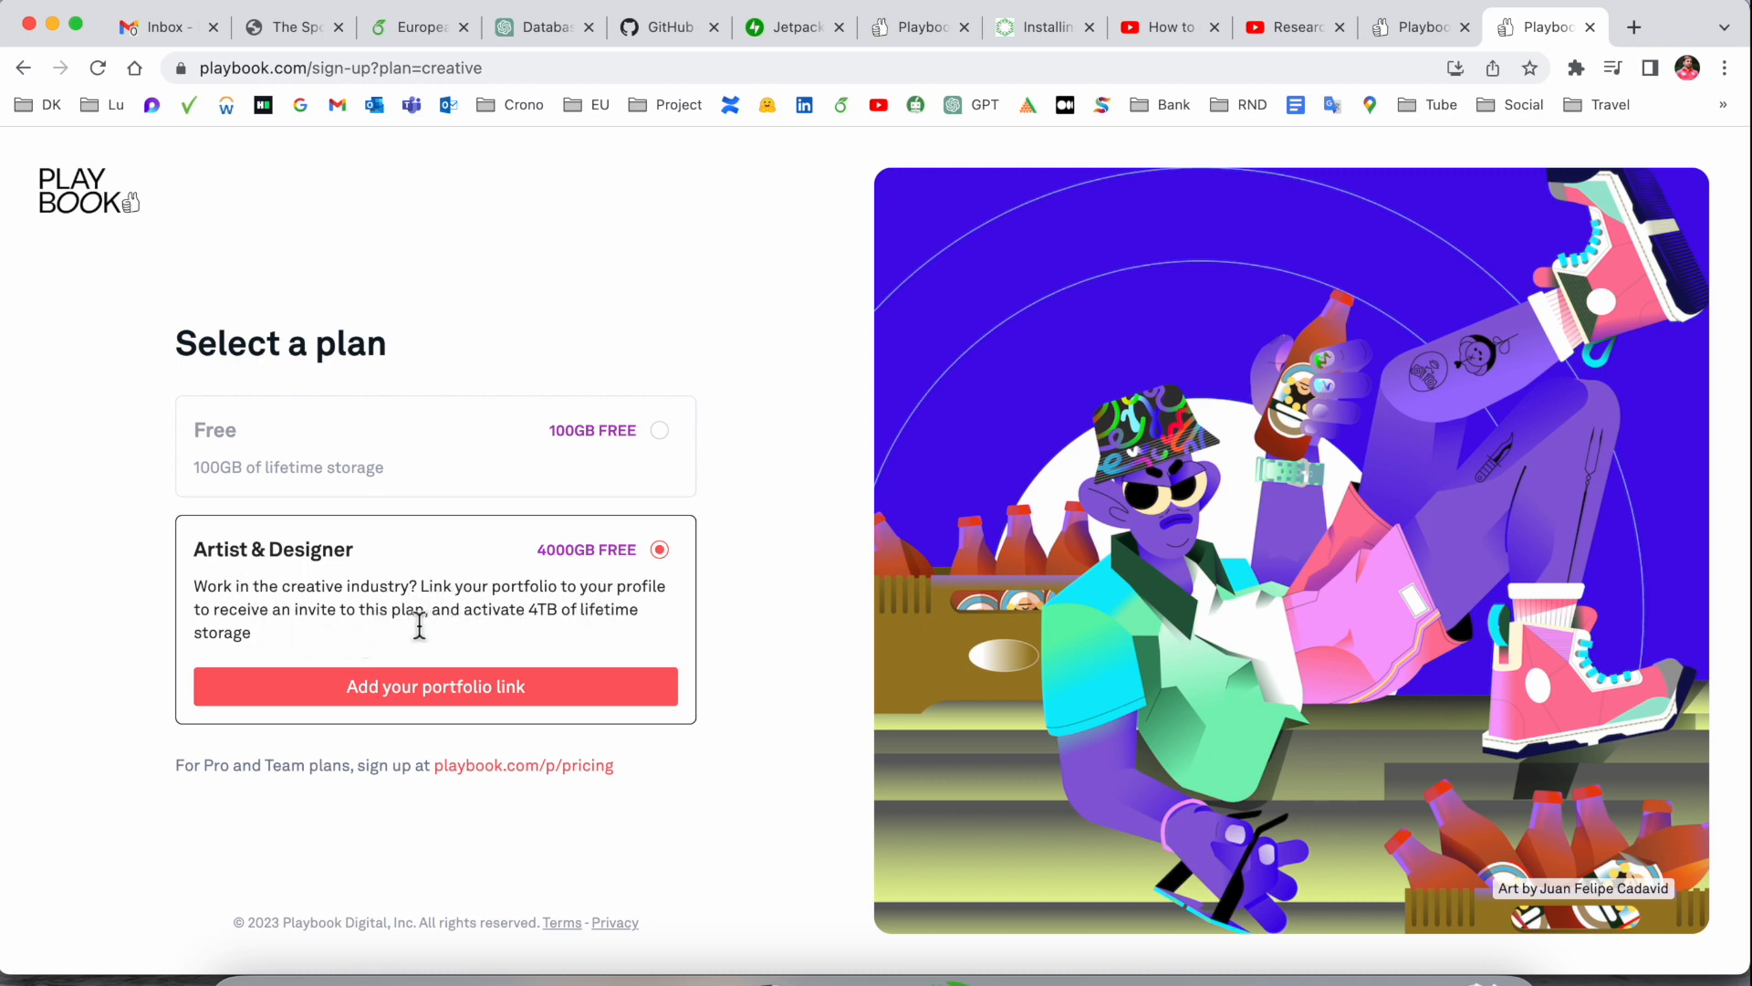
mouse_move(540, 625)
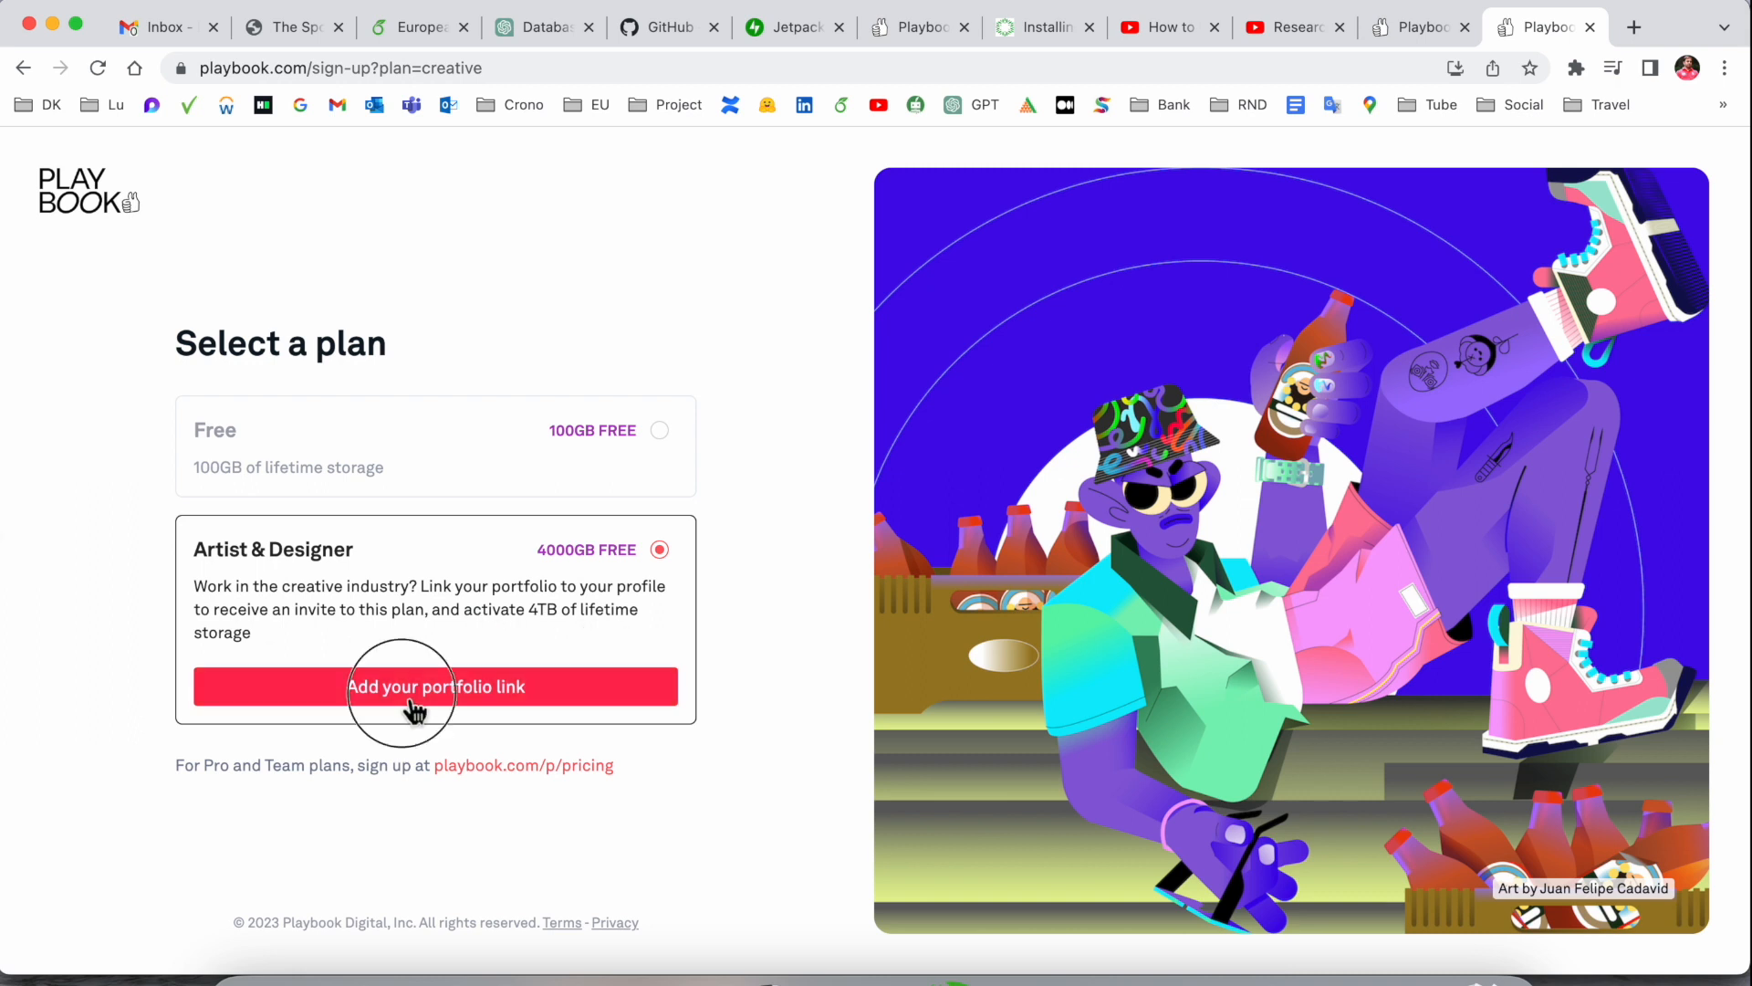
In the profile editor, switch on Open to new projects and set the location to Denmark
click(434, 687)
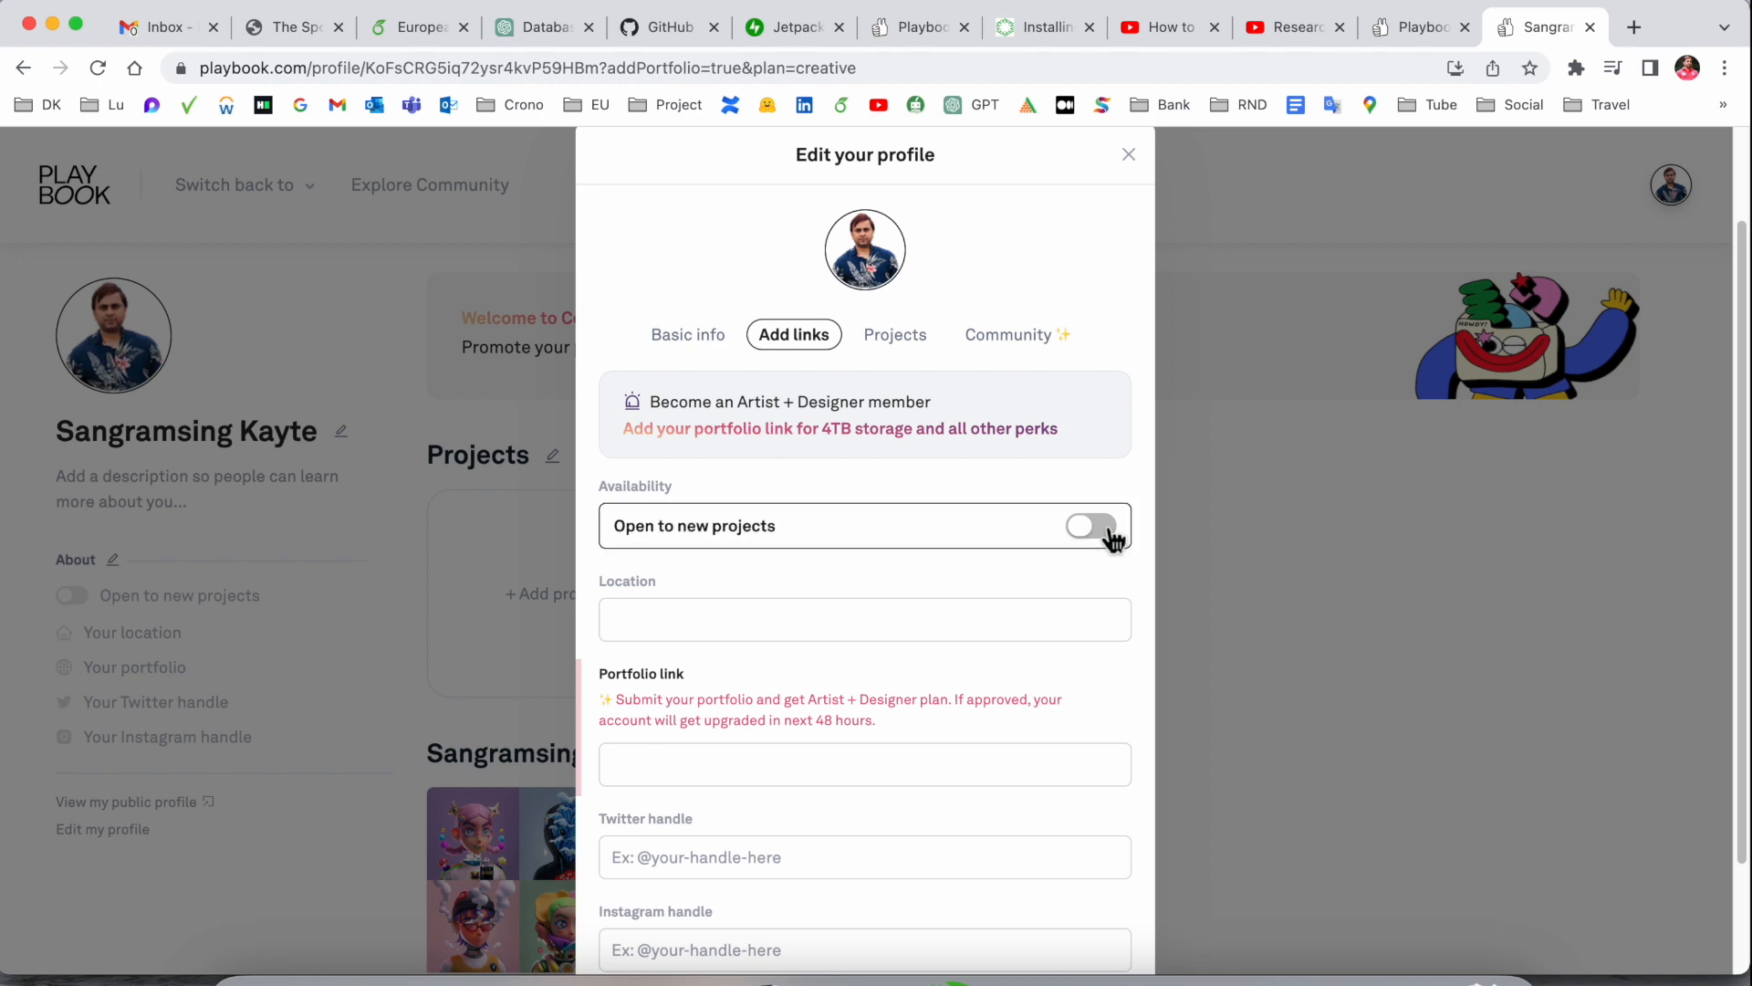
click(1089, 525)
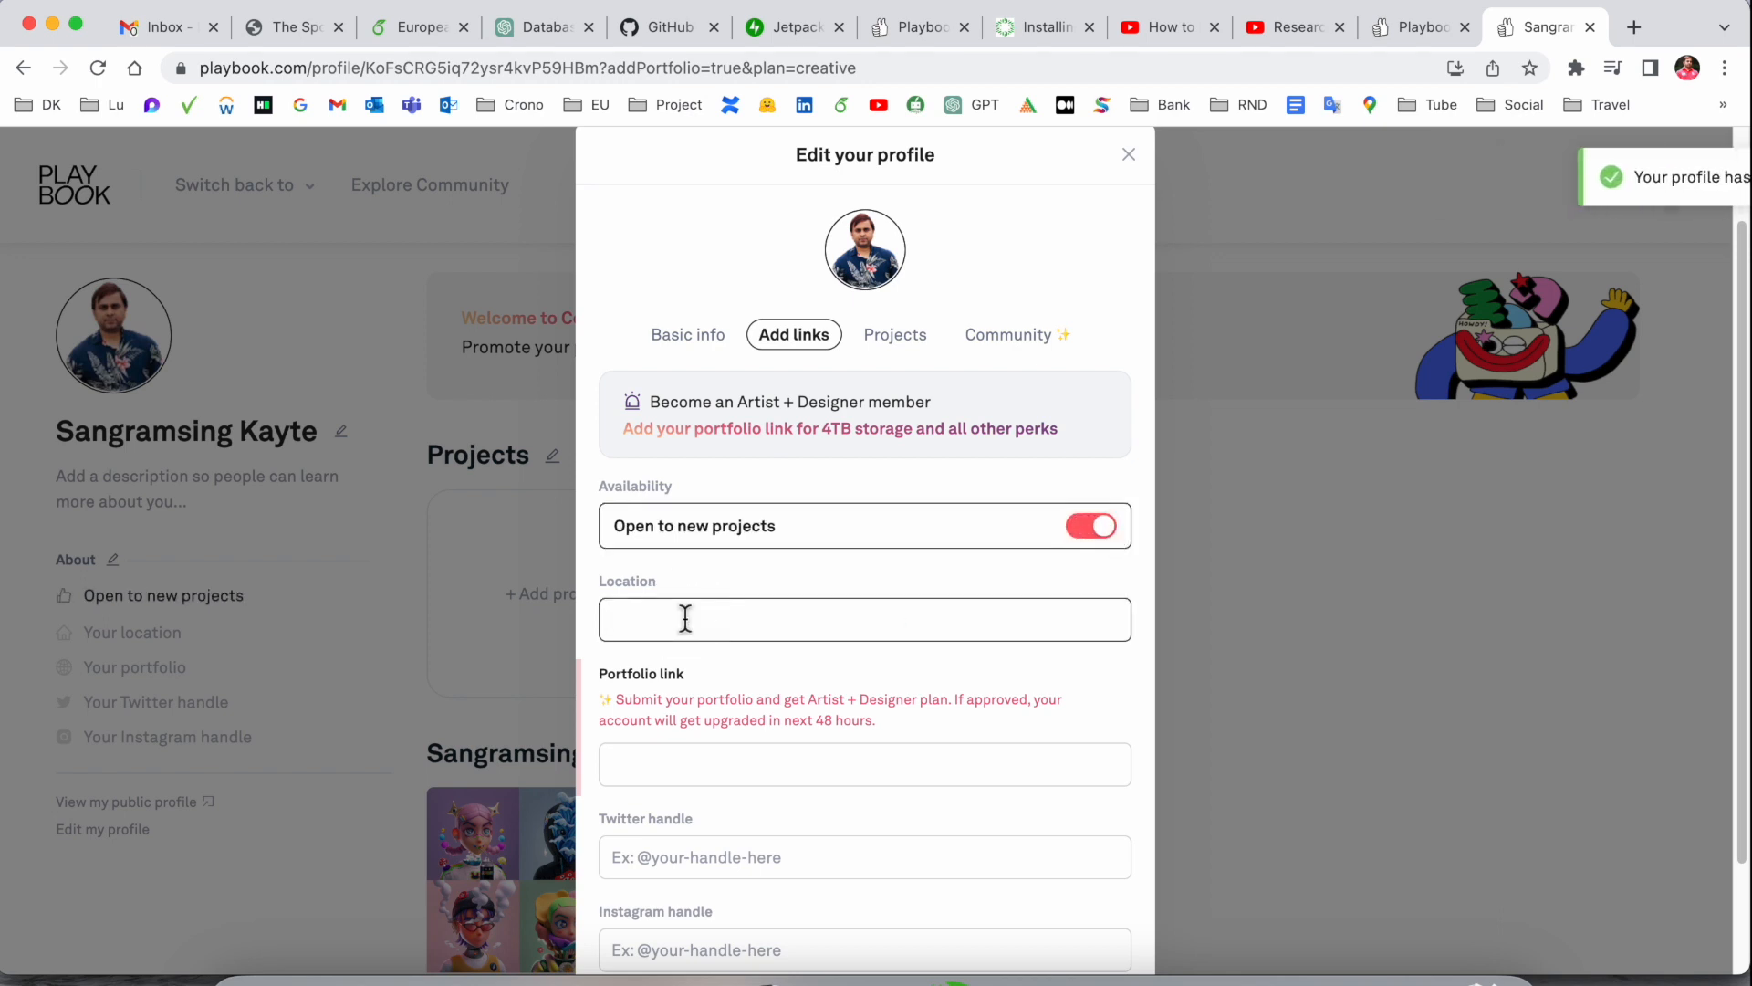
text(Denmark)
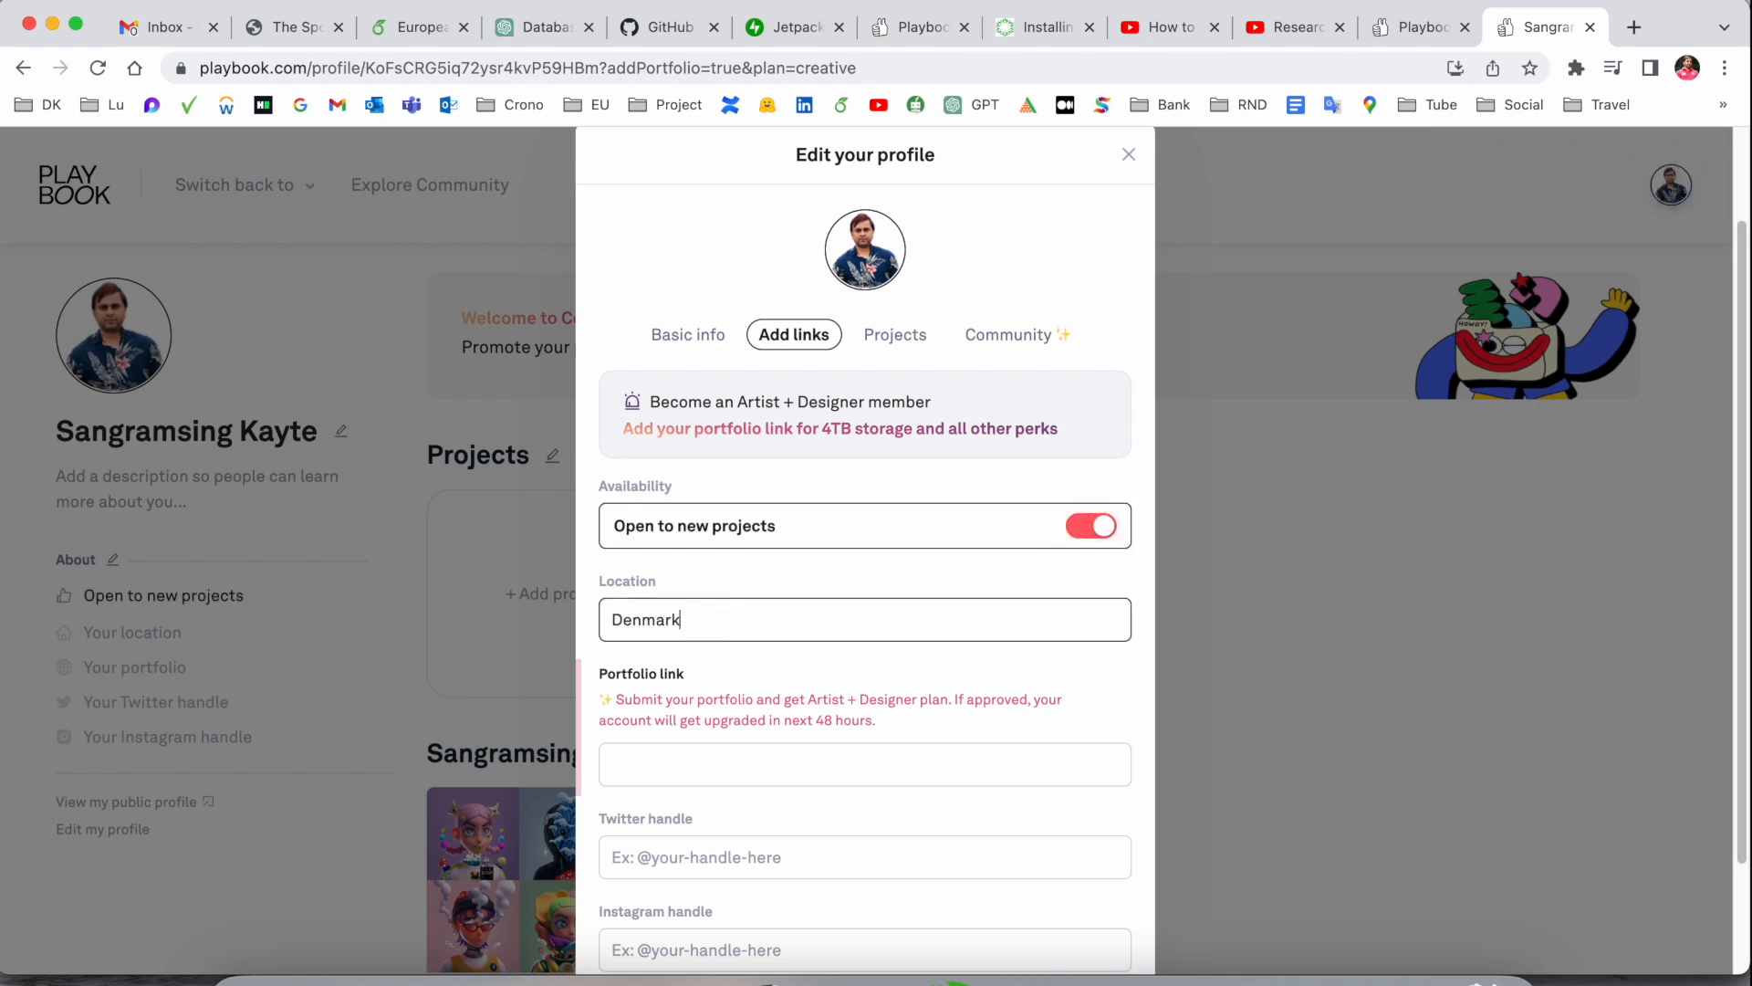
scroll(down, 3)
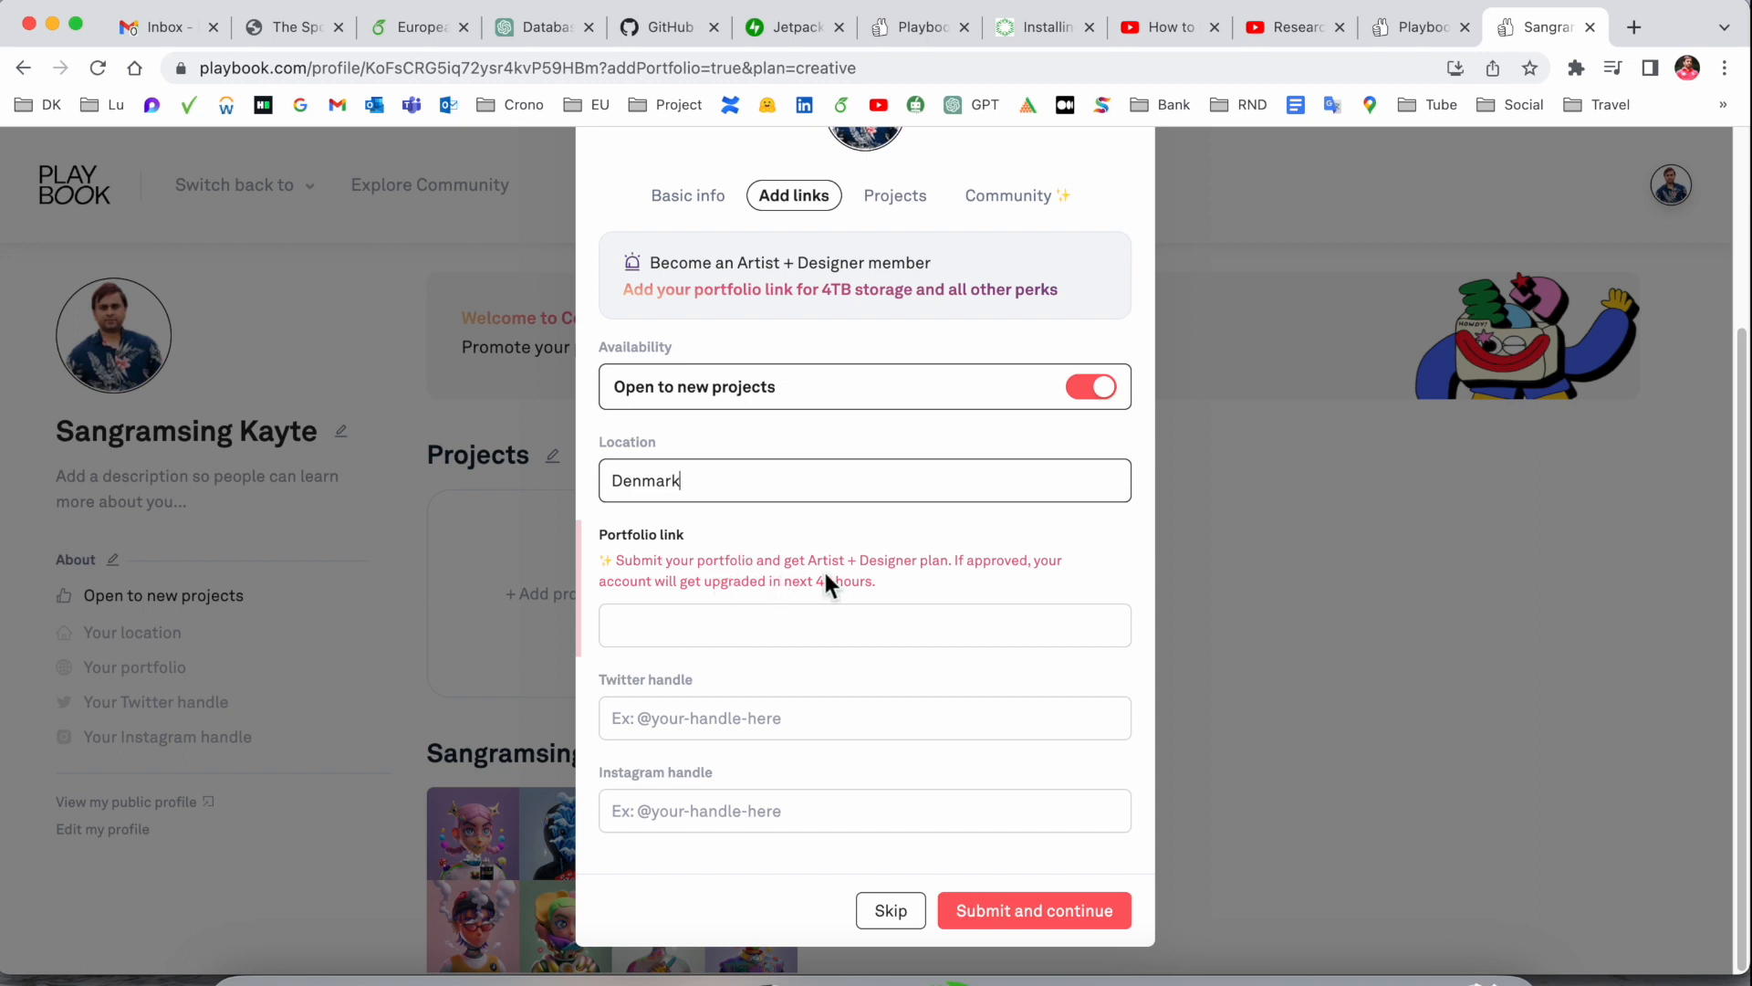
mouse_move(681, 620)
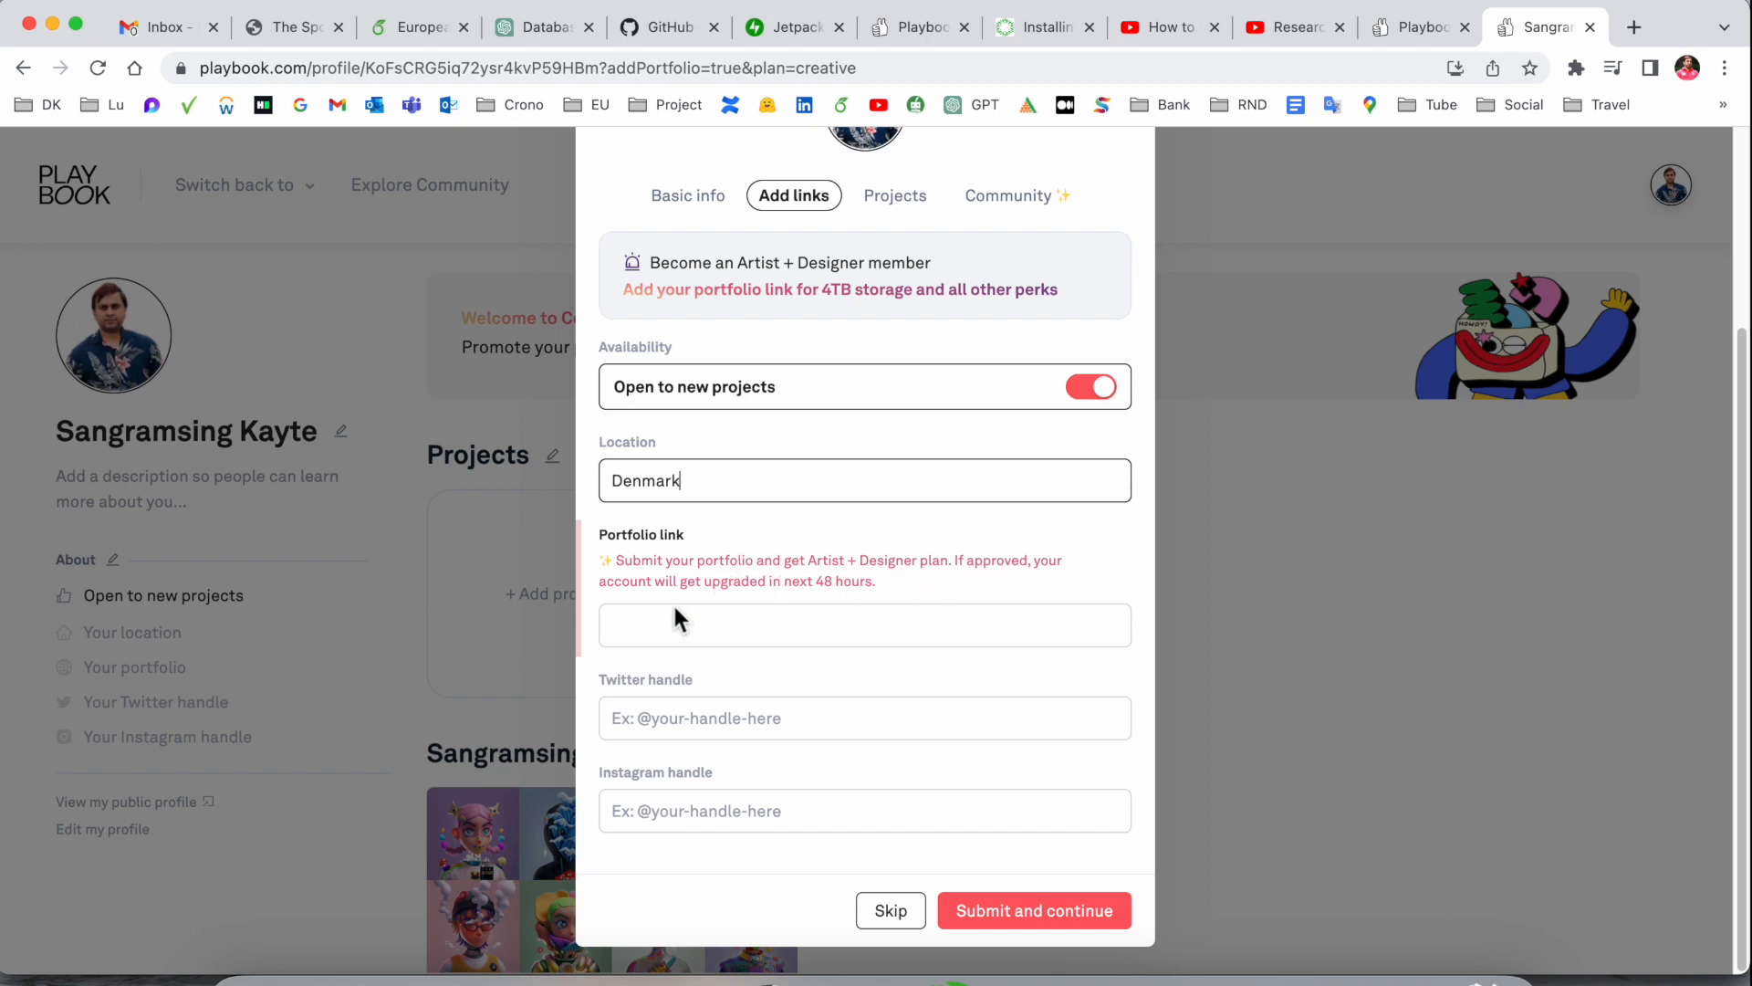
mouse_move(844, 609)
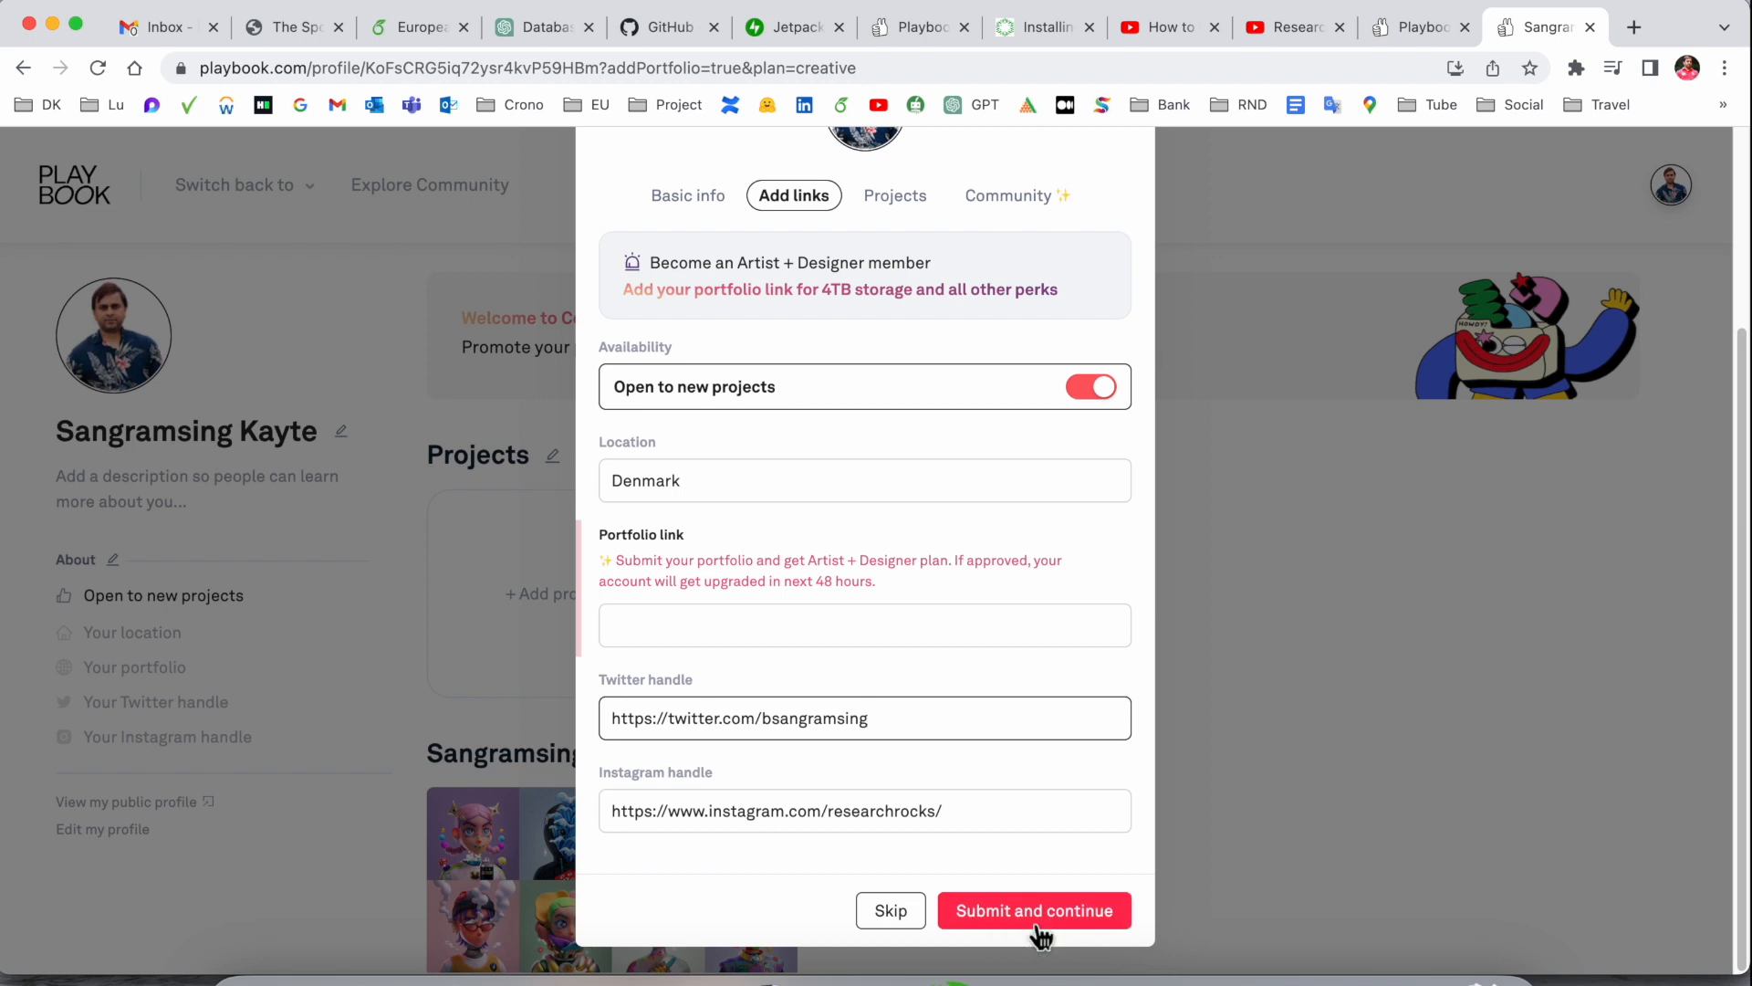
Submit the profile, name the workspace Research Rocks and agree to the Community Guidelines
click(1033, 909)
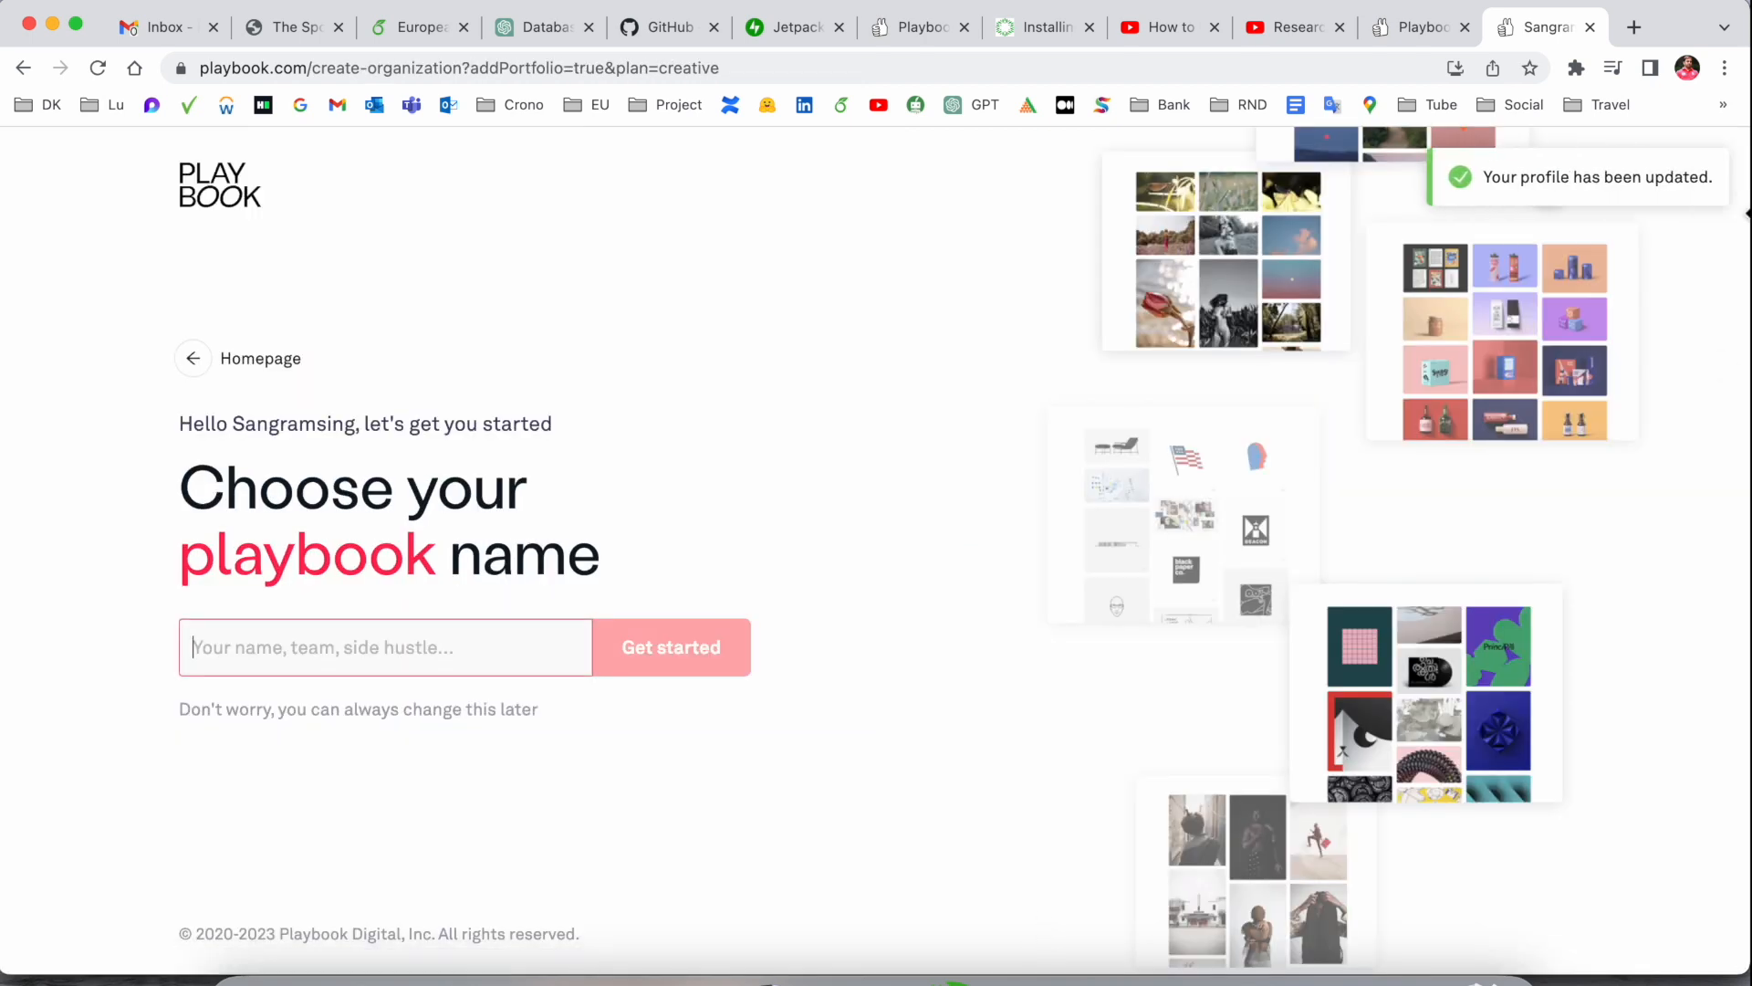
mouse_move(1691, 212)
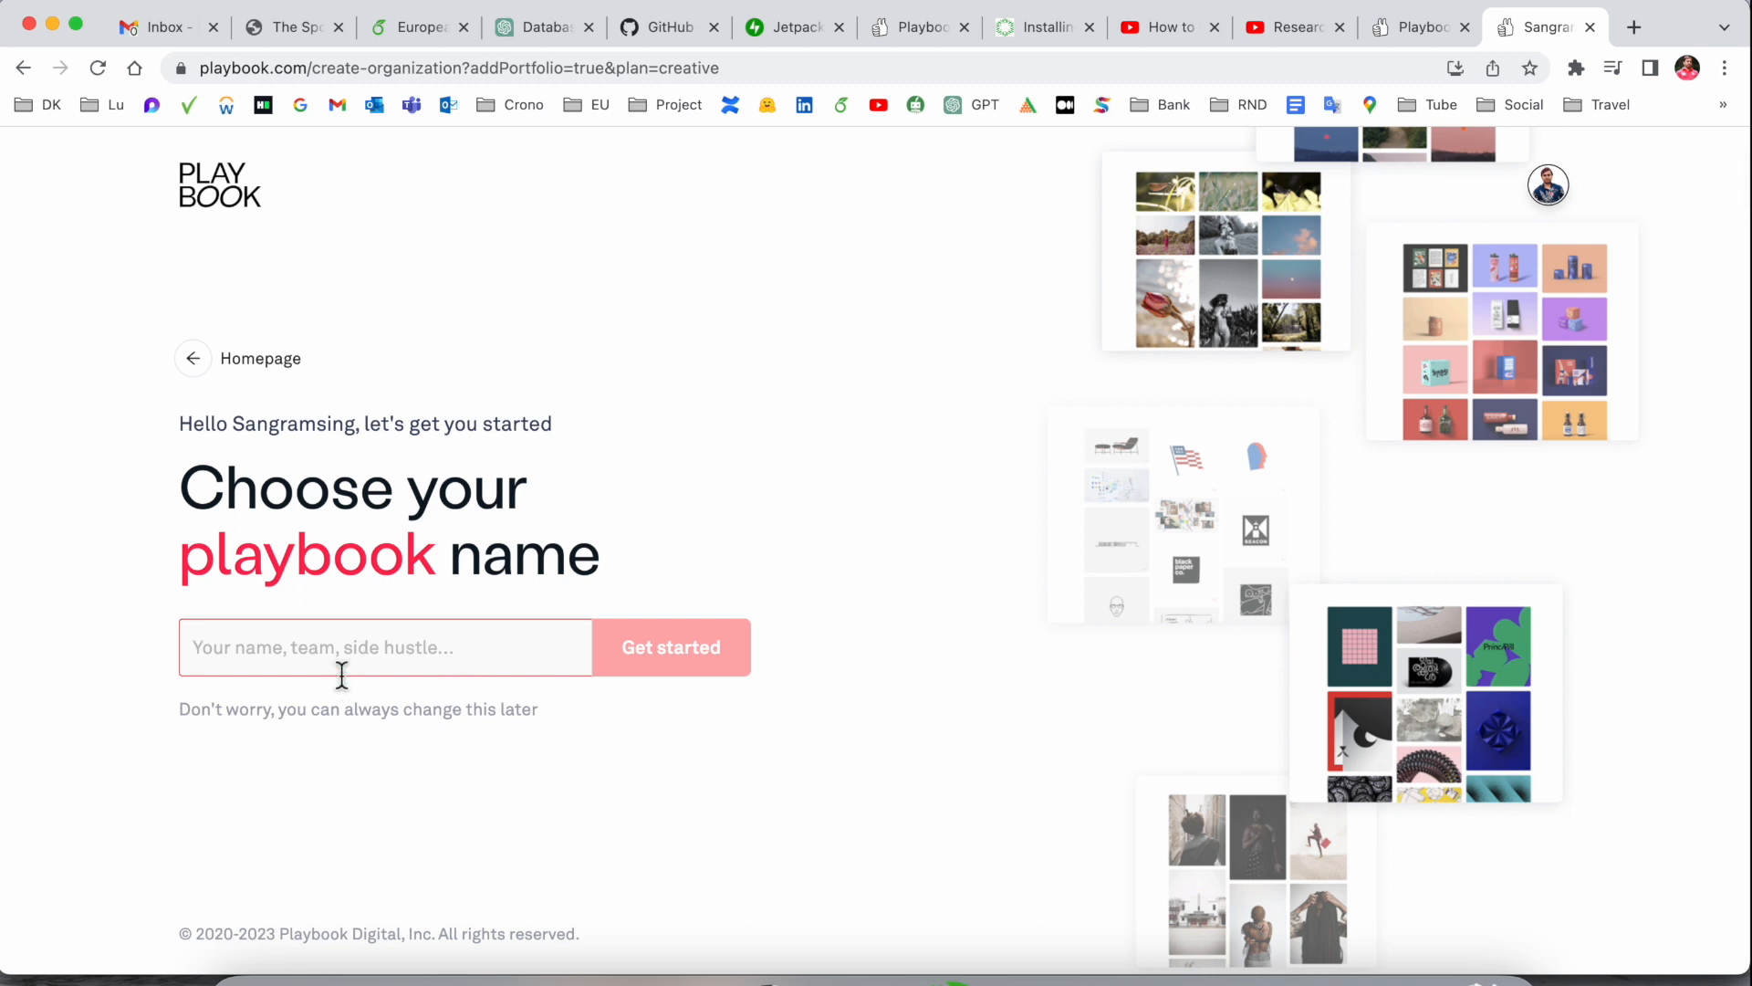
text(Research)
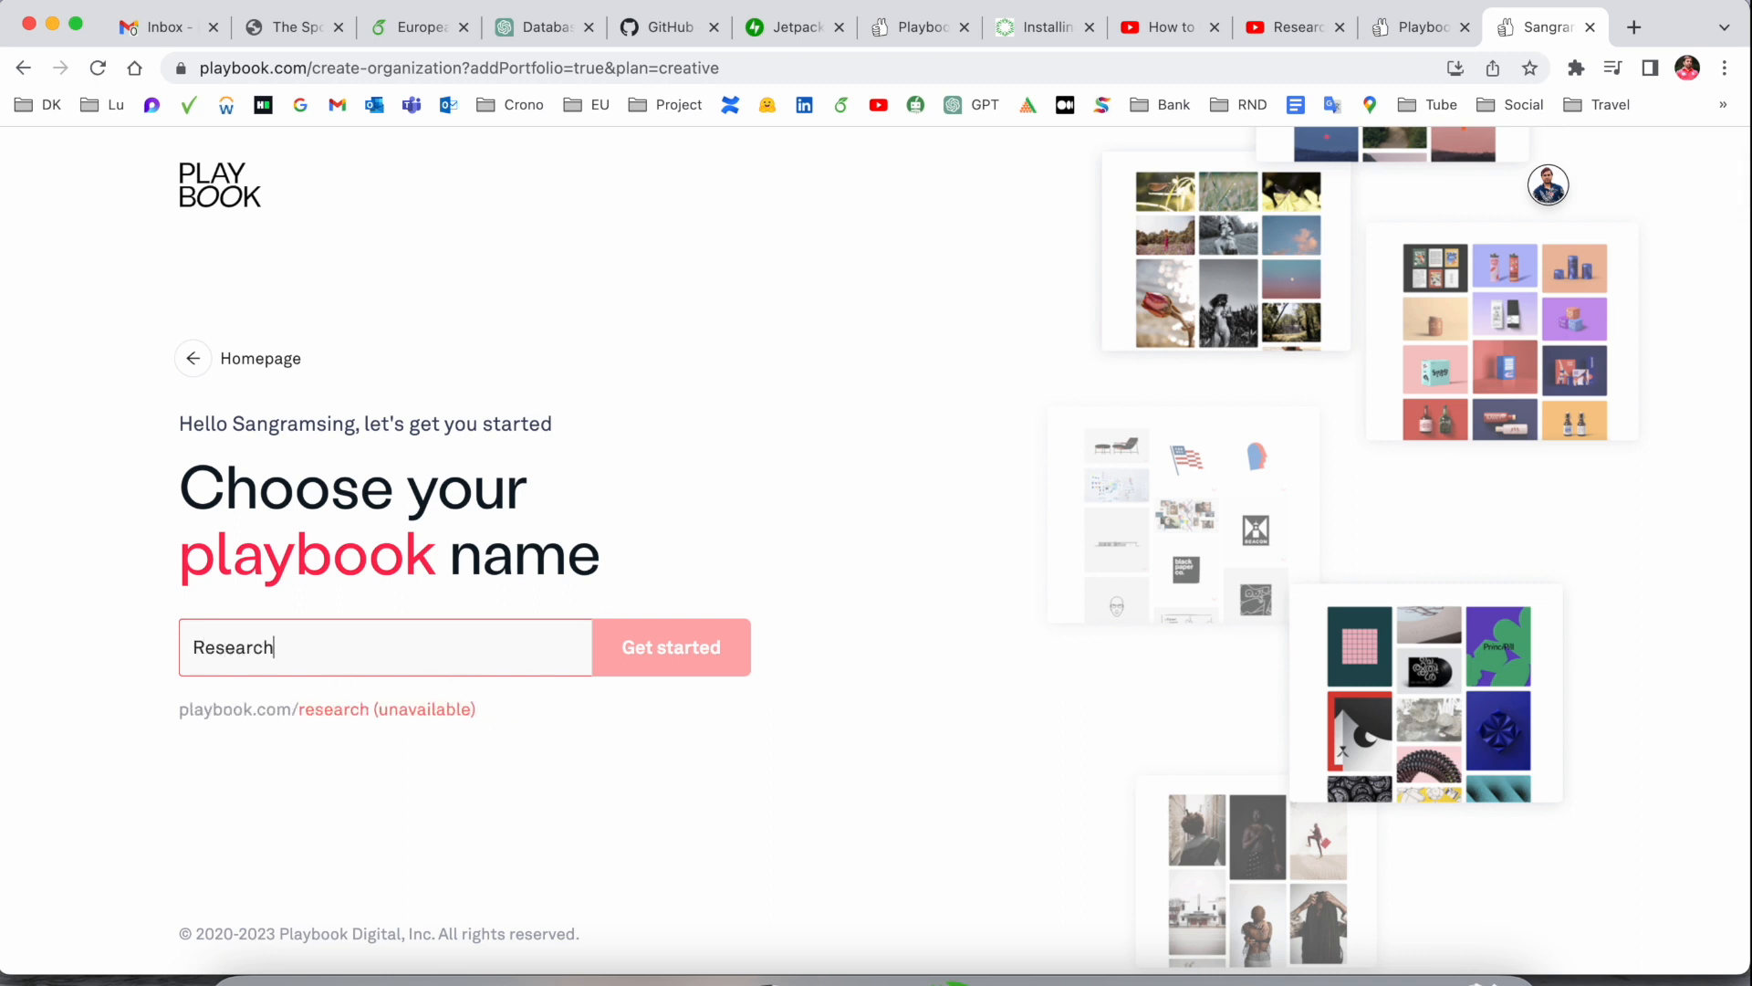
click(670, 647)
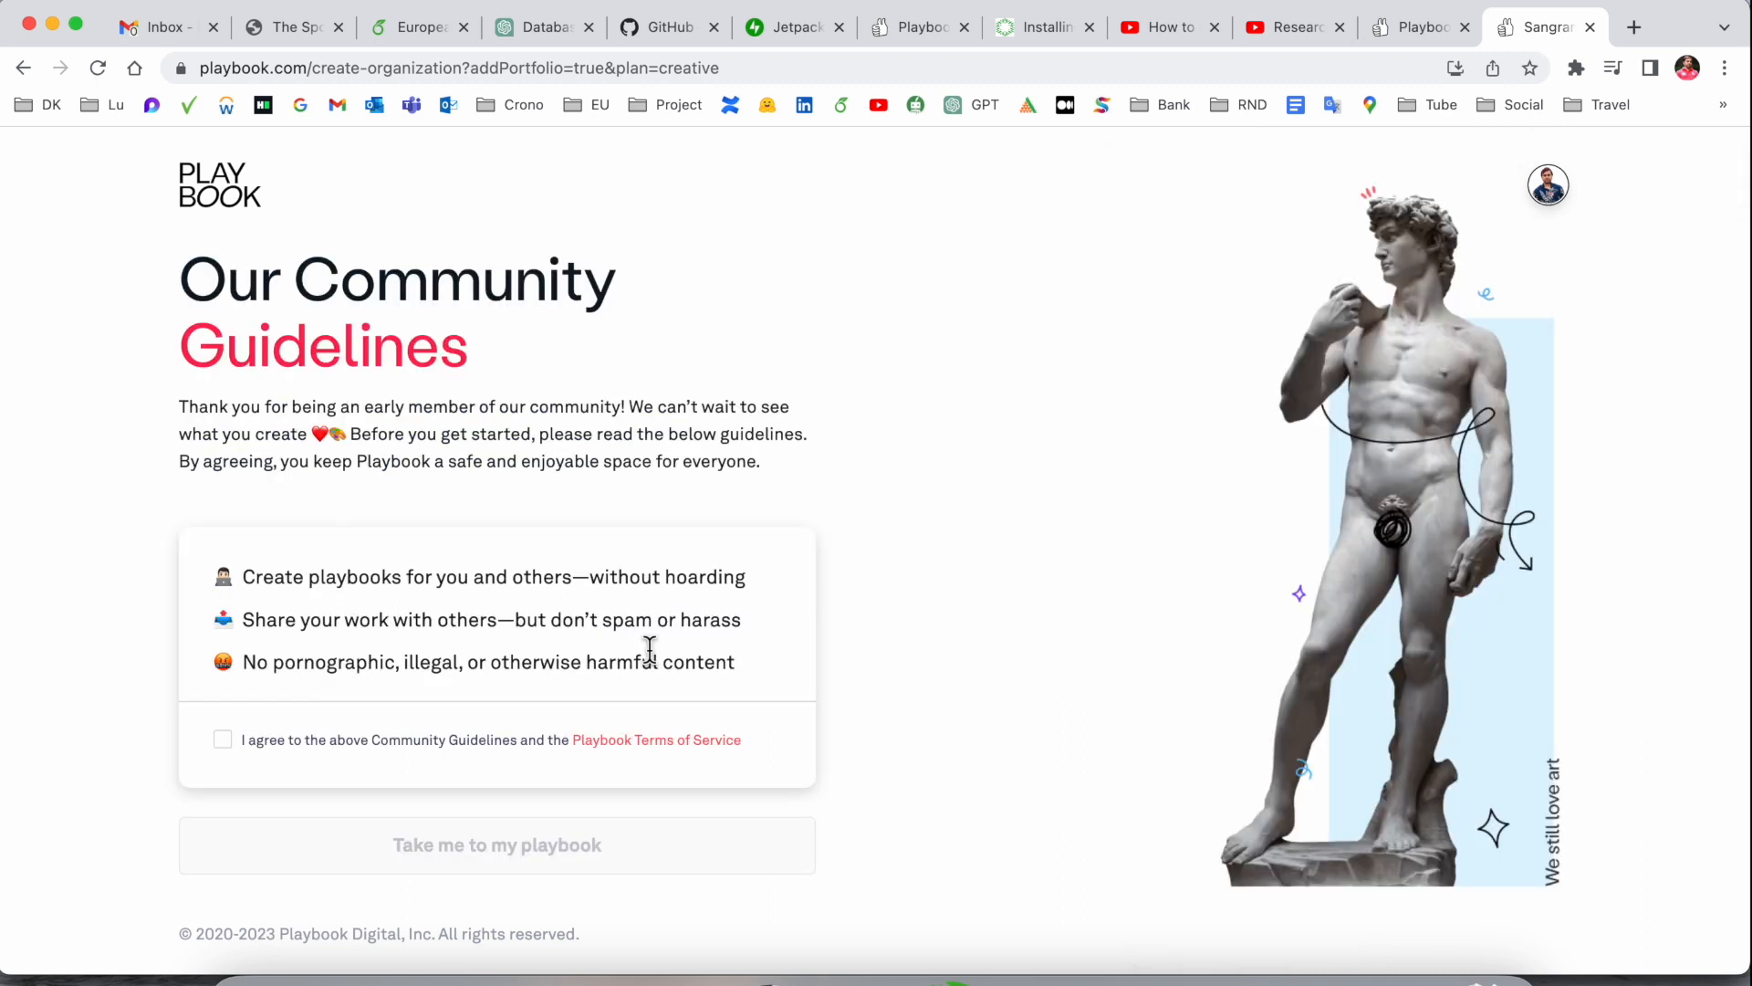
click(220, 739)
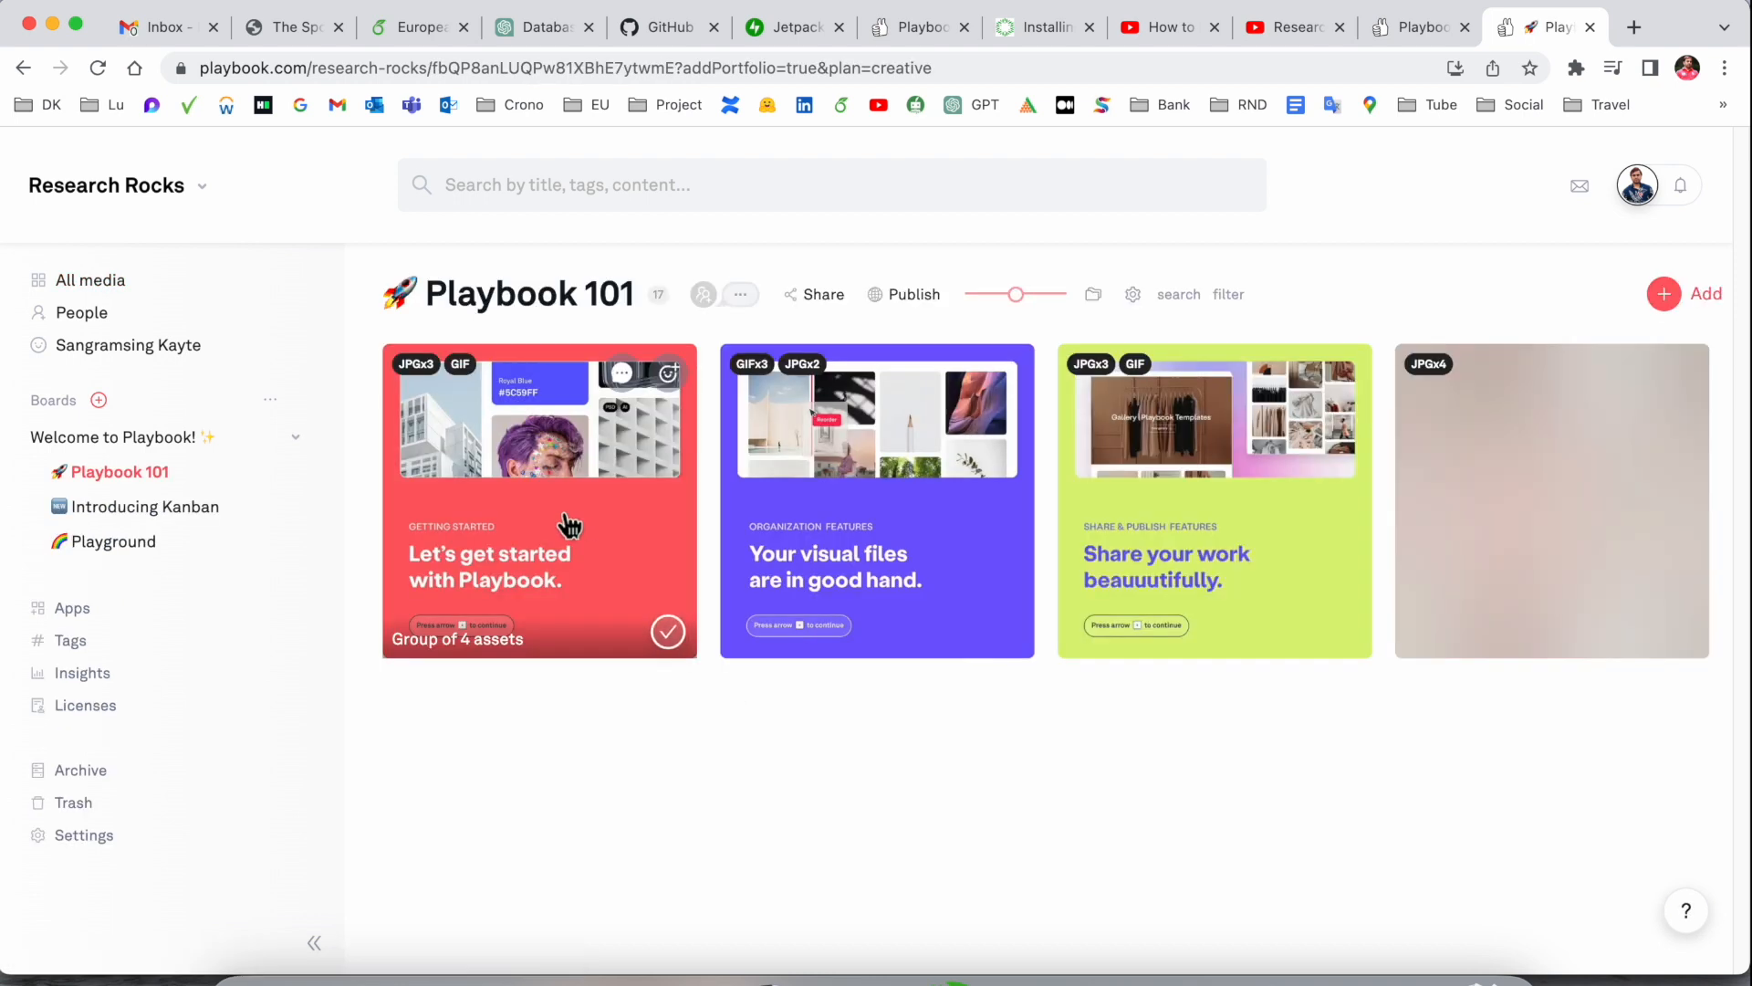
Read the 'Welcome to Playbook!' email from Gmail's Updates category
click(130, 345)
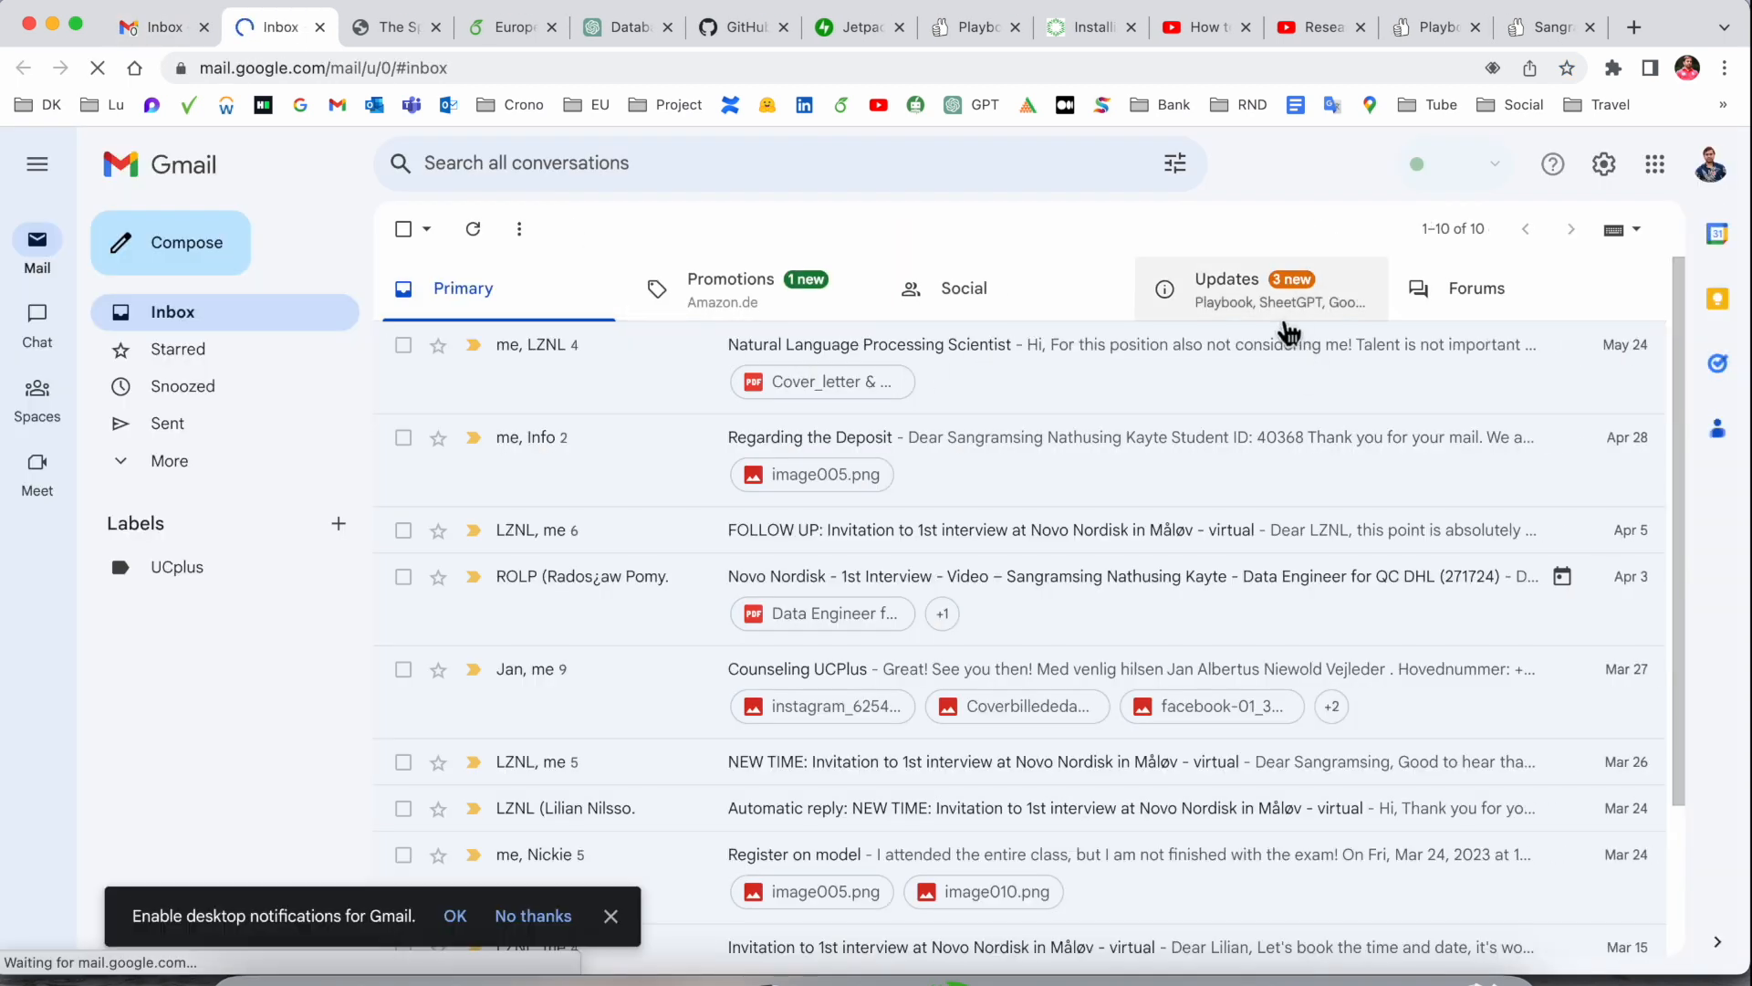
click(1227, 286)
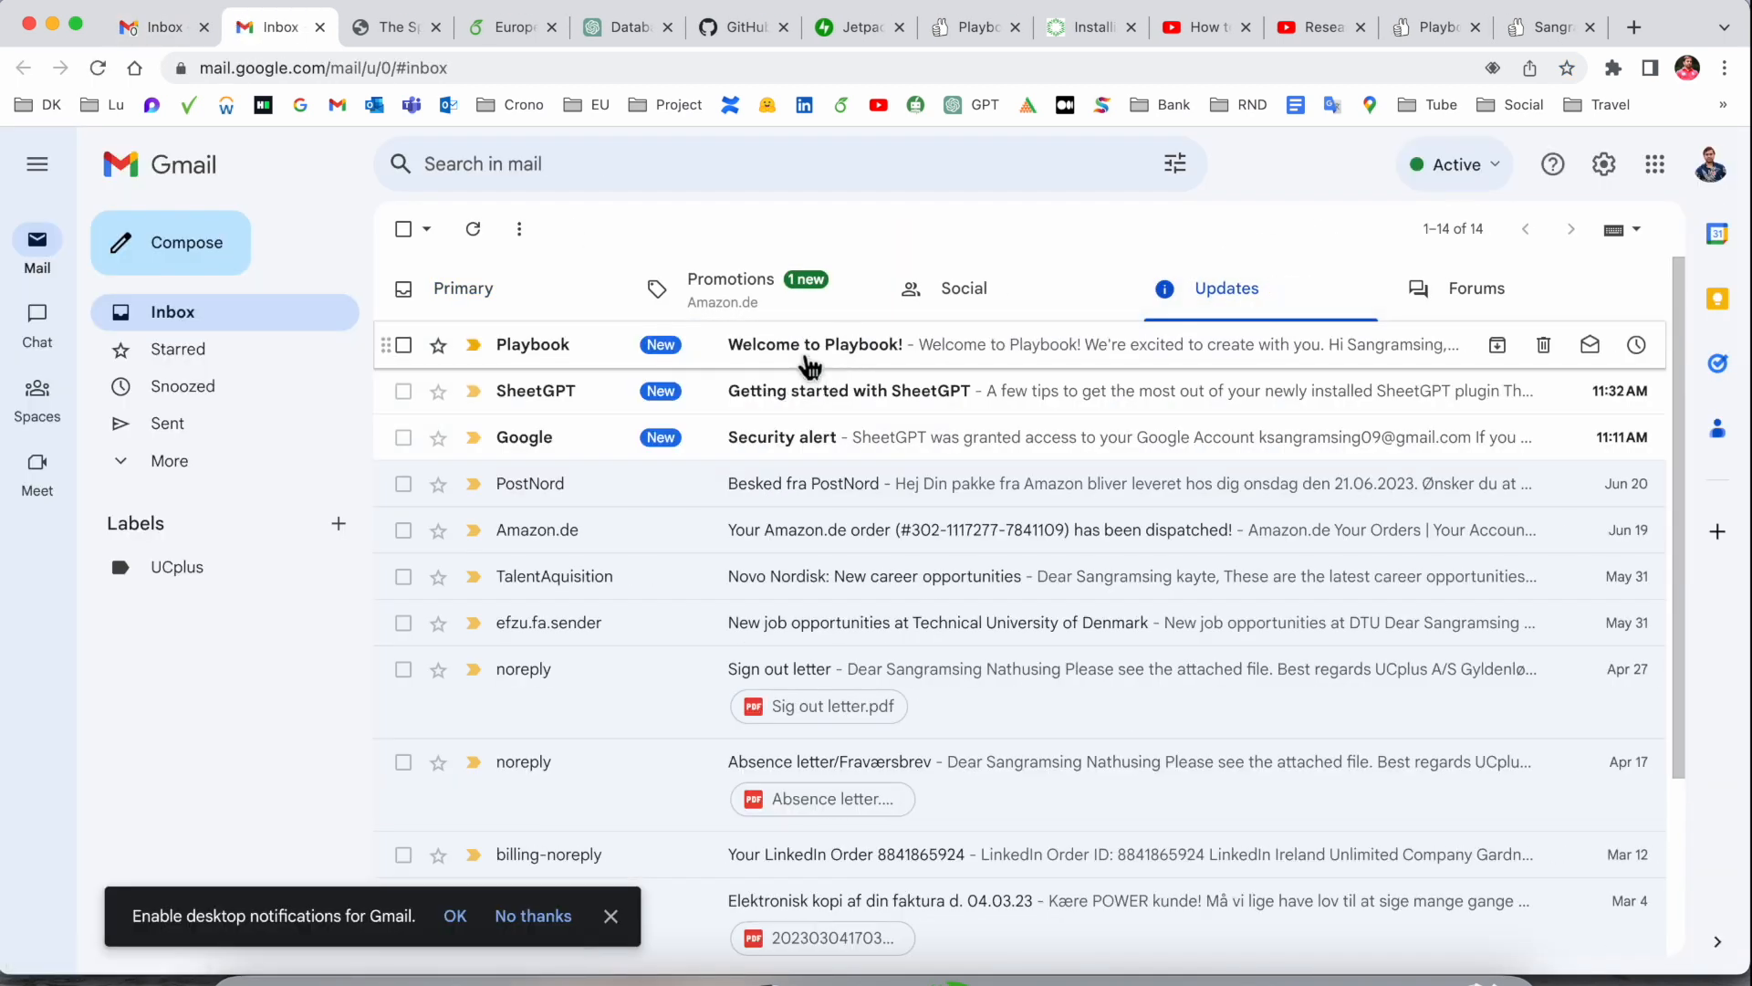
click(814, 345)
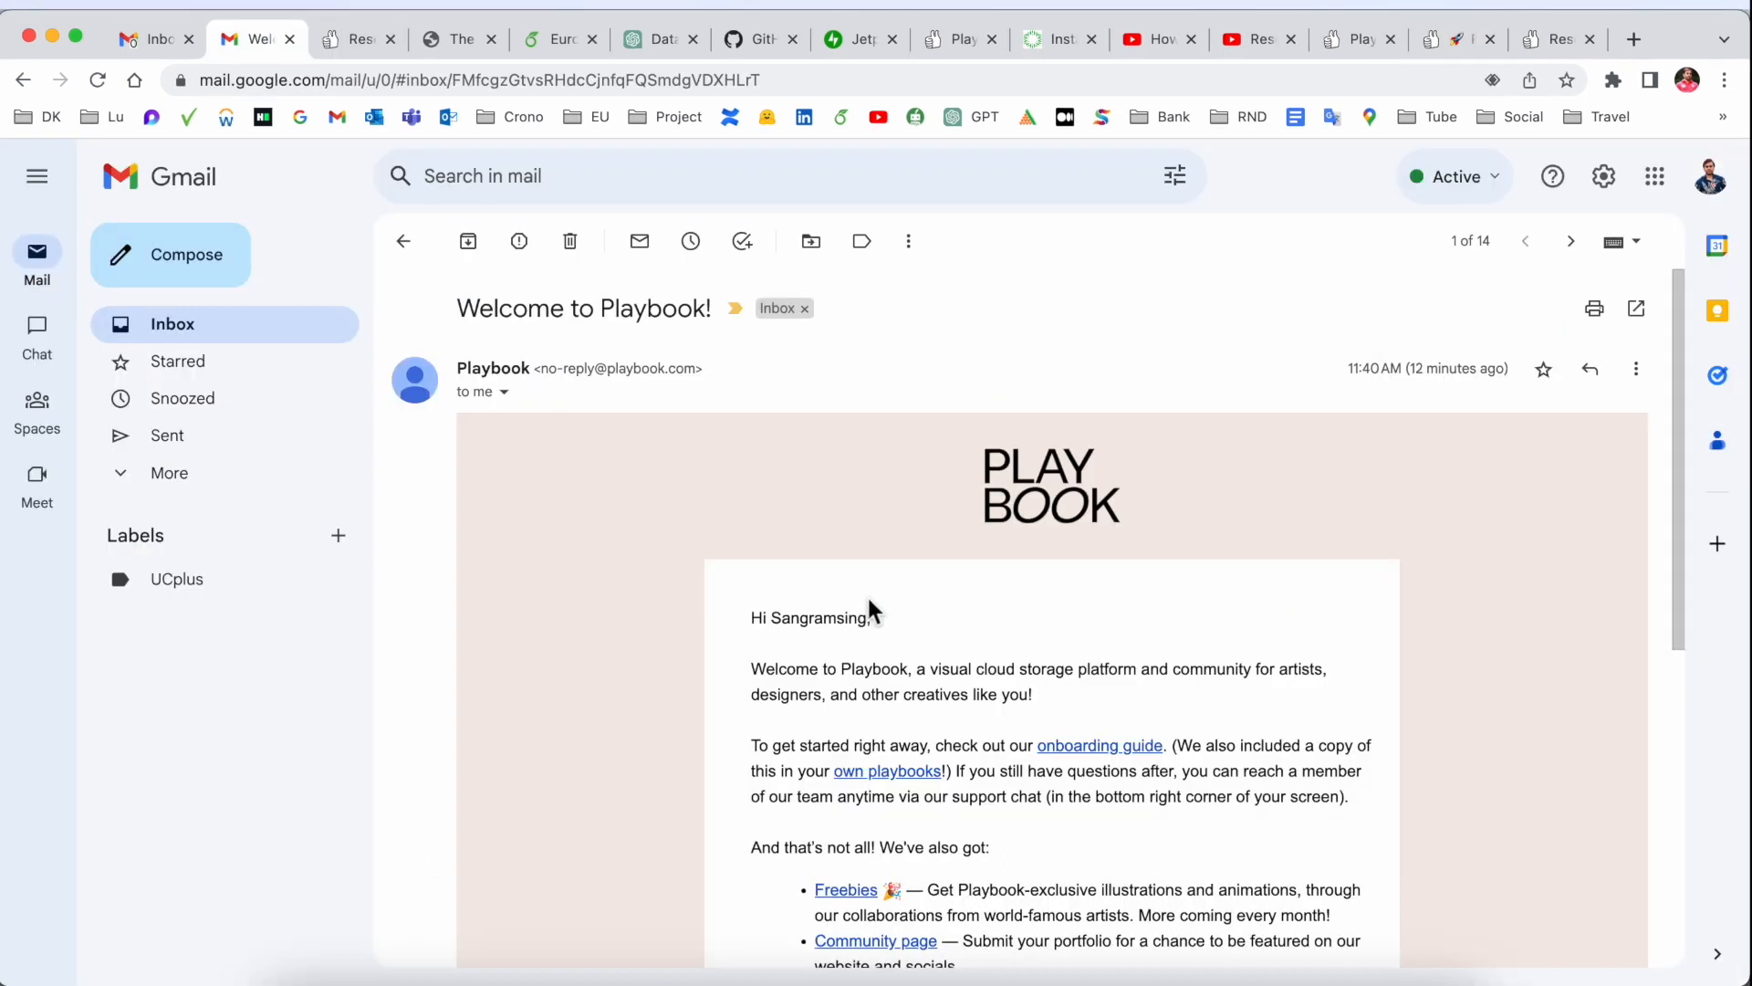
scroll(down, 3)
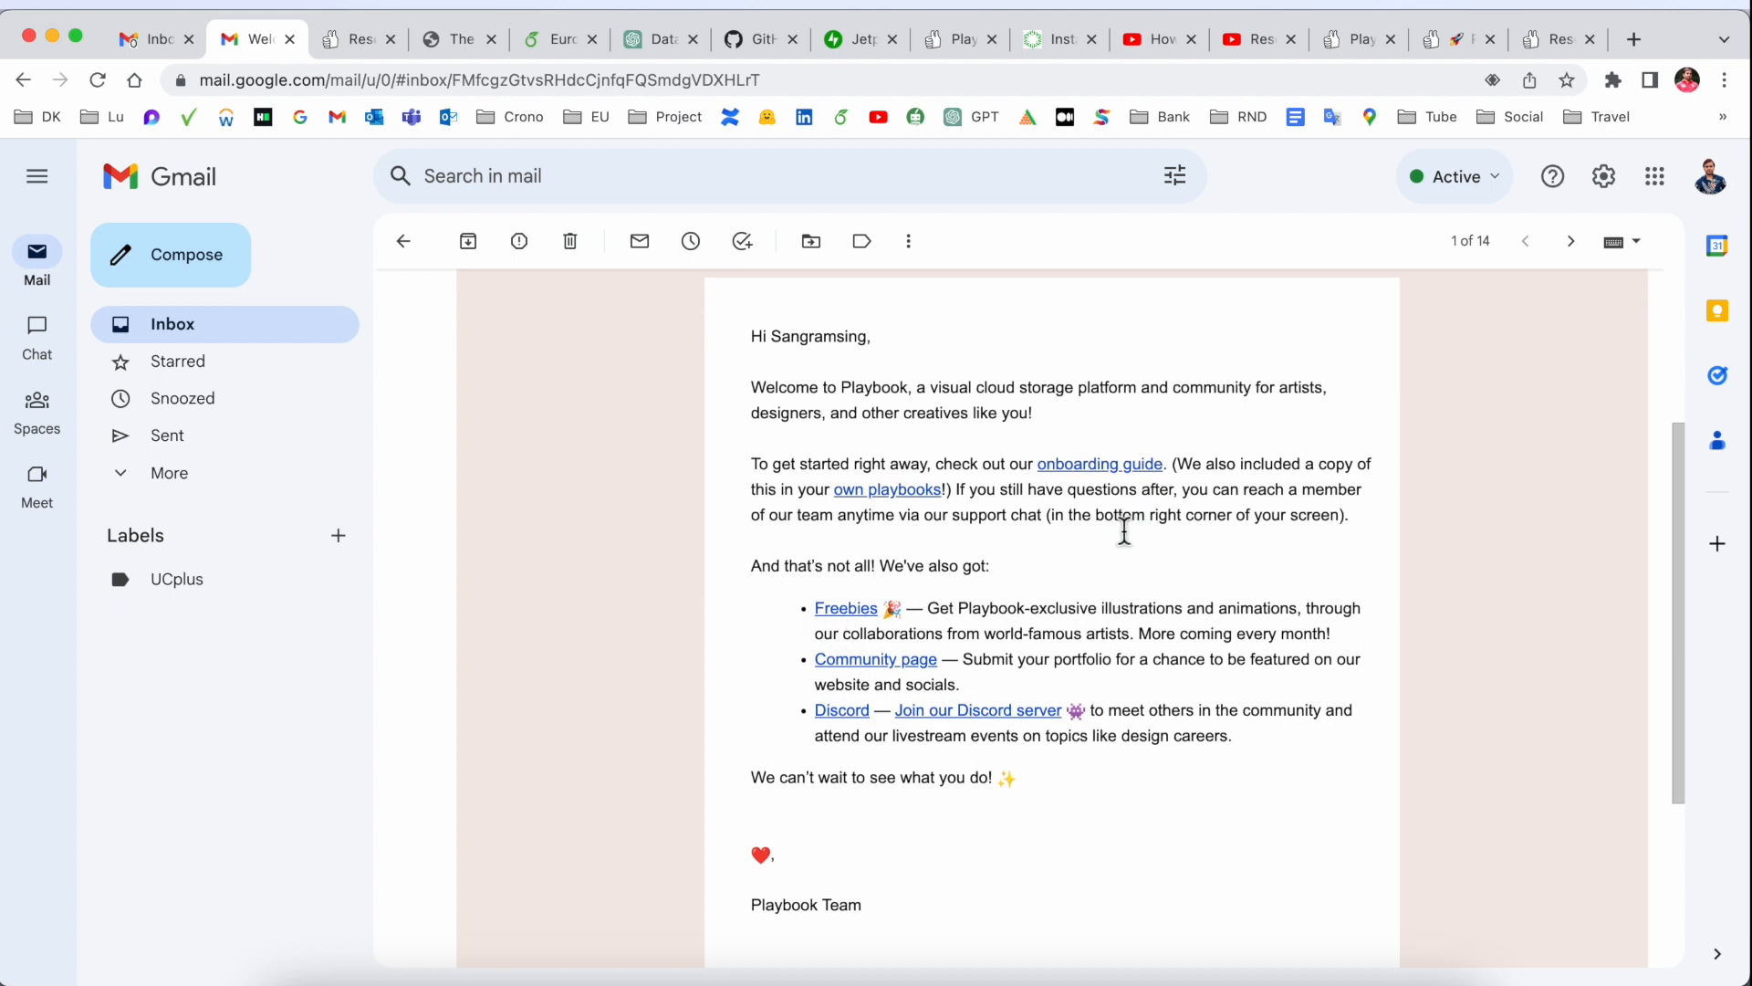
mouse_move(1570, 126)
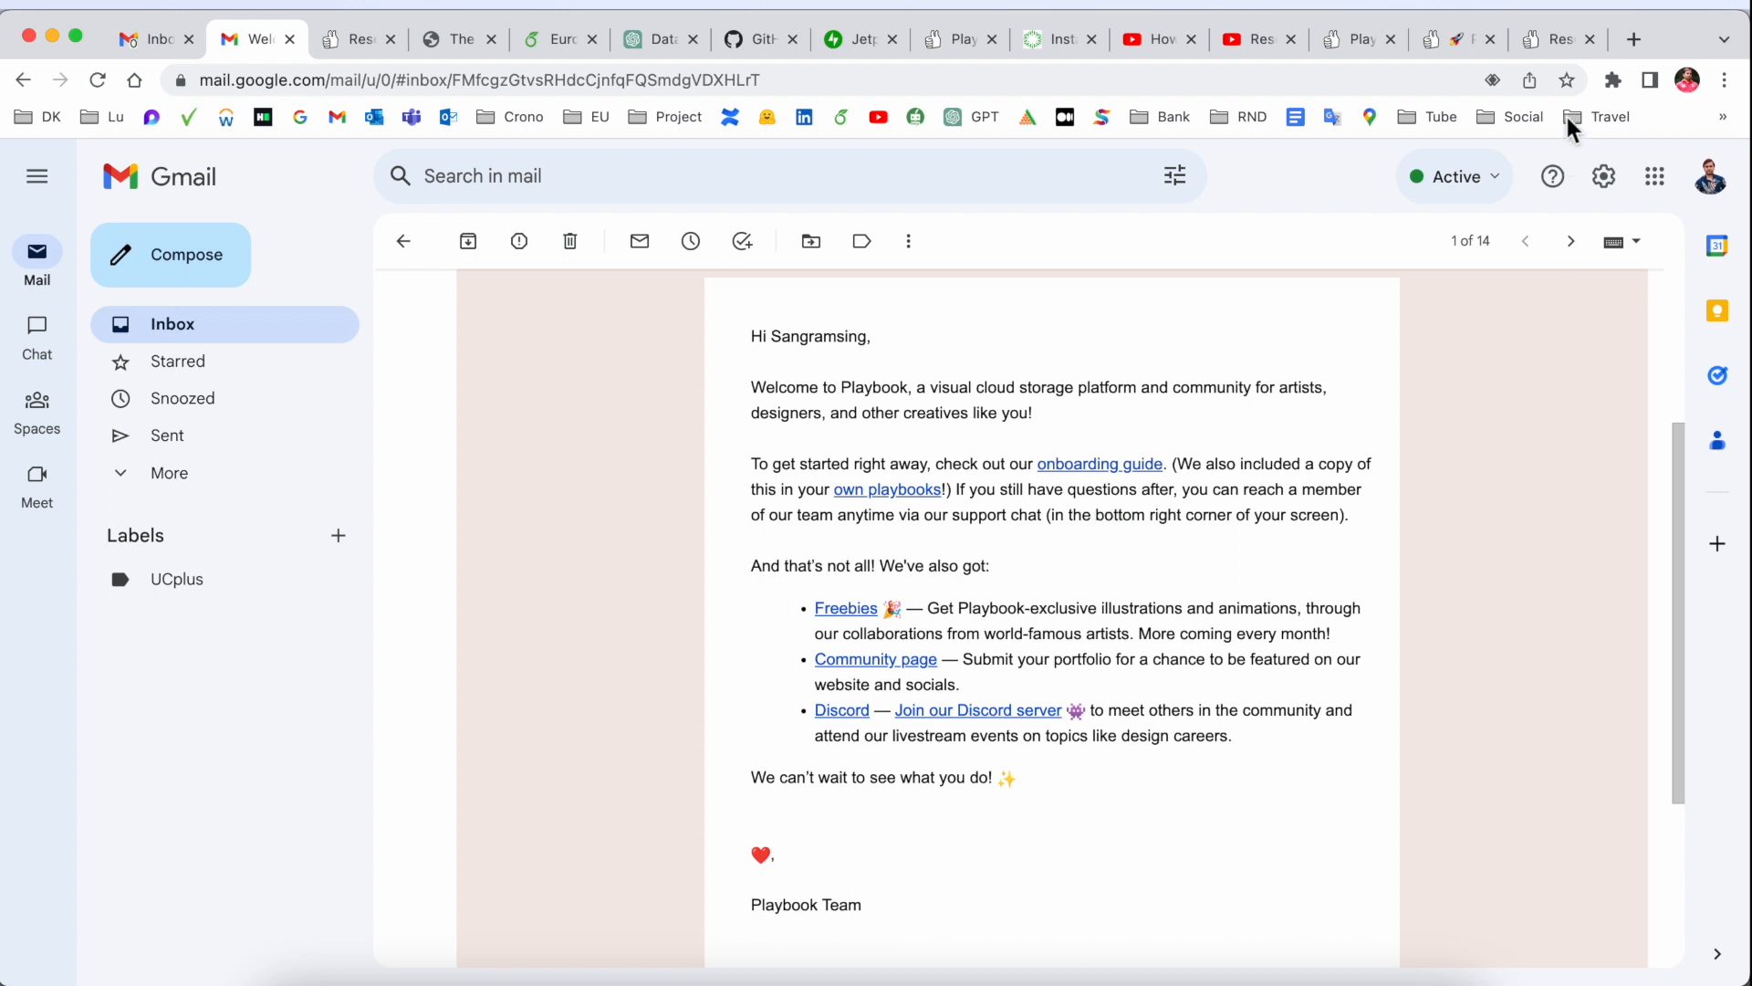
Switch back to the Playbook workspace tab
click(1553, 39)
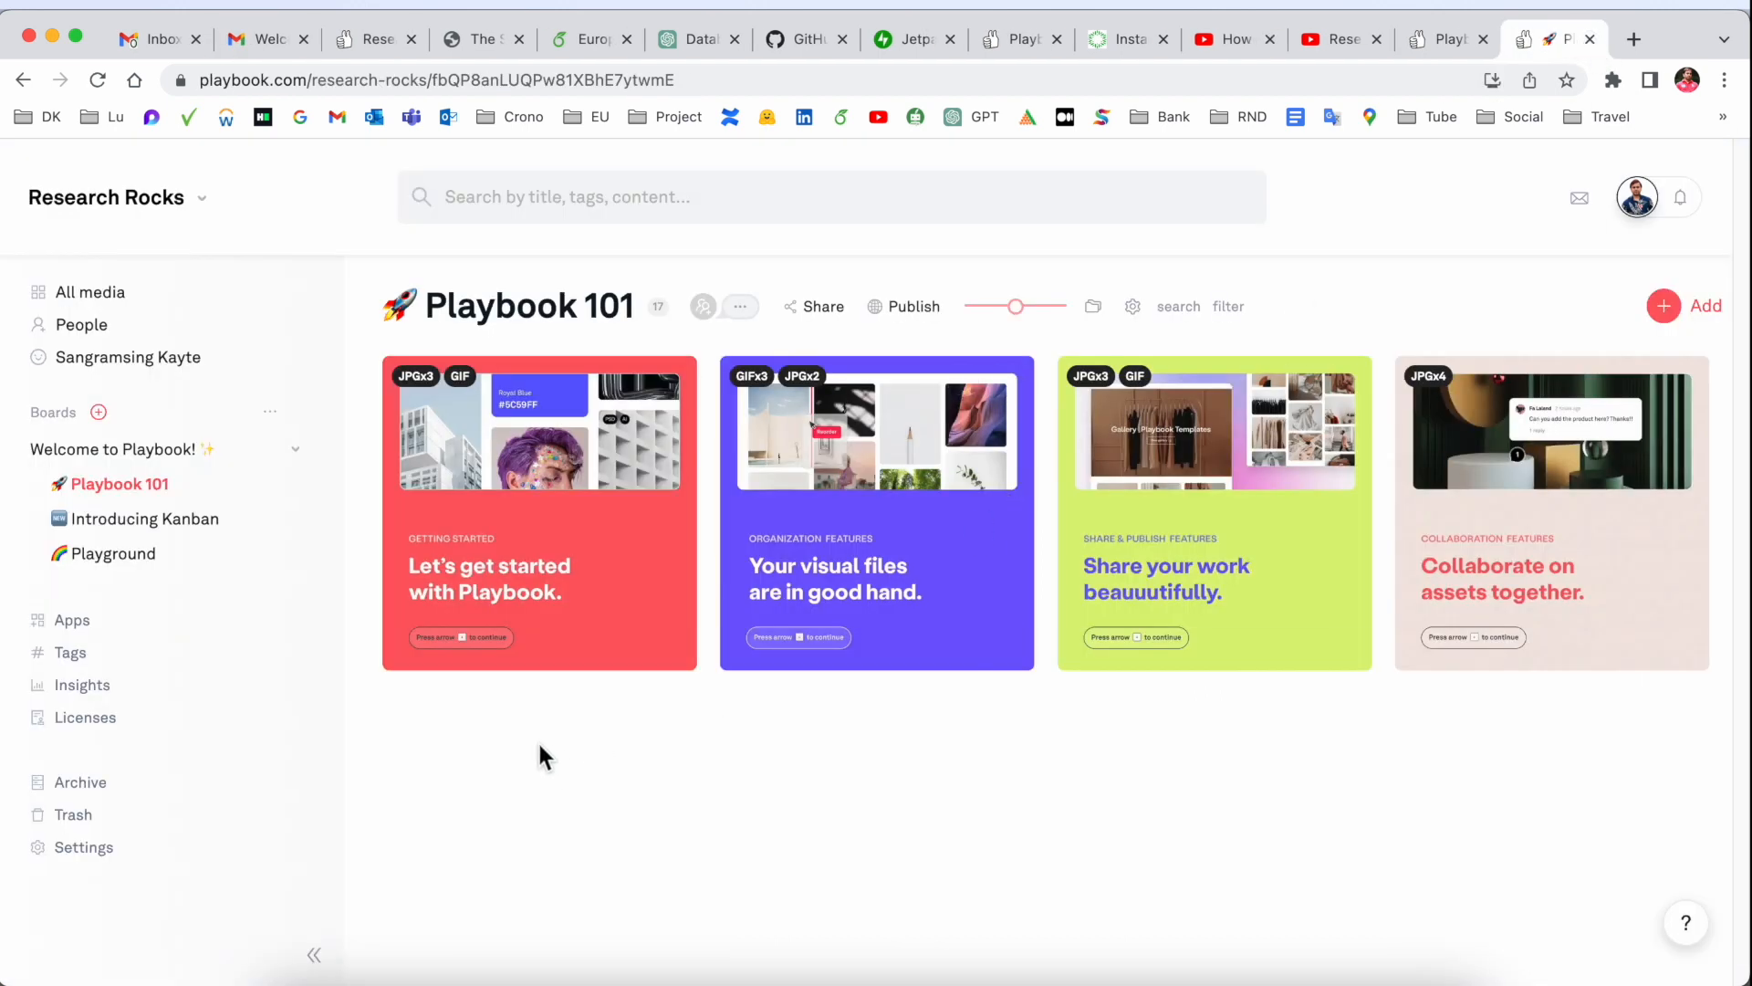
mouse_move(573, 751)
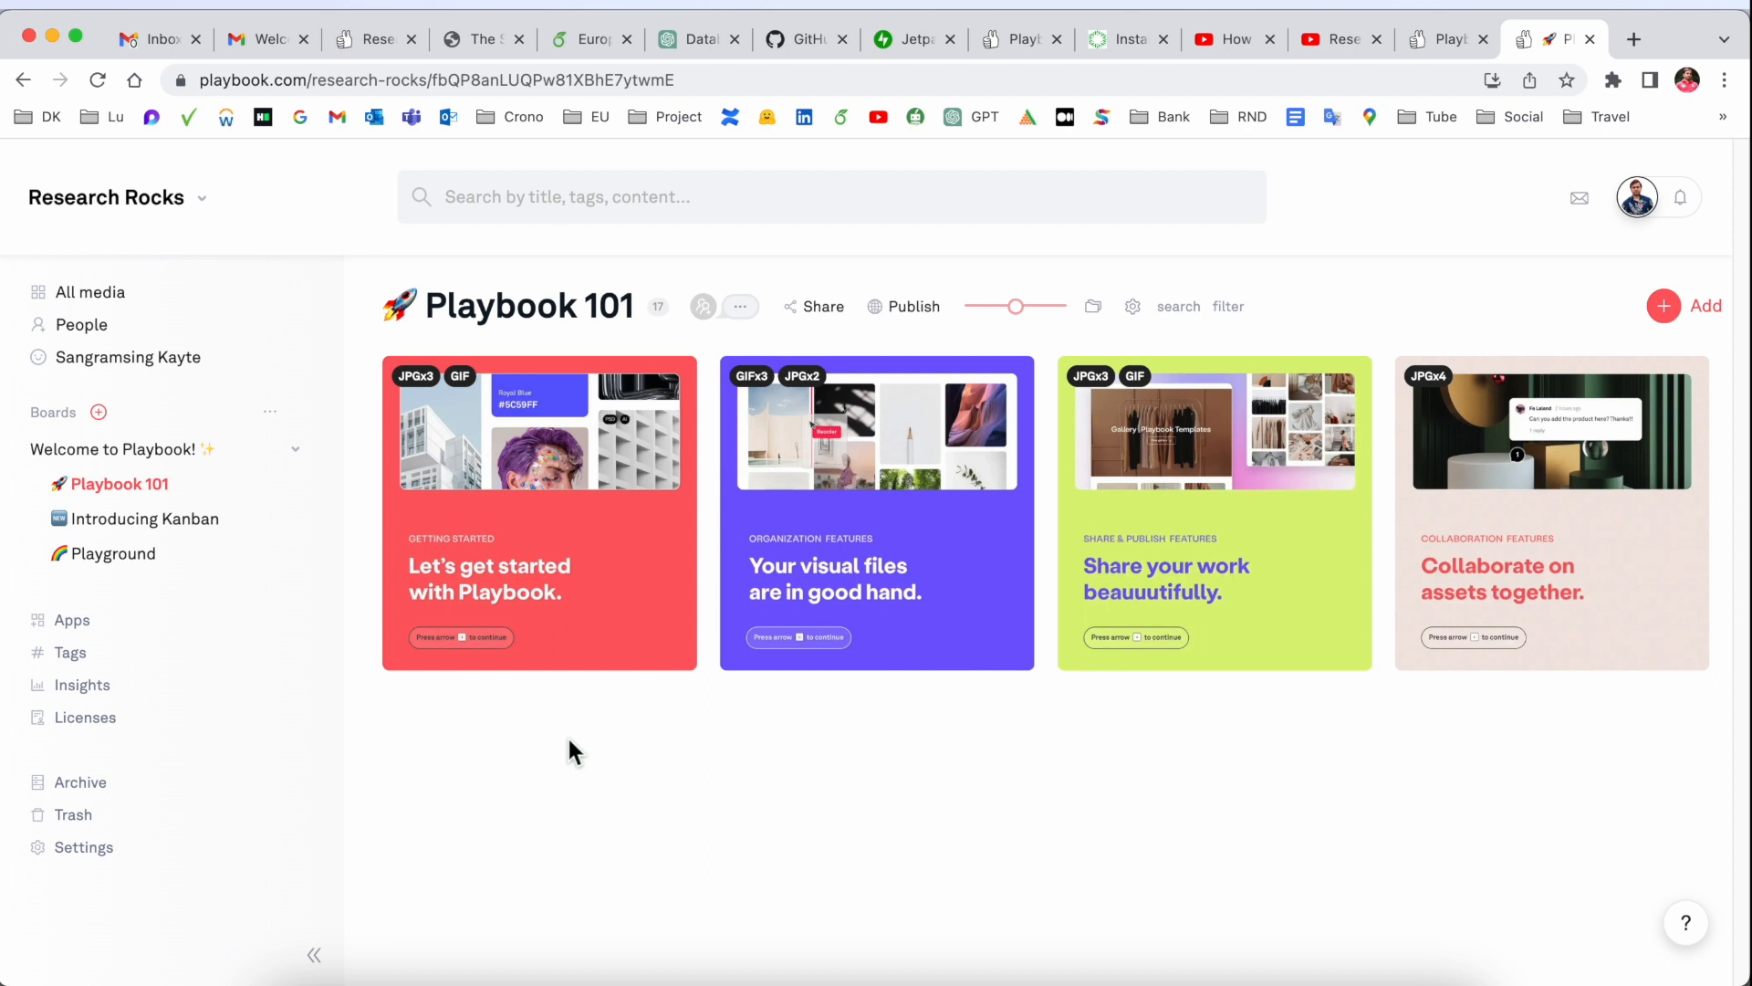
mouse_move(296, 489)
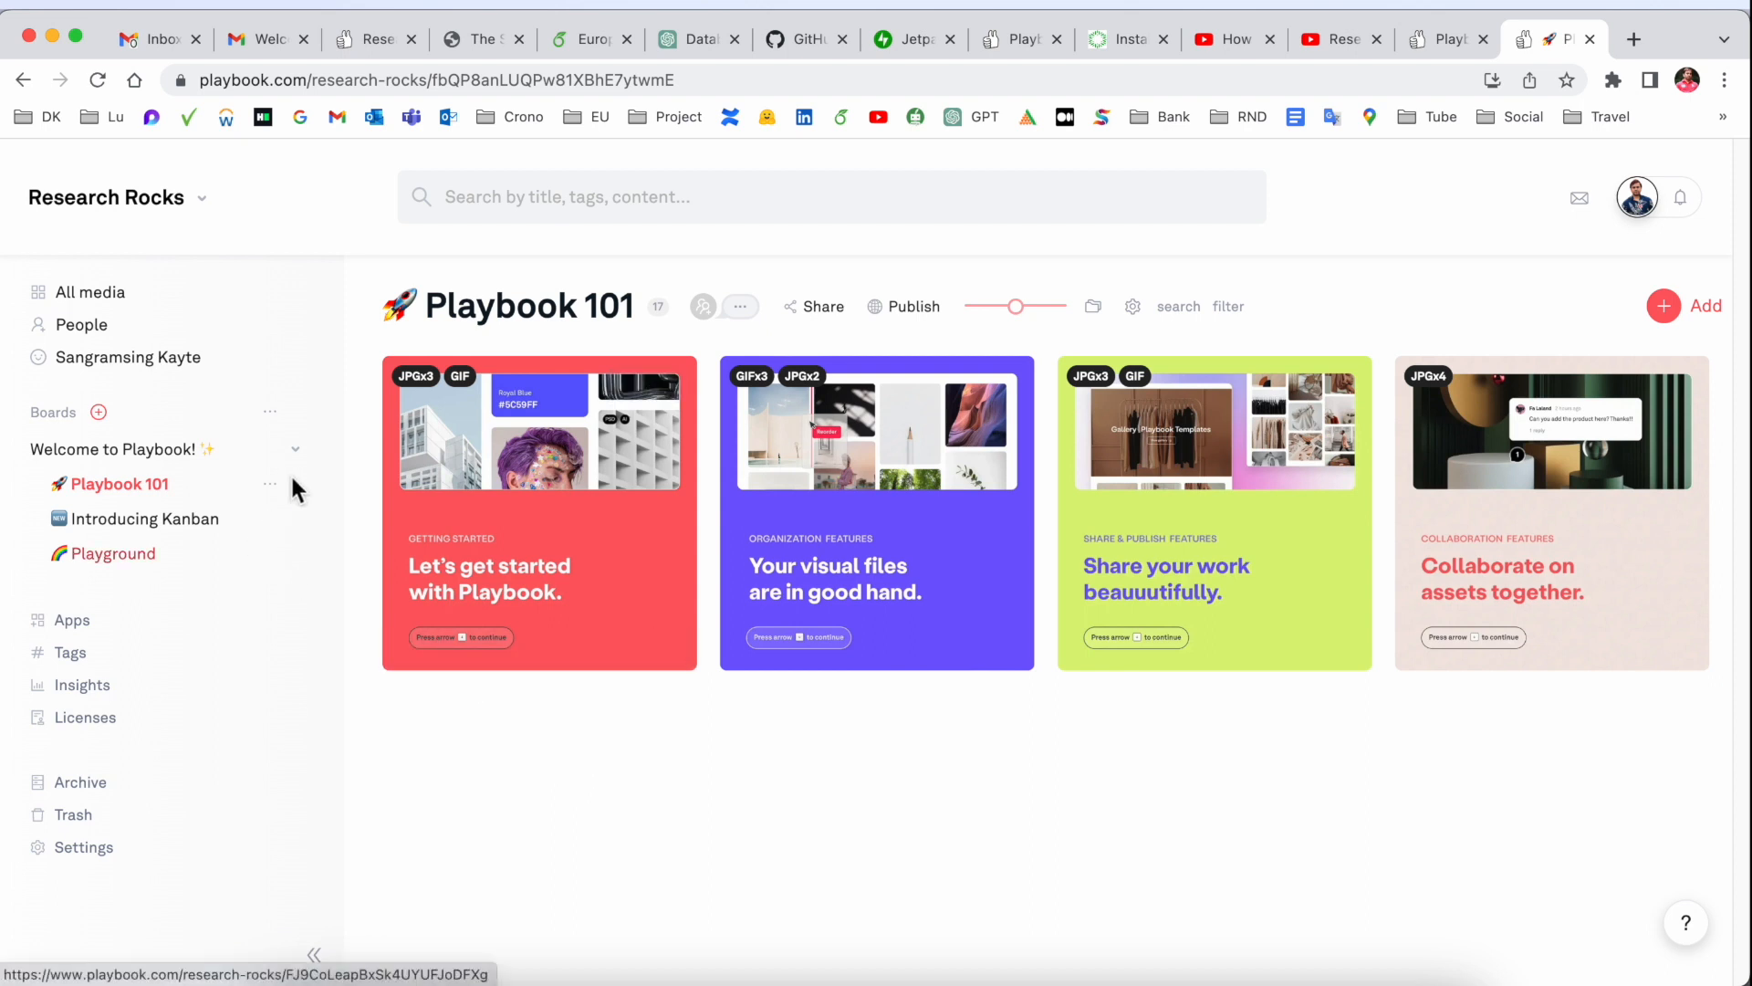
mouse_move(918, 739)
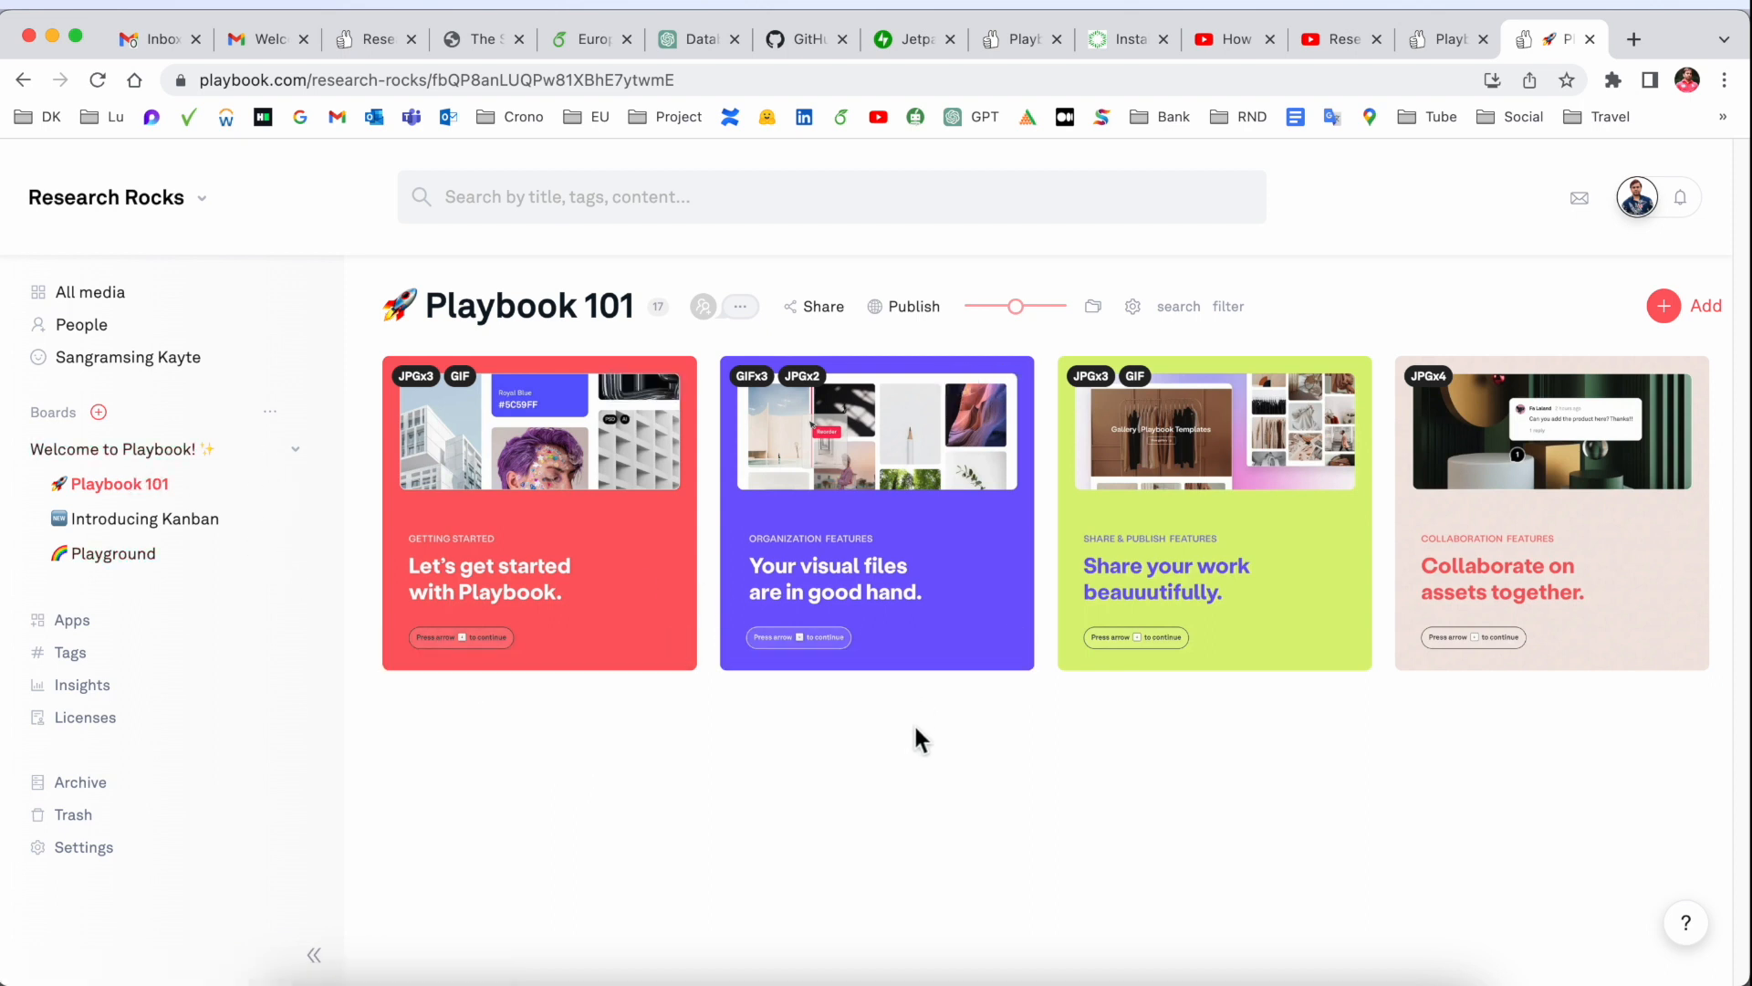
mouse_move(109, 473)
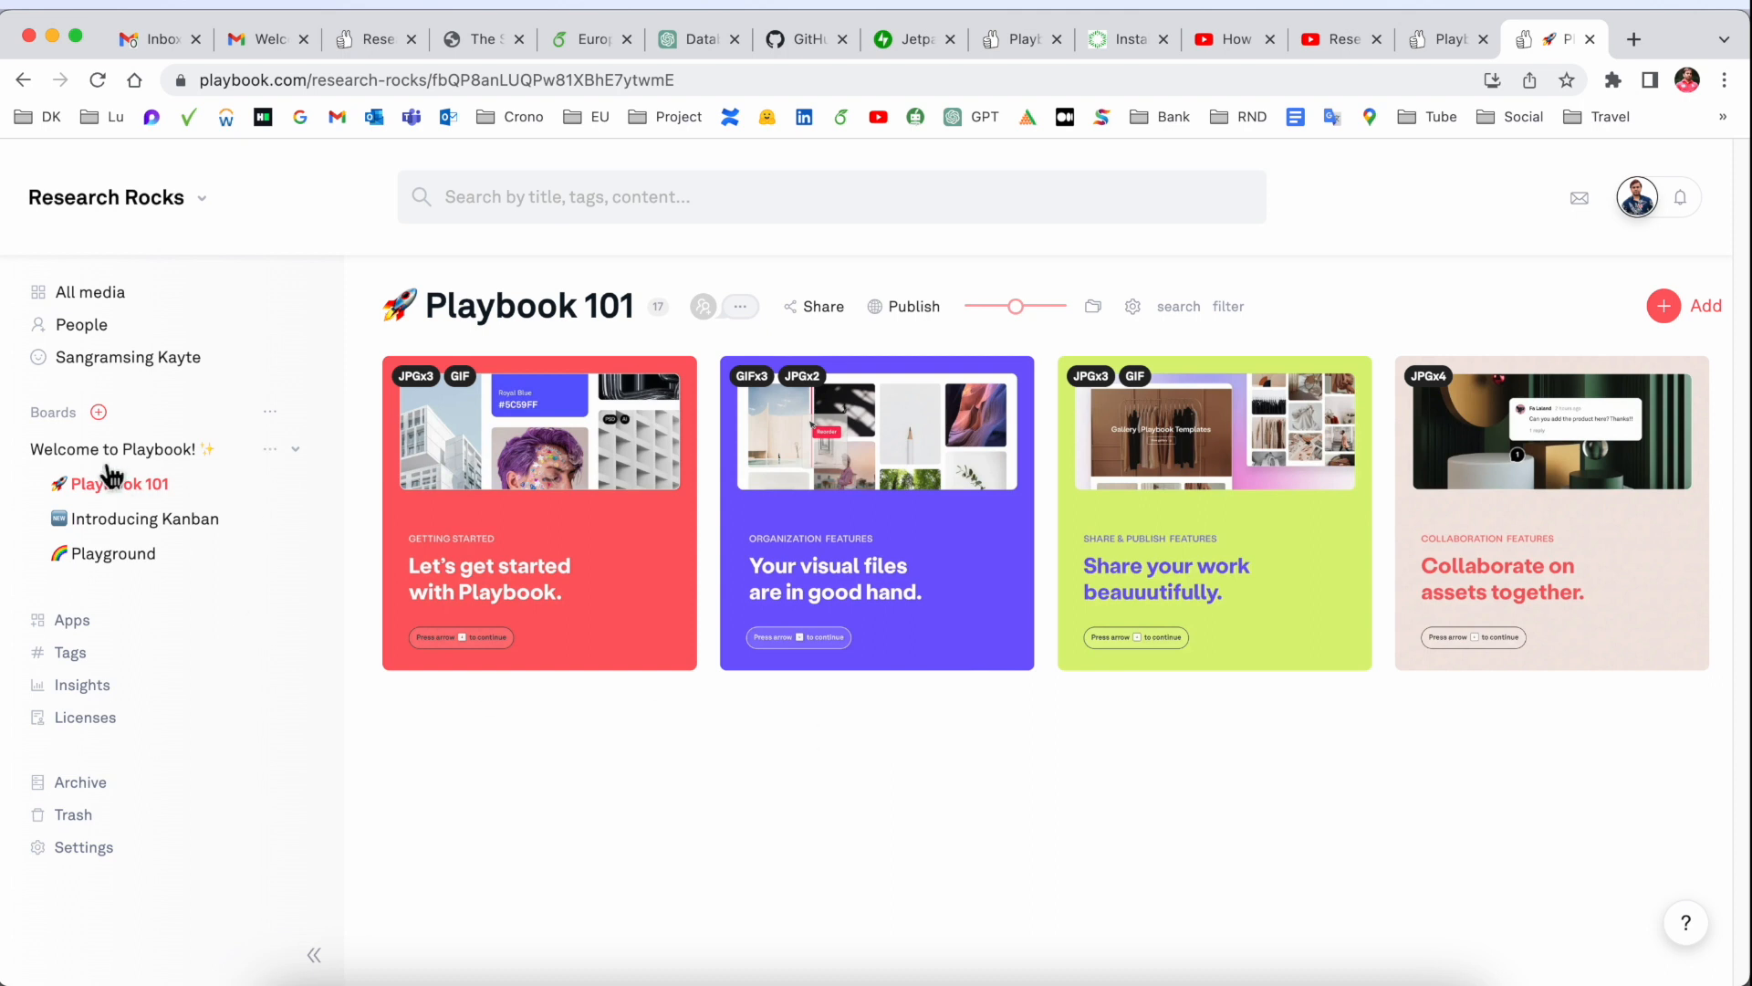
mouse_move(99, 410)
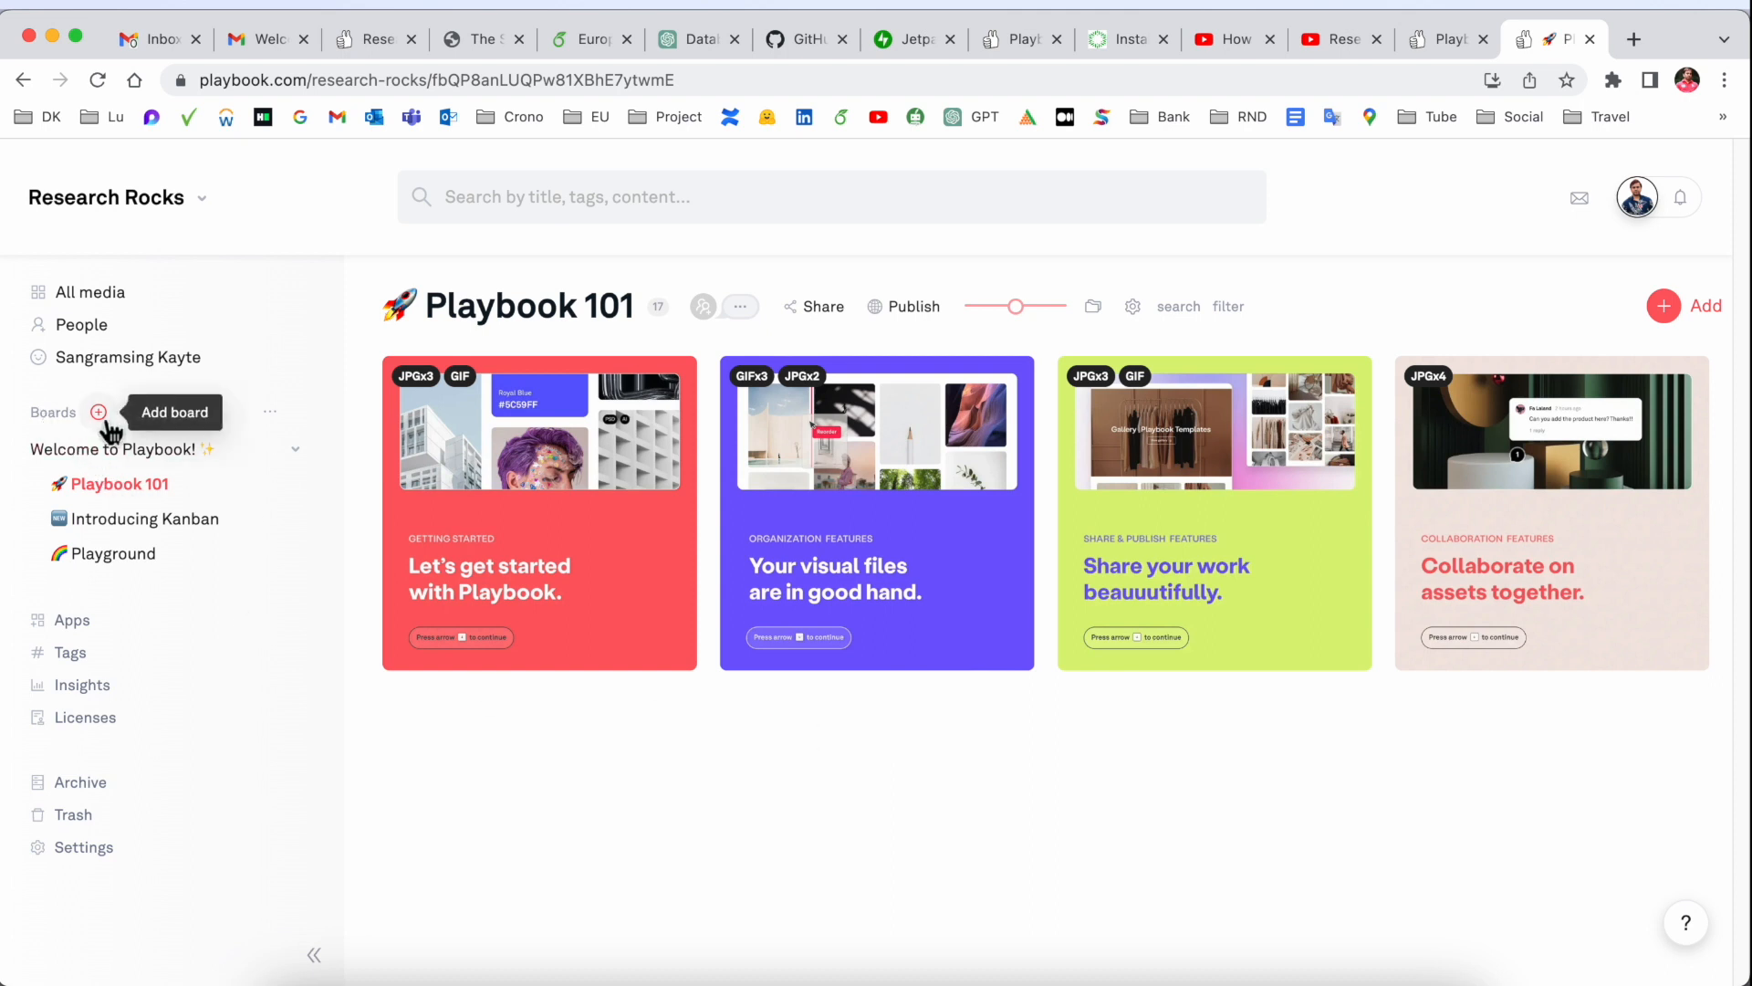
Add a new board titled 'Research Rocks' from the Boards sidebar
click(99, 413)
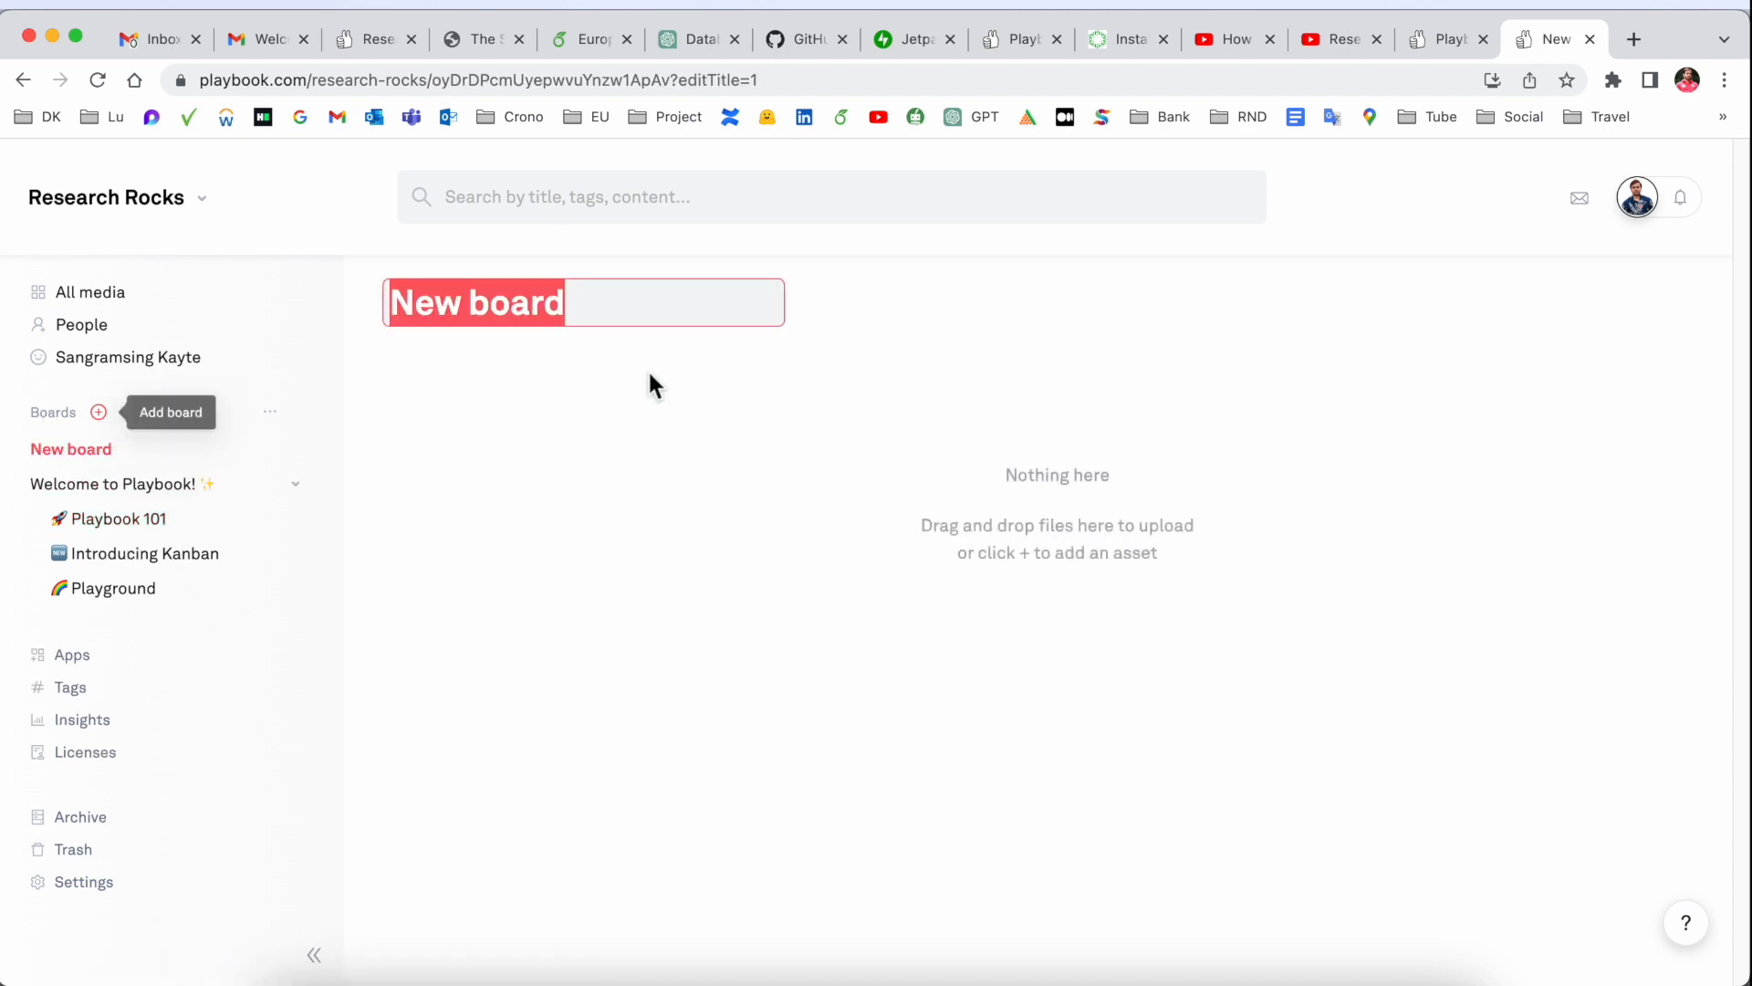
text(Research Rocks)
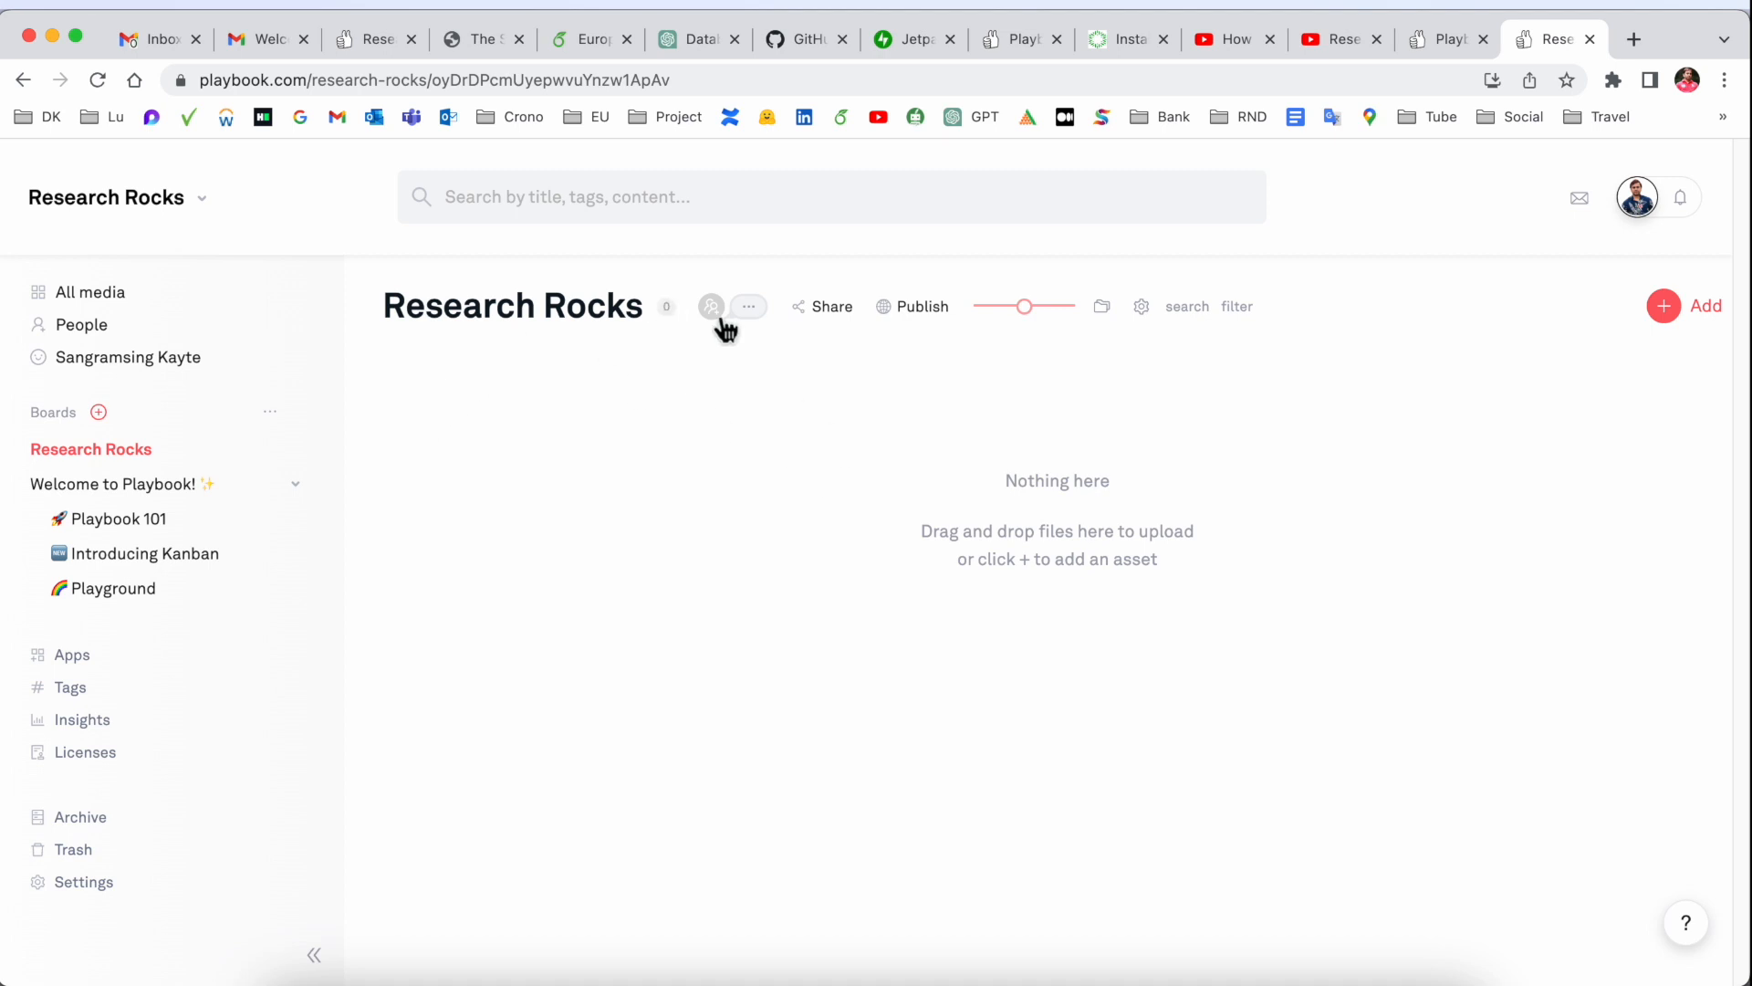
click(748, 307)
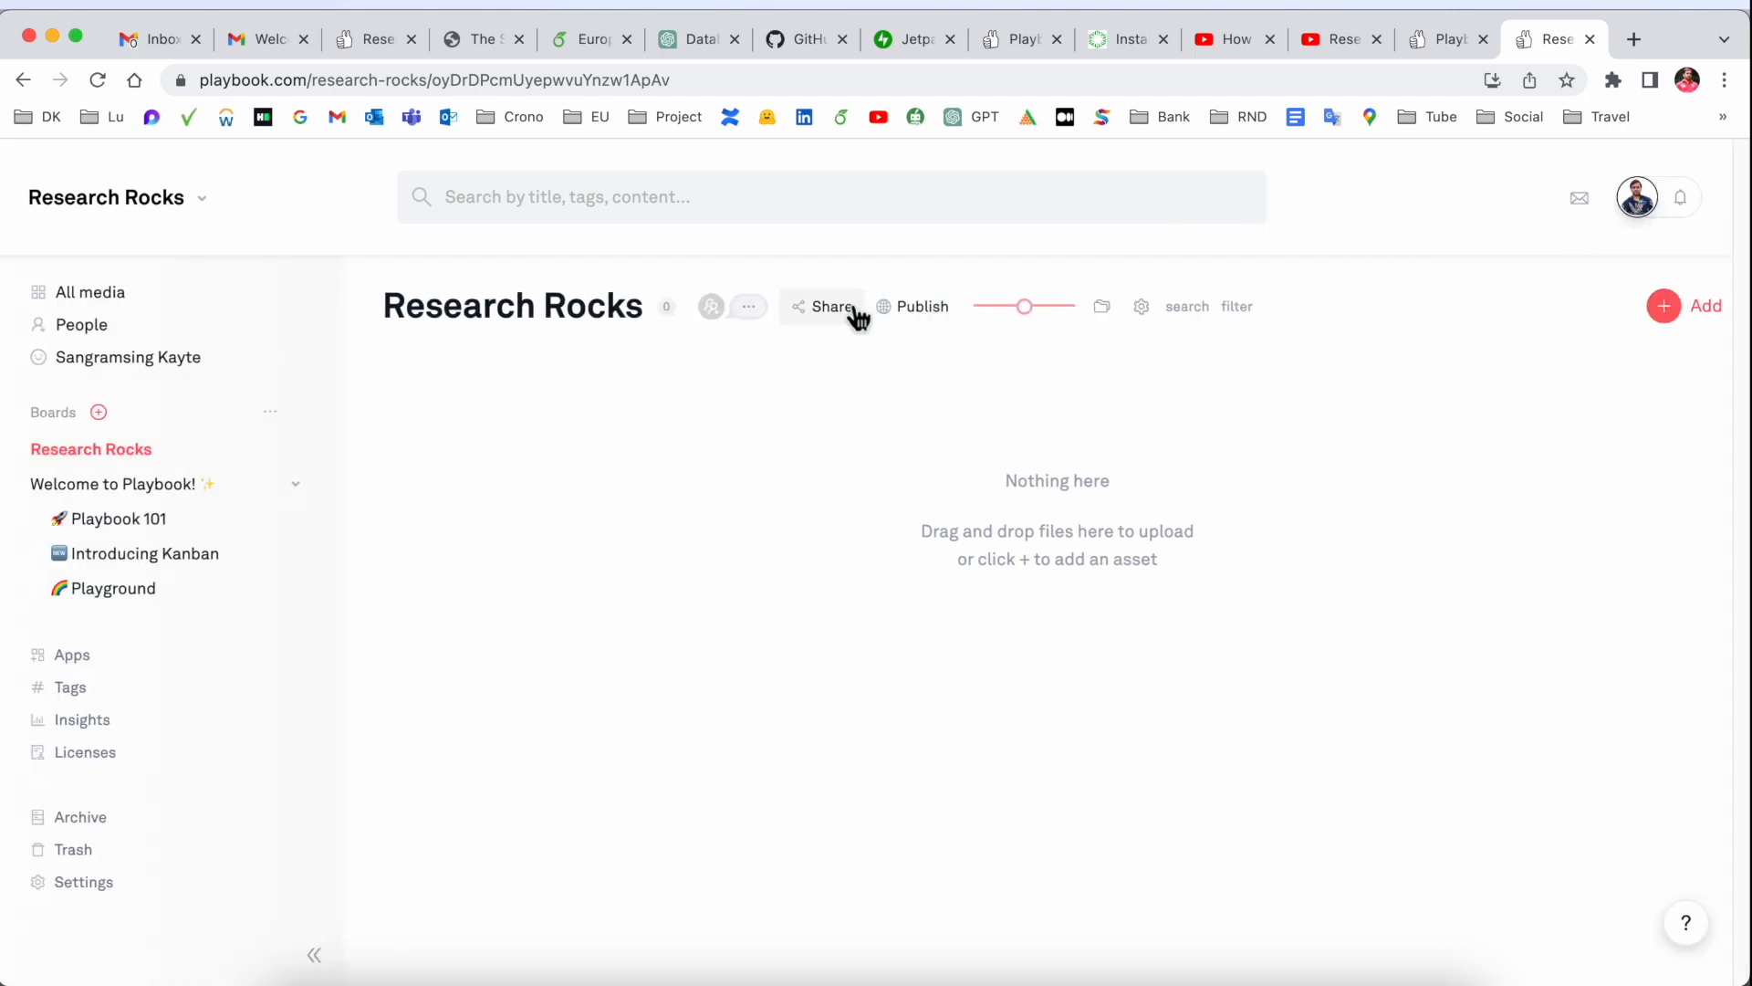
mouse_move(911, 307)
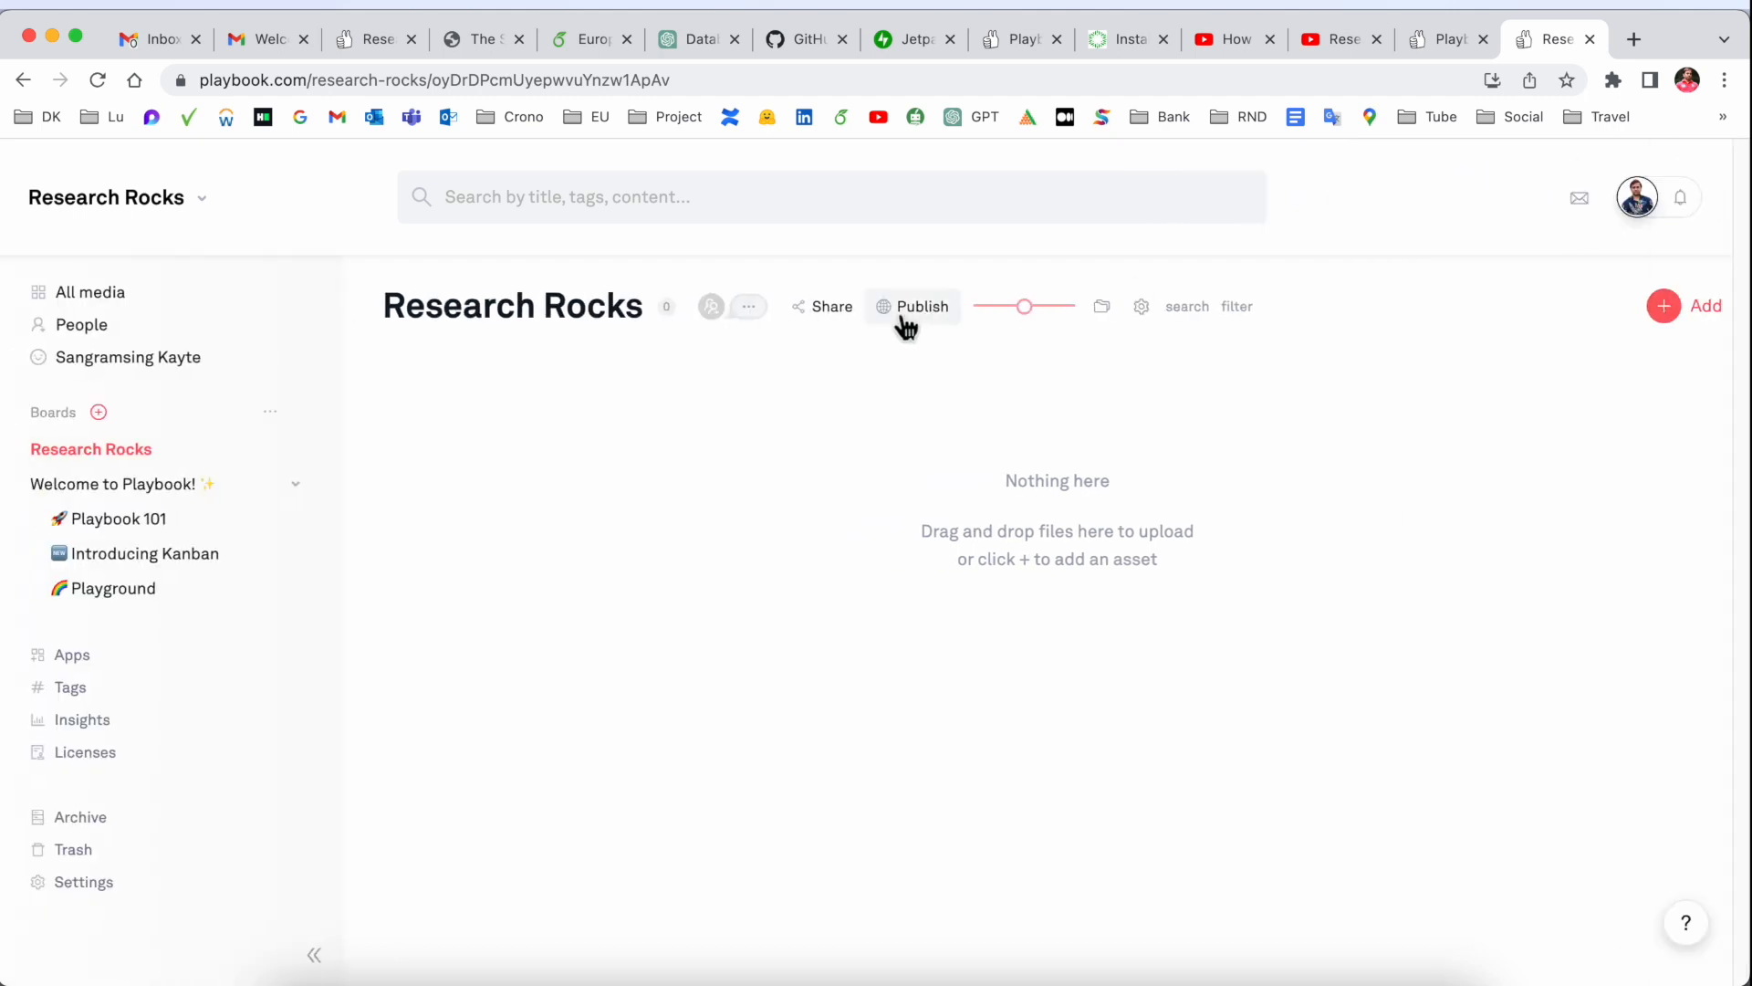
click(922, 307)
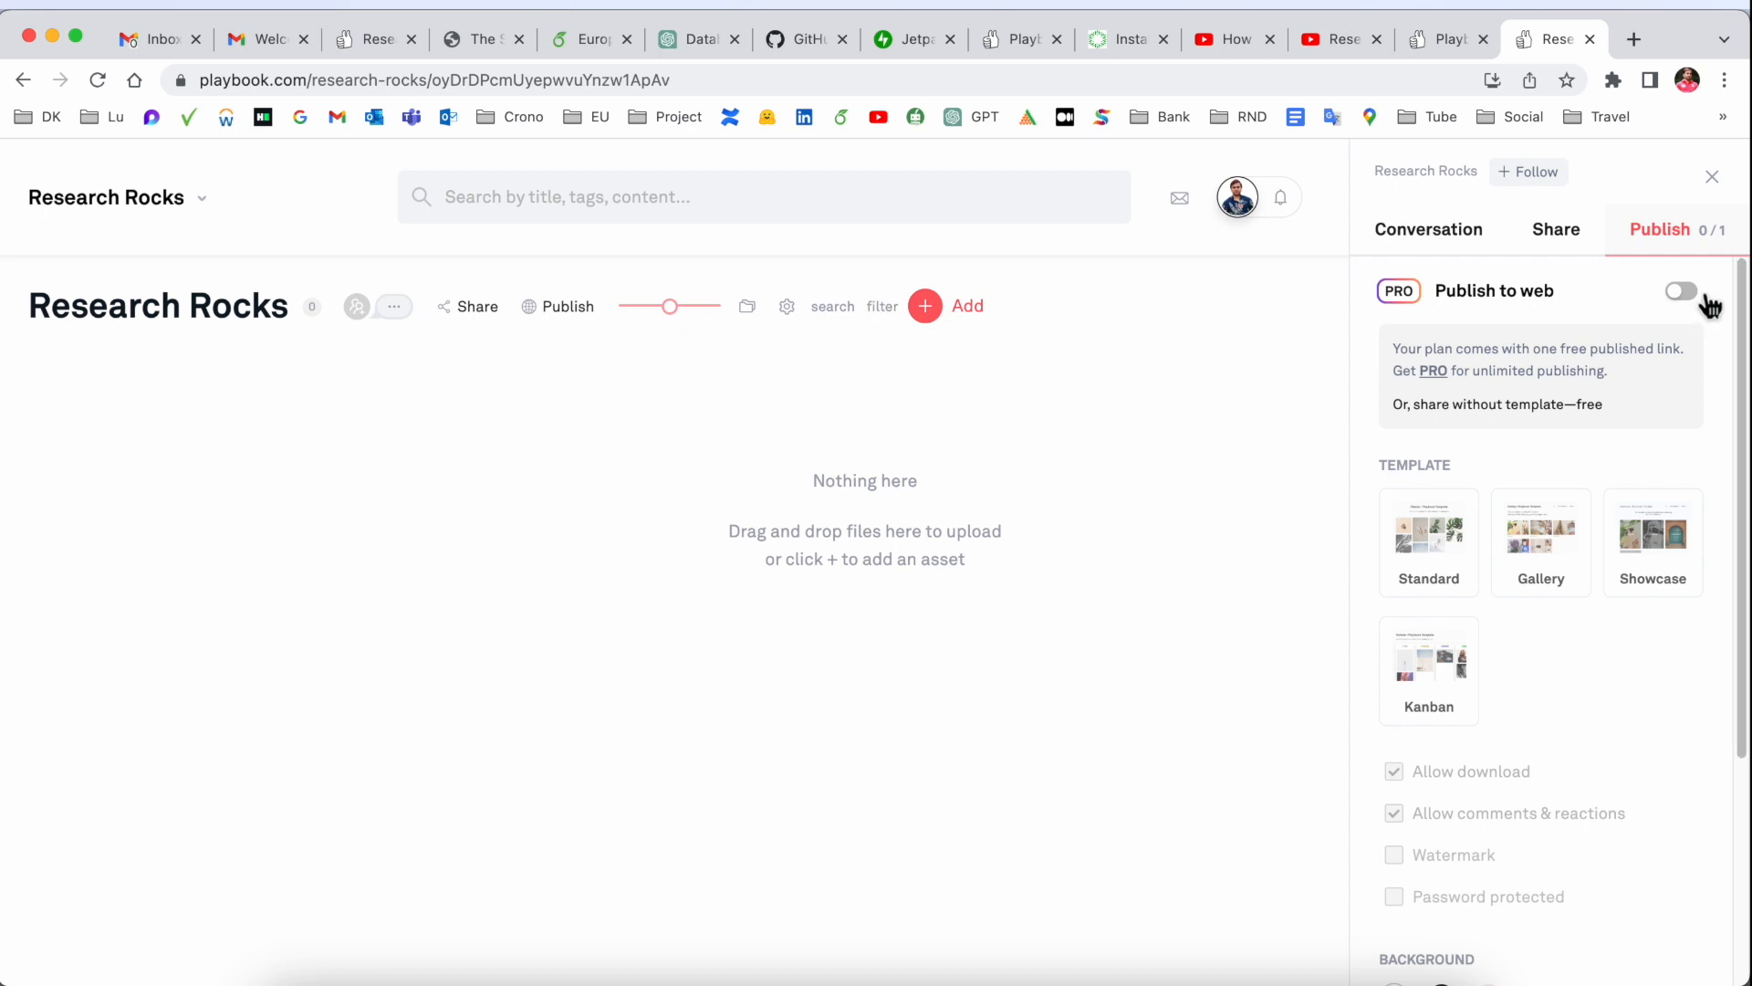
click(1710, 177)
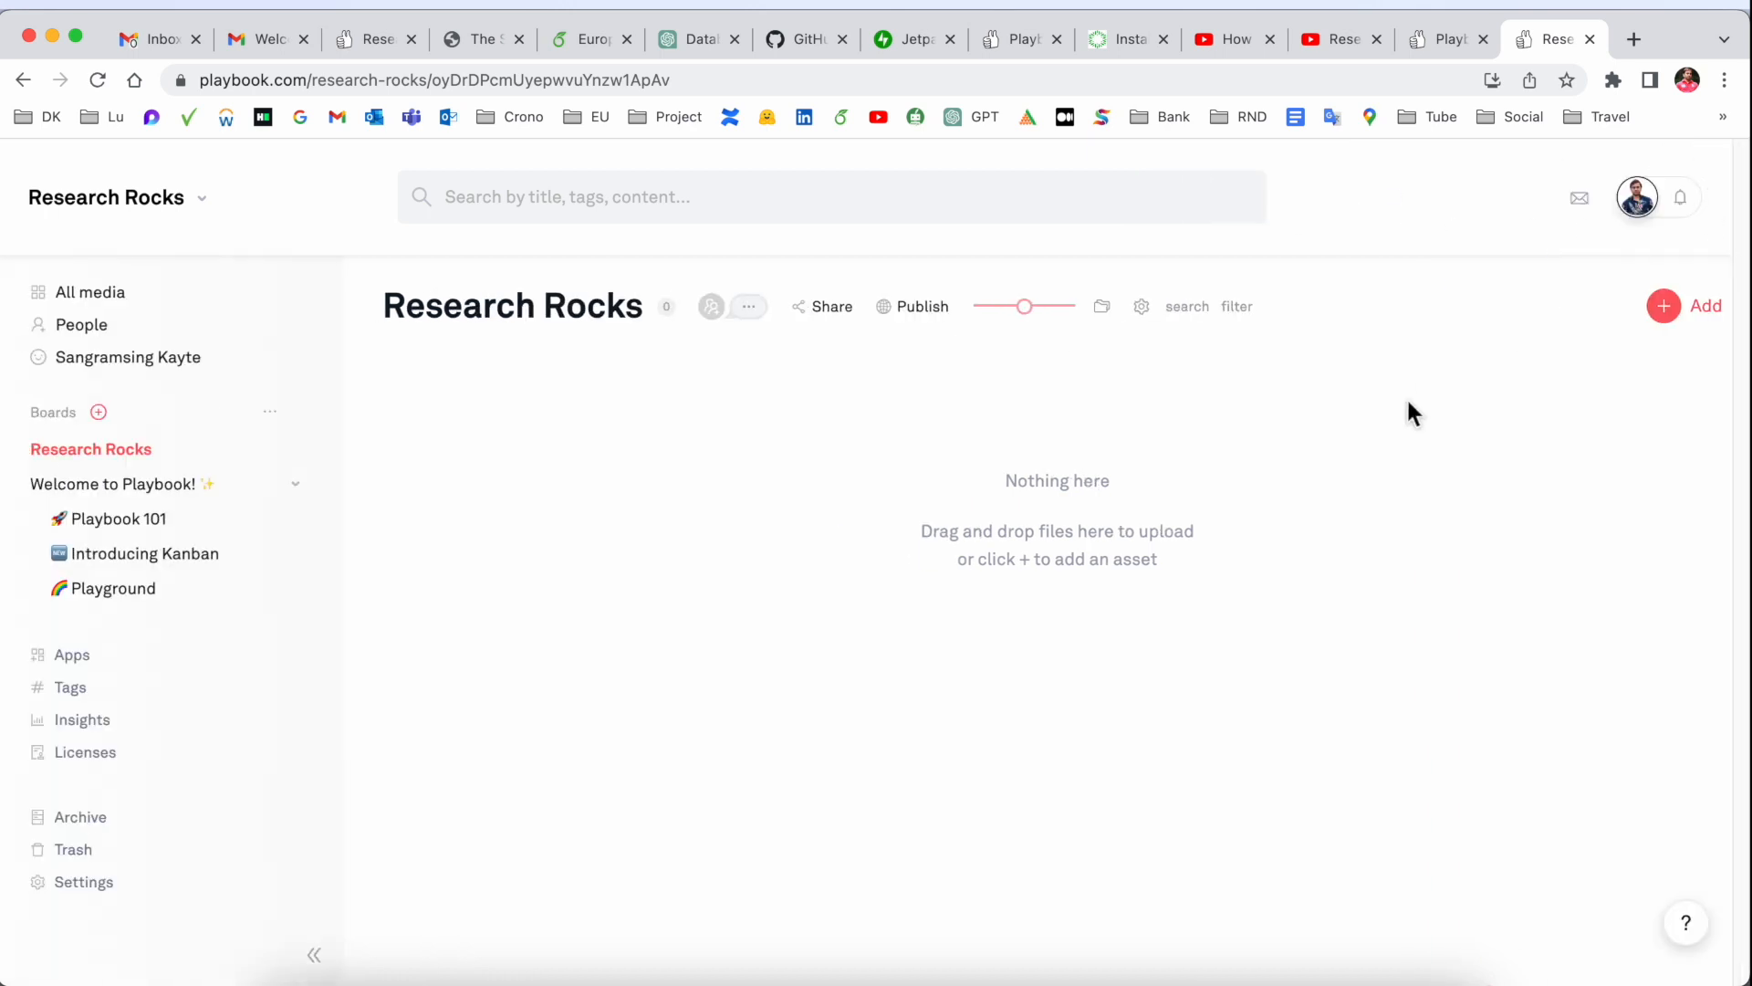
mouse_move(1174, 458)
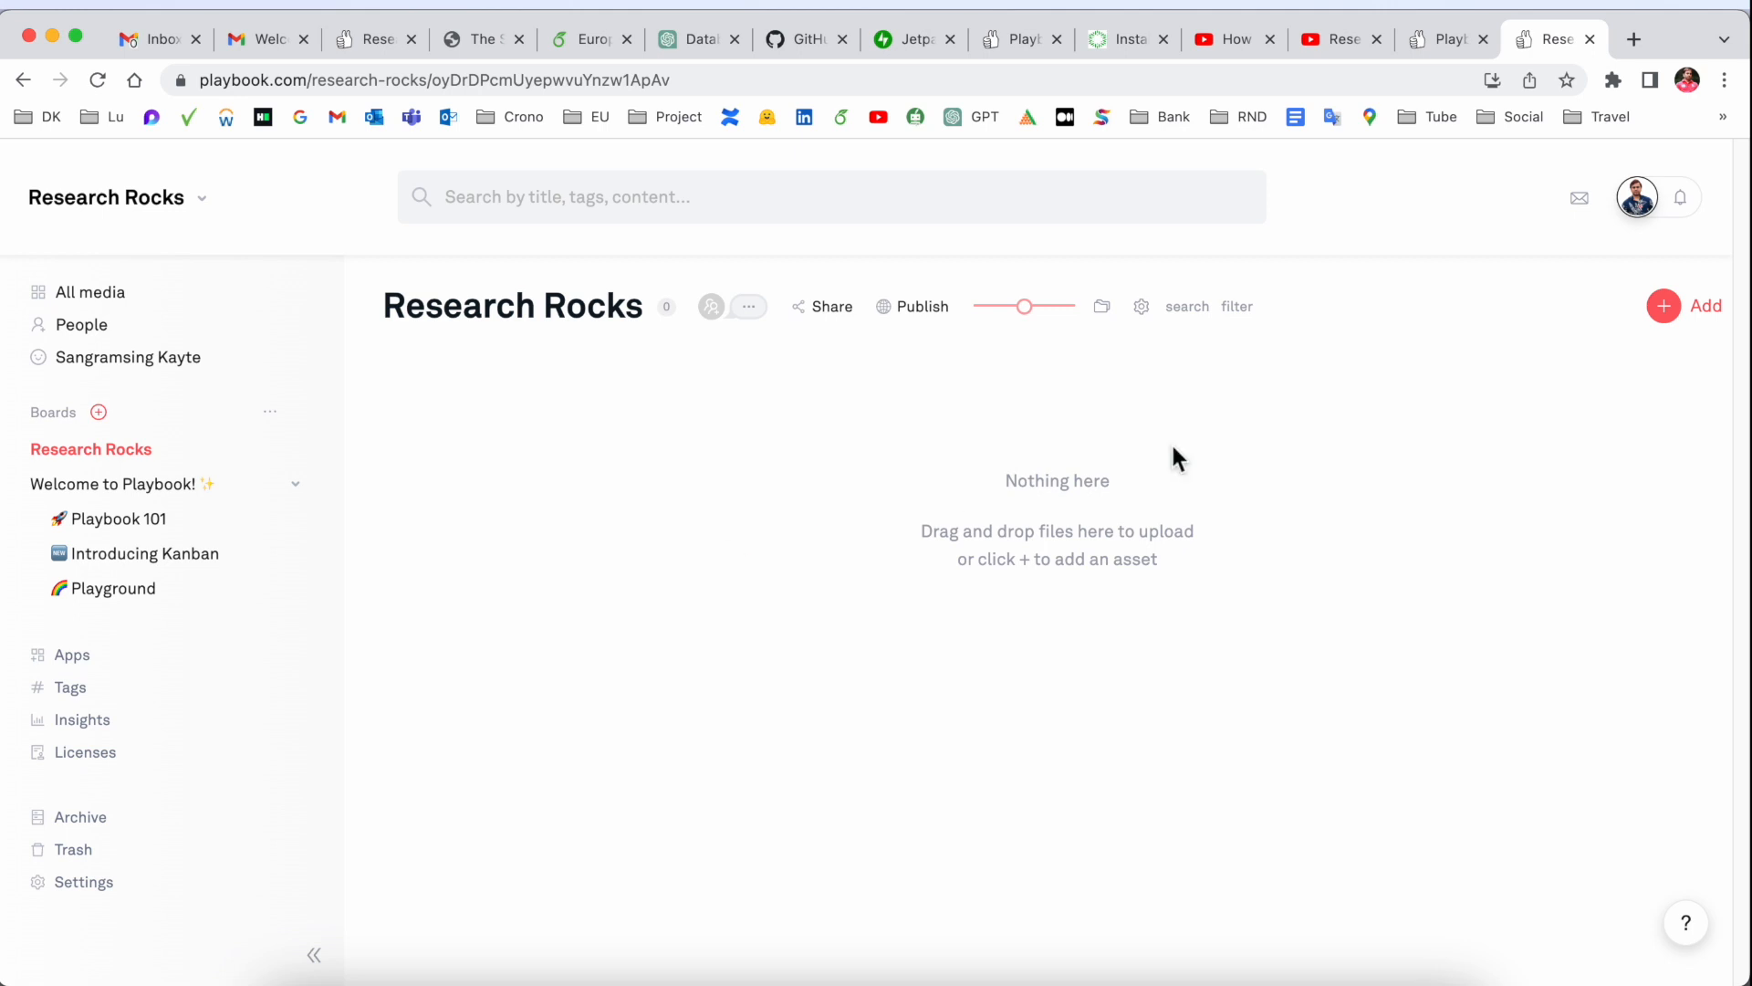
Upload a Google Drive thumbnail and a Copenhagen headquarters photo to the board via Add > Upload
click(1683, 305)
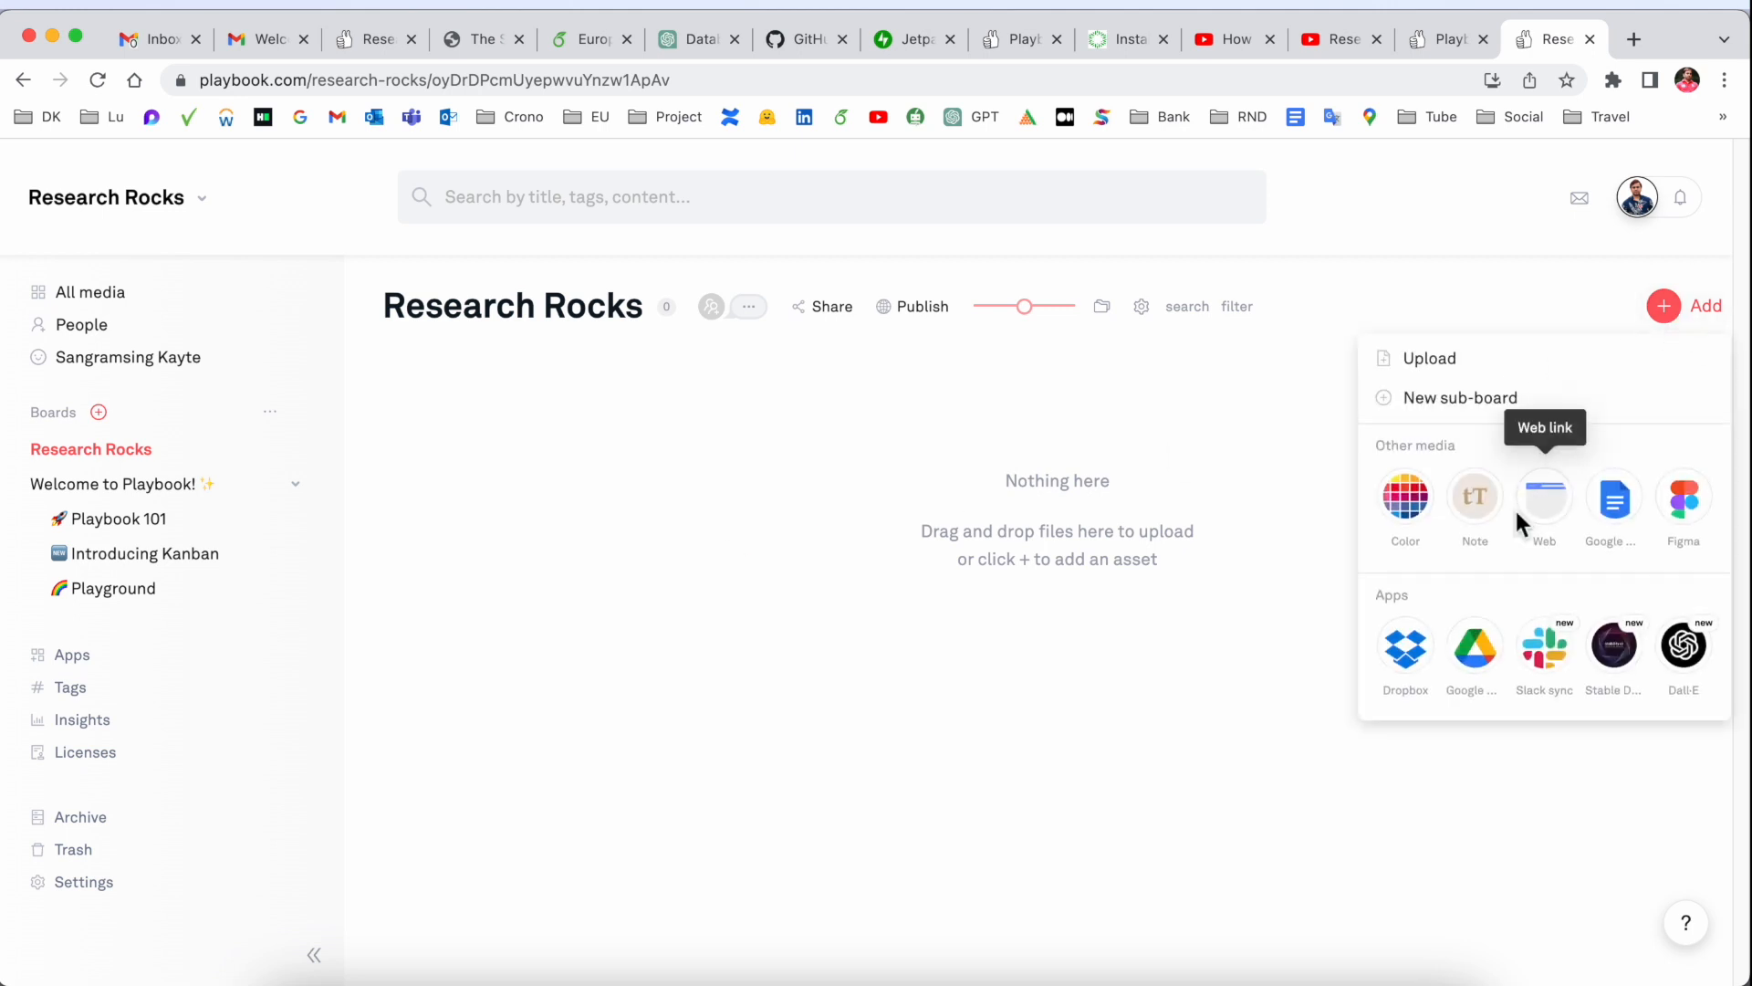
mouse_move(1406, 525)
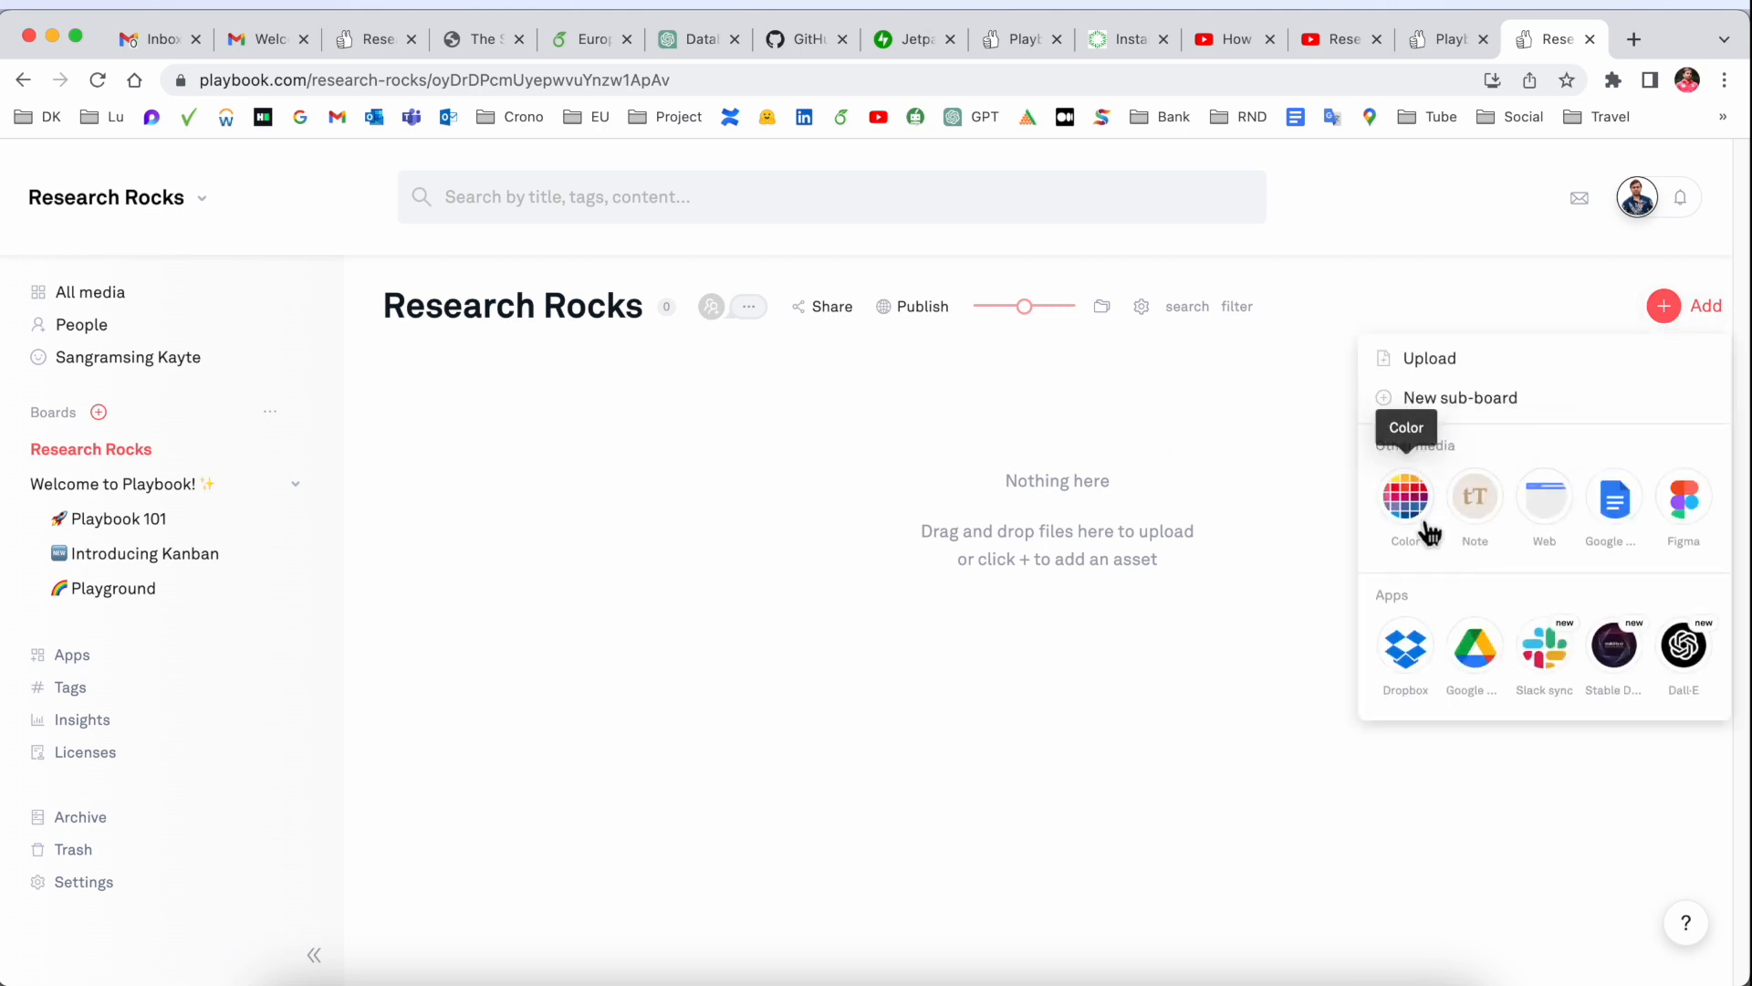
mouse_move(1489, 643)
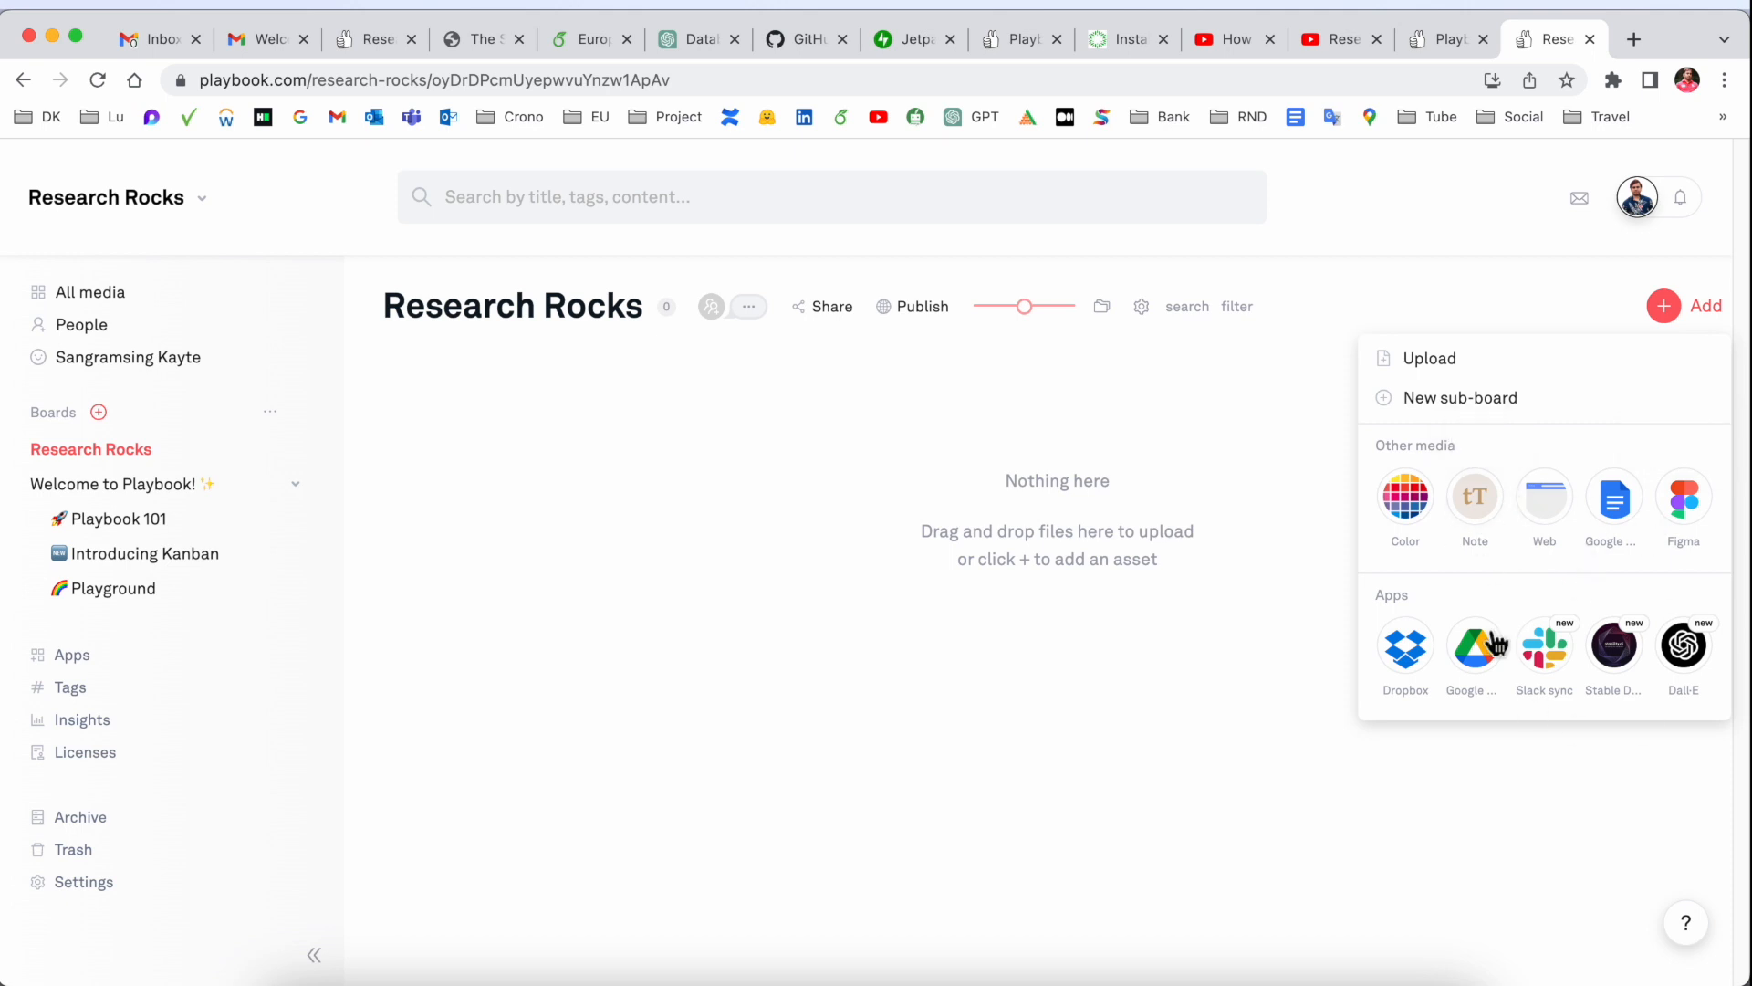
mouse_move(1427, 357)
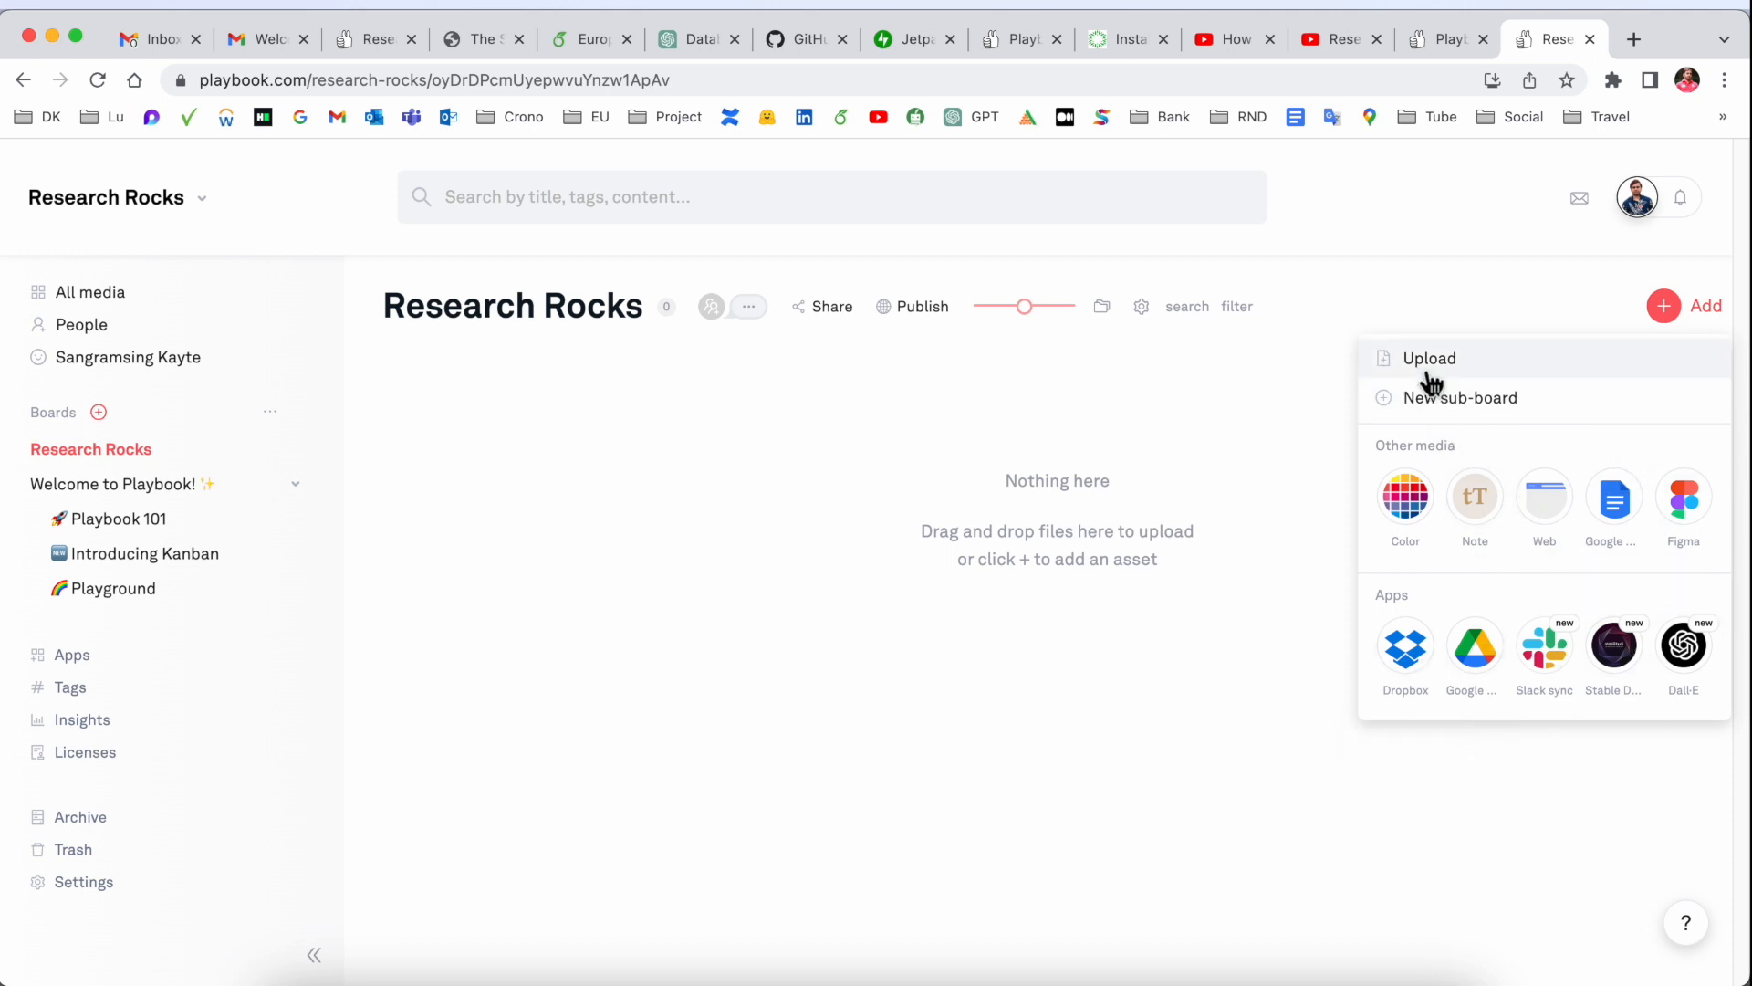
click(1427, 358)
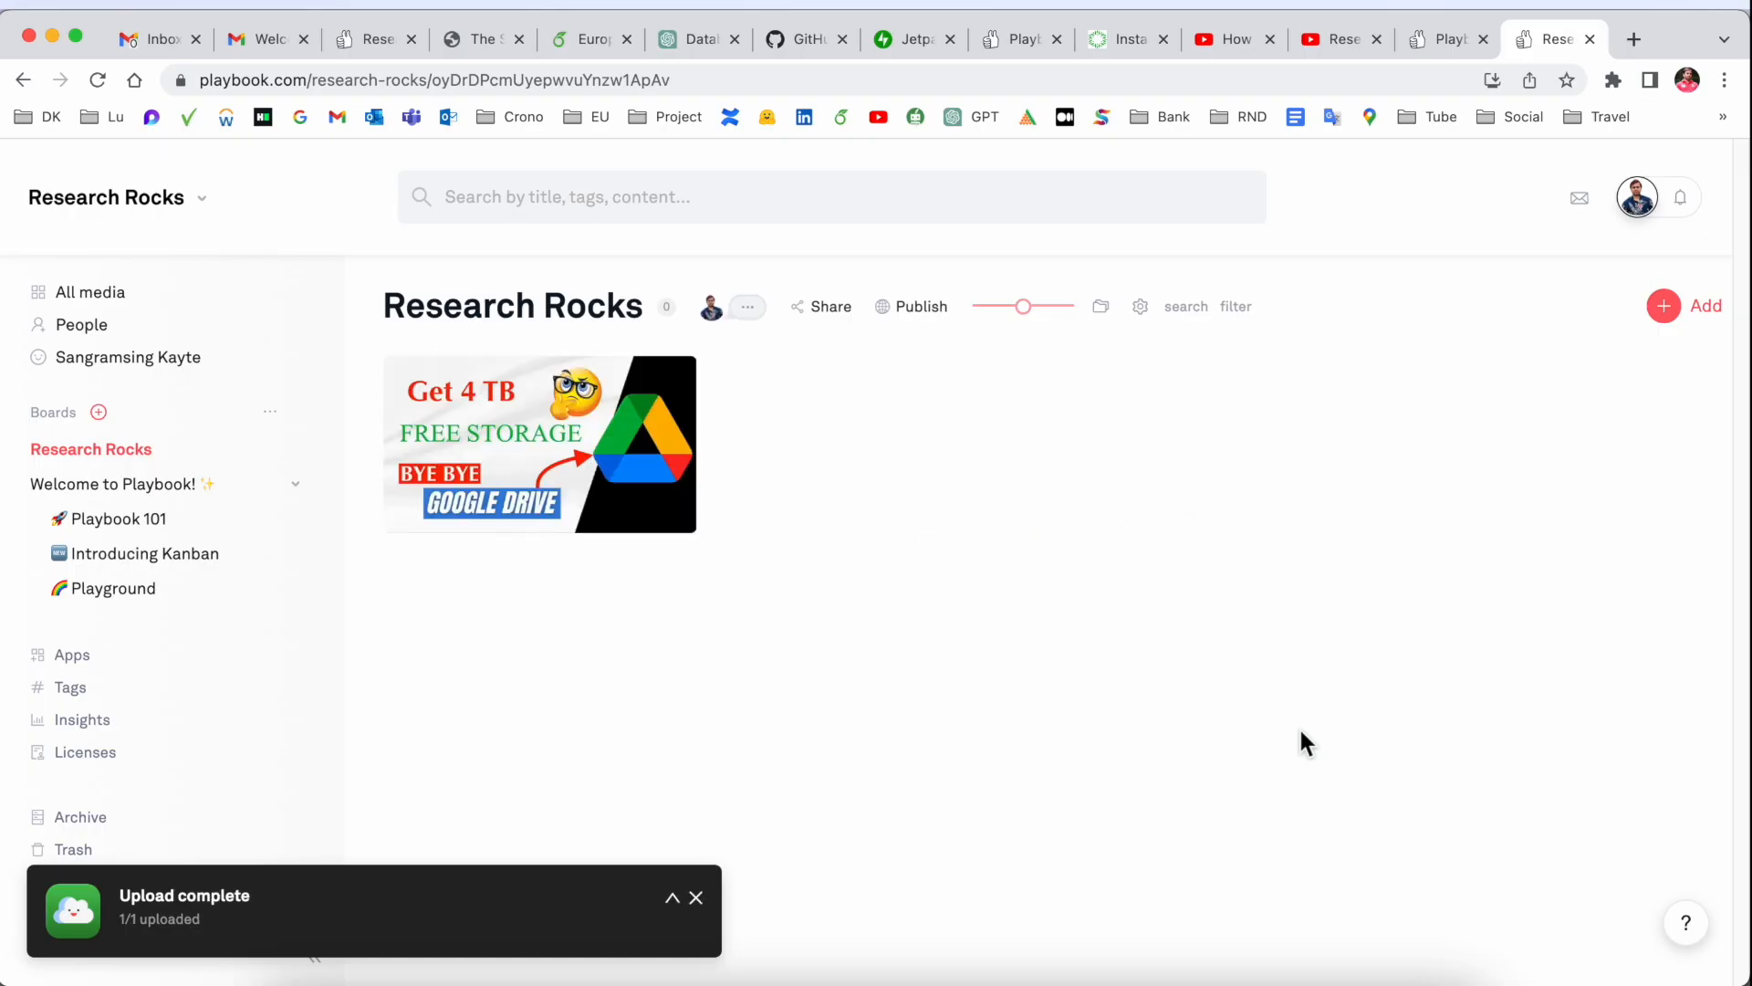
click(1685, 305)
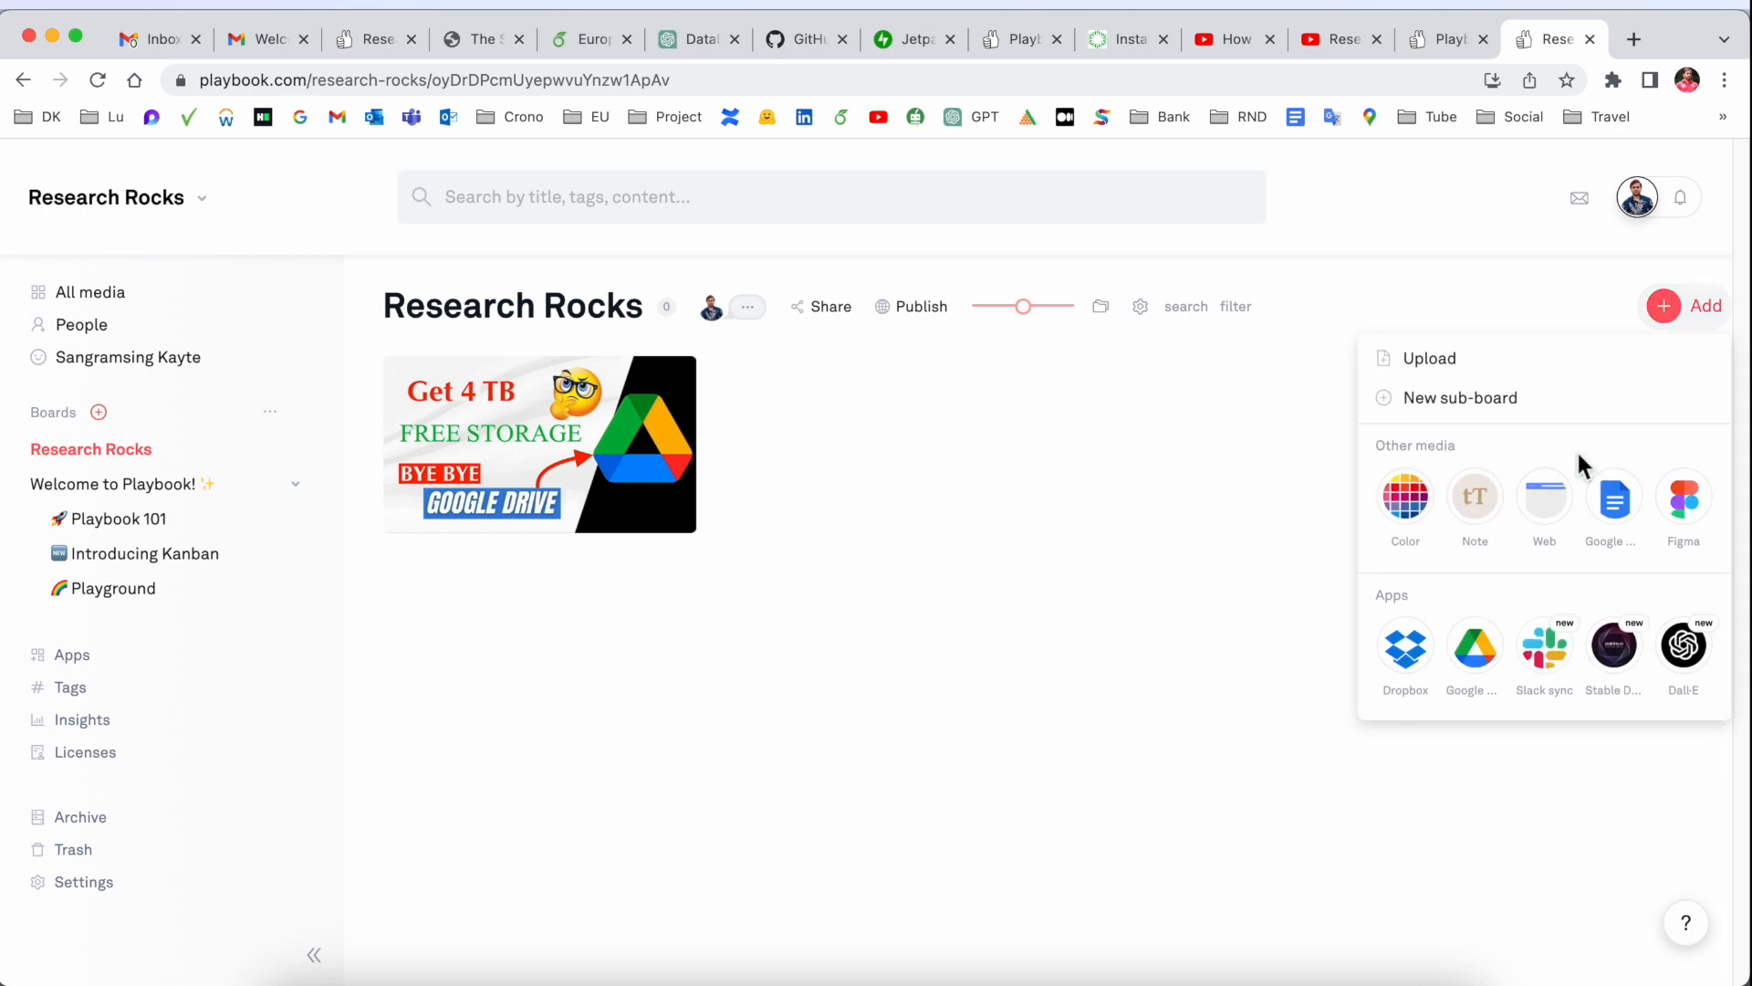
click(1427, 357)
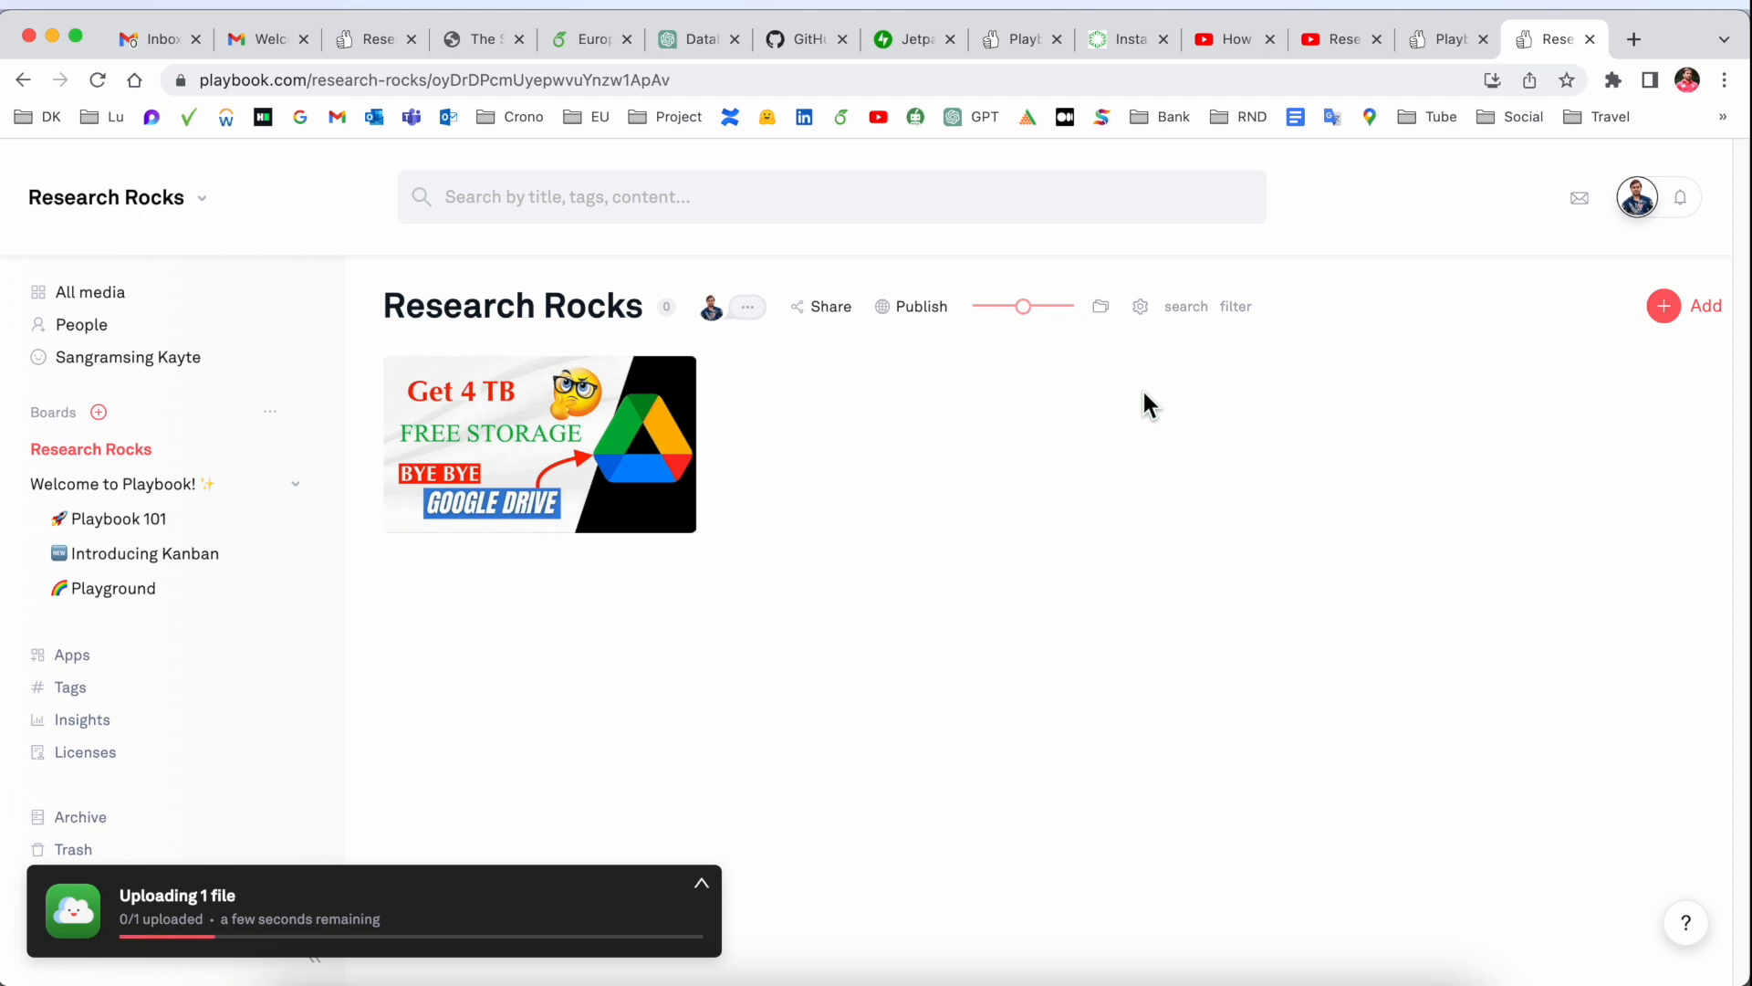
mouse_move(1070, 485)
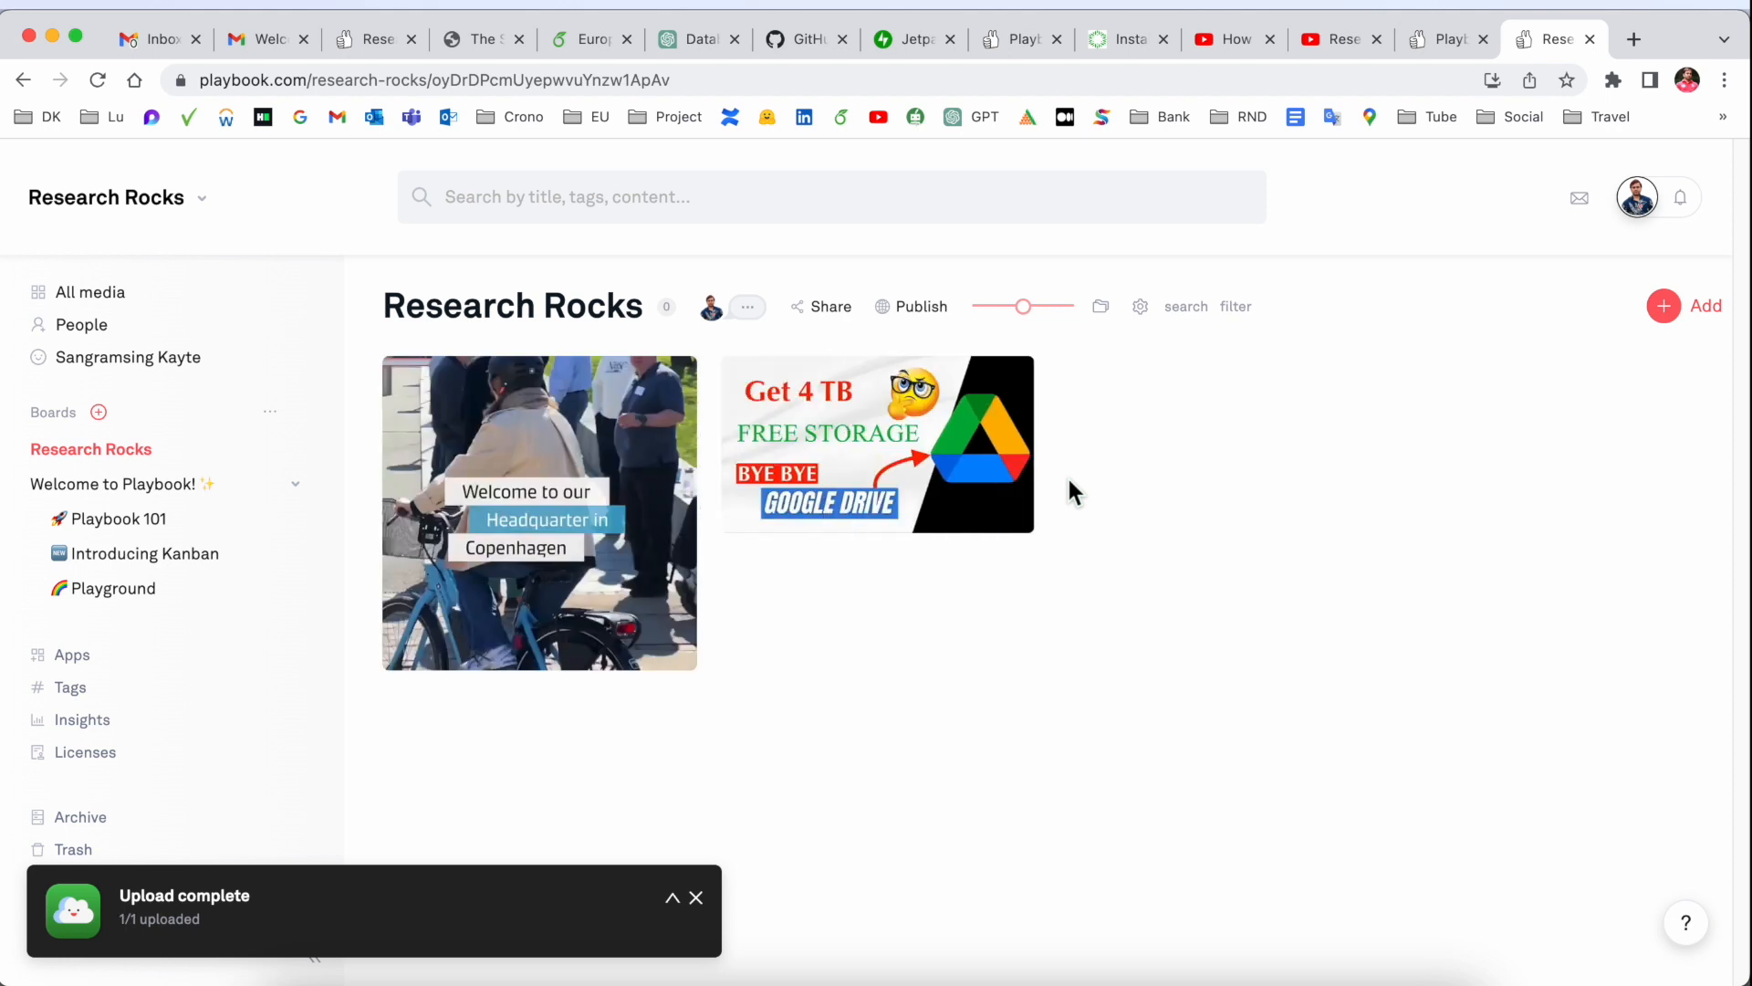
click(696, 898)
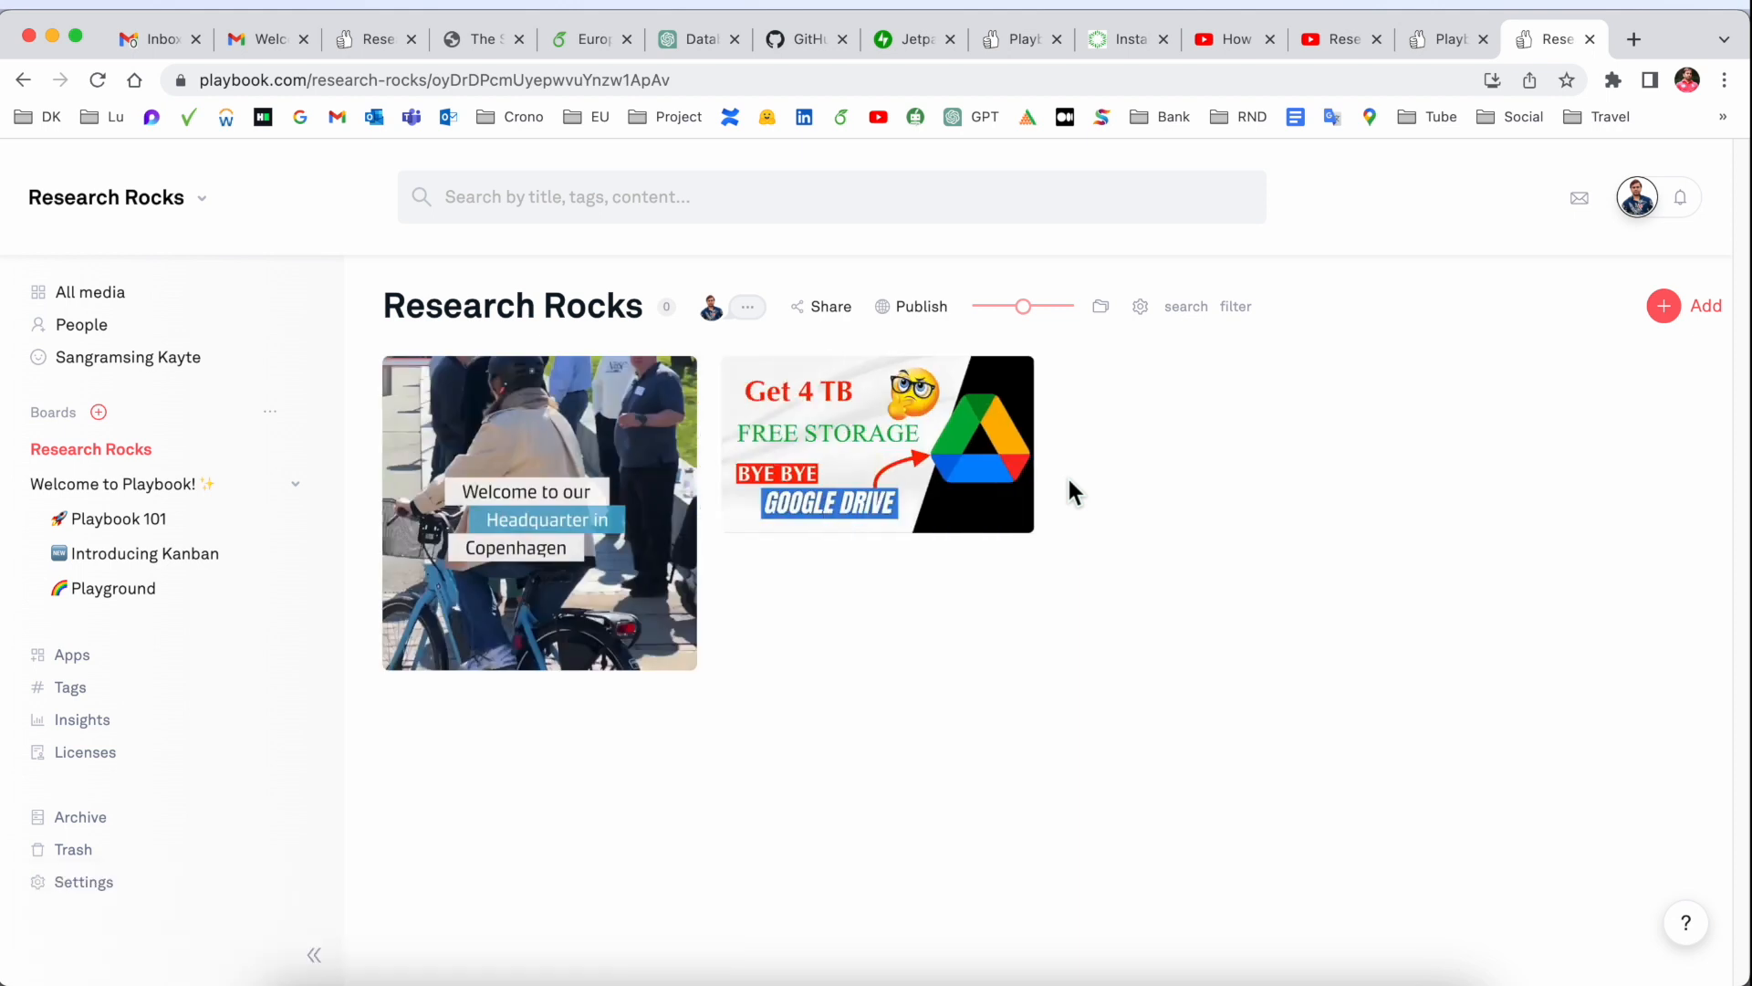
mouse_move(814, 686)
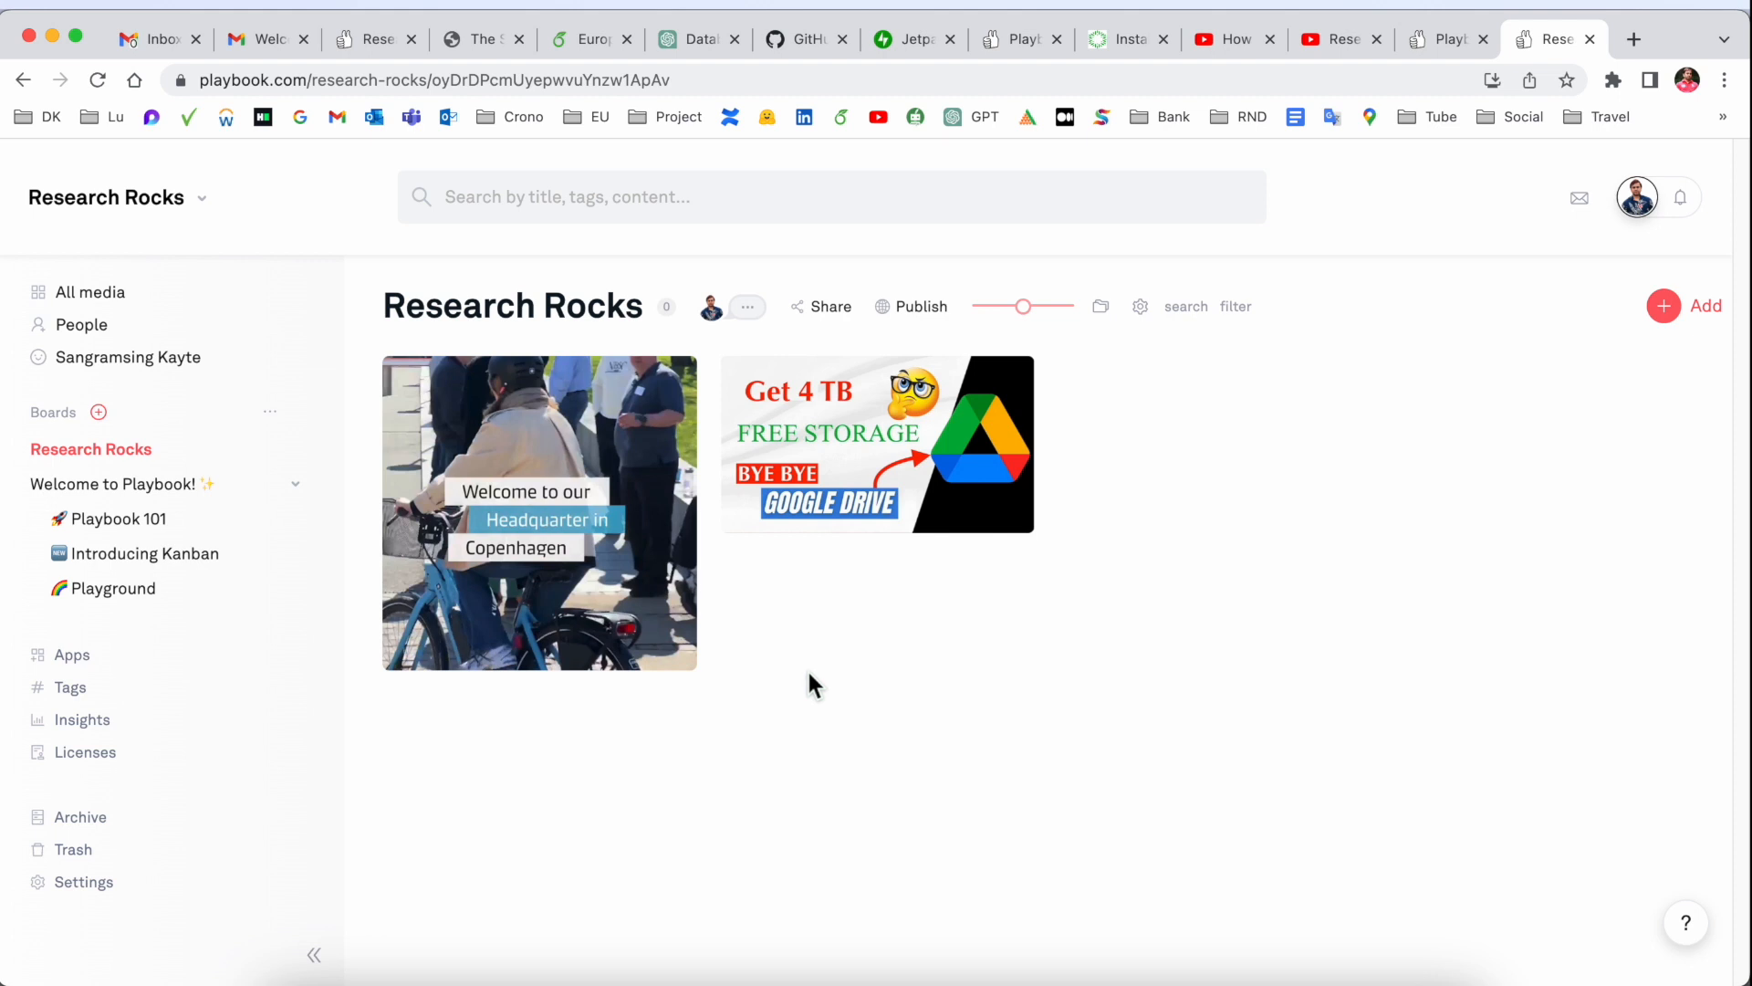
mouse_move(1631, 553)
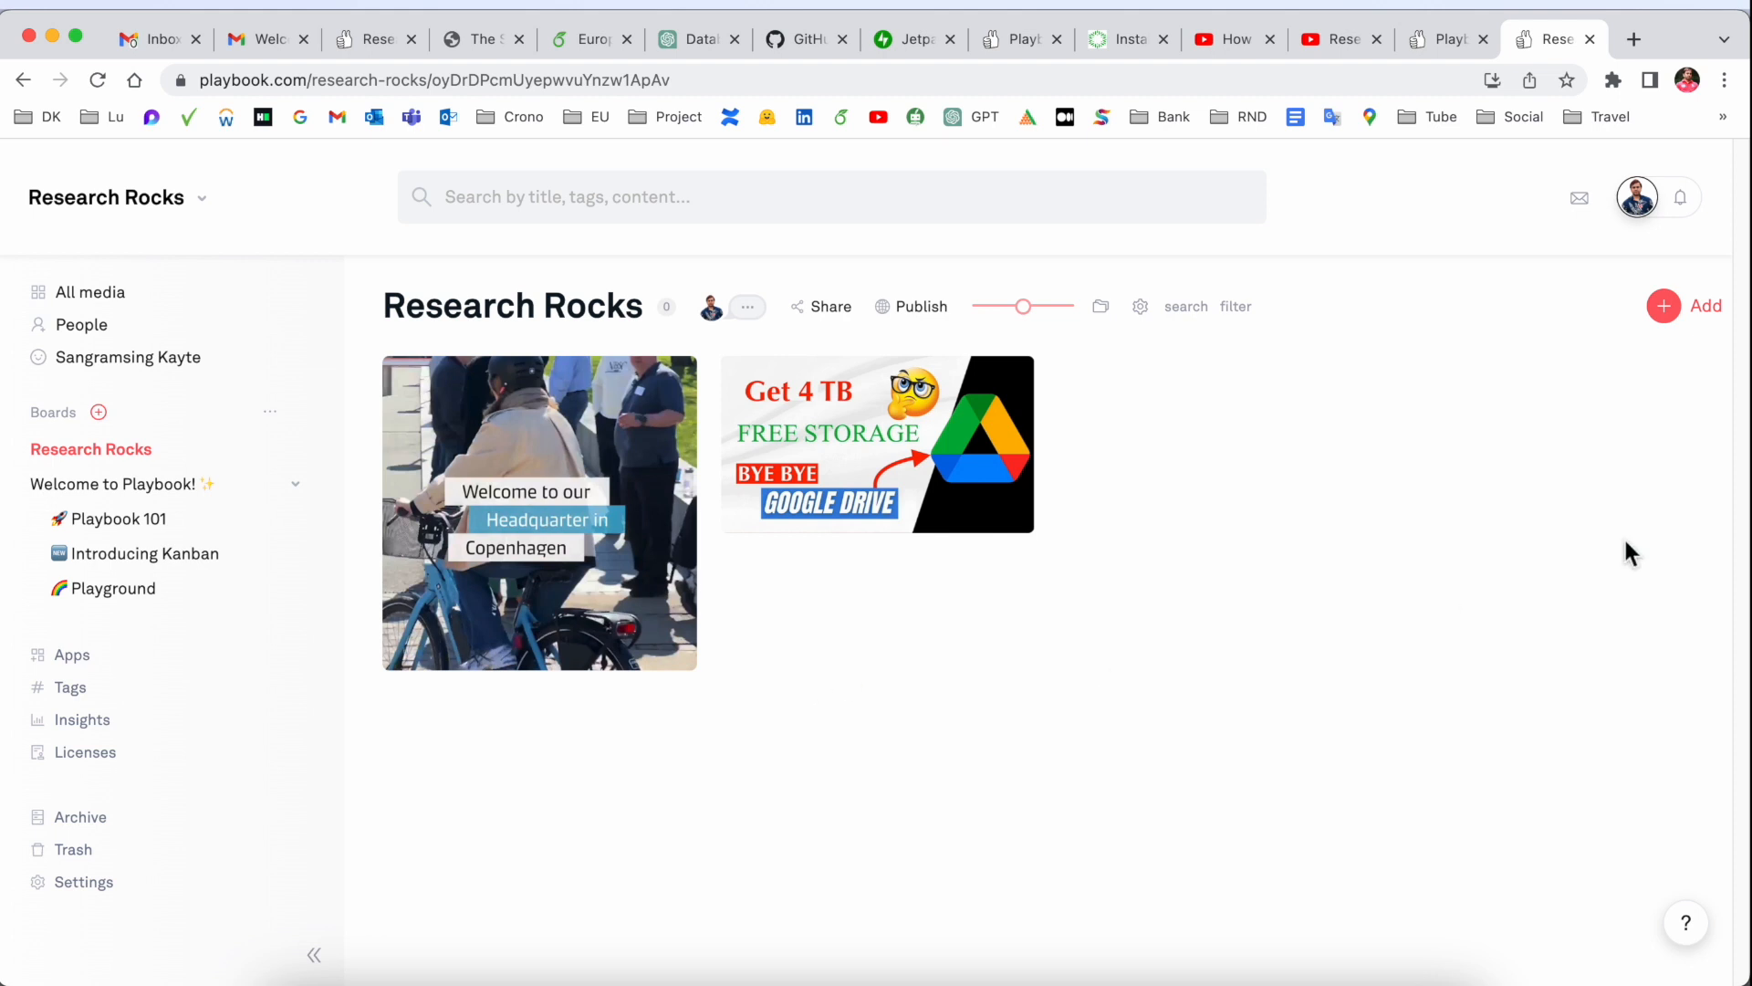
mouse_move(975, 684)
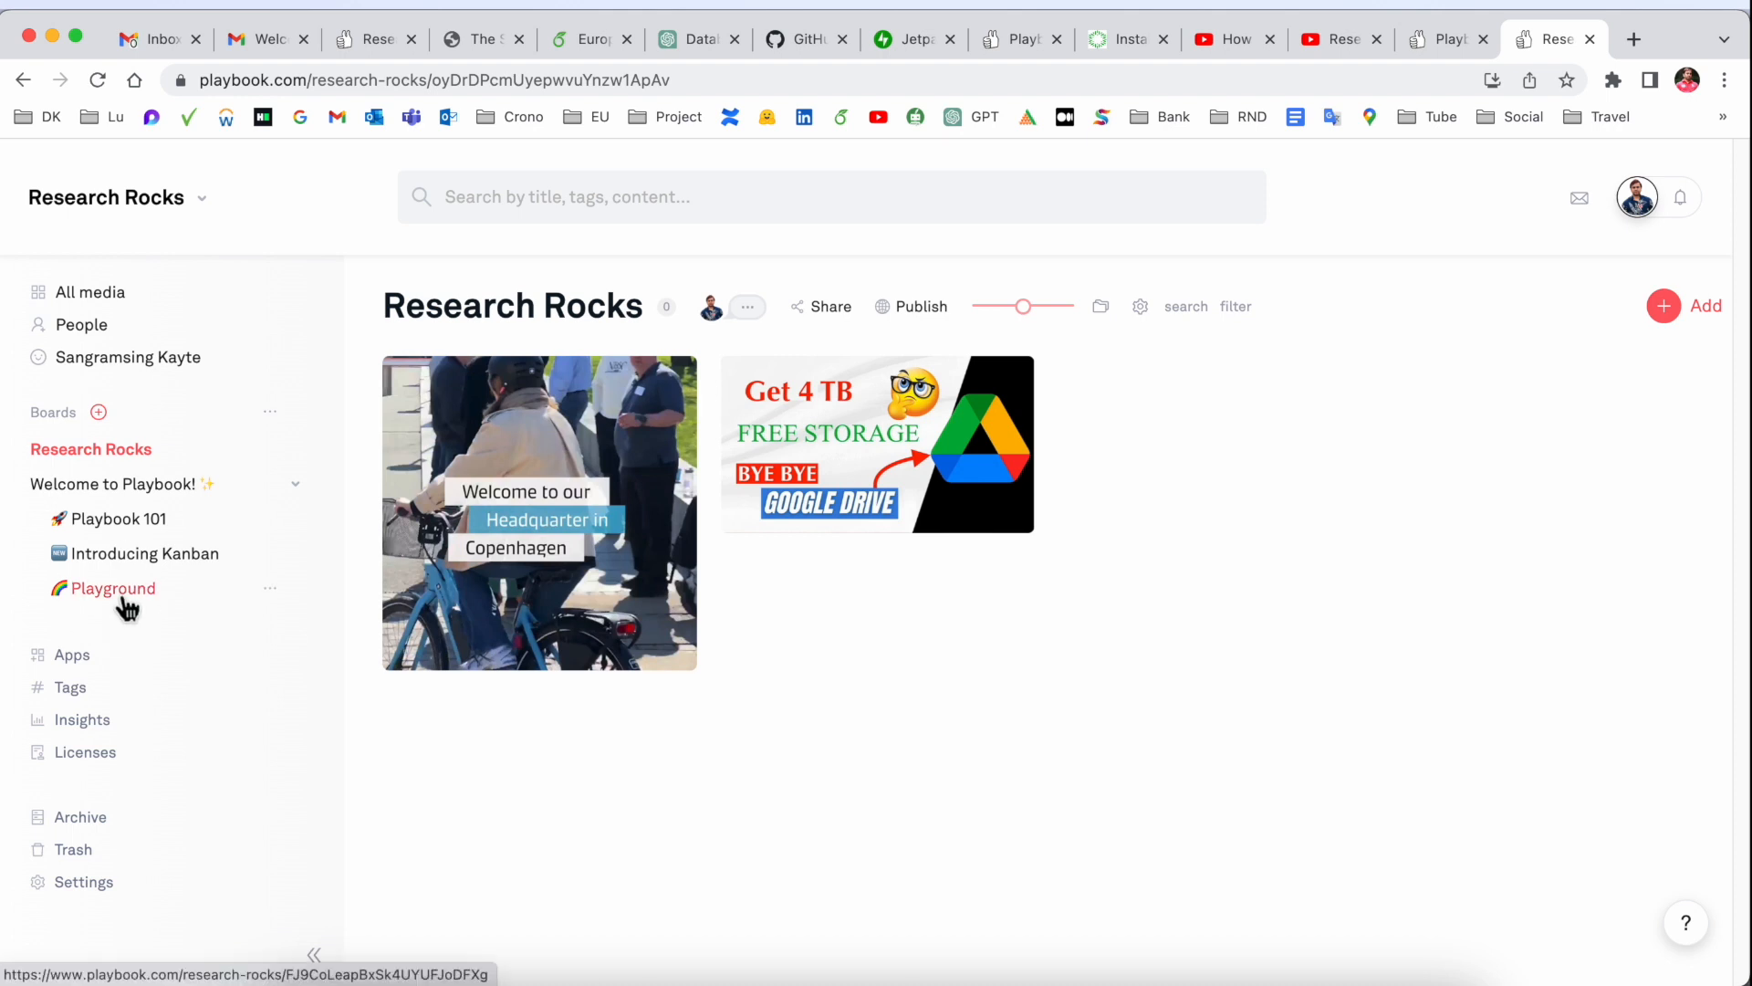
Download the 4.jpg photo of the woman in sunglasses from the Introducing Kanban board
click(113, 588)
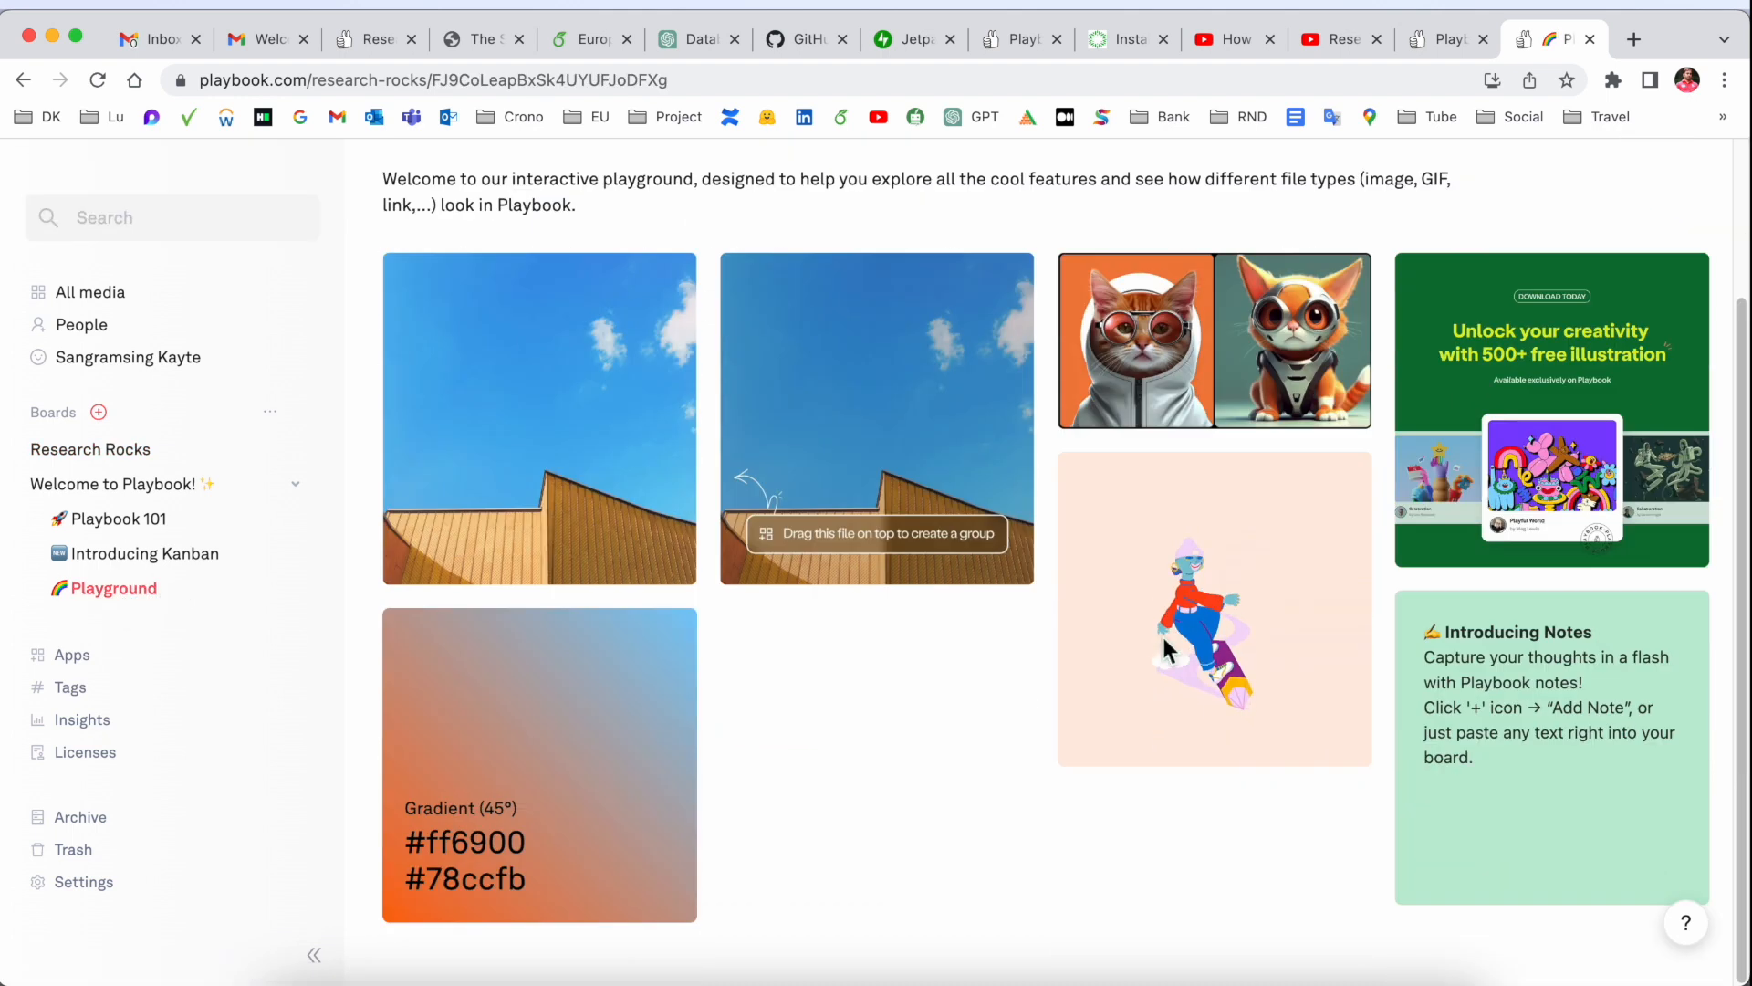
click(146, 551)
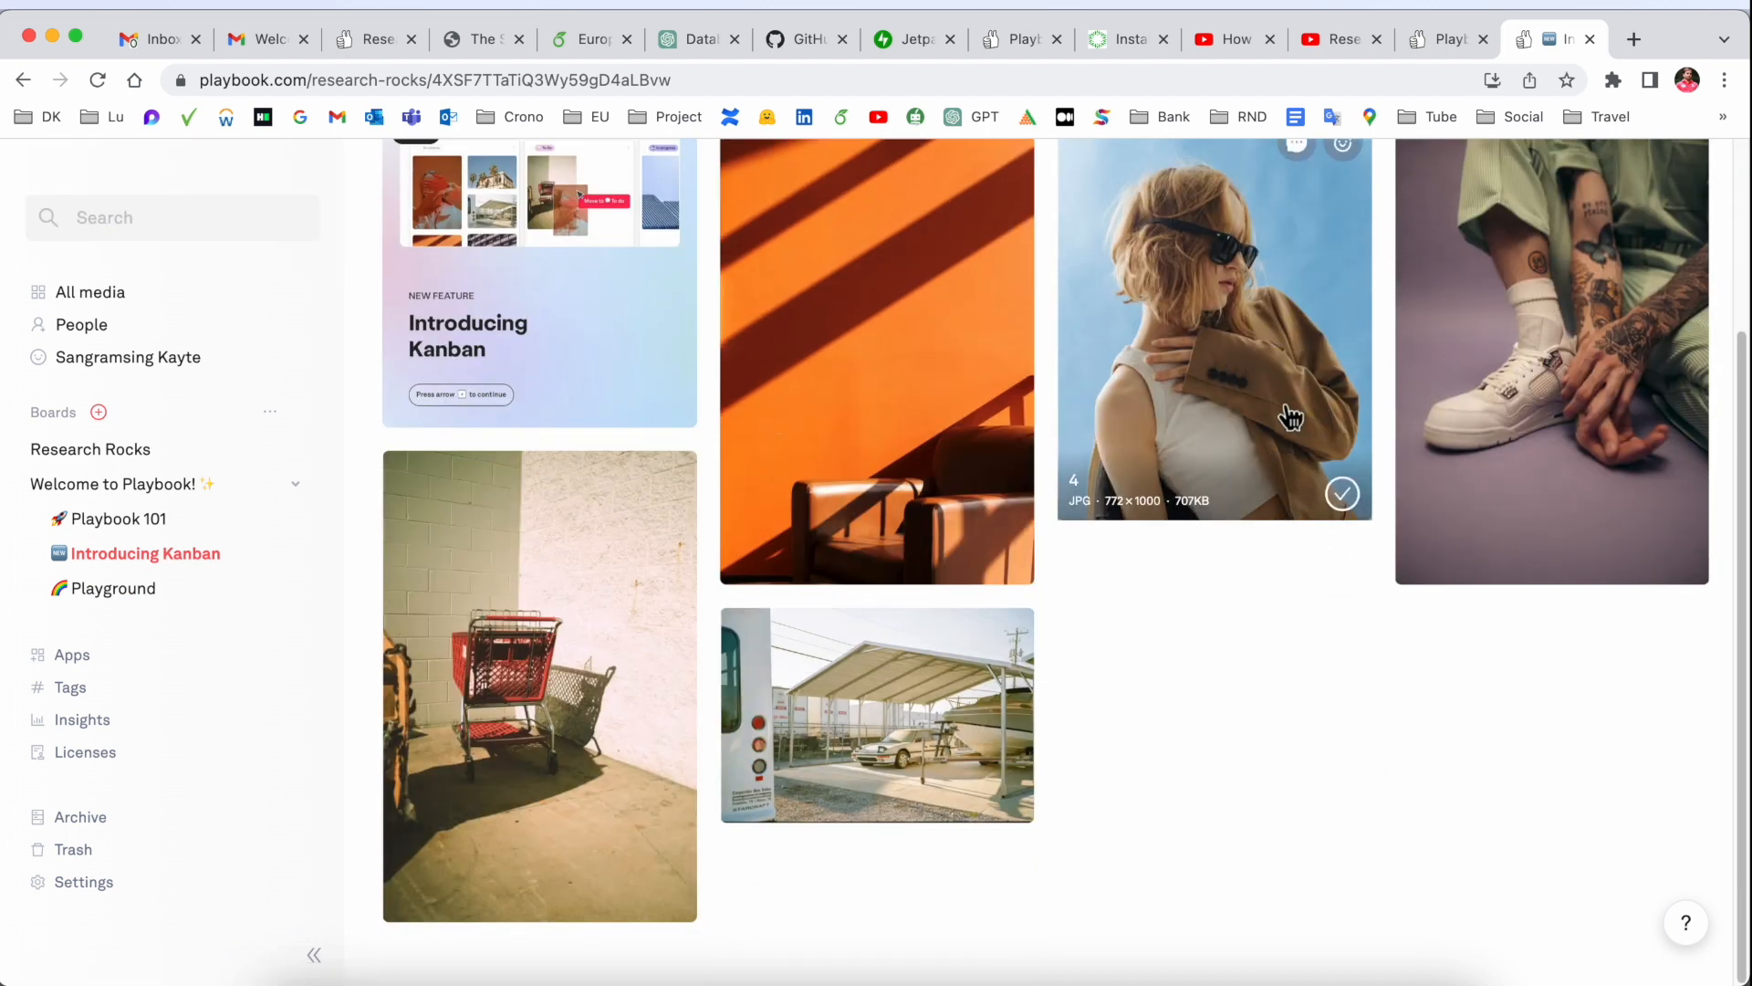
click(1214, 325)
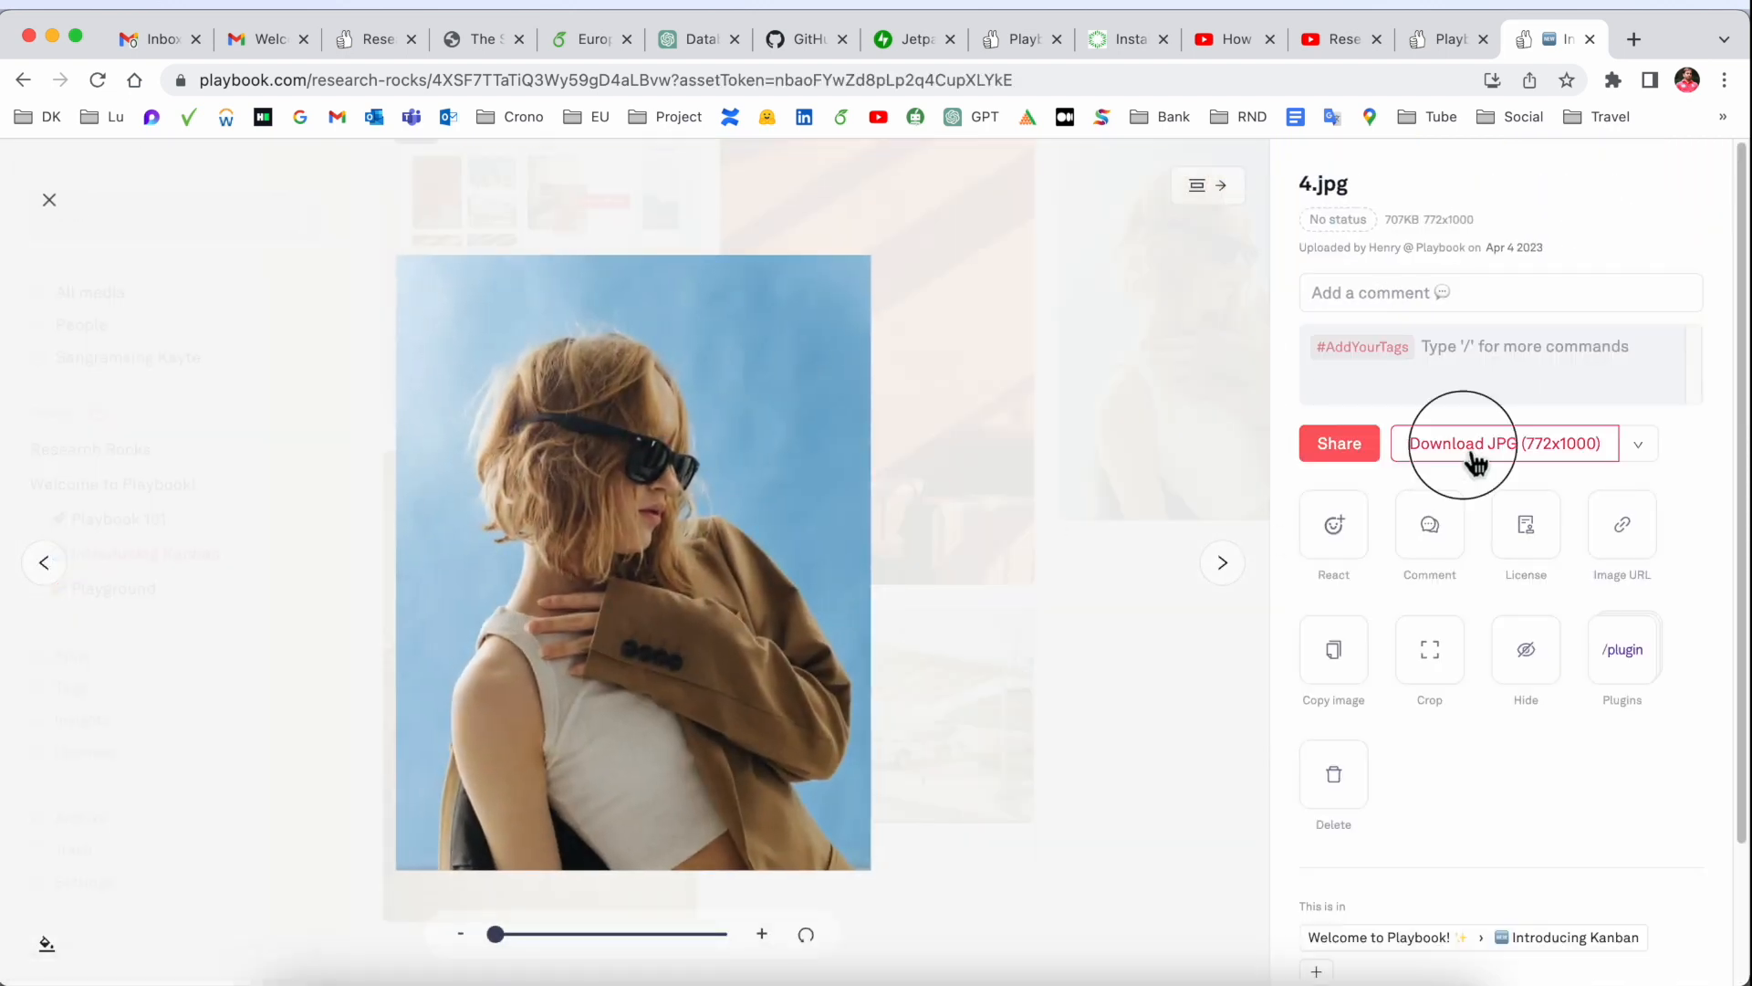
click(1504, 444)
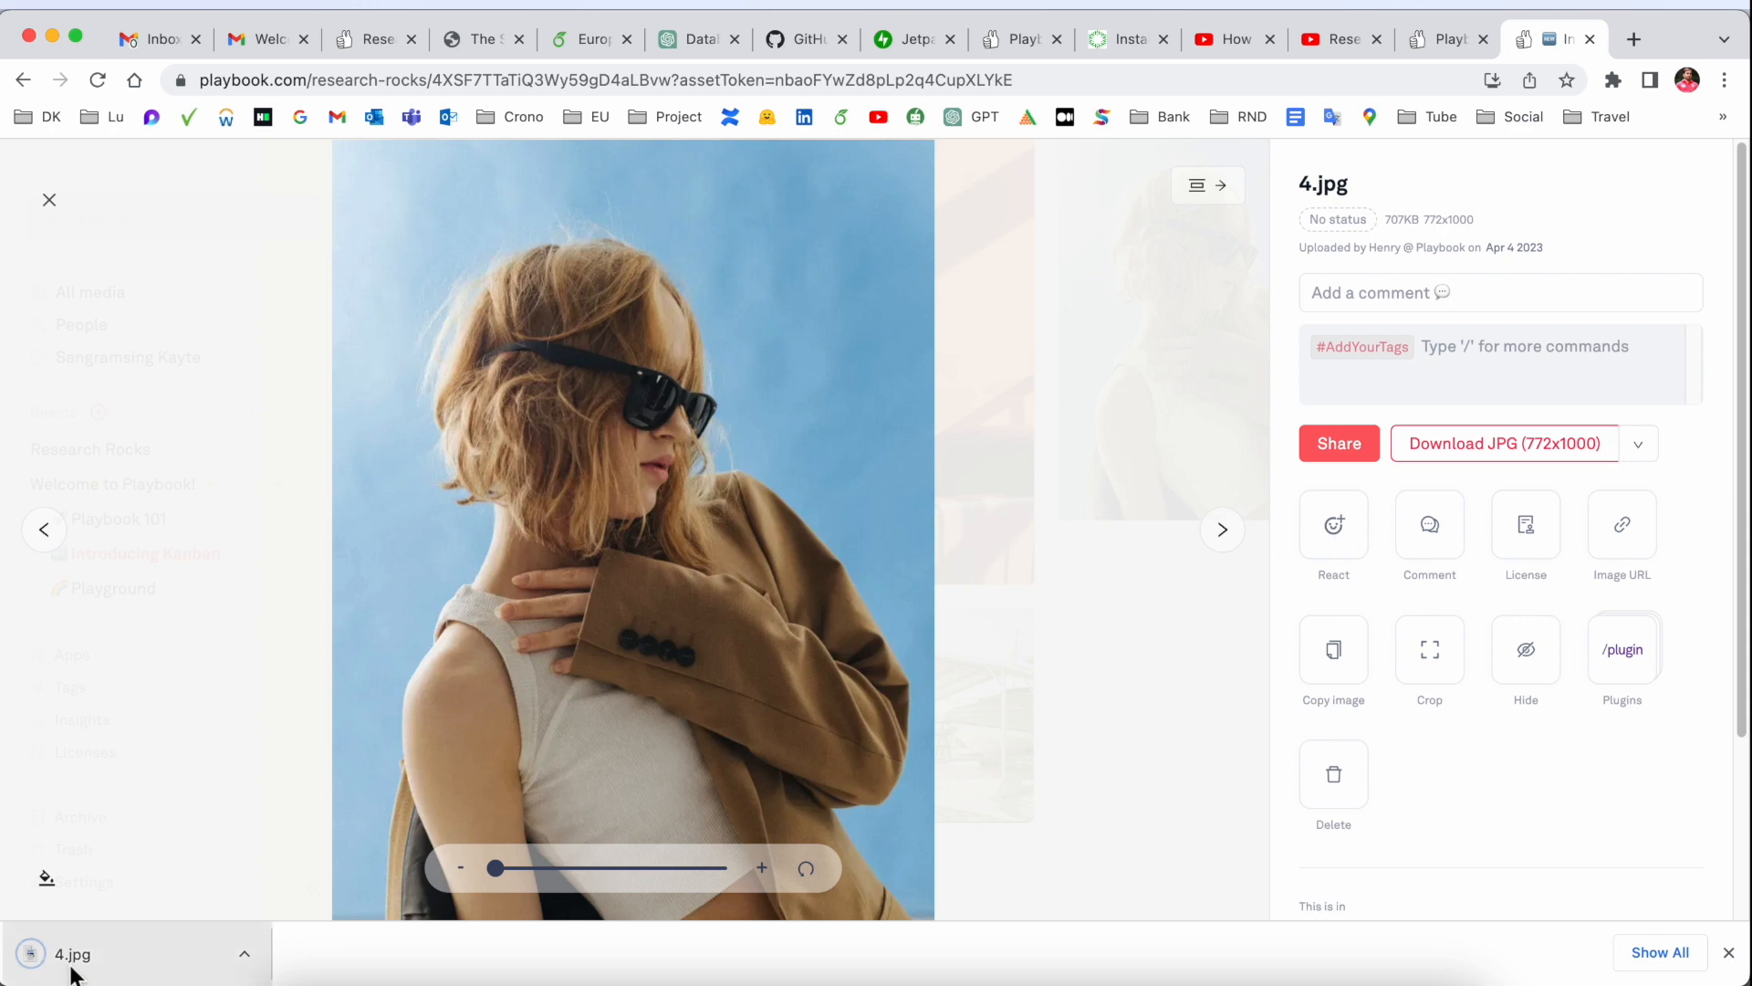
View the downloaded image, then return to the Introducing Kanban image grid
click(73, 954)
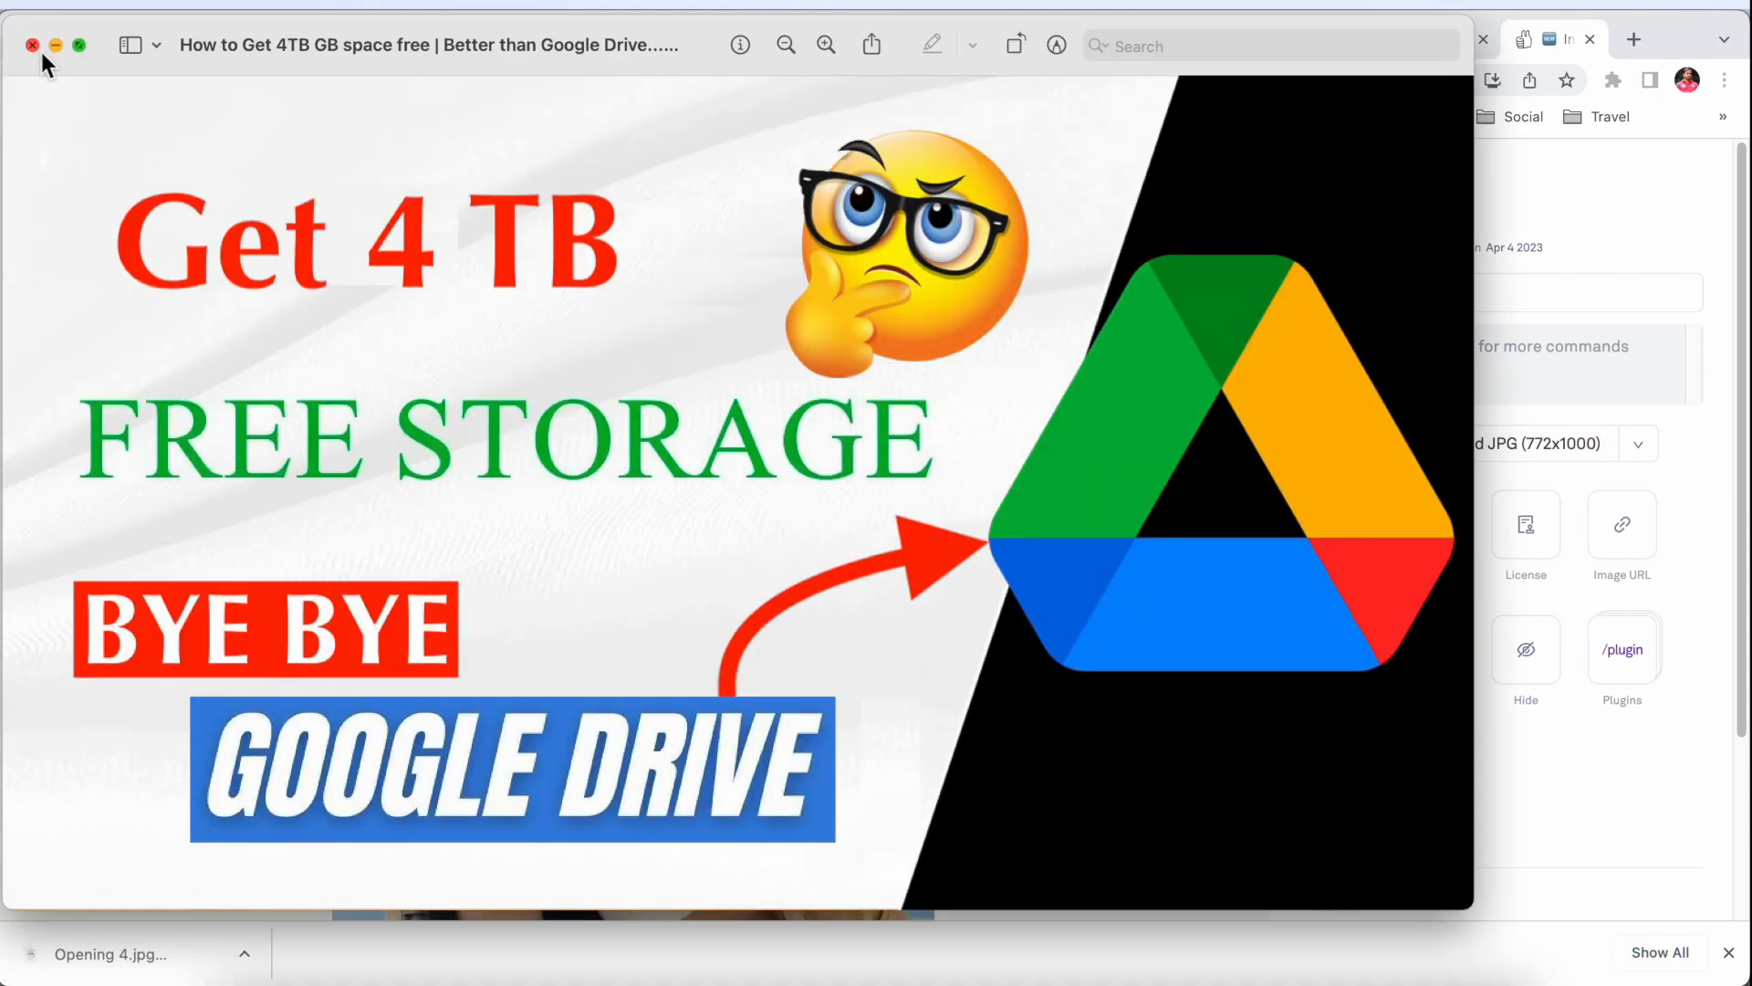
click(31, 45)
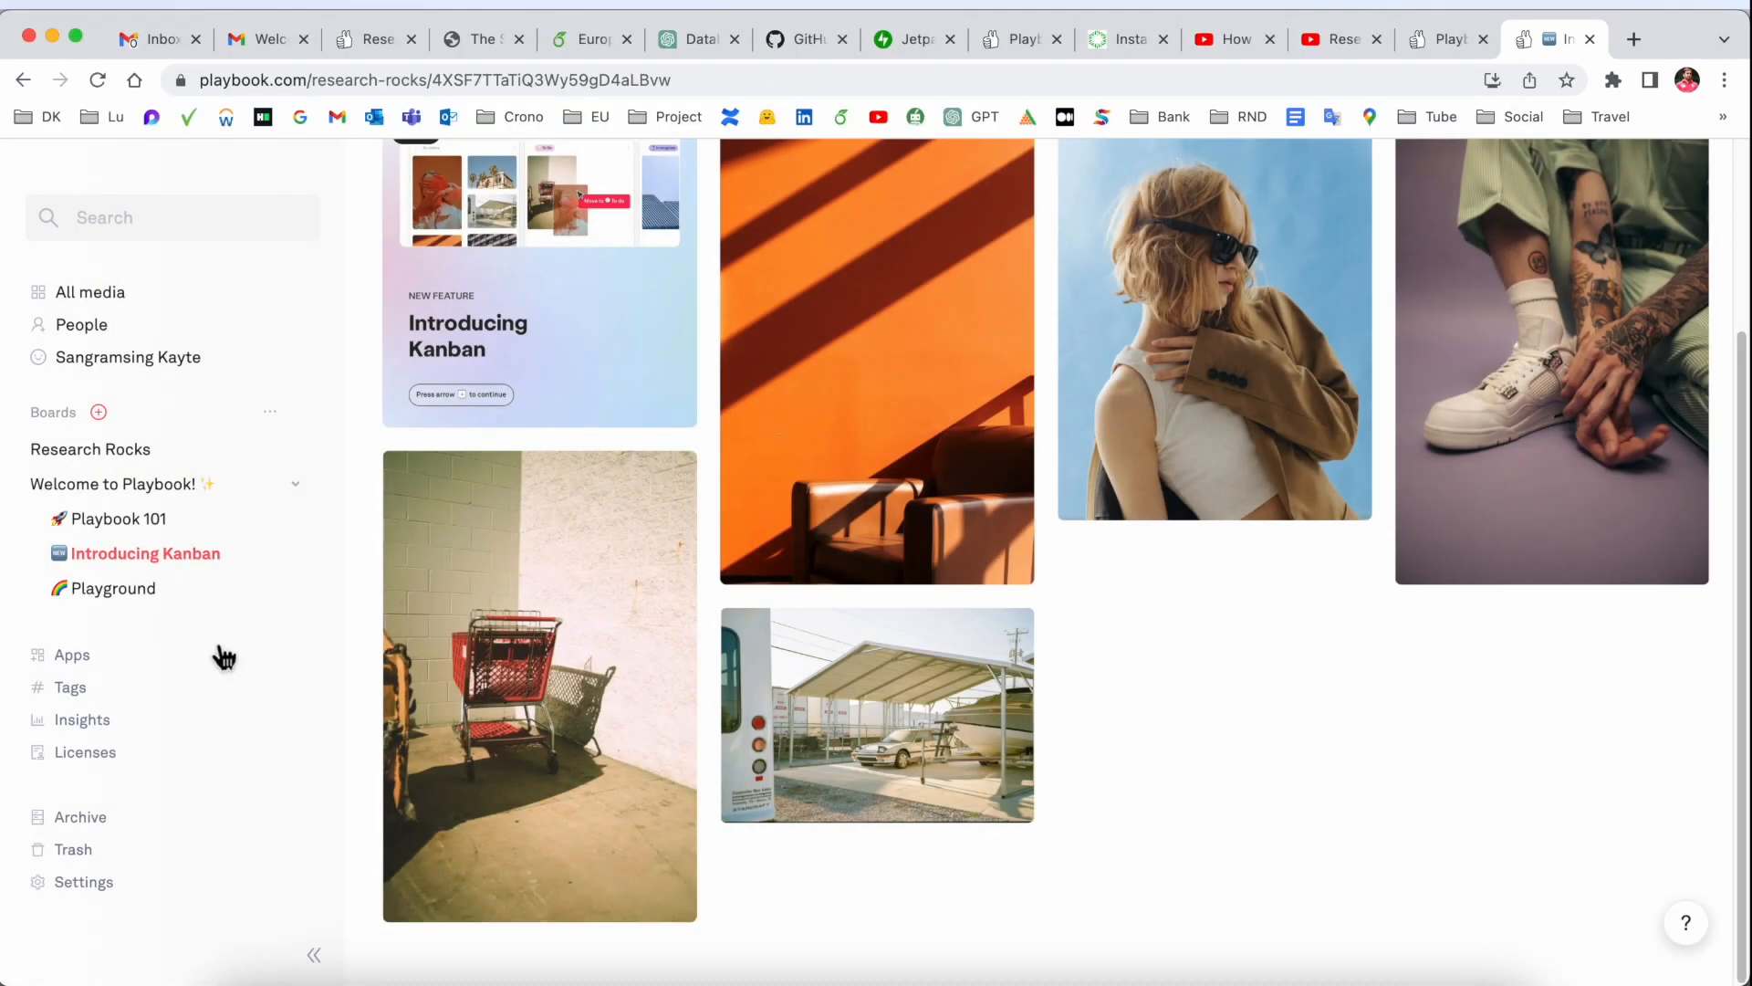
From the People page, send an email invitation to the teammate 'sosa'
click(82, 325)
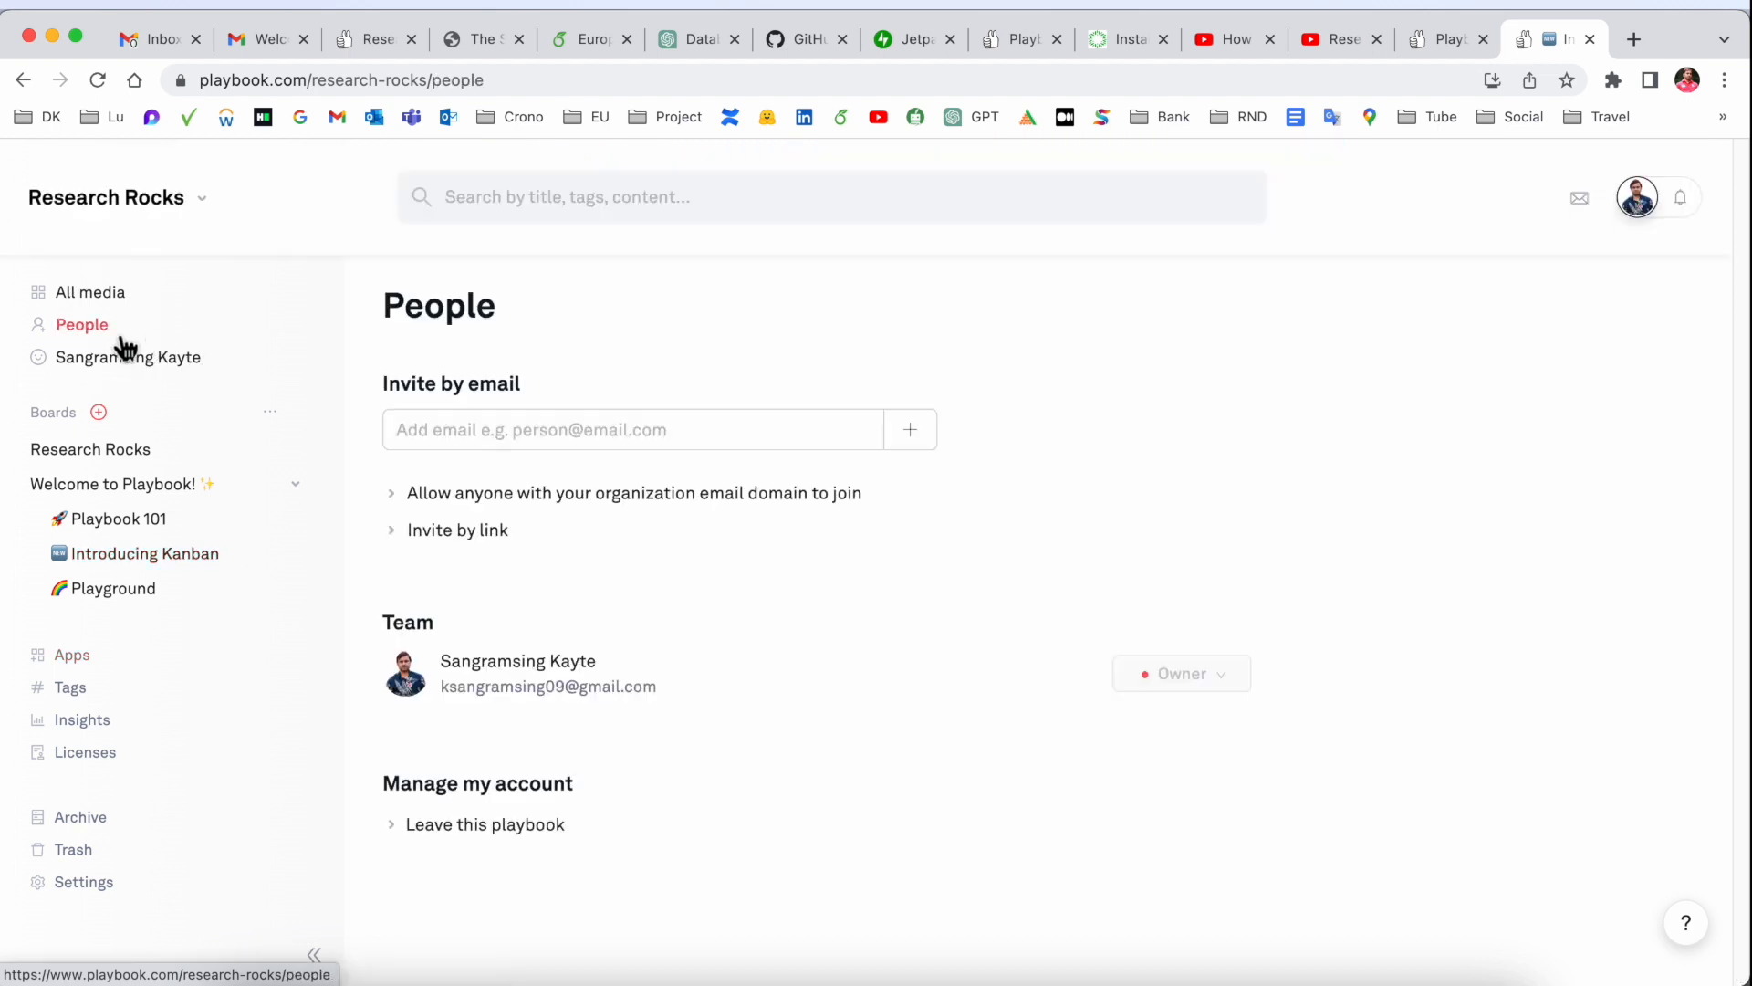
click(633, 429)
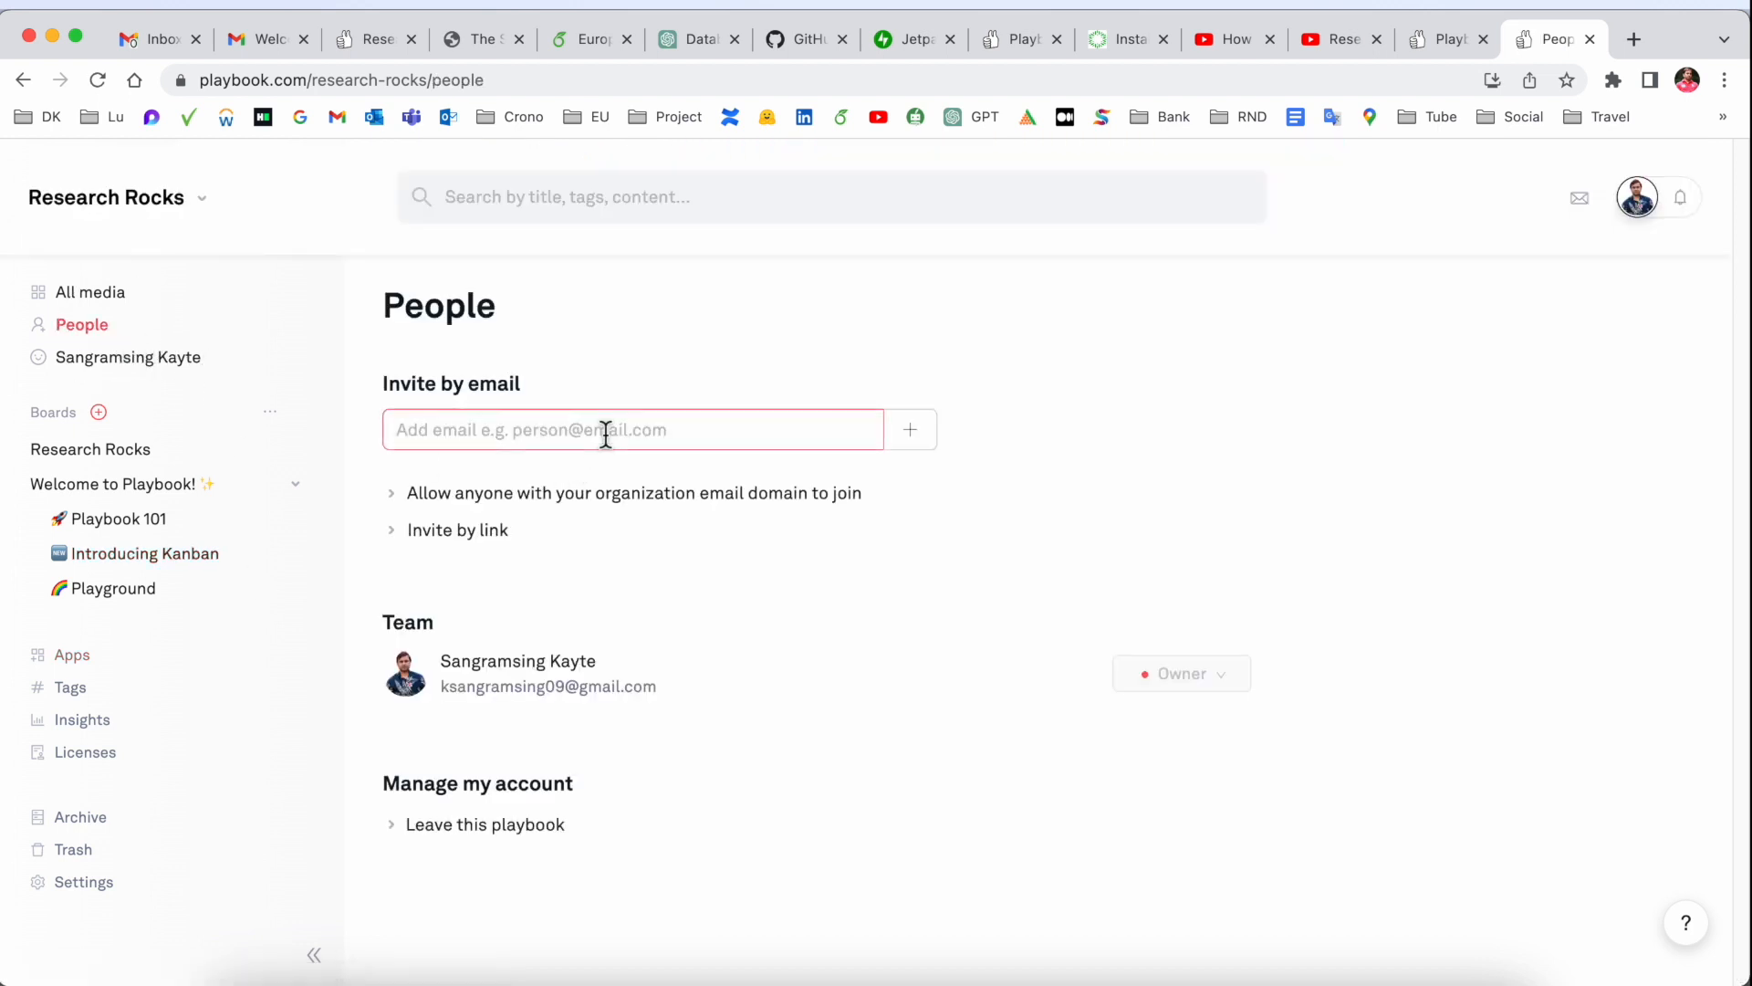
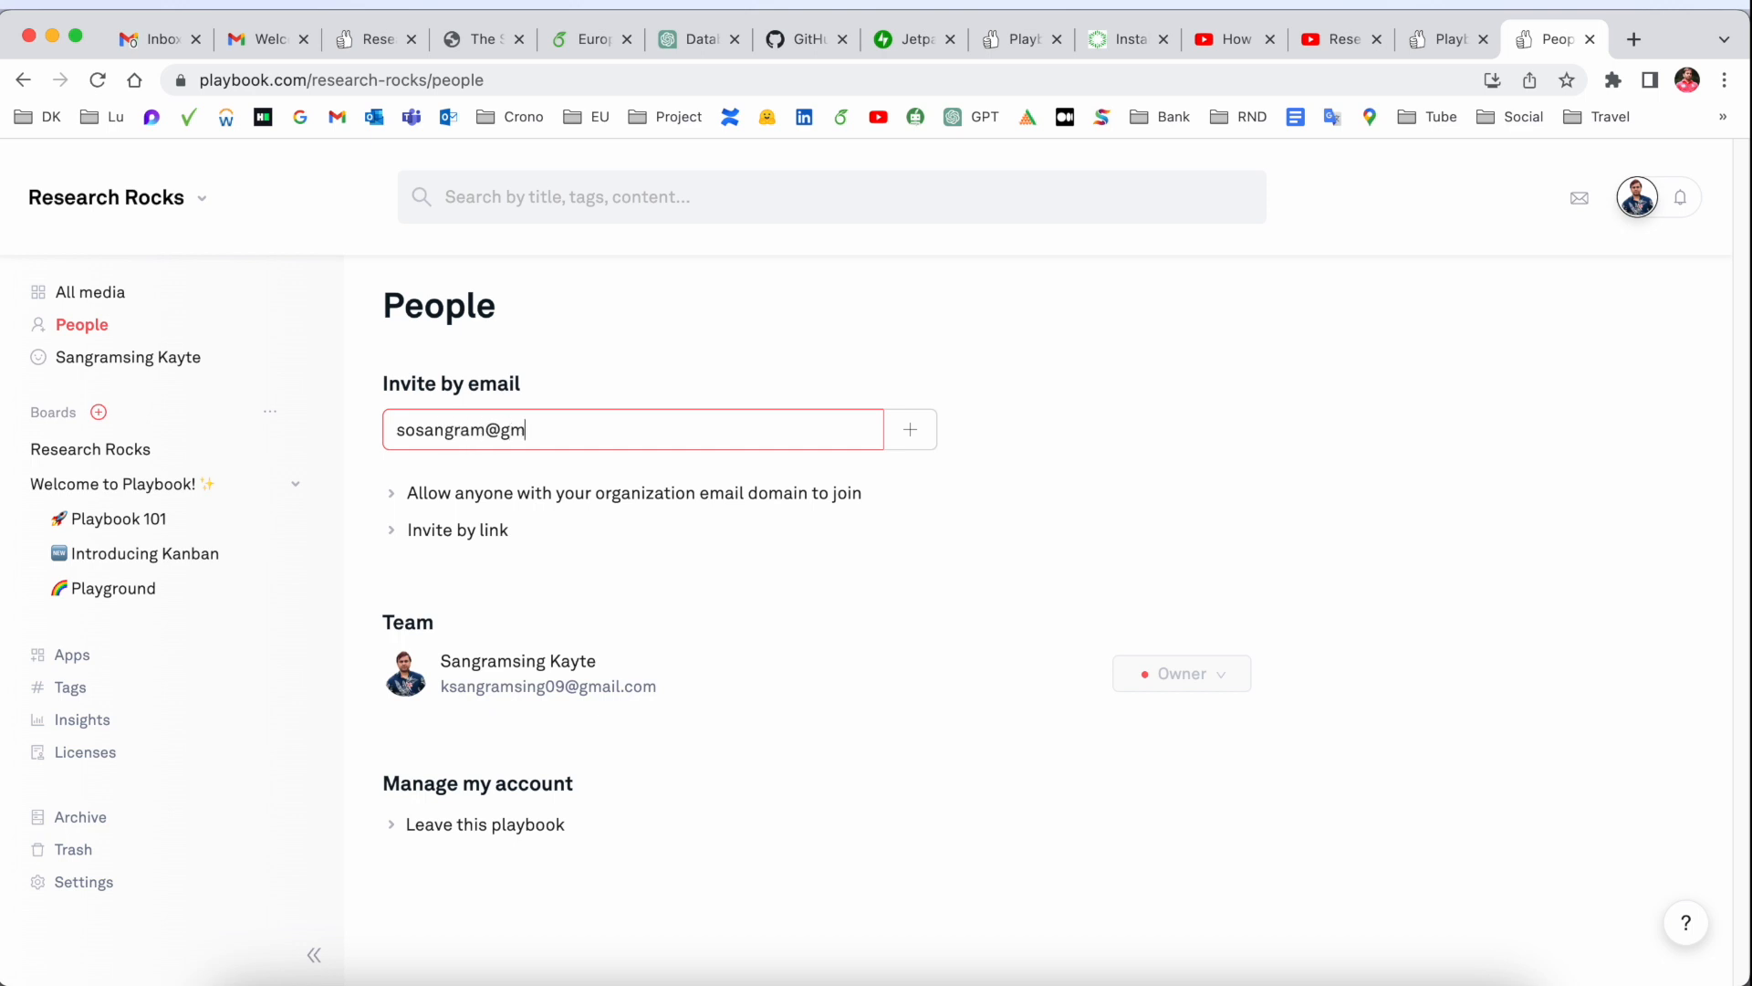
click(909, 429)
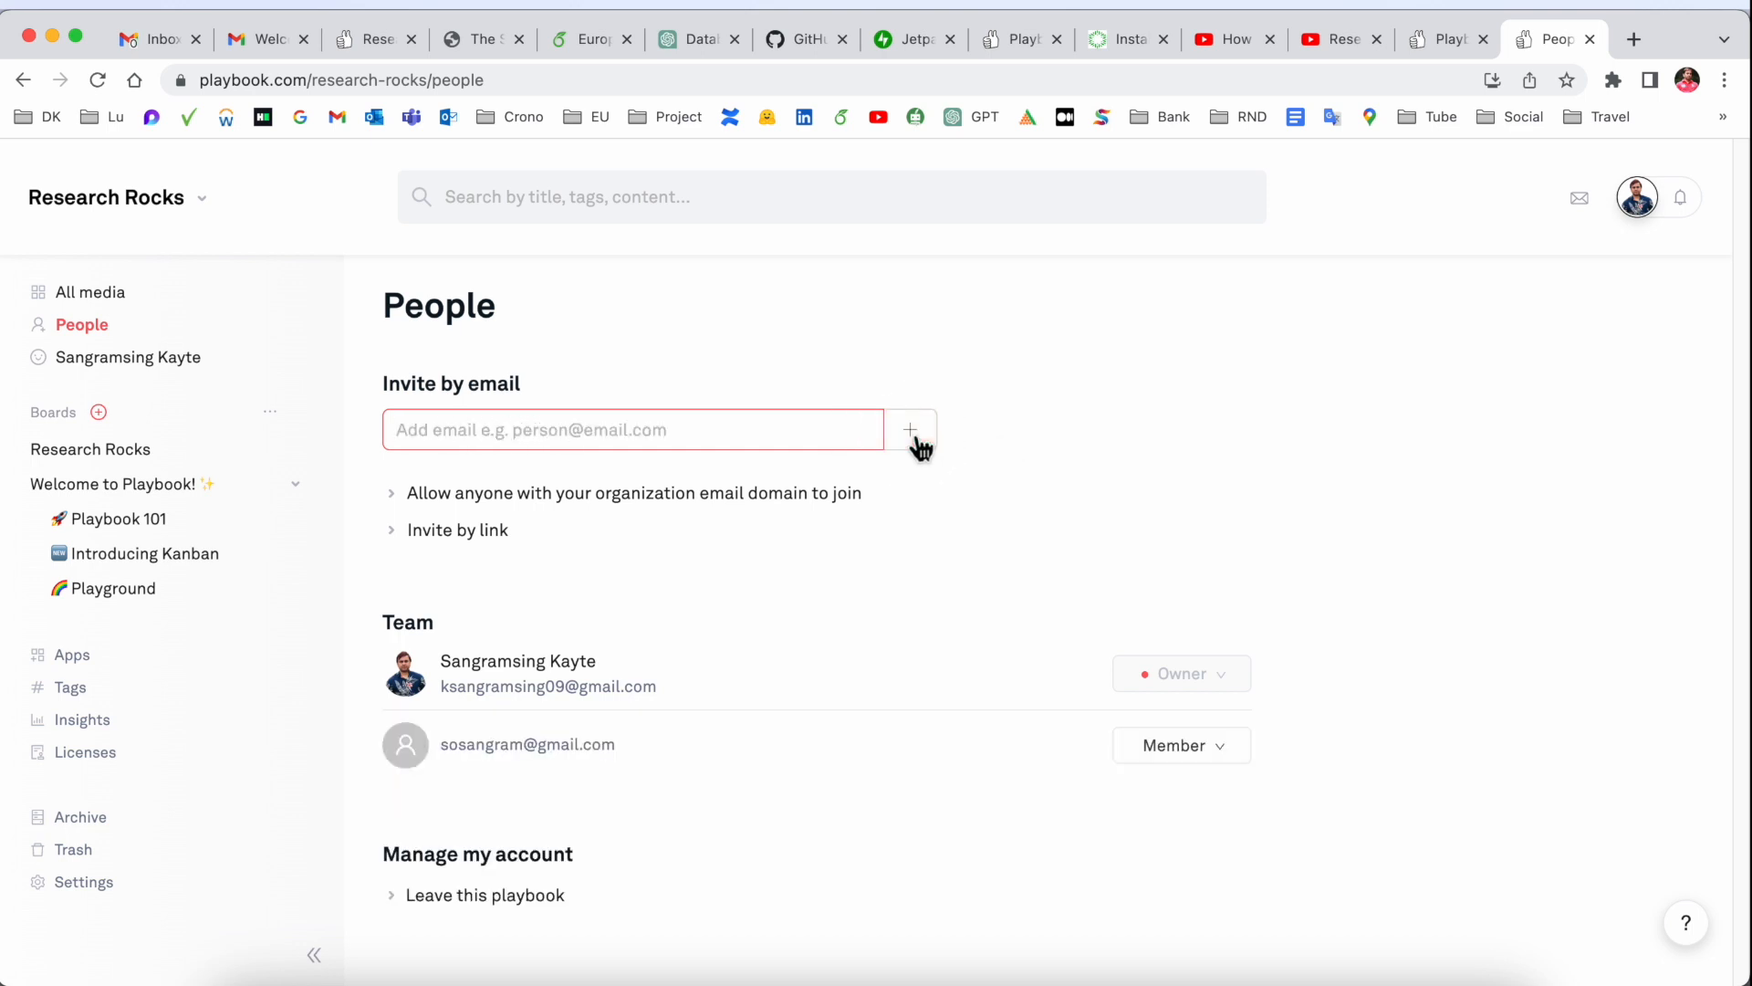
Review the role choices for the new teammate and keep Member
click(1181, 744)
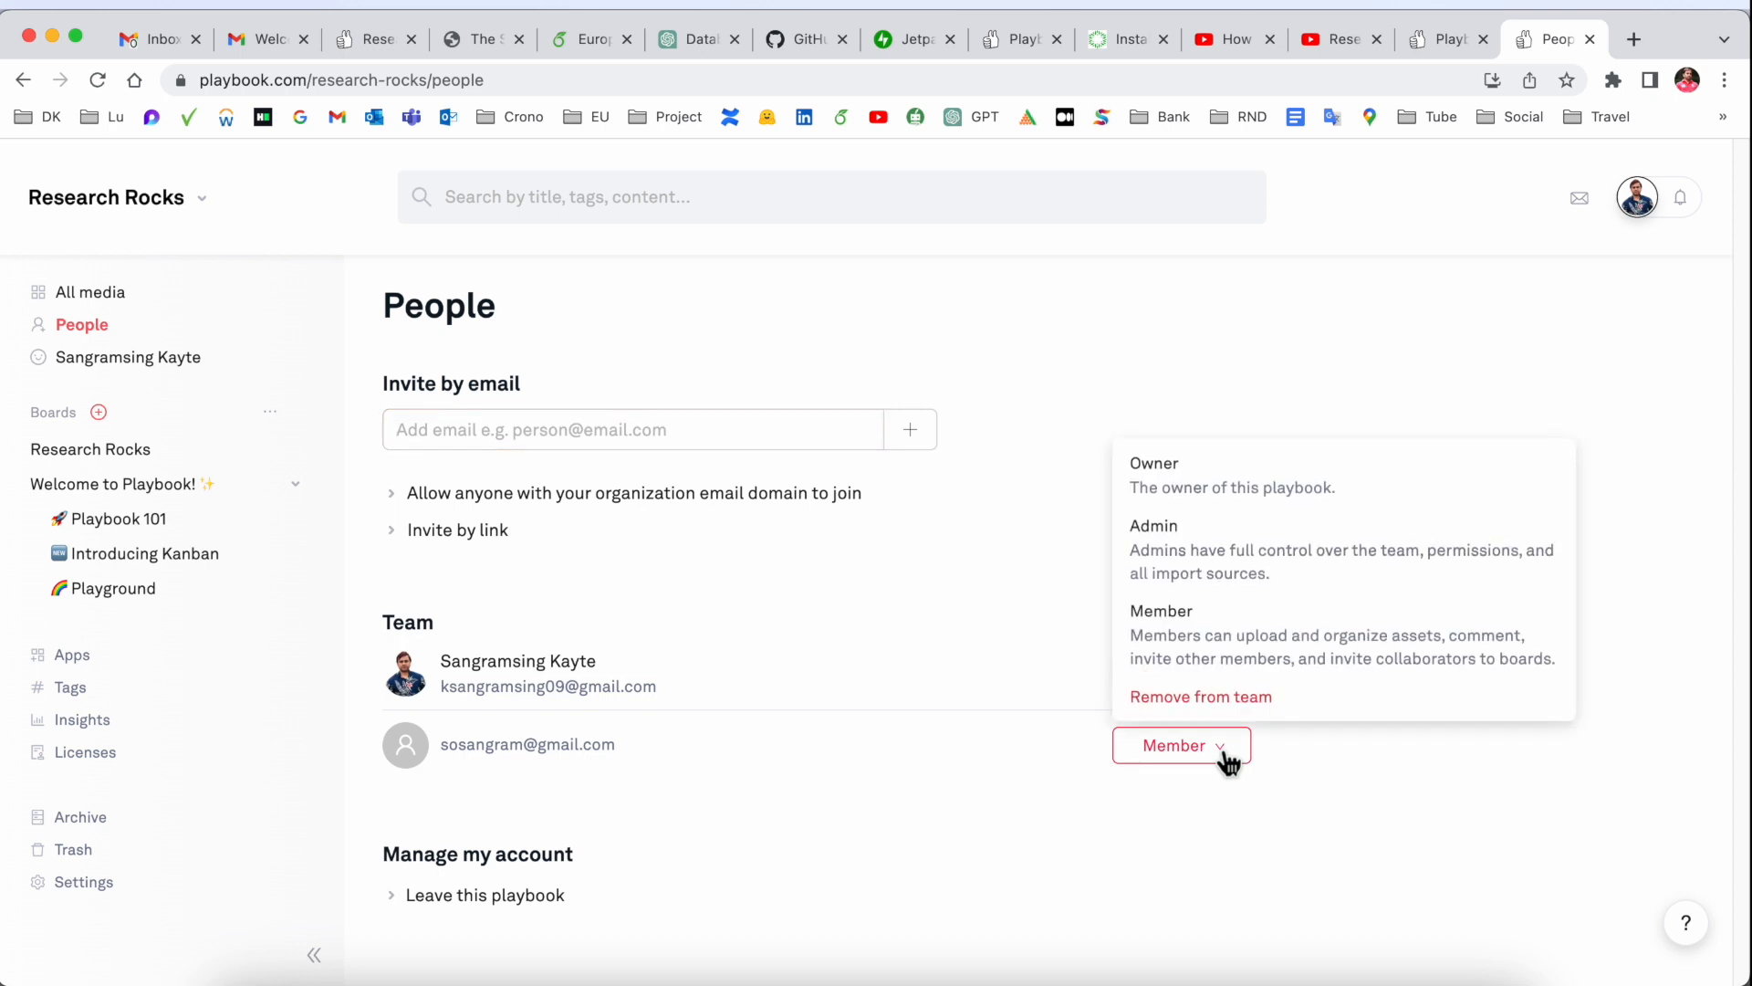
mouse_move(1212, 496)
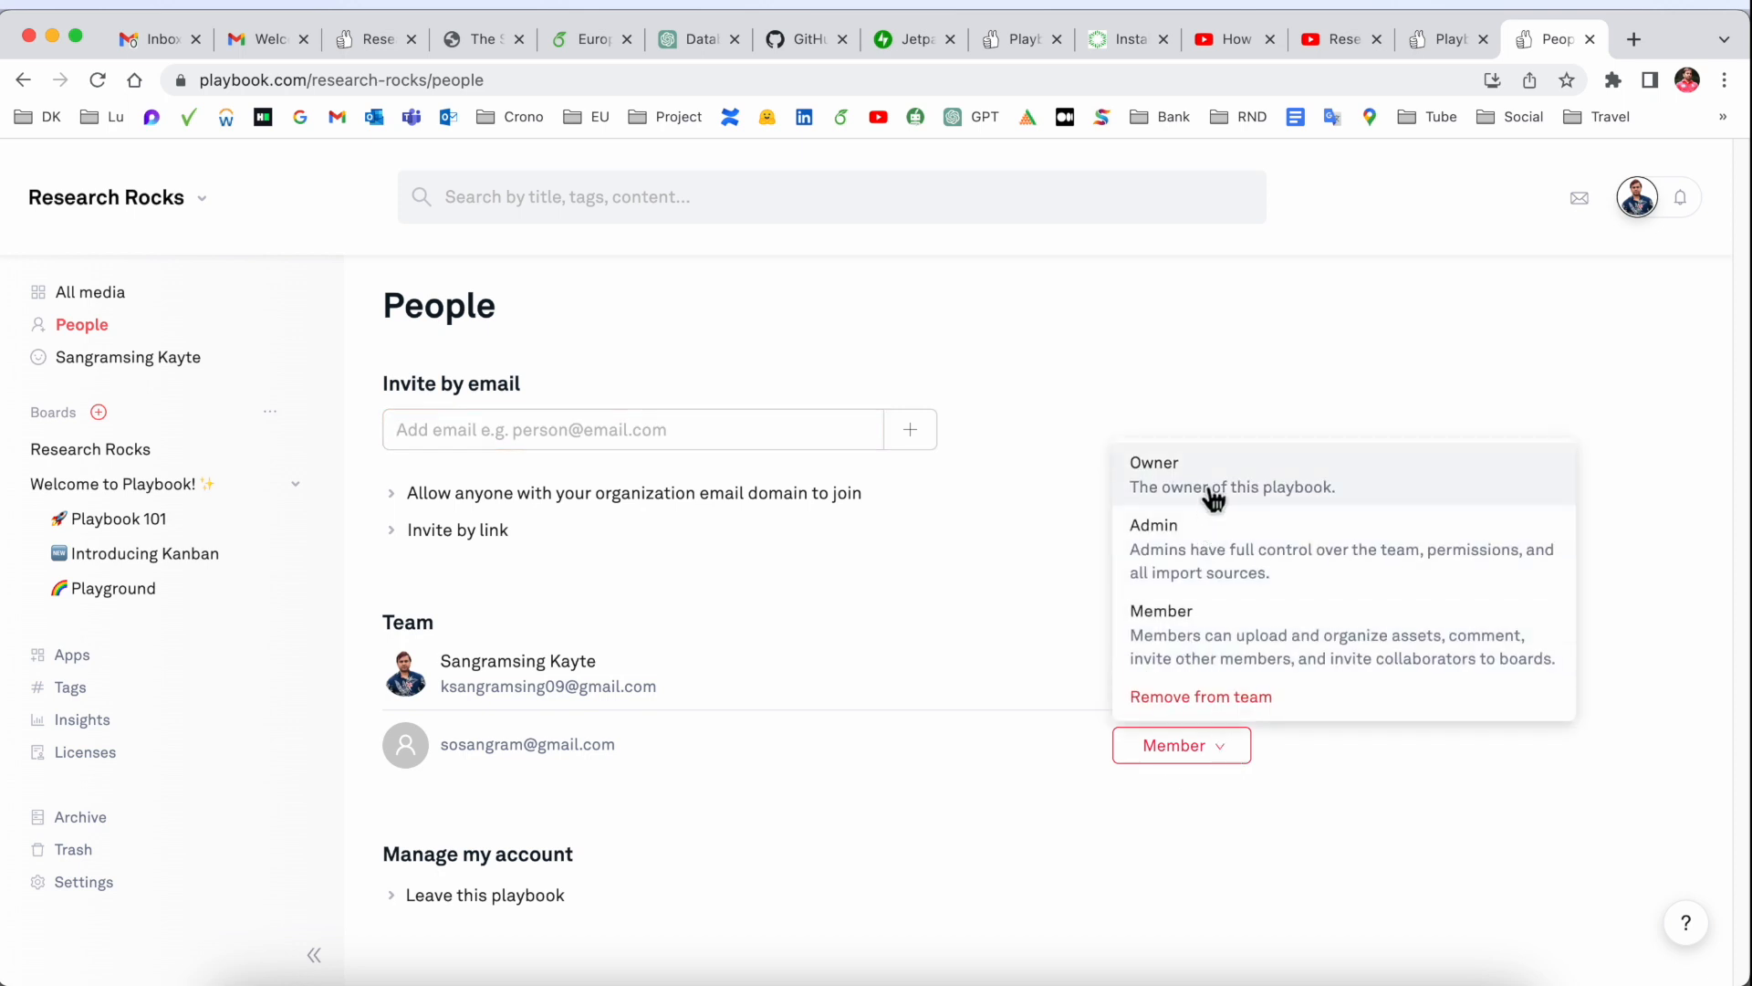
click(1154, 462)
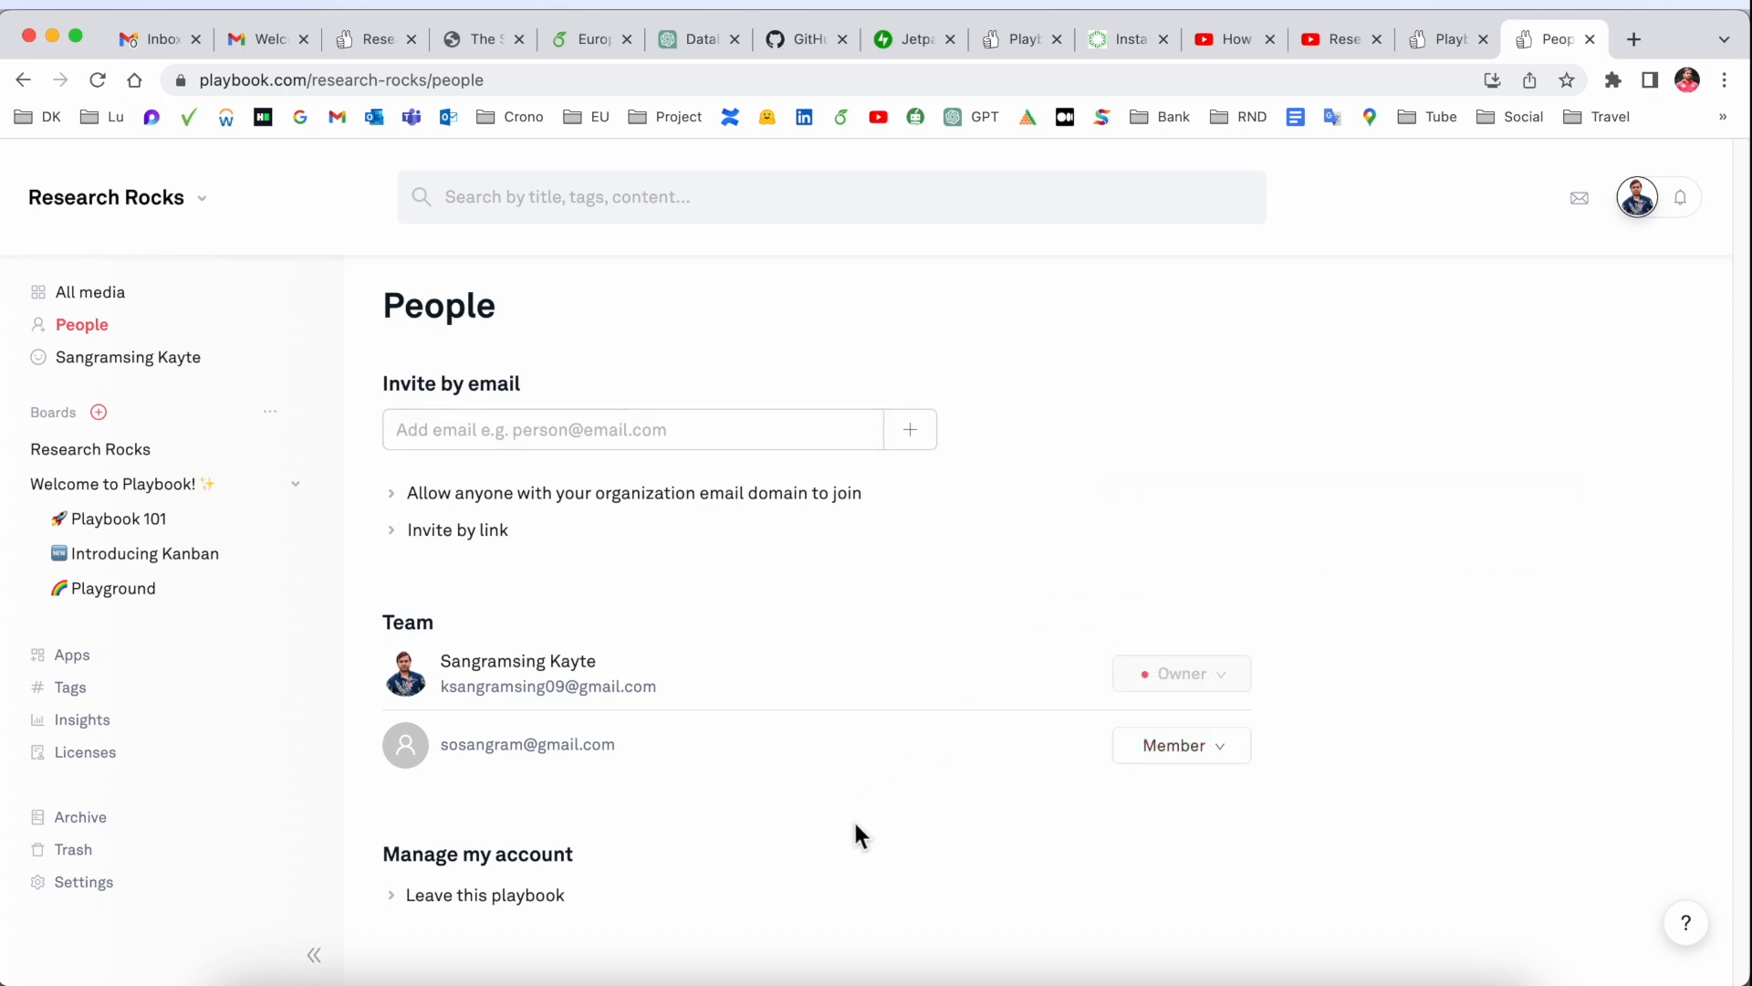
mouse_move(864, 862)
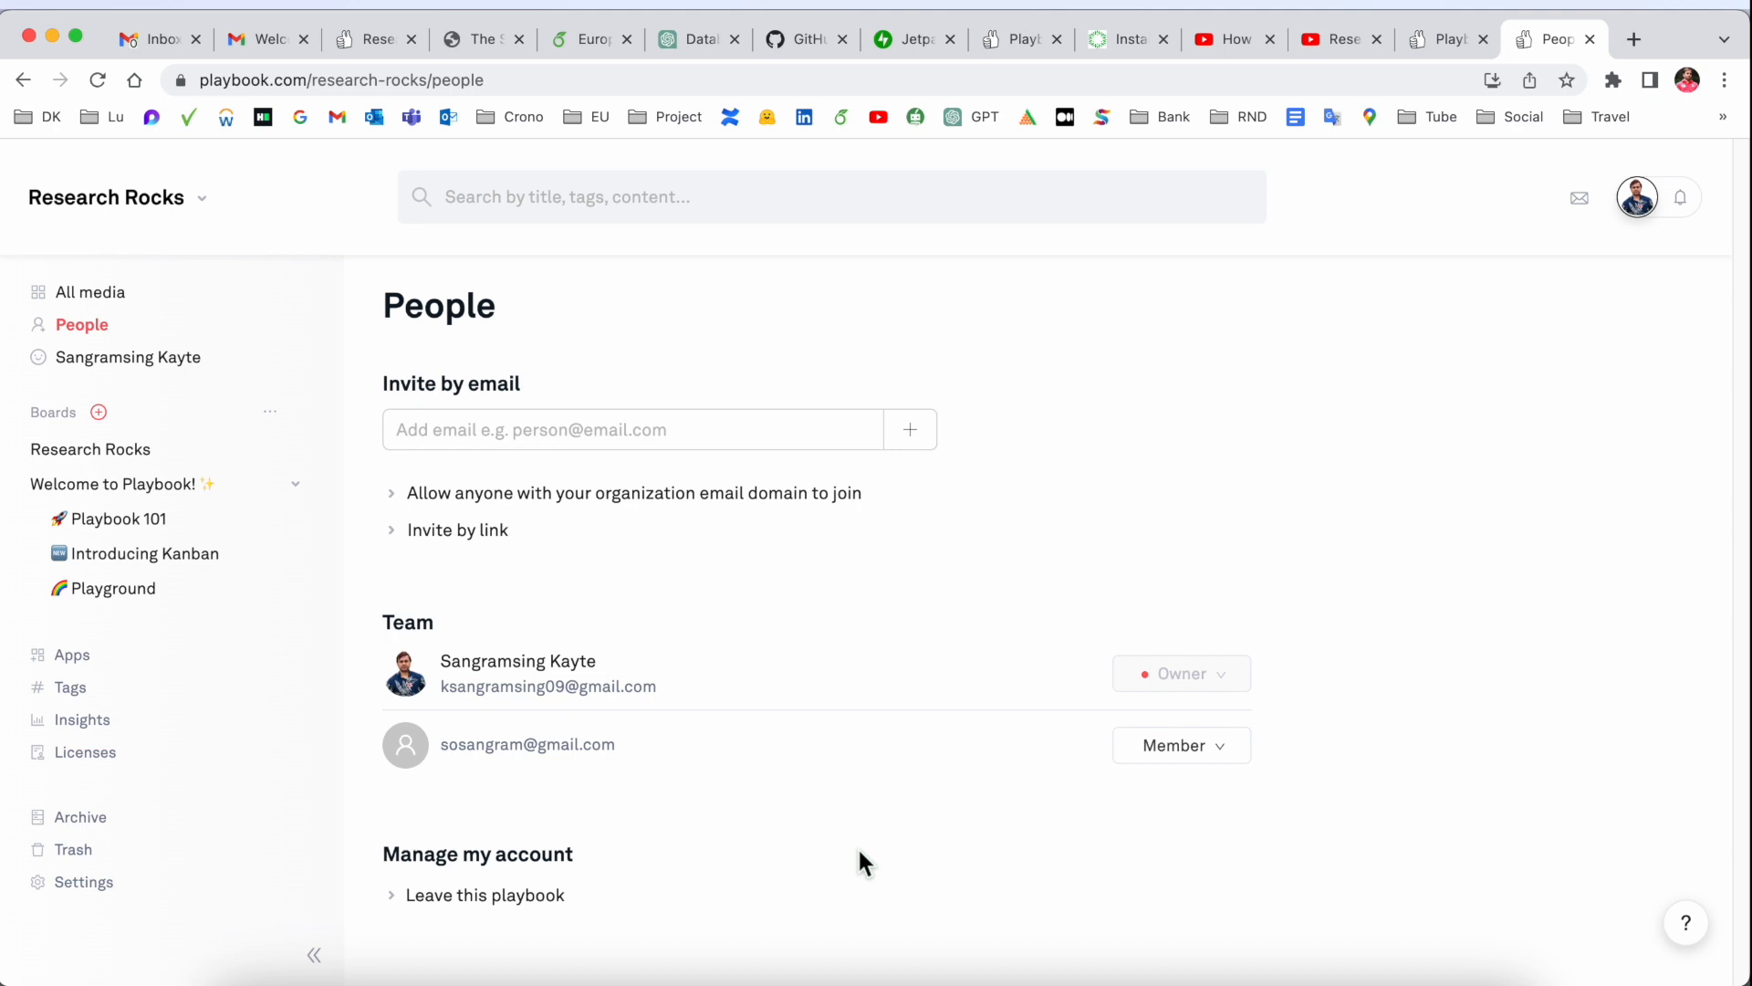
mouse_move(86, 750)
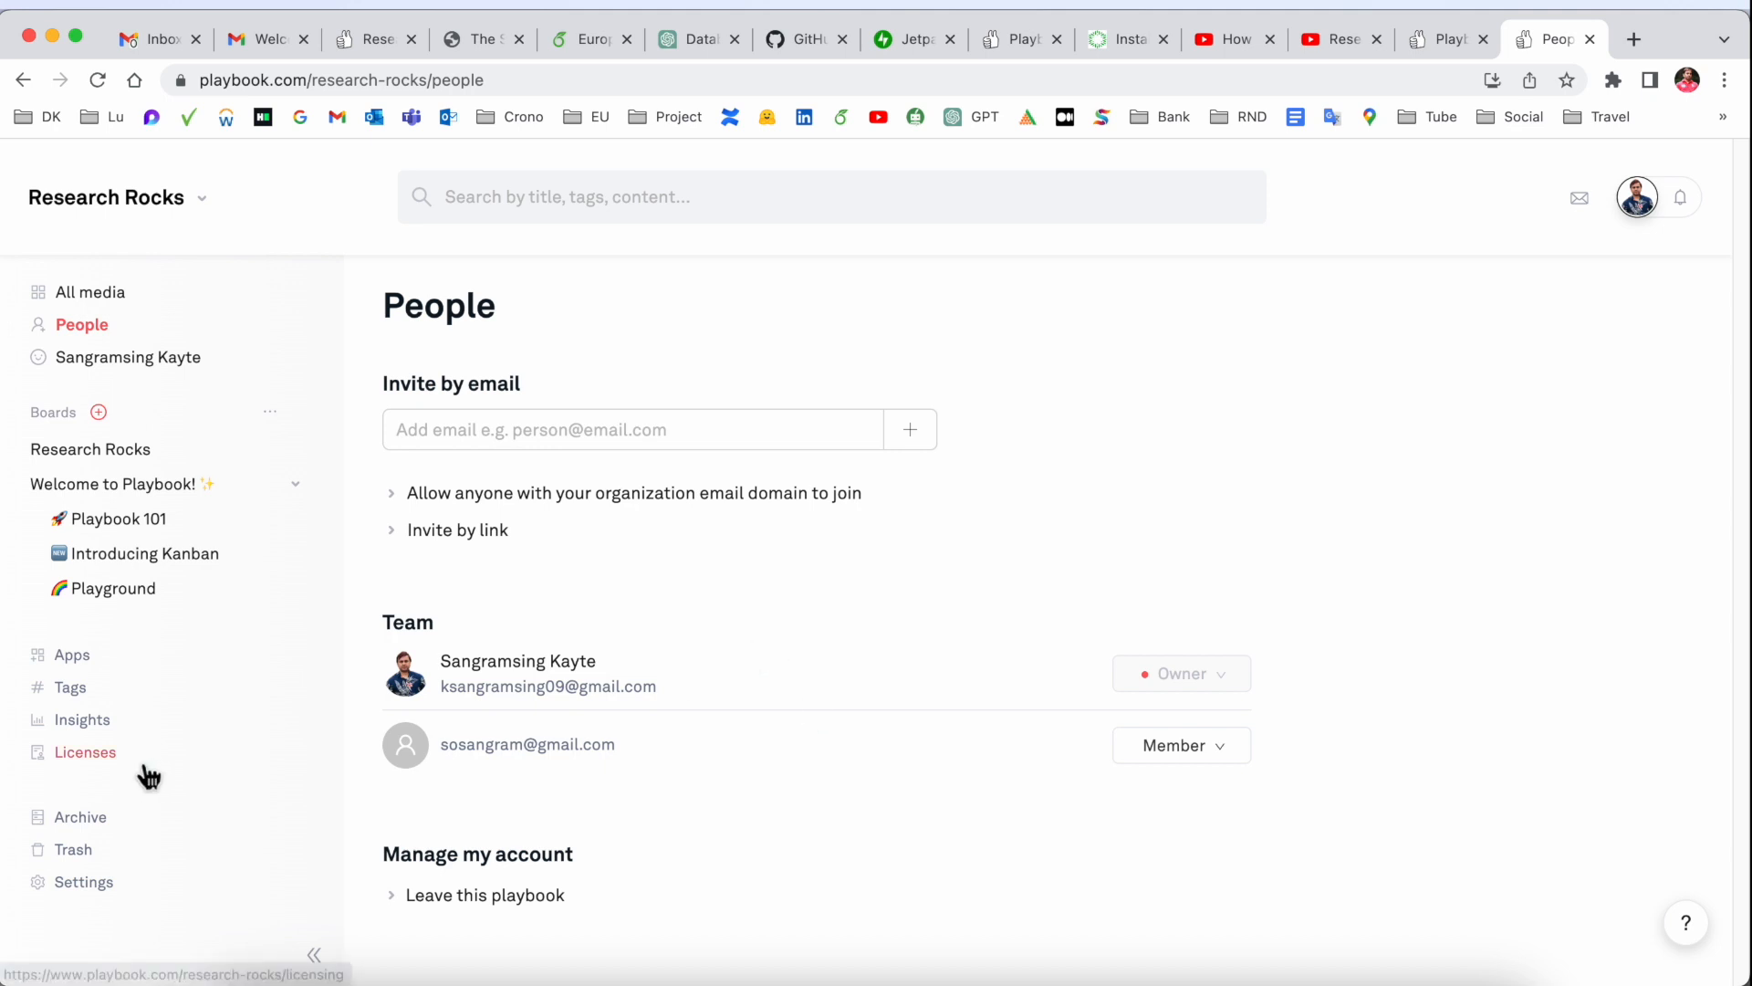
Show the All media overview listing Research Rocks and Welcome to Playbook! boards
click(130, 356)
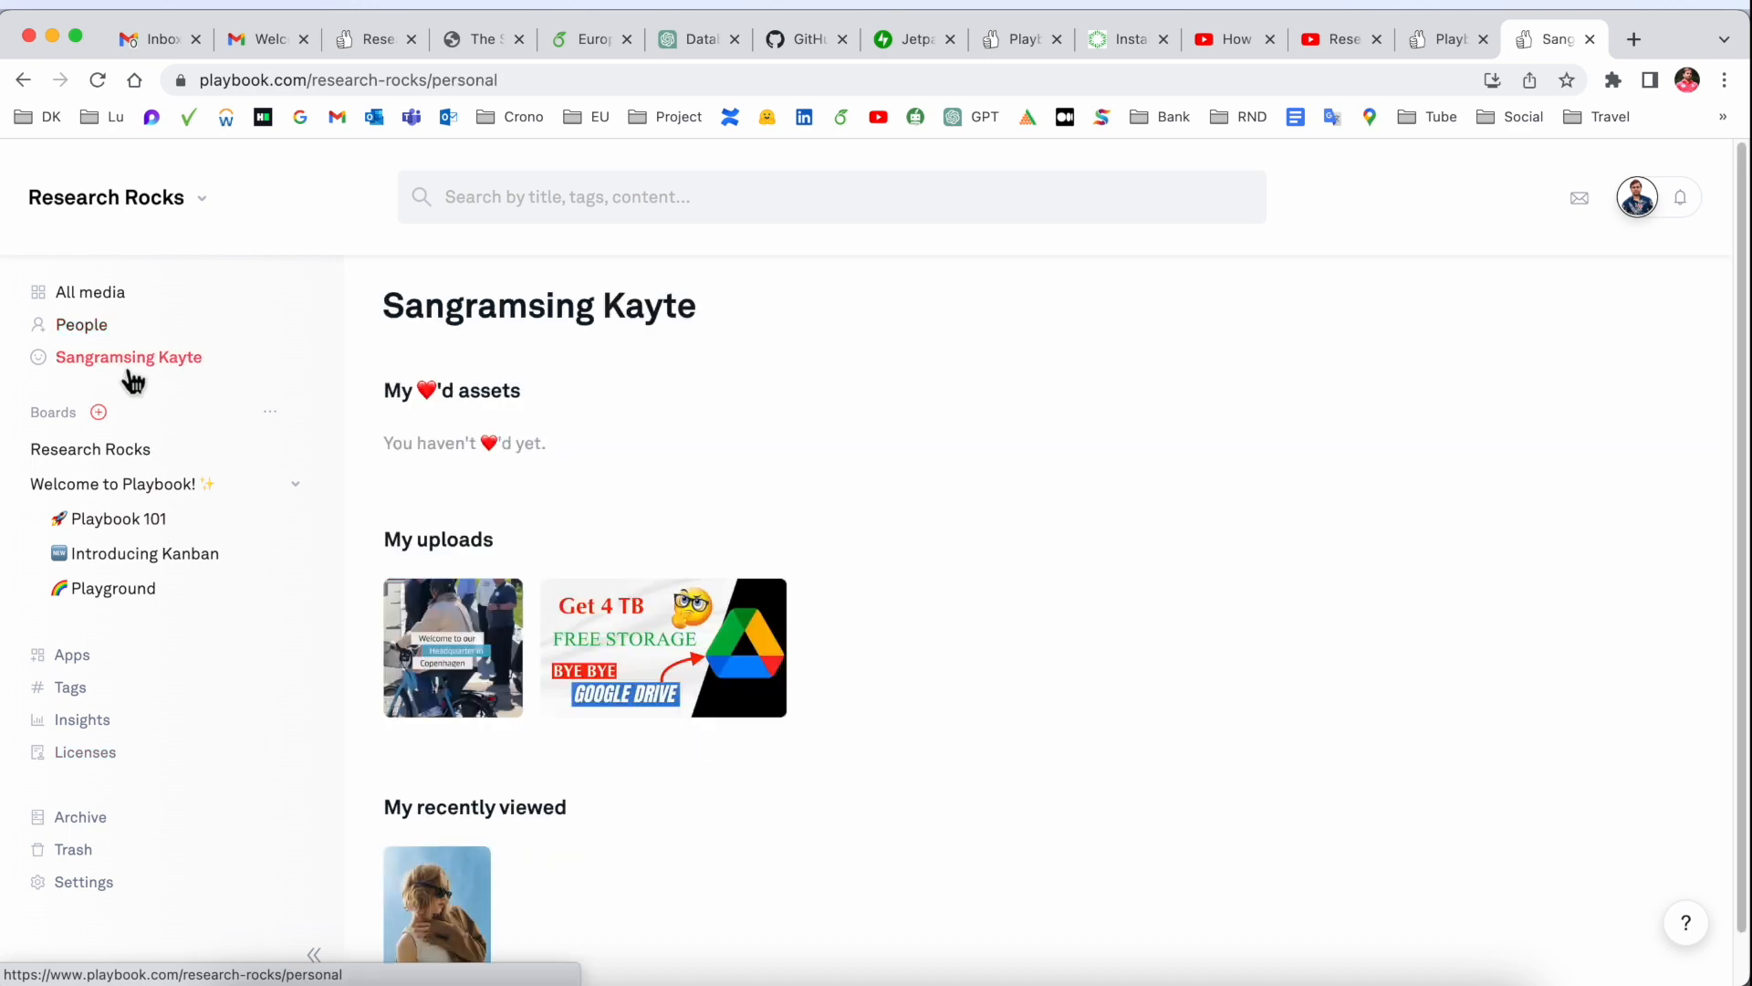
mouse_move(792, 593)
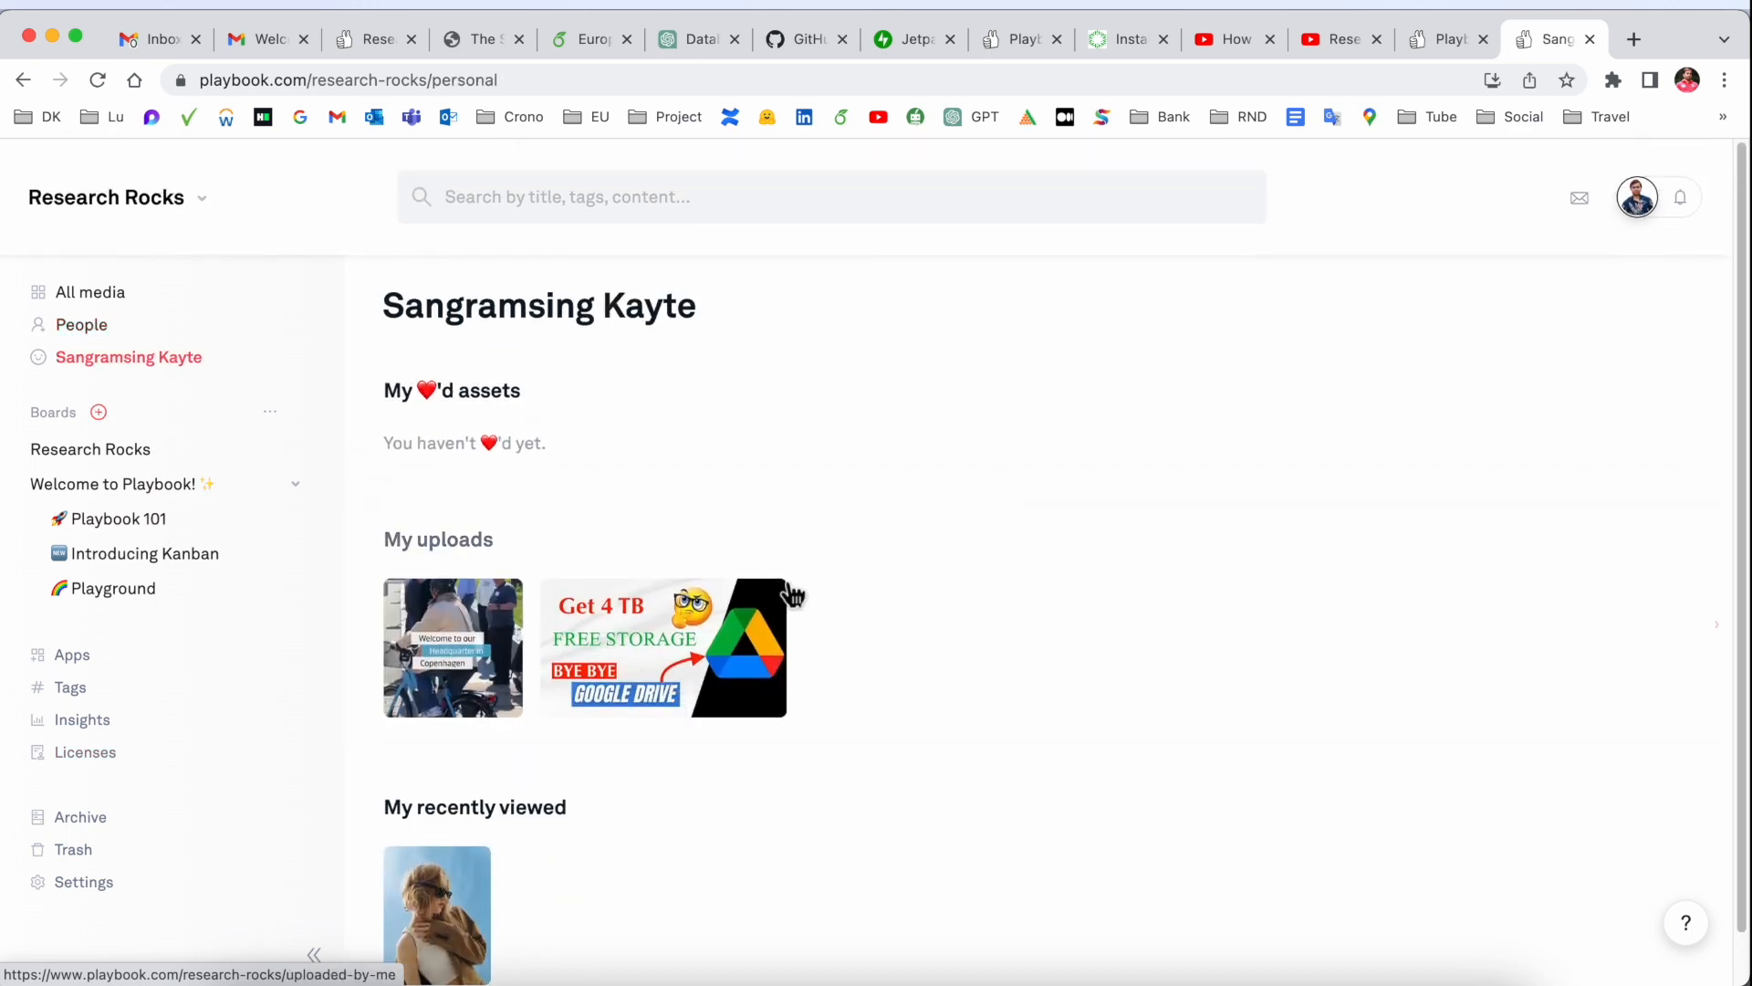
click(91, 292)
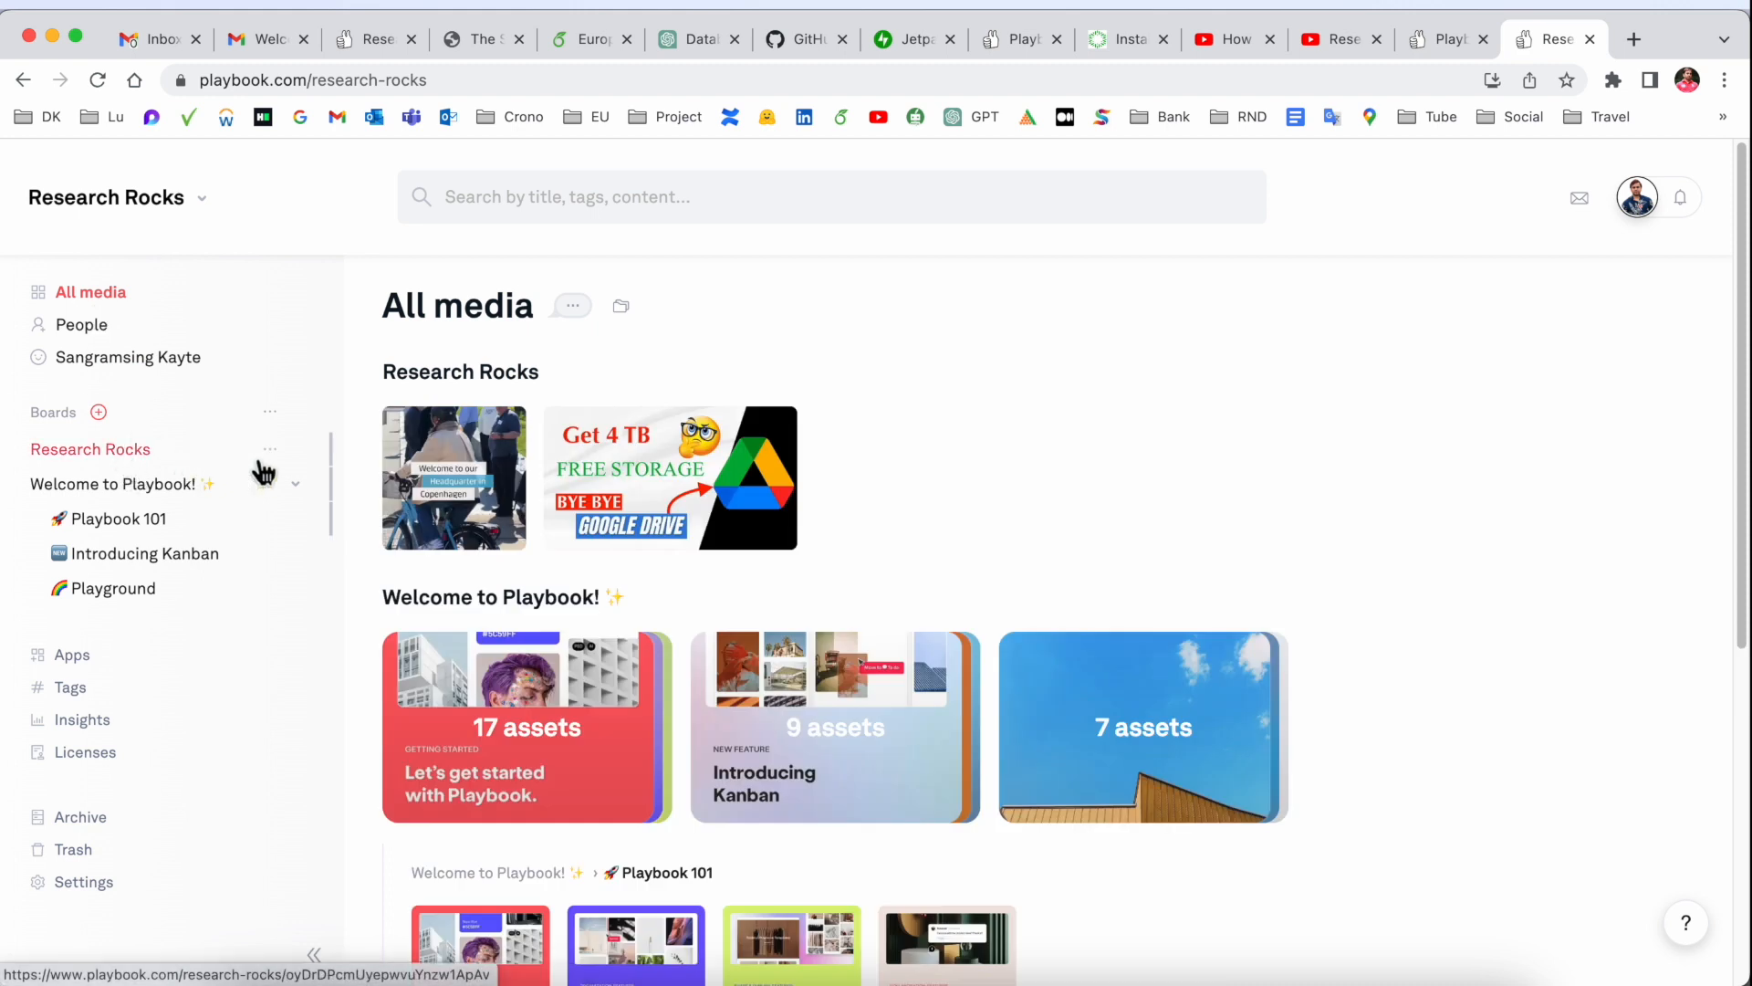
Get the Research Rocks shared link, select its URL in the new tab, and return to the workspace
click(270, 449)
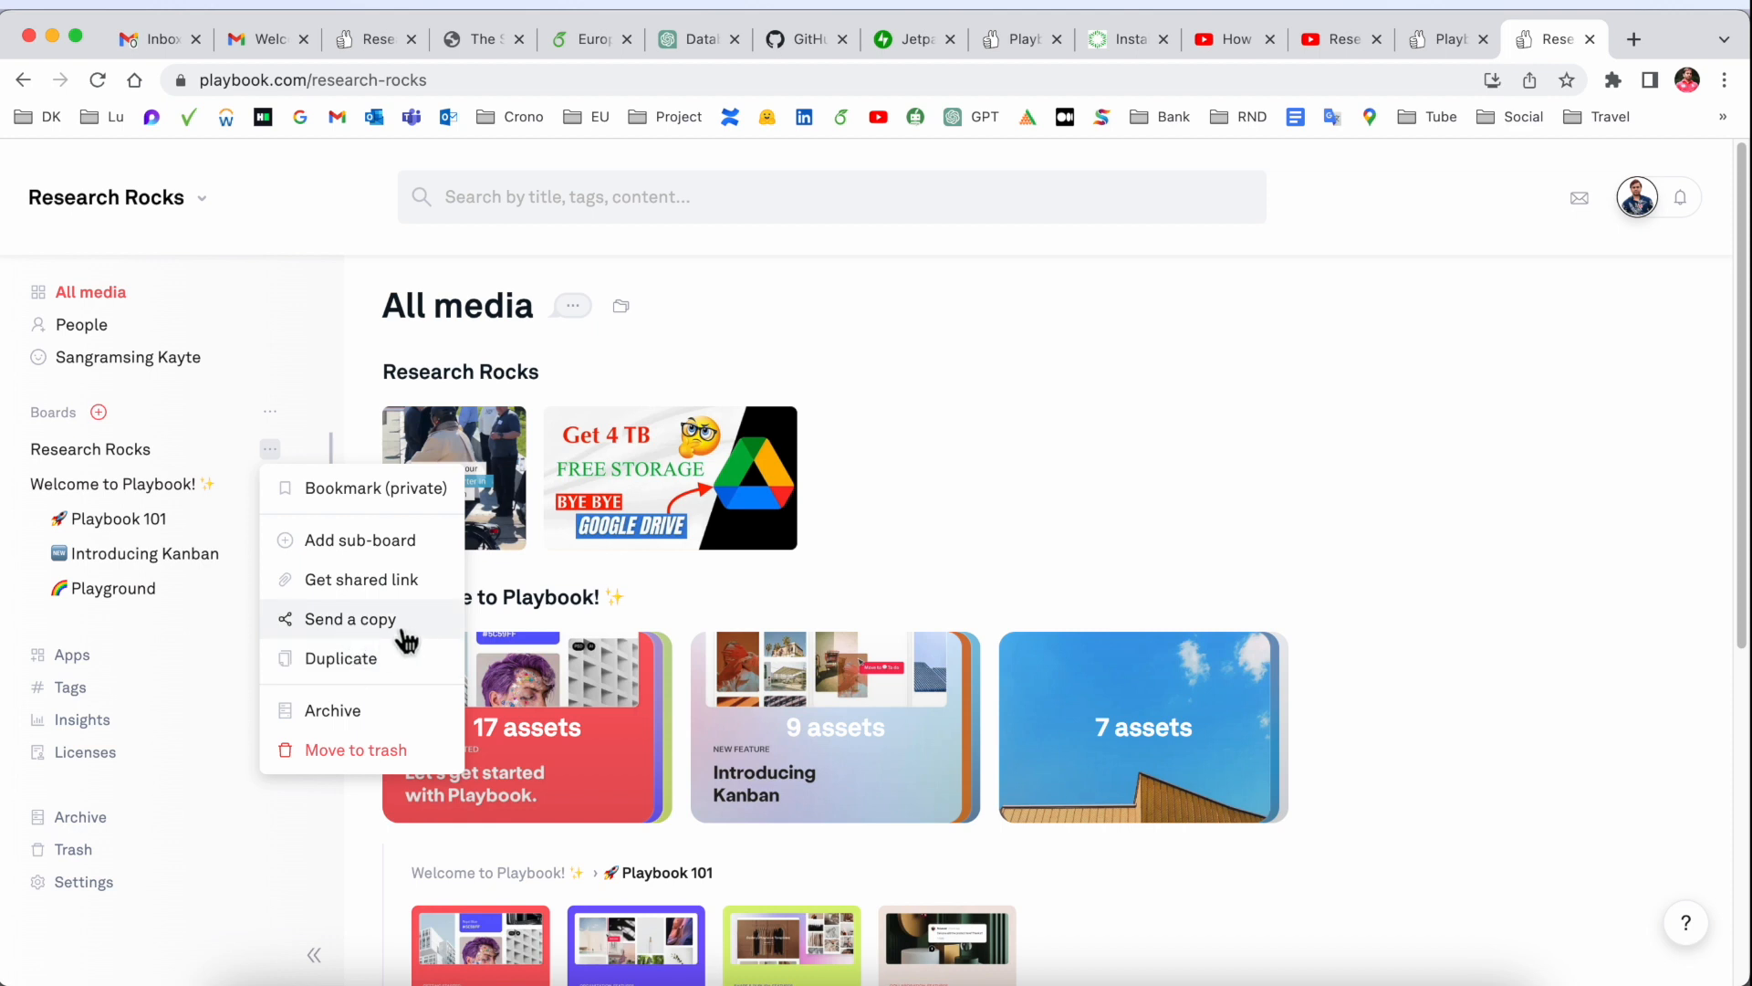
click(362, 579)
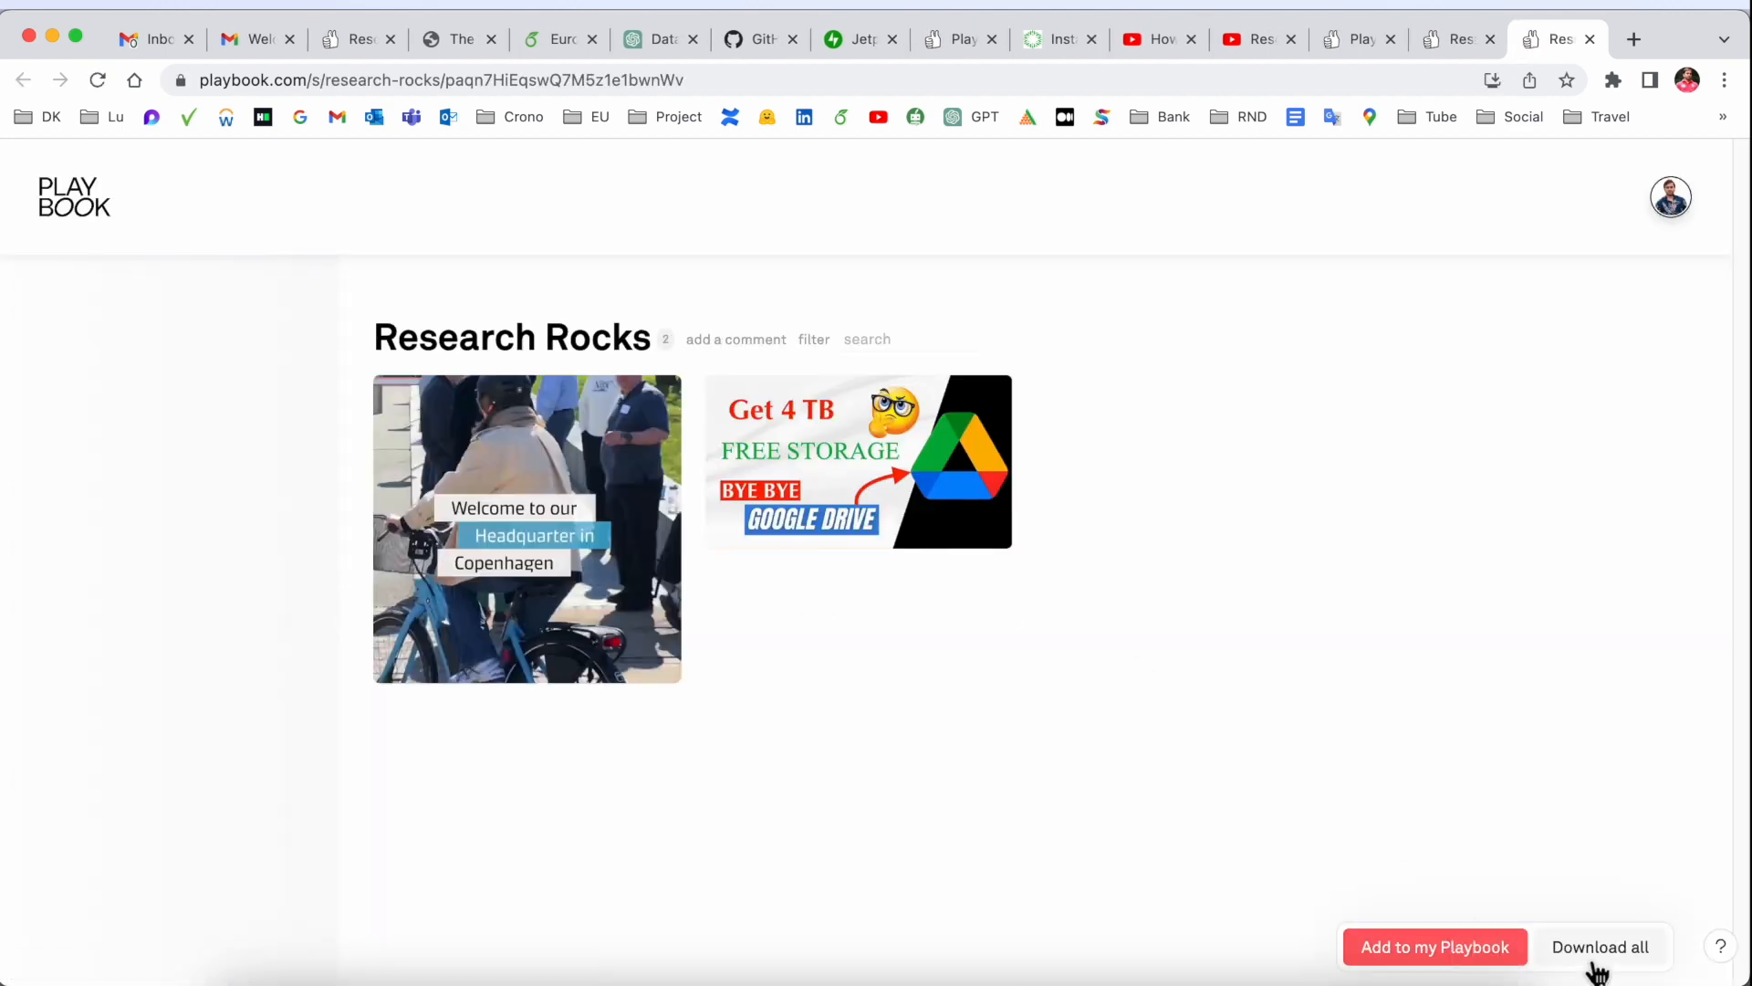
click(447, 79)
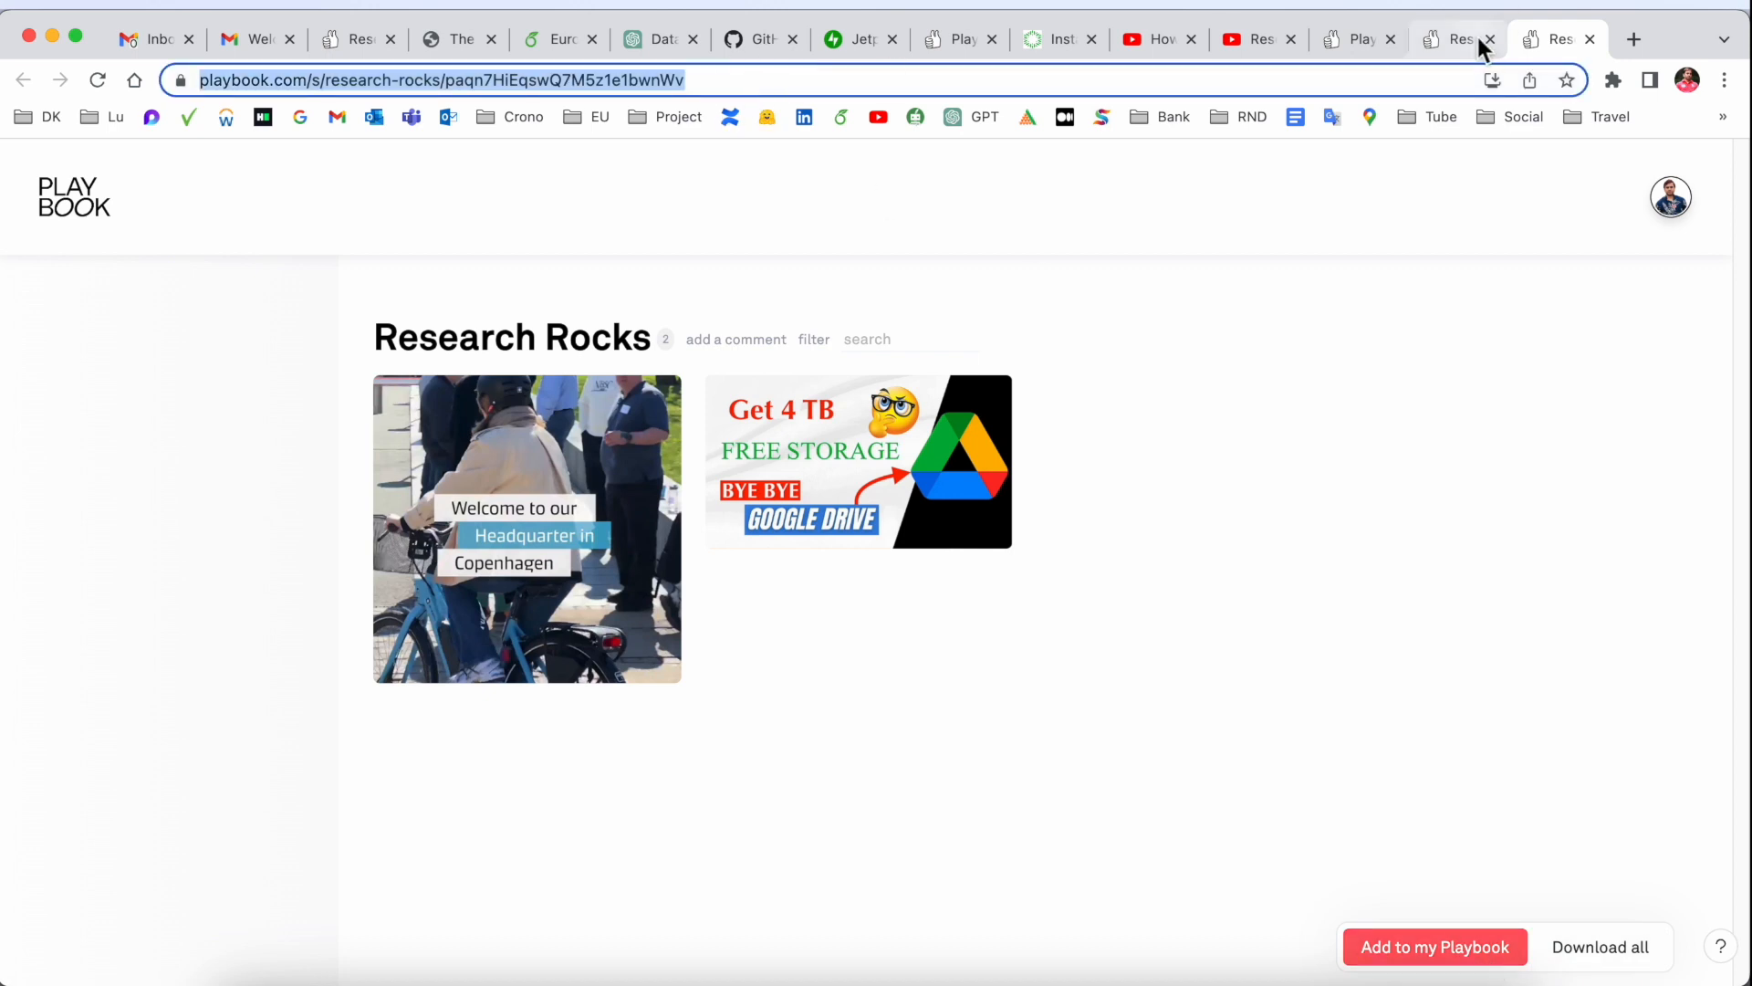
click(270, 449)
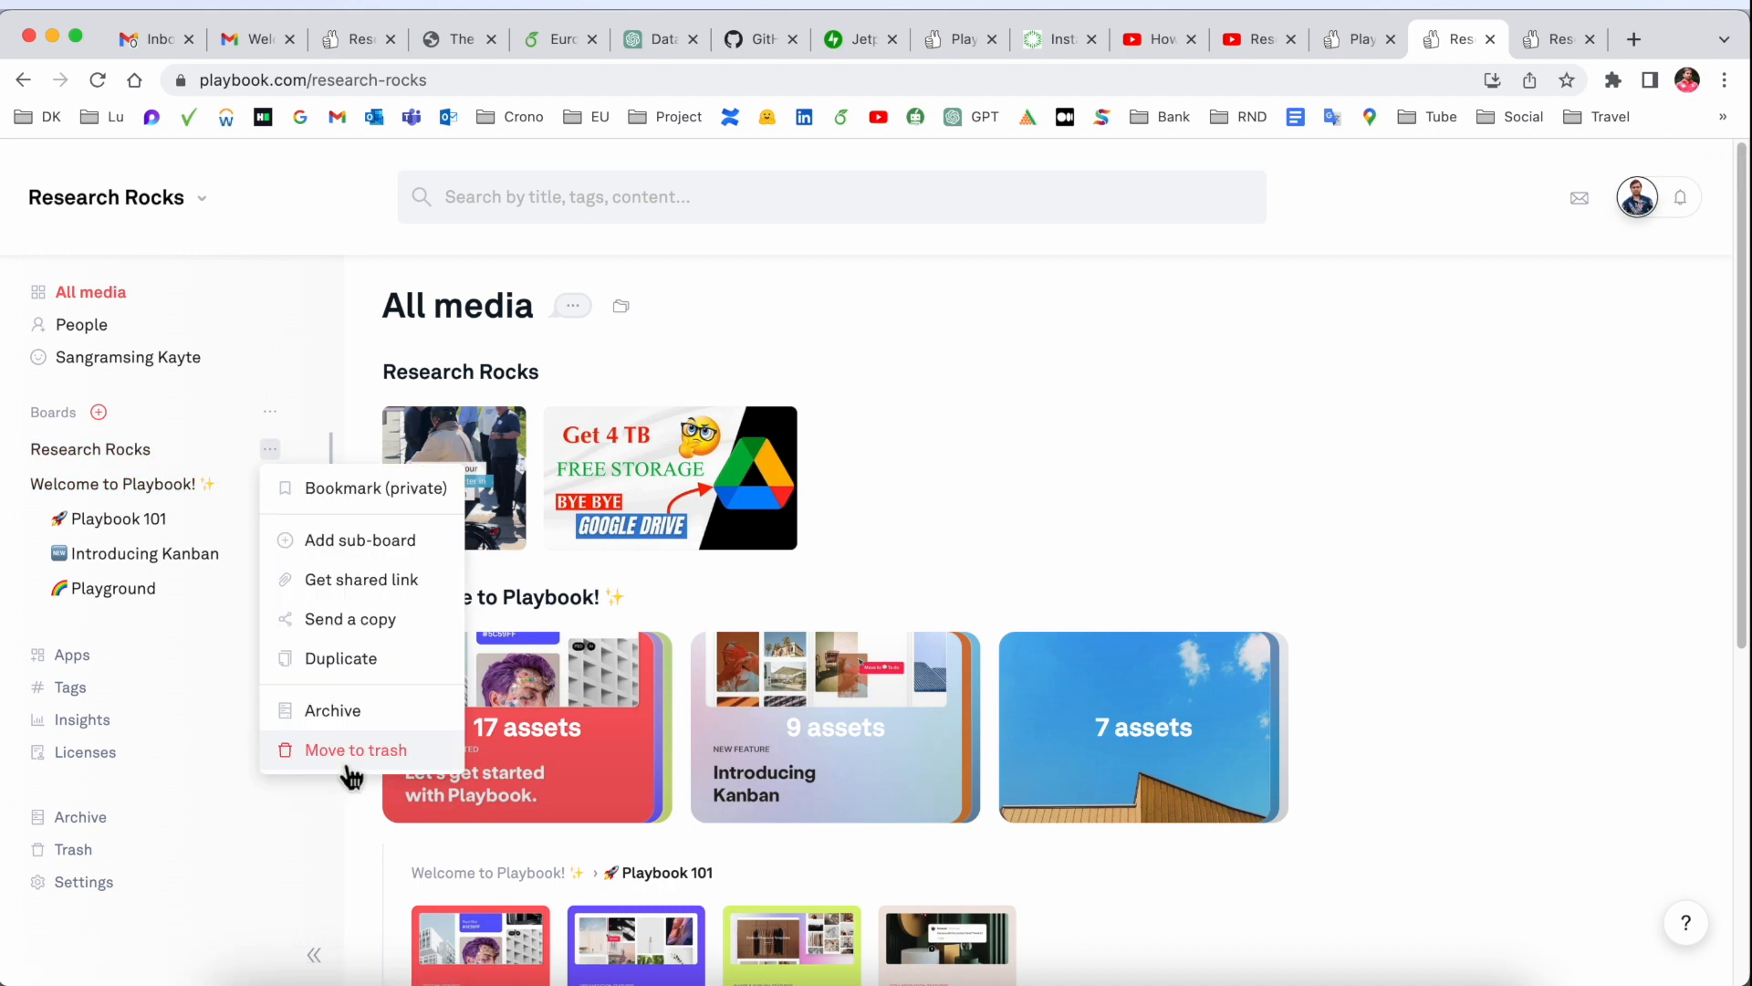
mouse_move(332, 710)
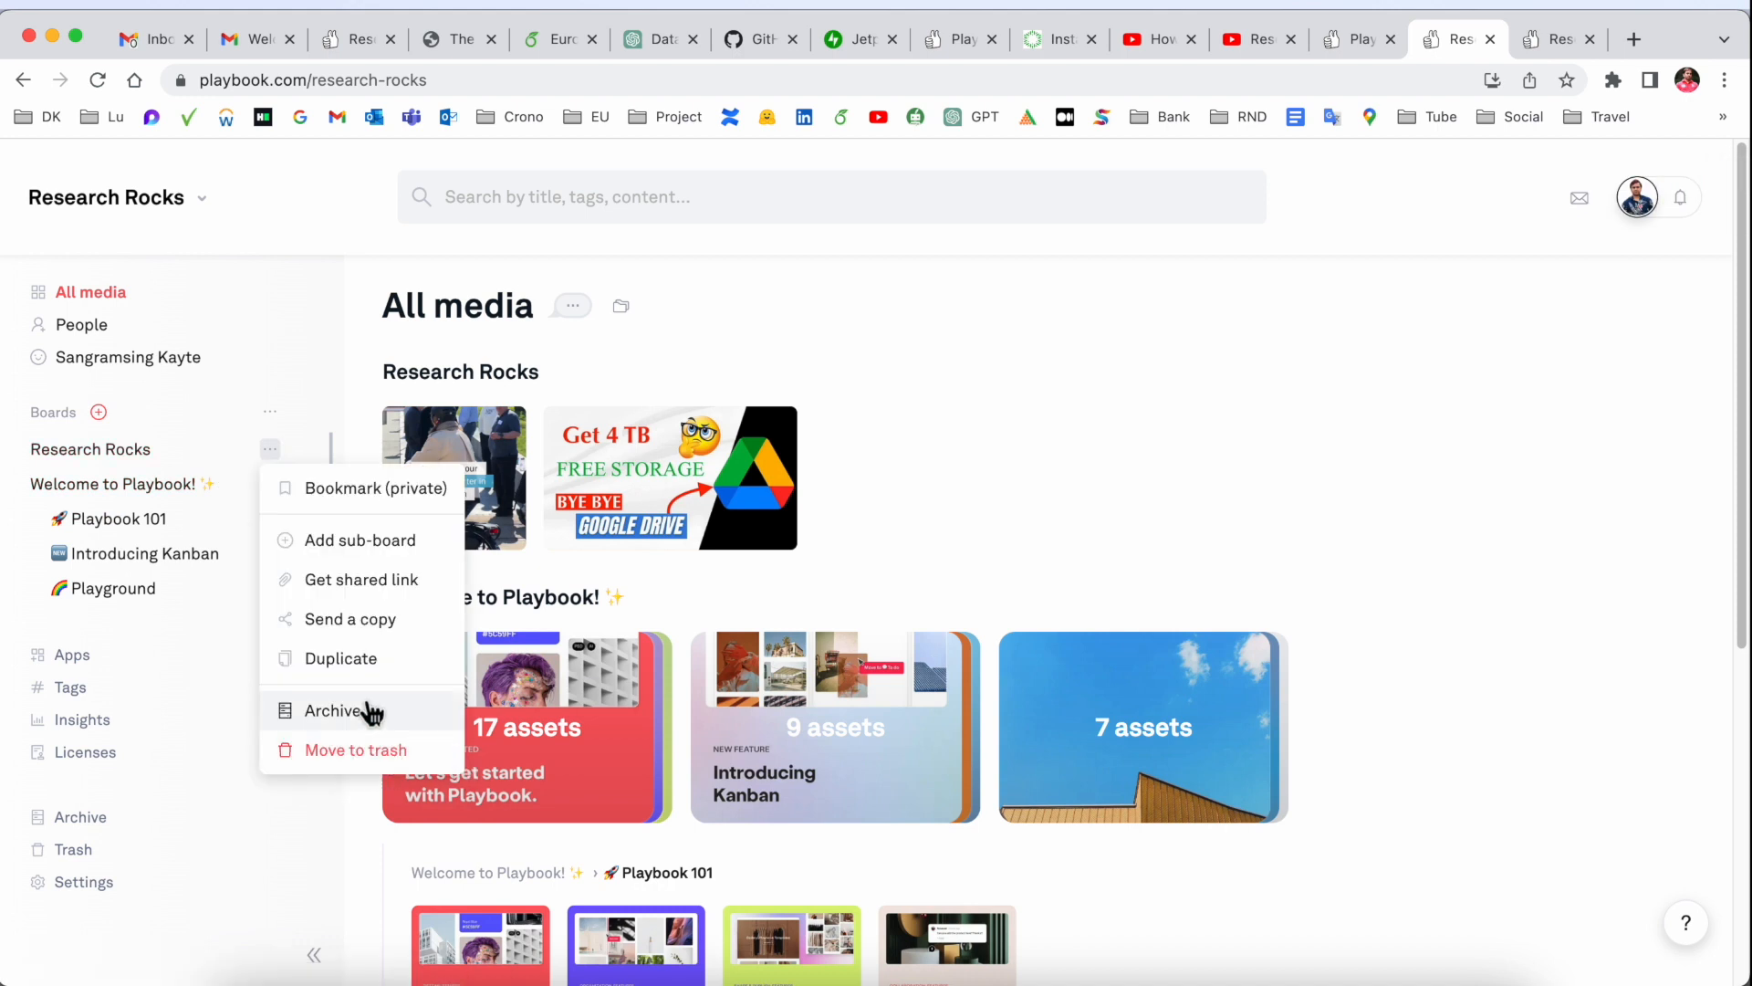
mouse_move(380, 569)
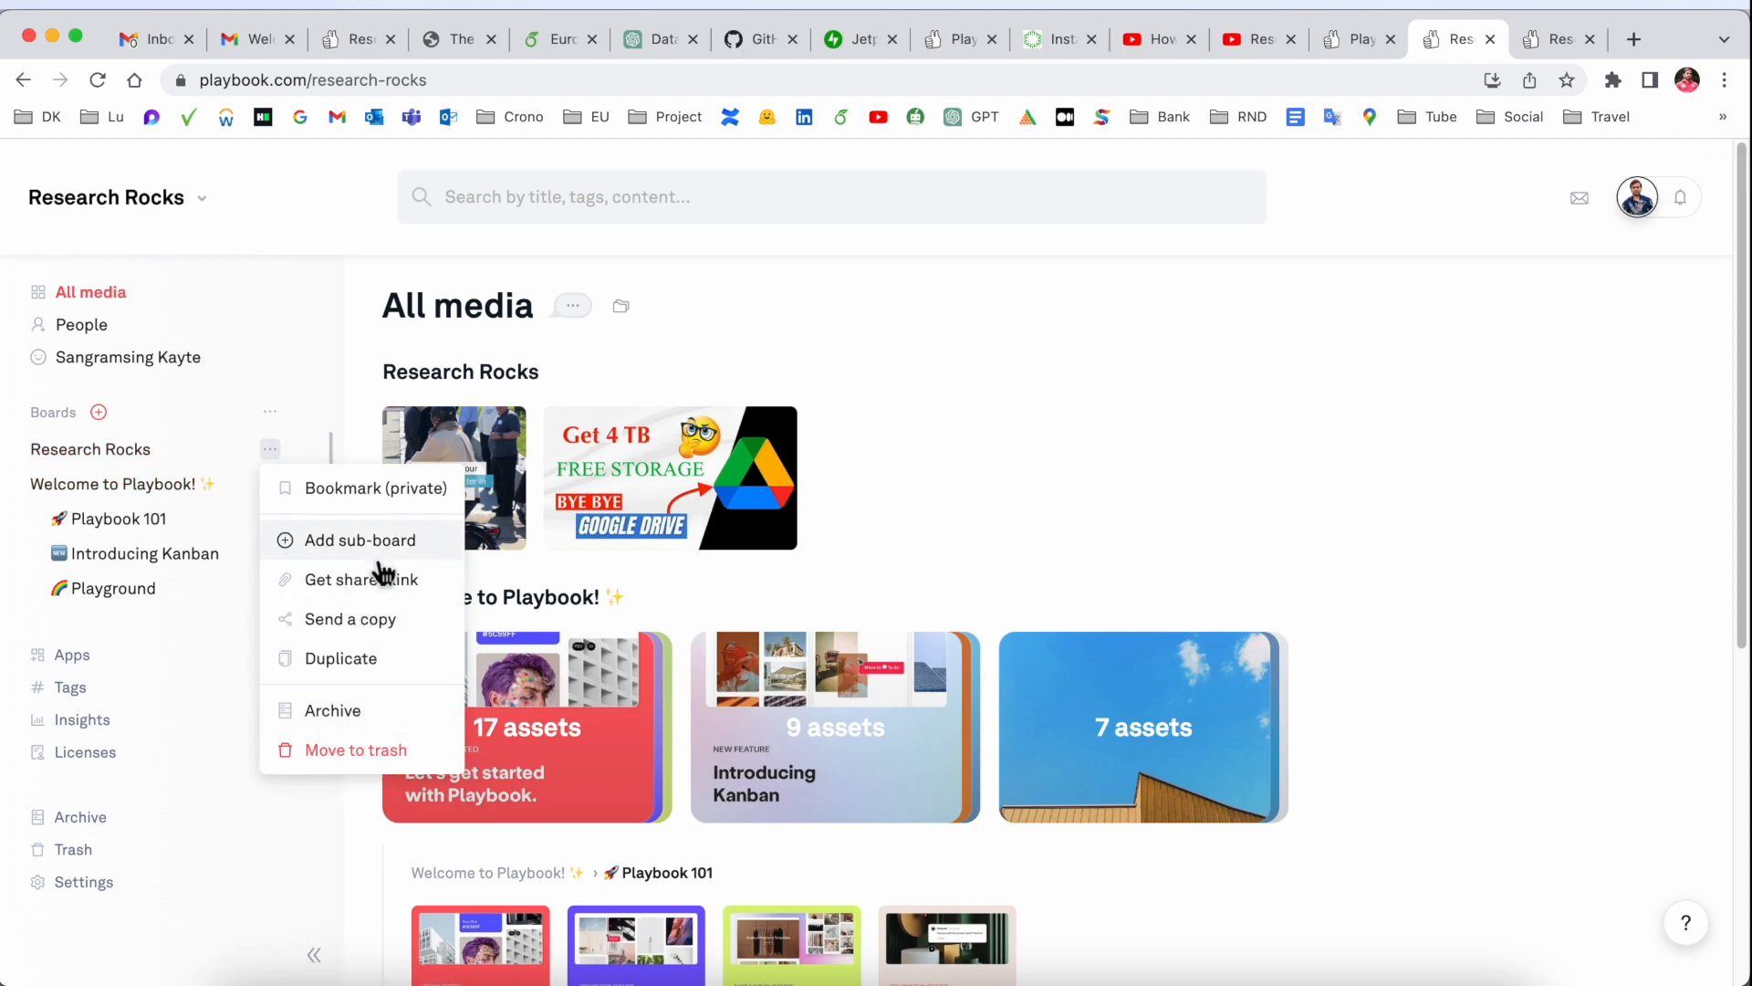
mouse_move(1051, 367)
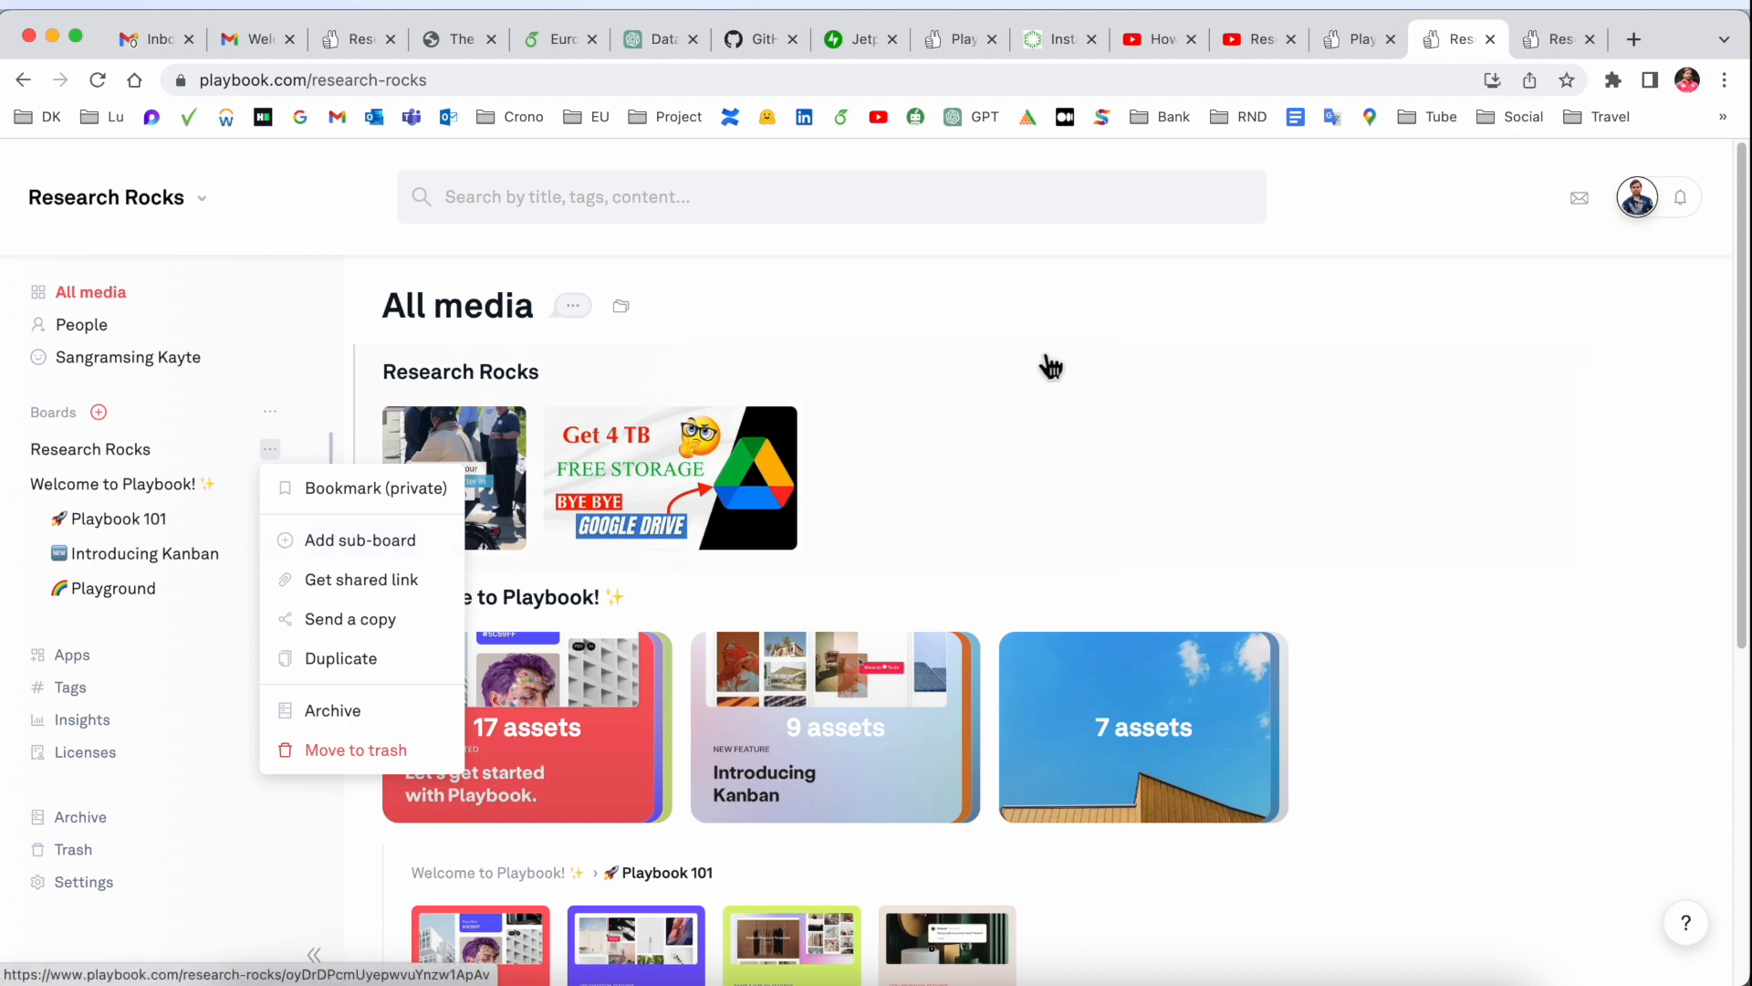
mouse_move(325, 496)
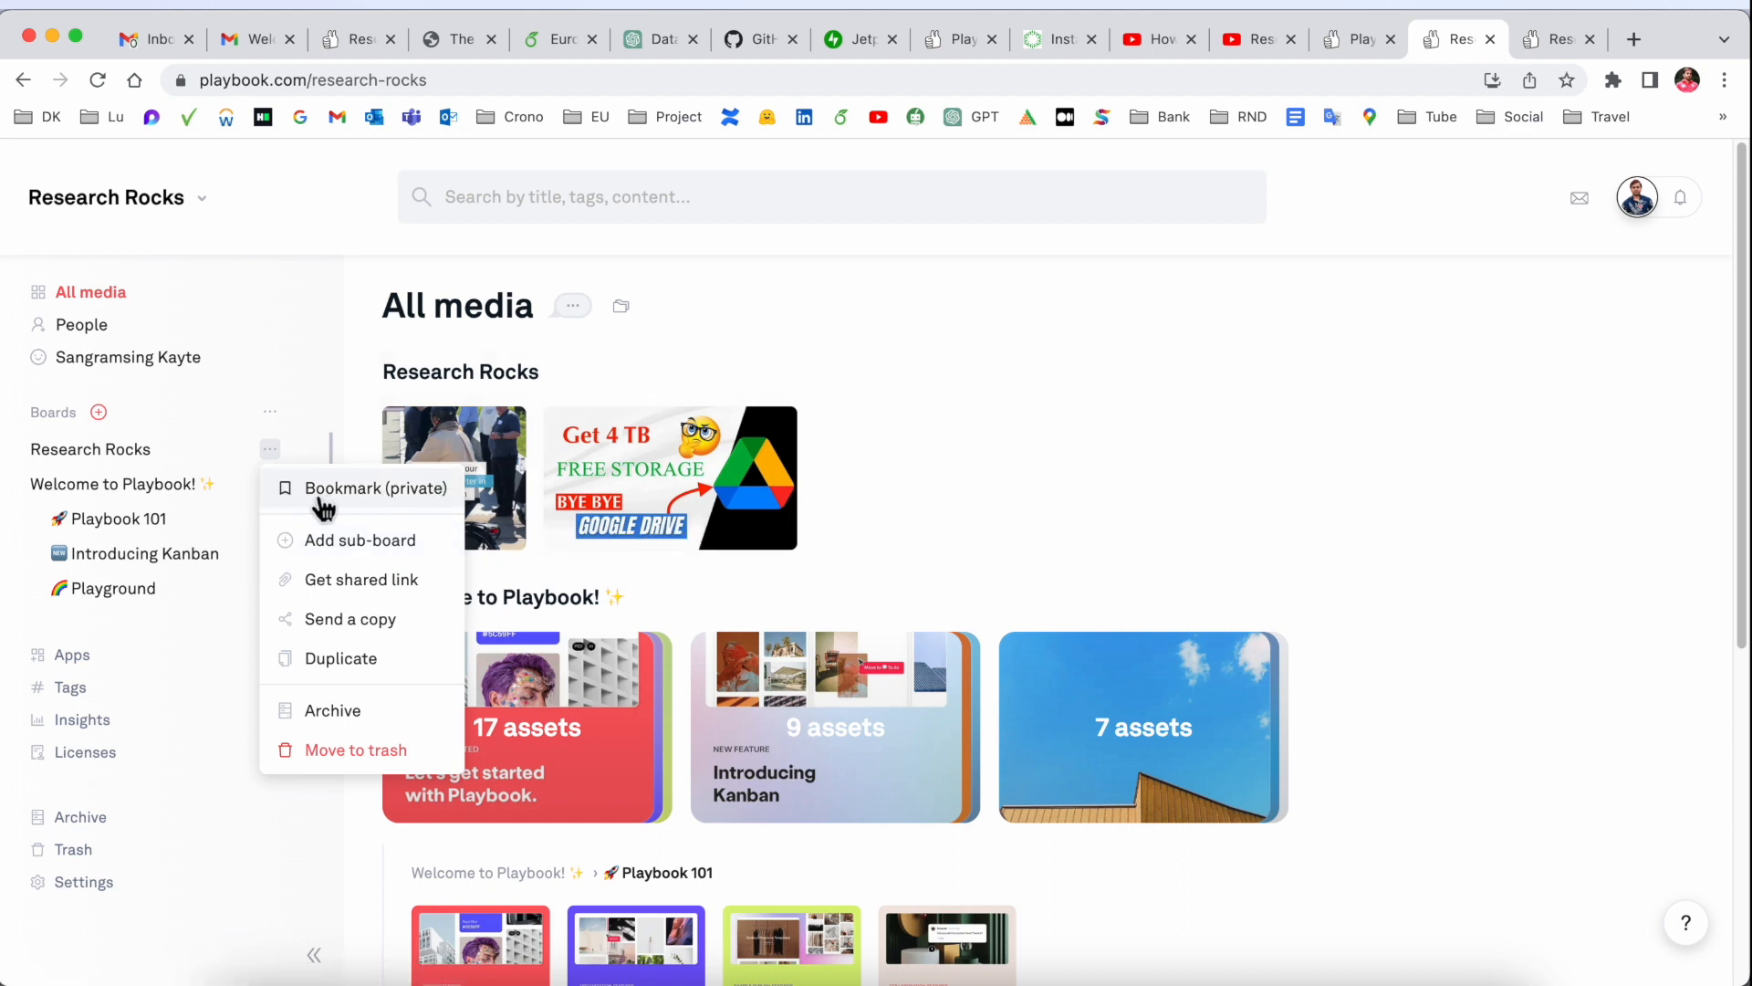
Bookmark Research Rocks privately, then view the workspace Settings page
click(376, 489)
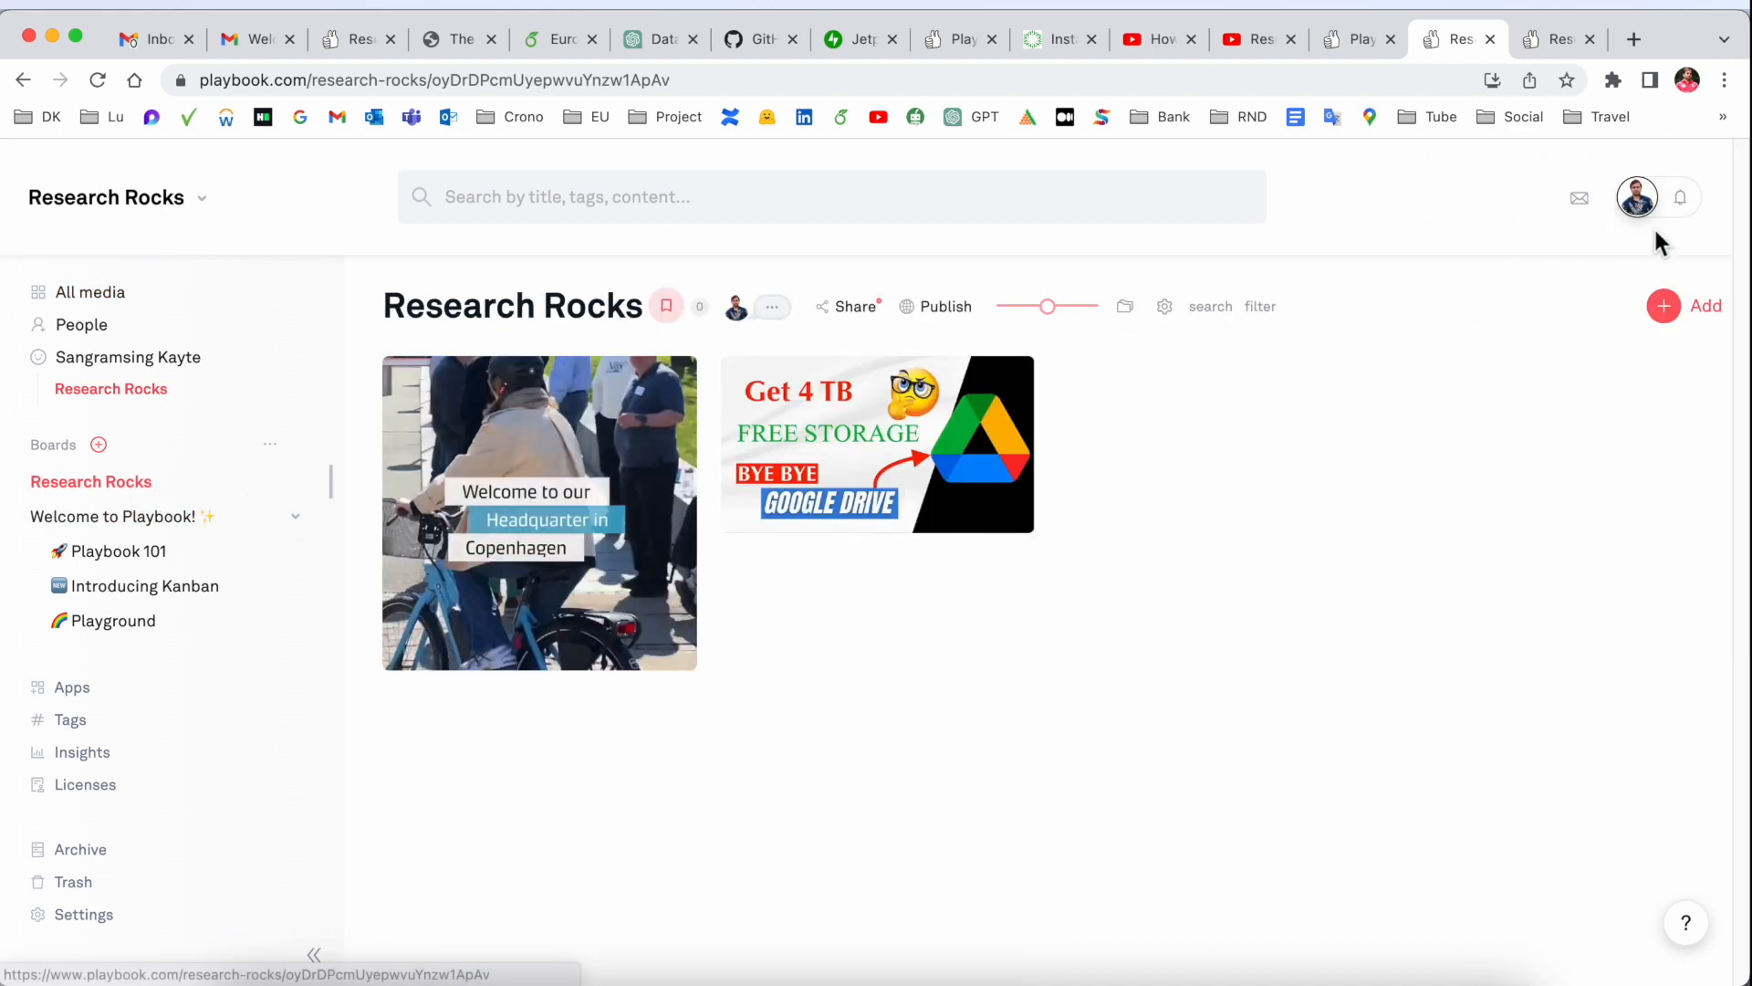
click(1636, 197)
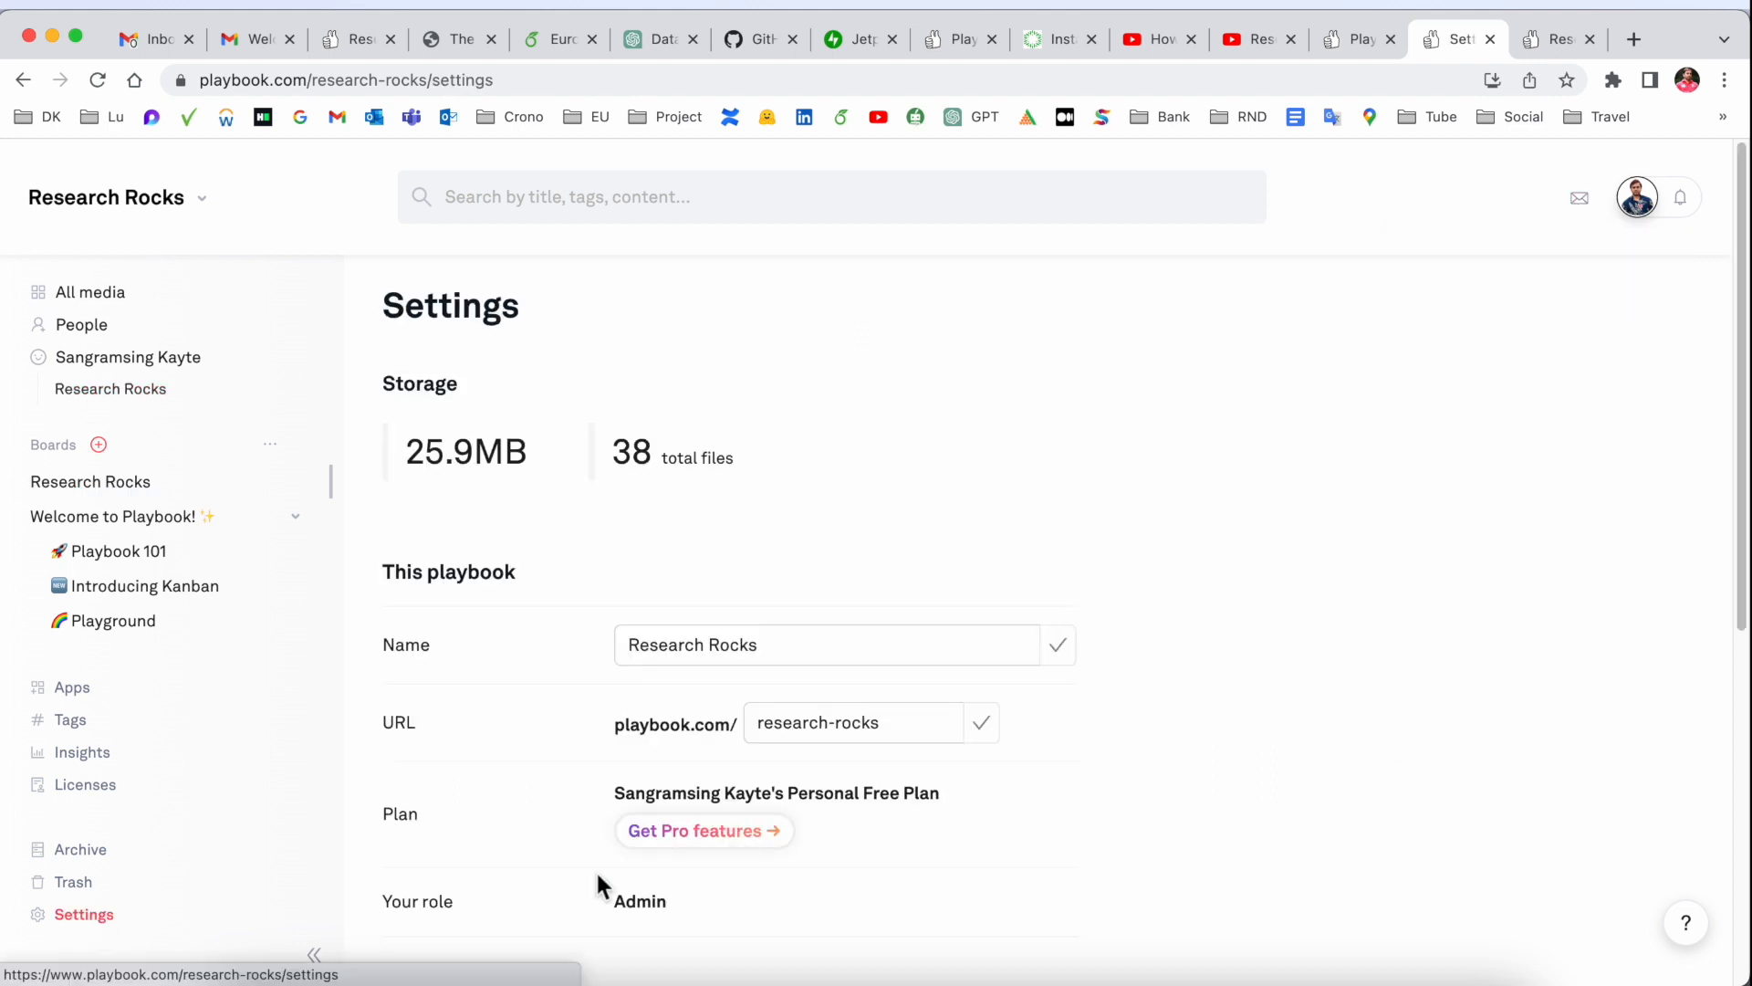
scroll(down, 3)
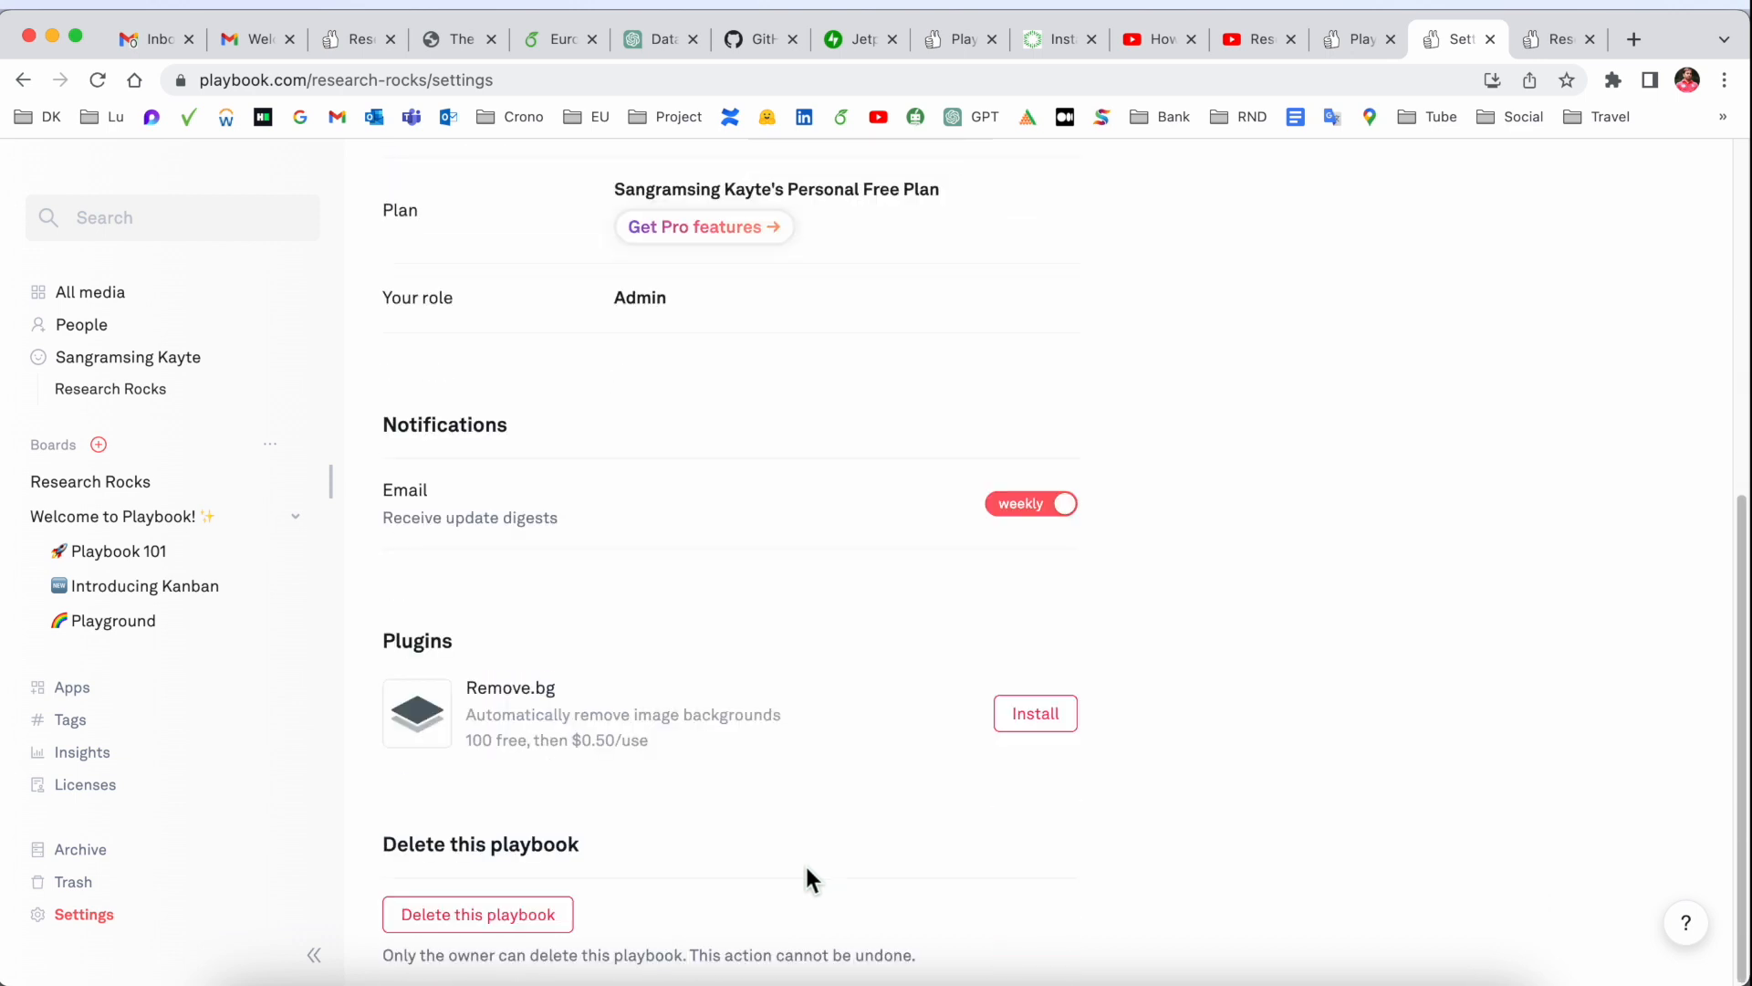
scroll(up, 3)
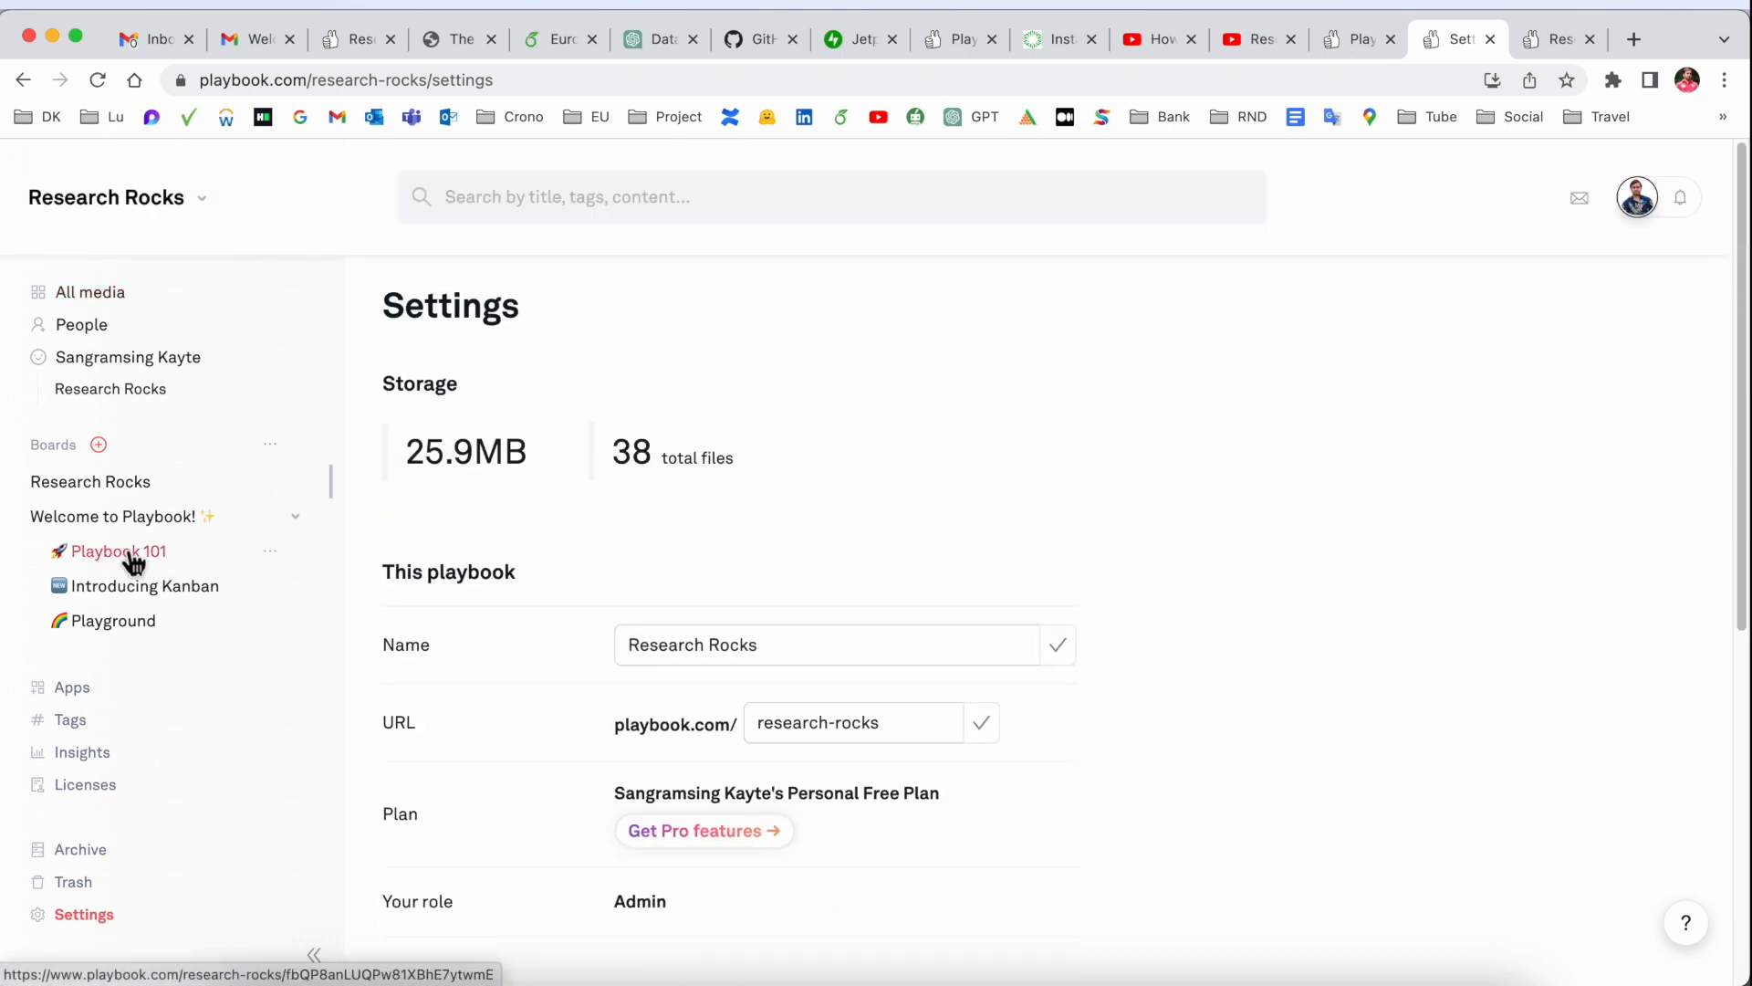
mouse_move(89, 482)
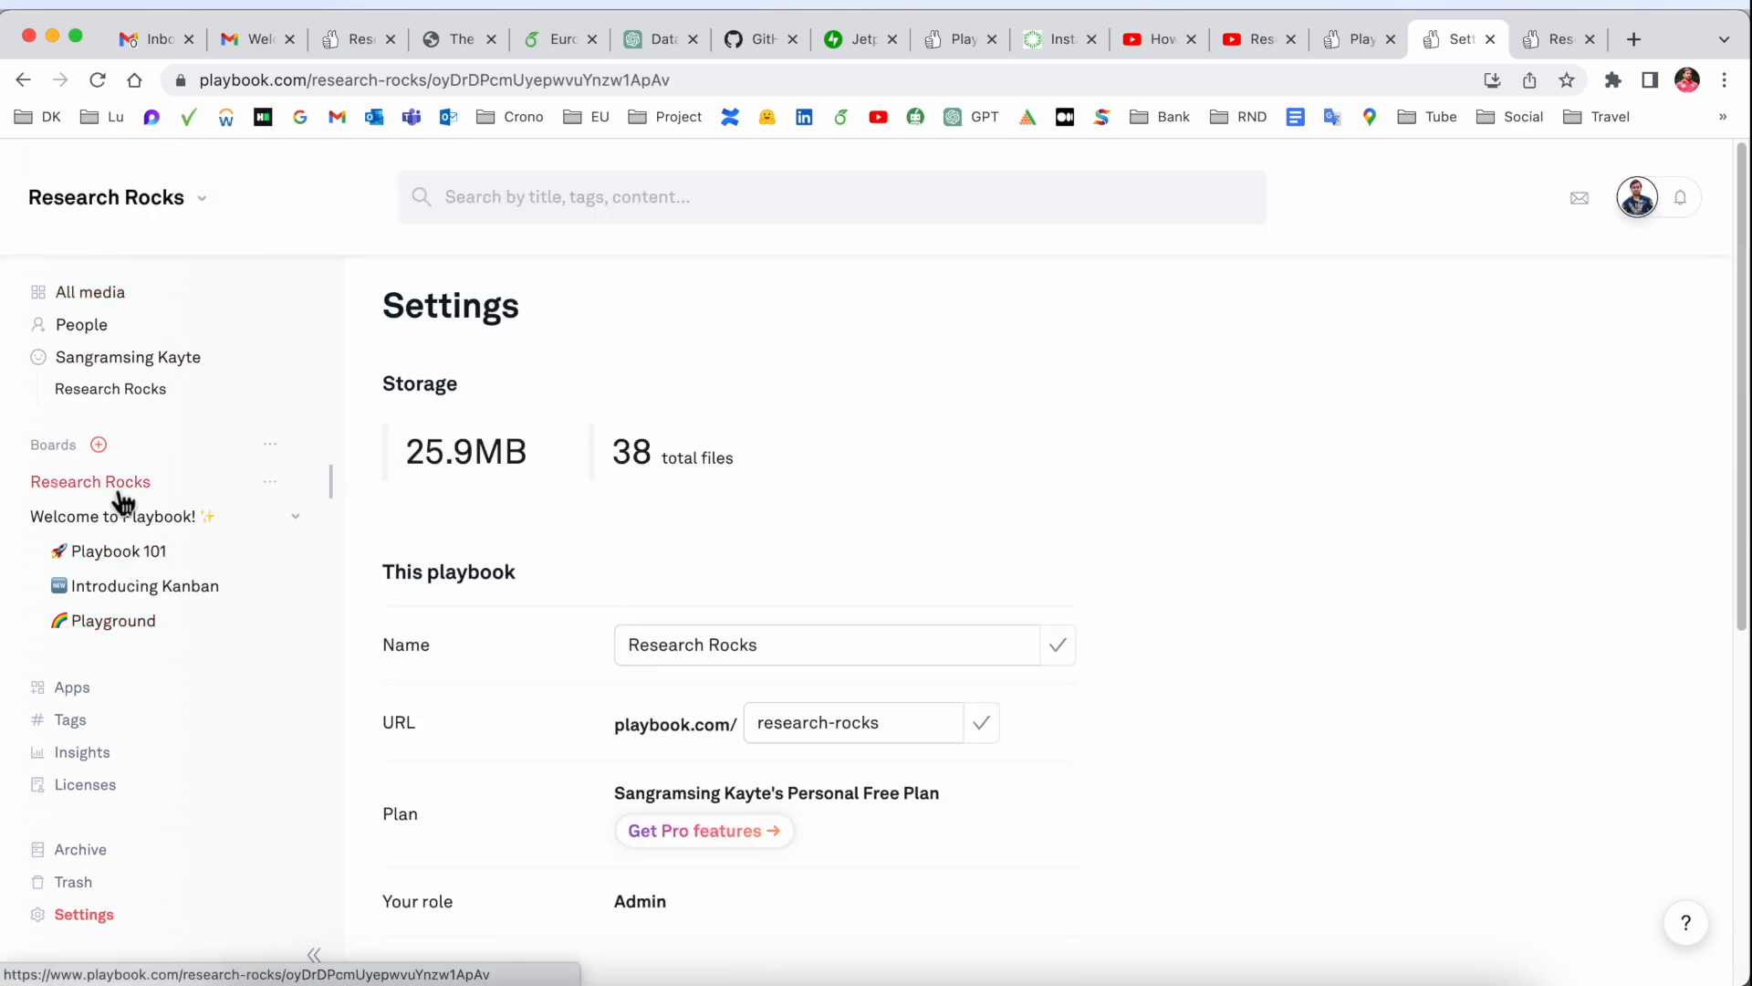